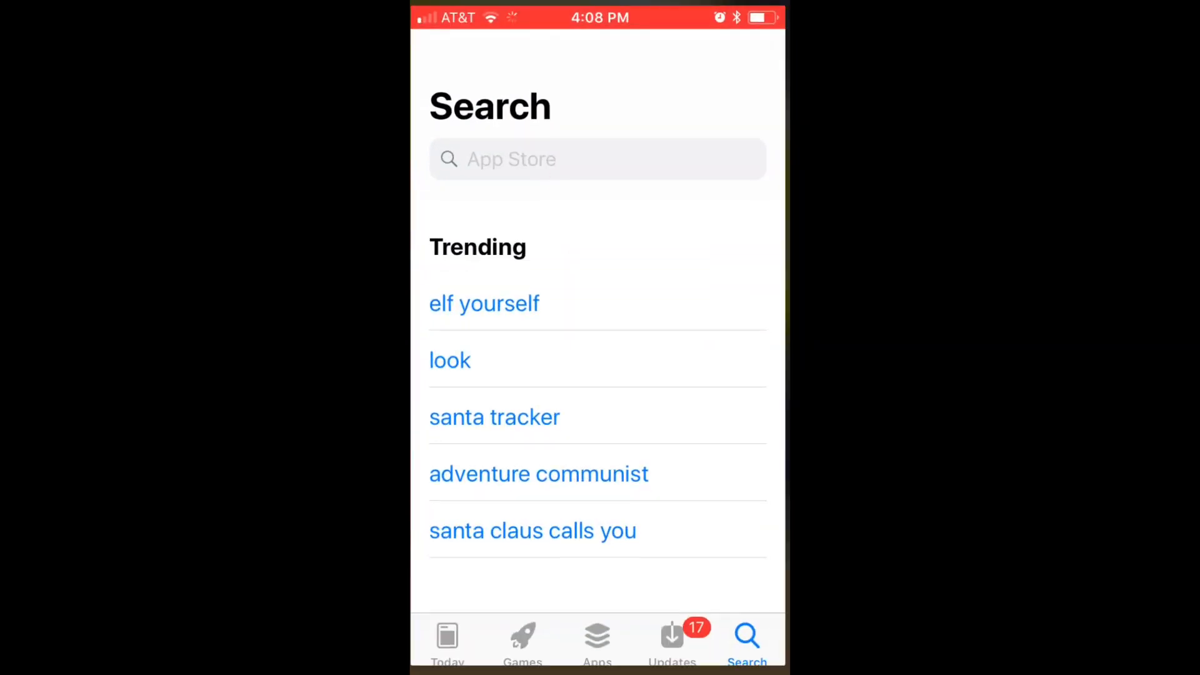
Step: Search the App Store for 'palfish' using the suggestion from typing 'palfi'
{"action": "type", "text": "p"}
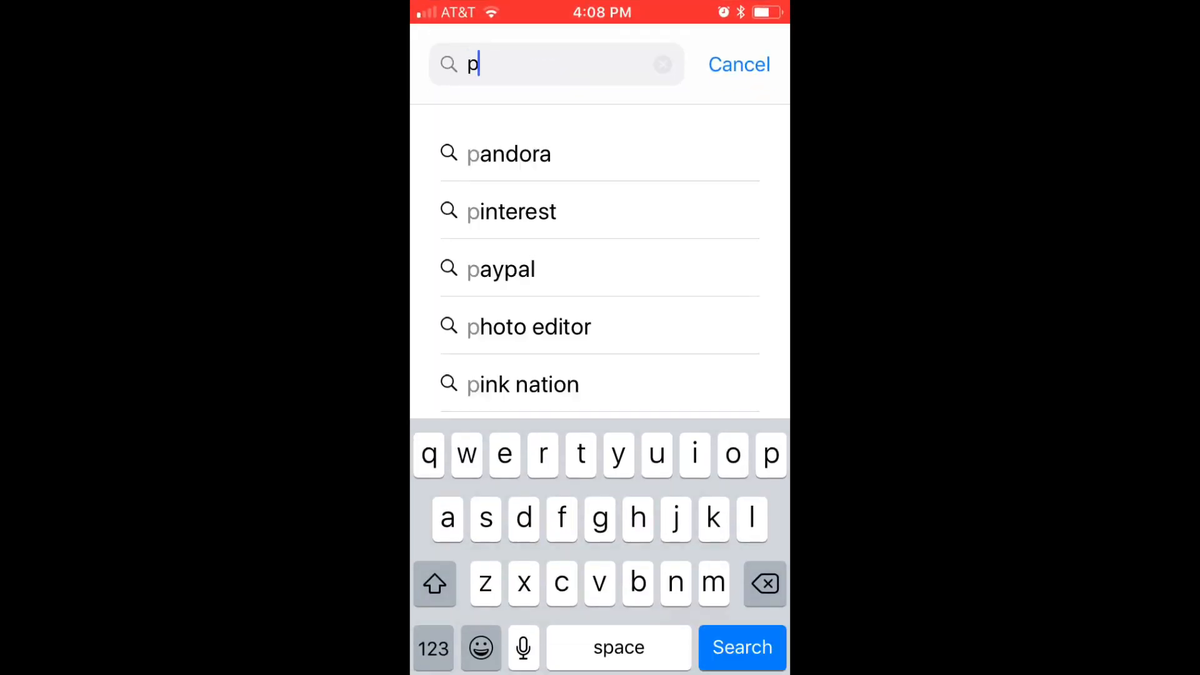
{"action": "type", "text": "alfi"}
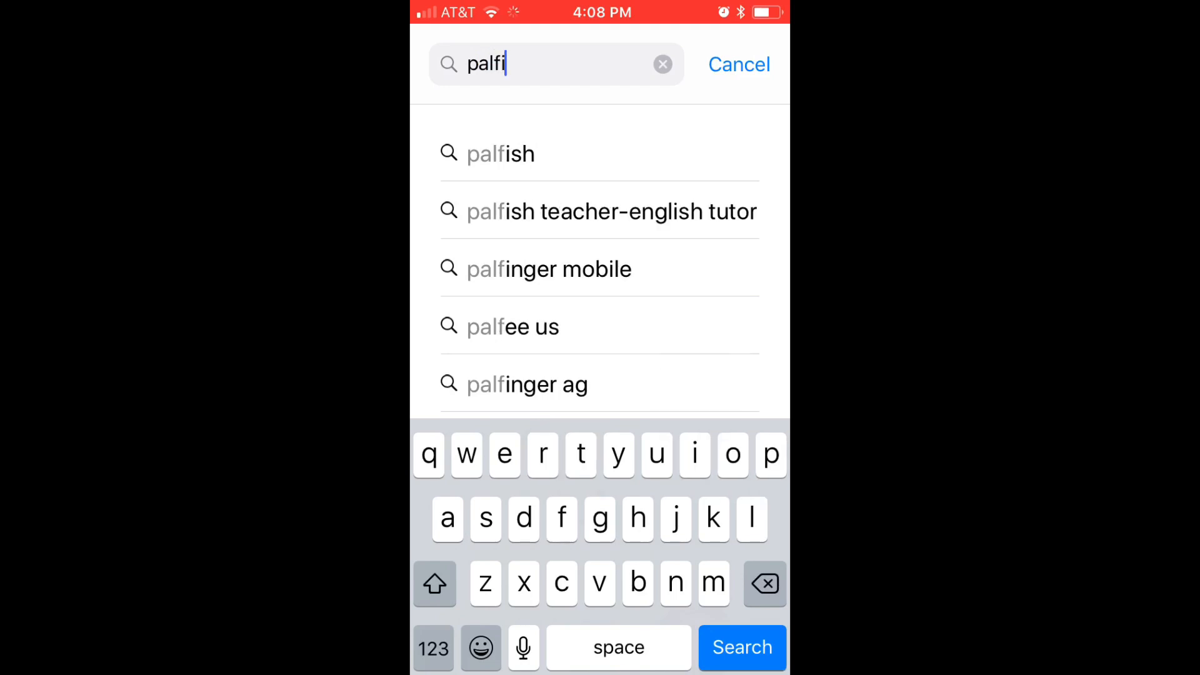
{"action": "left_click", "coordinate": [501, 154]}
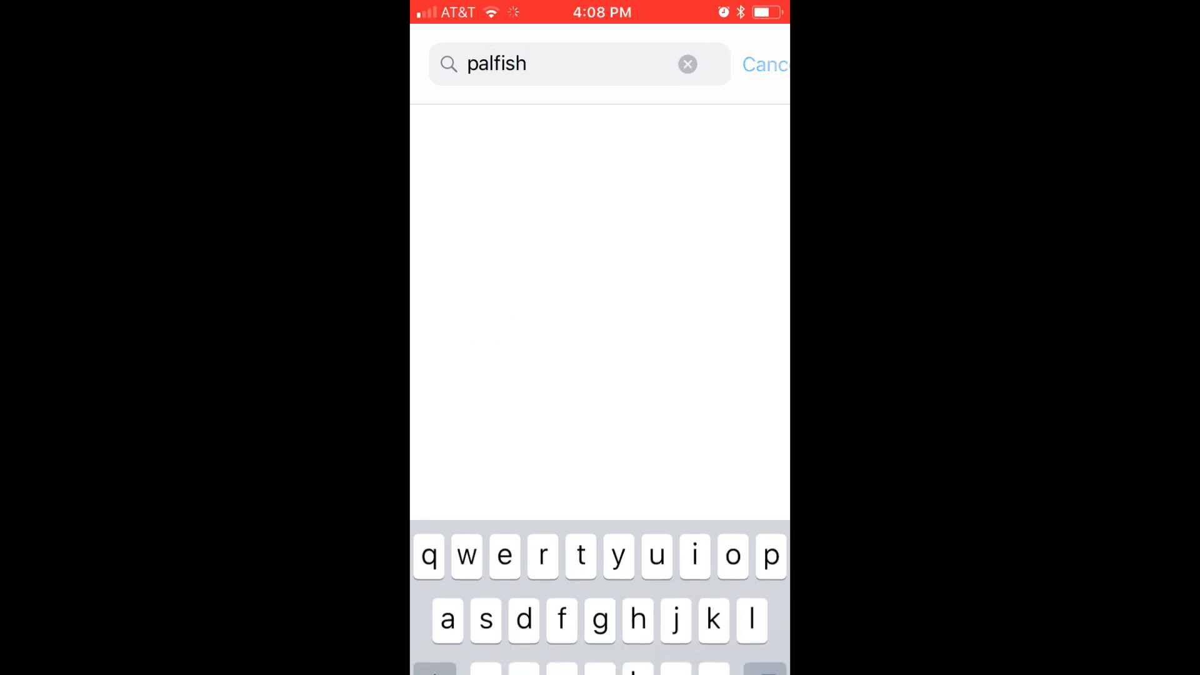
{"action": "key", "text": "Enter"}
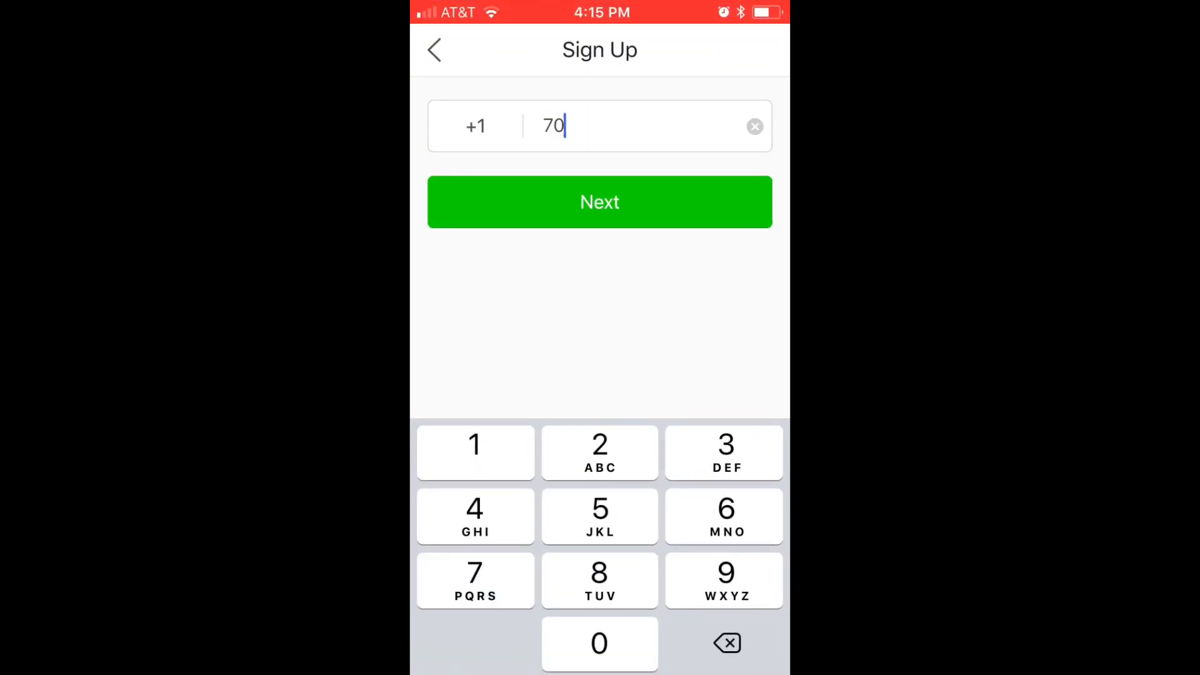
Step: Verify the phone number, enter name and password, choose an album avatar, and sign up
{"action": "left_click", "coordinate": [600, 202]}
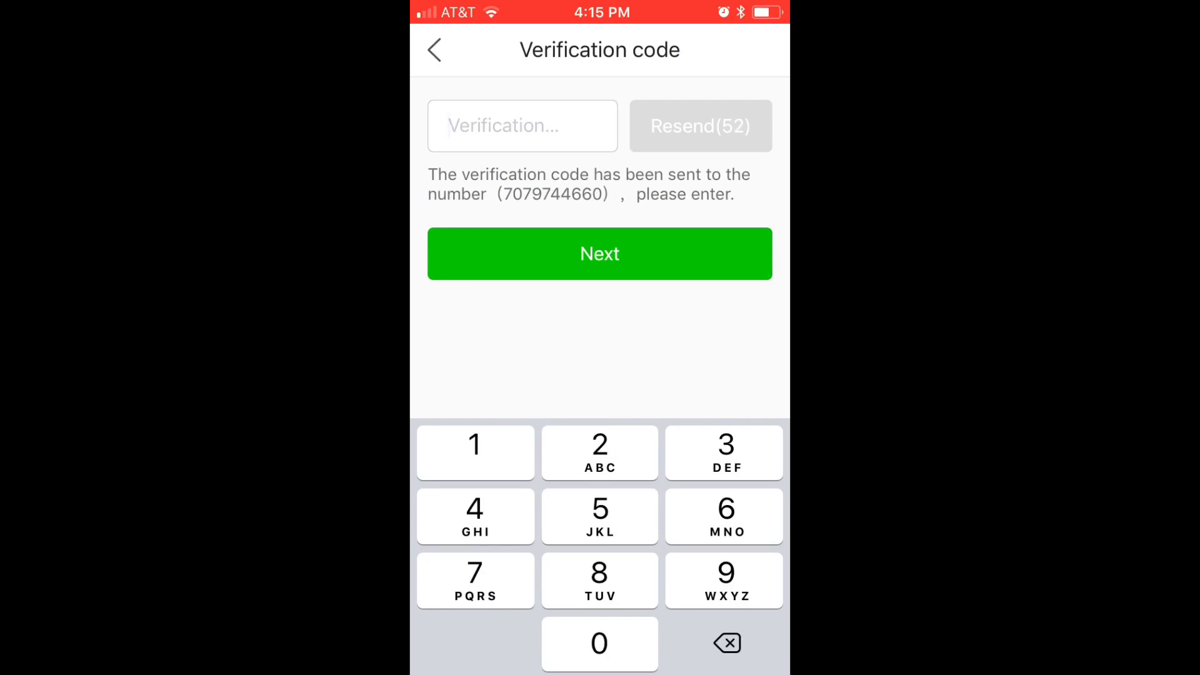
{"action": "left_click", "coordinate": [600, 254]}
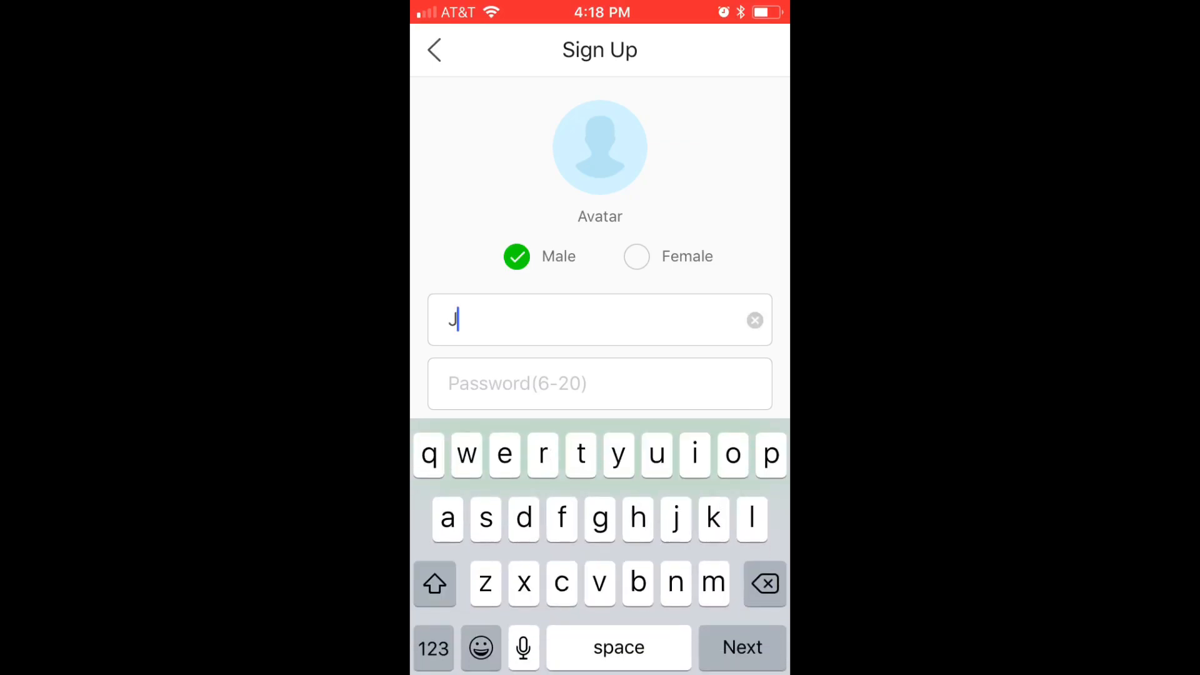
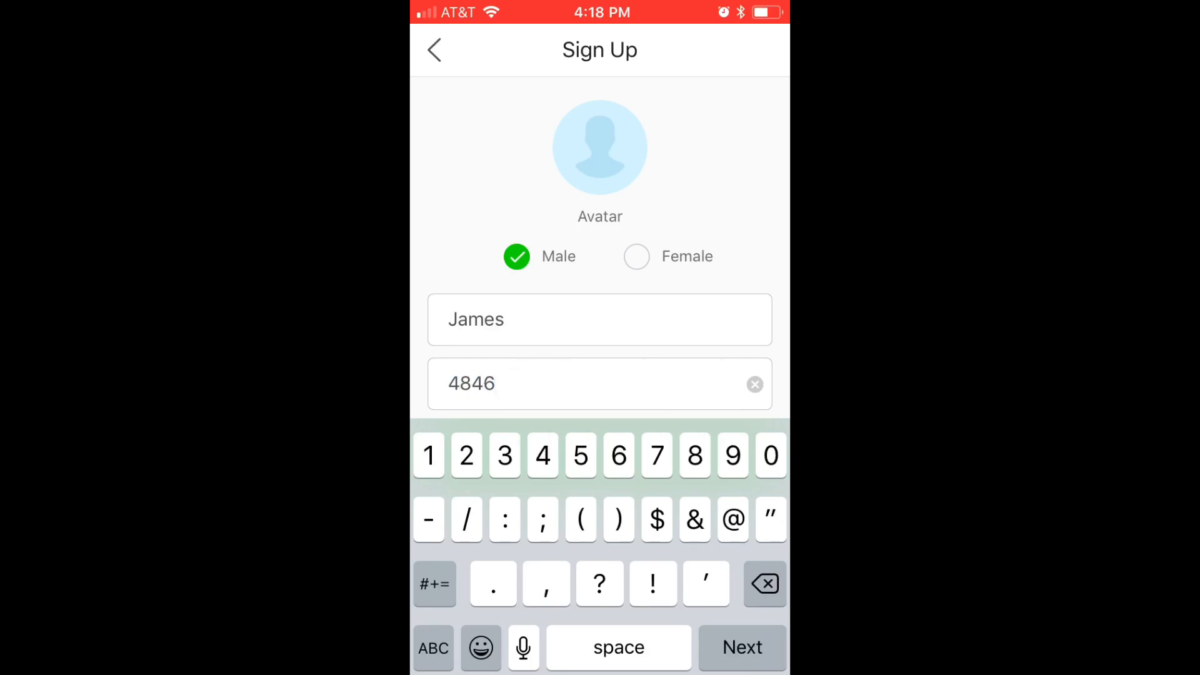
{"action": "left_click", "coordinate": [619, 456]}
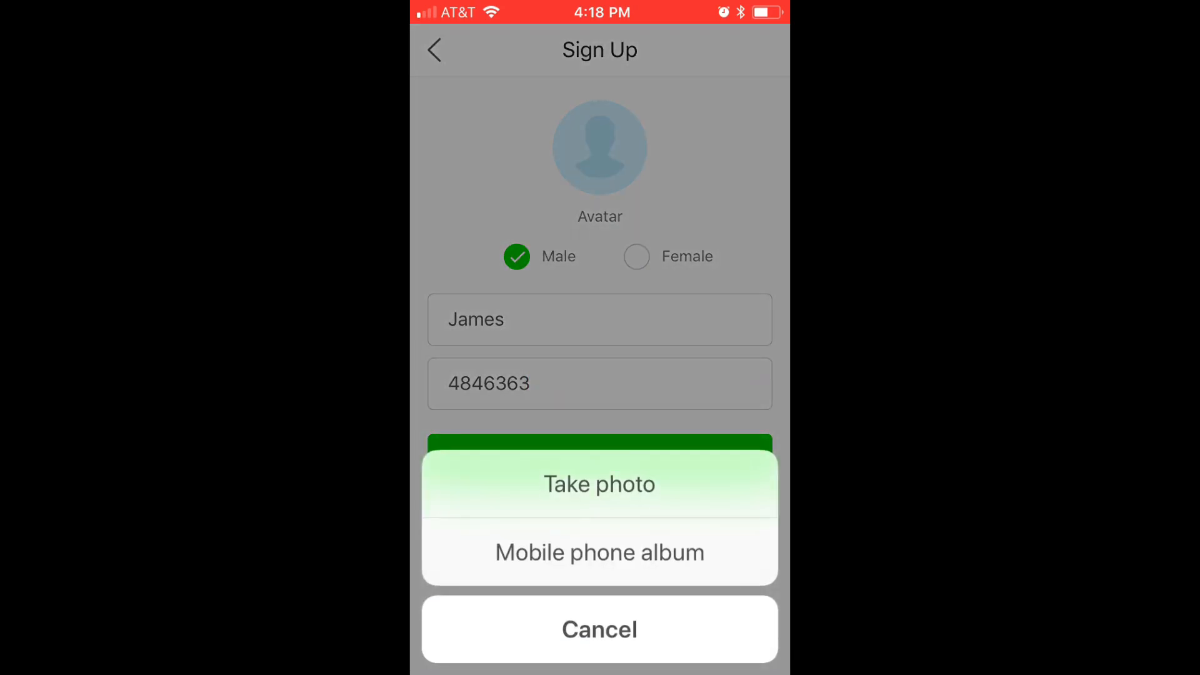
{"action": "left_click", "coordinate": [599, 552]}
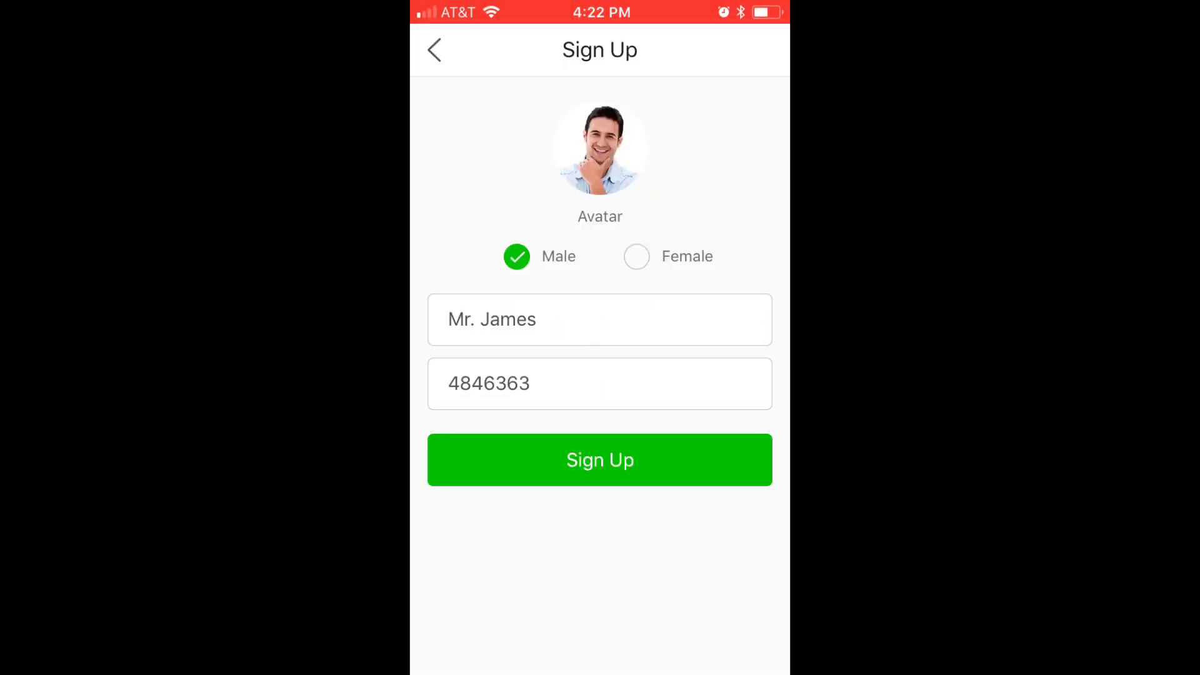
{"action": "left_click", "coordinate": [600, 460]}
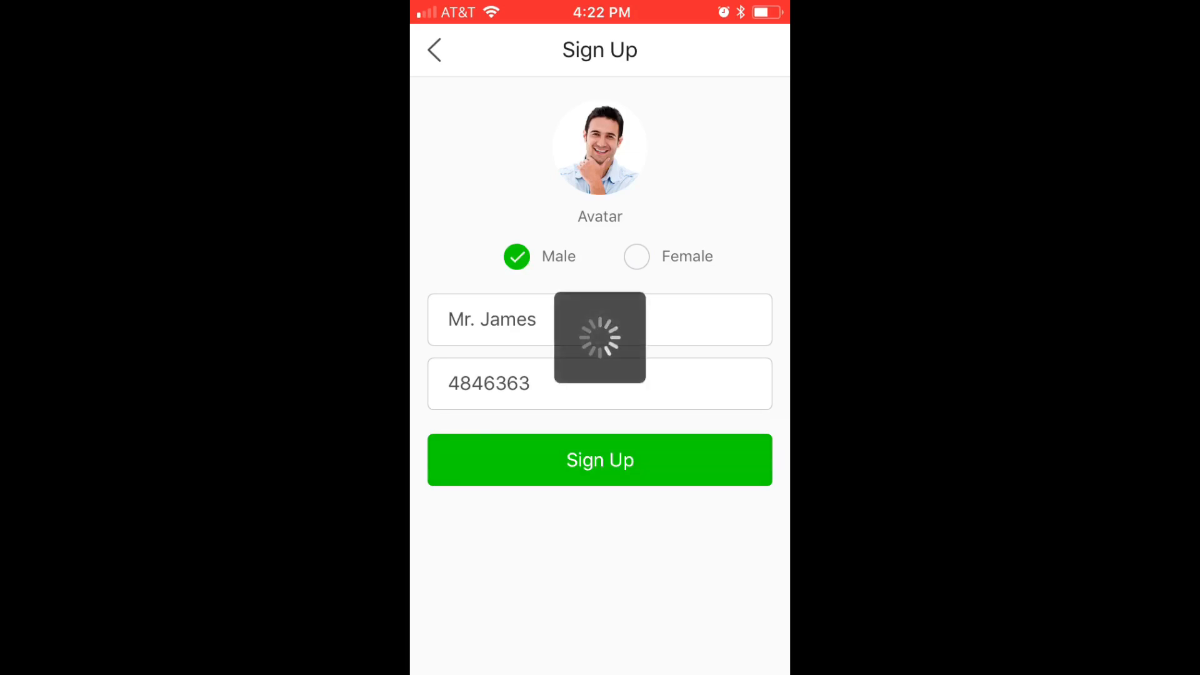
{"action": "left_click", "coordinate": [600, 460]}
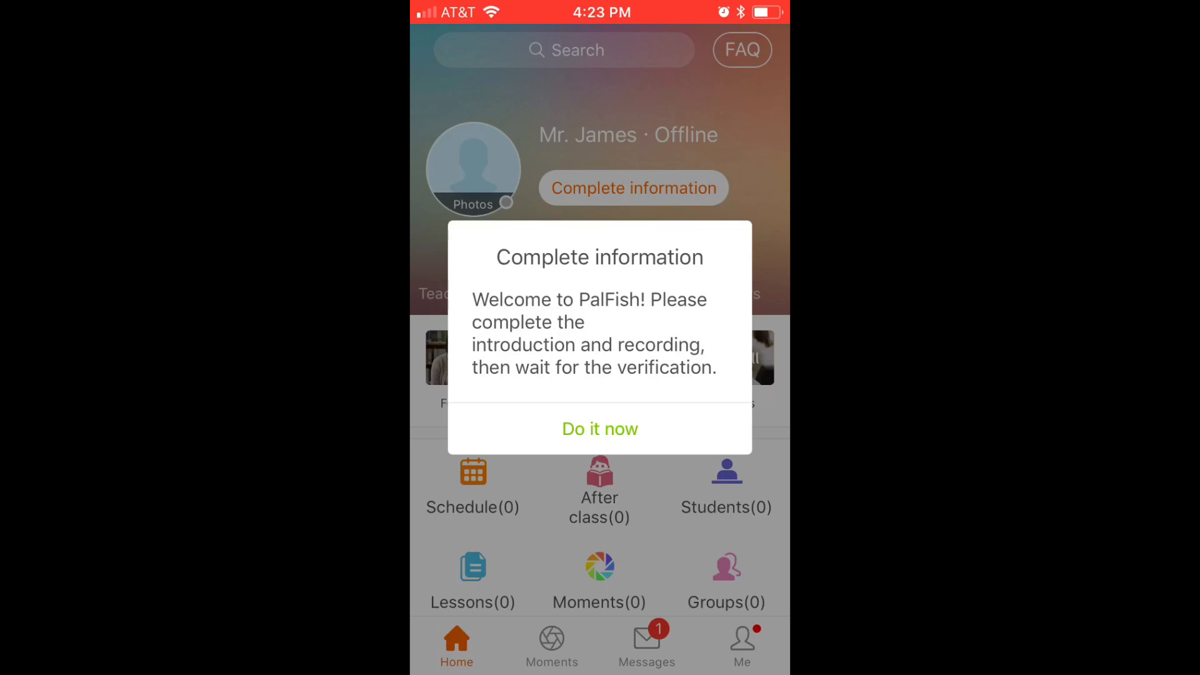
Step: Accept the Complete information popup and open Text intro on the Profile page
{"action": "left_click", "coordinate": [599, 428]}
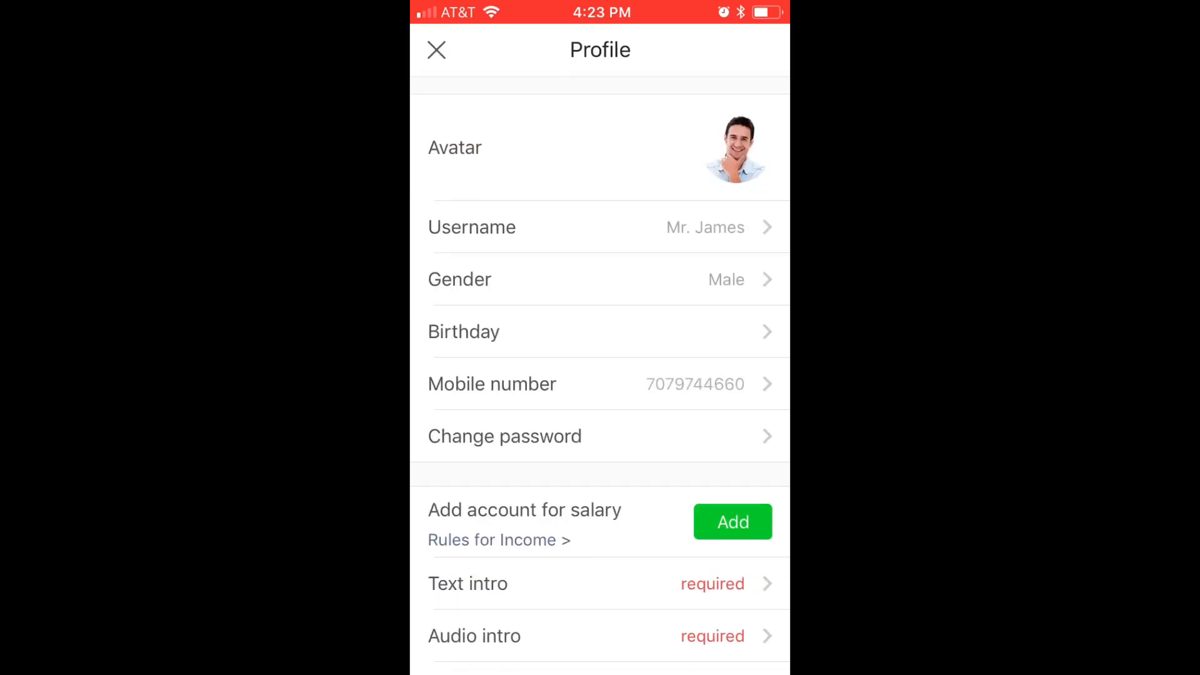
{"action": "scroll", "scroll_direction": "down", "scroll_amount": 3}
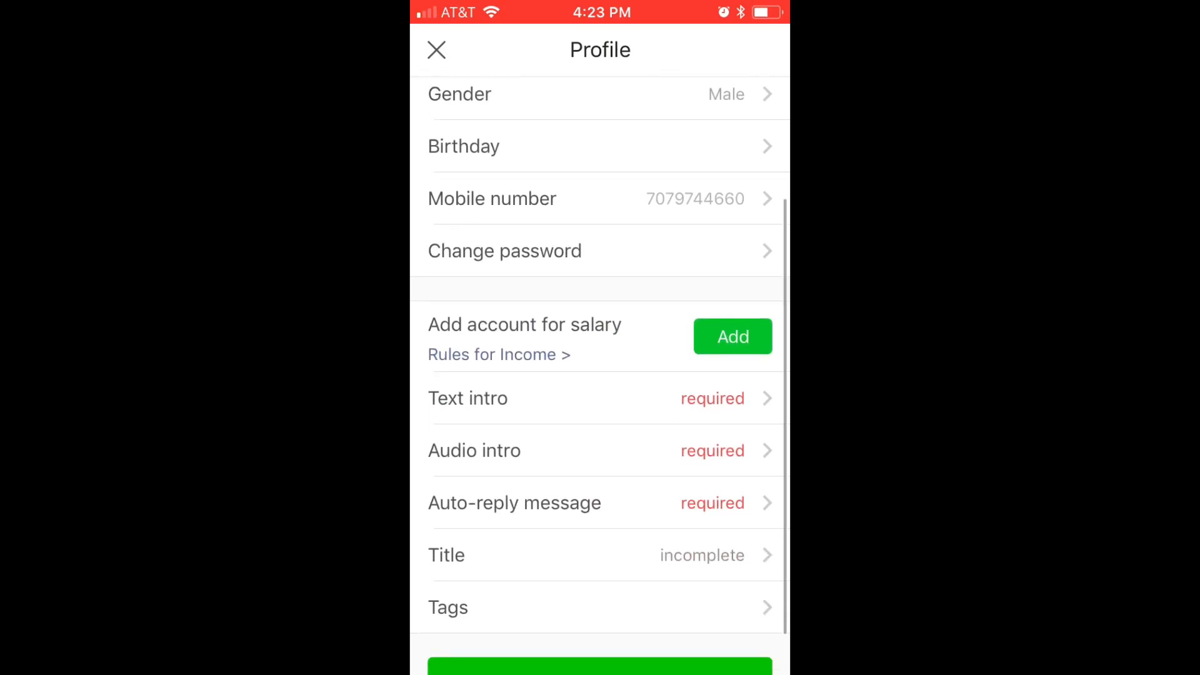
{"action": "scroll", "scroll_direction": "down", "scroll_amount": 3}
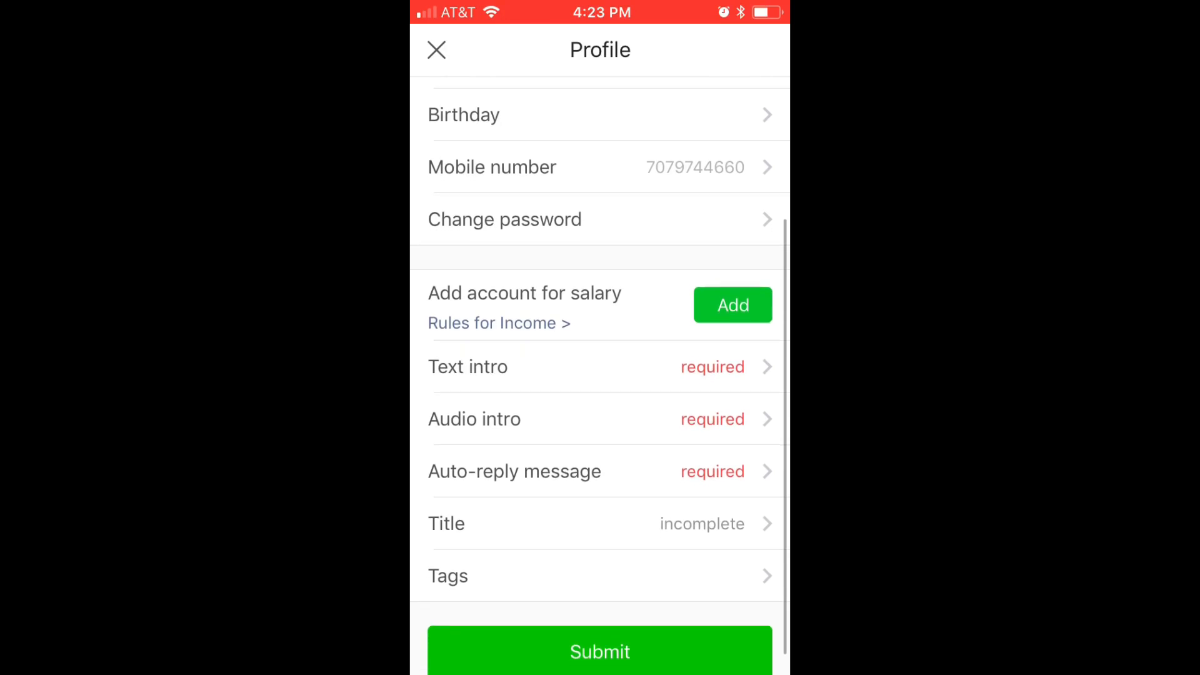
{"action": "scroll", "scroll_direction": "down", "scroll_amount": 3}
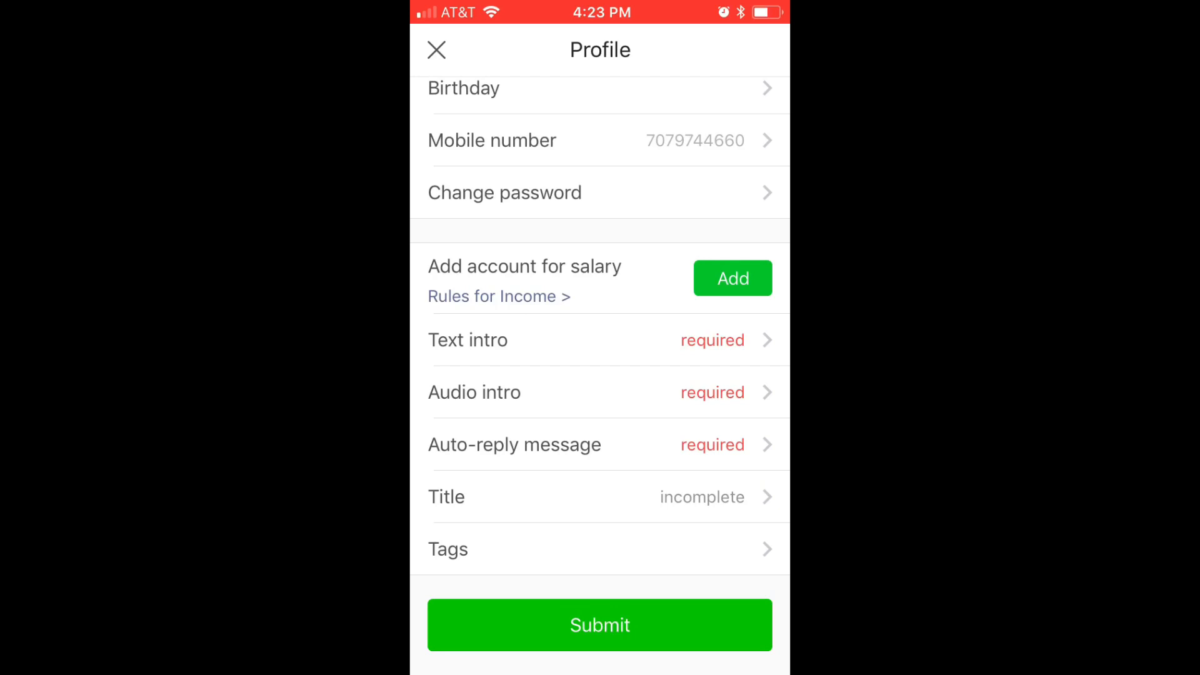
{"action": "left_click", "coordinate": [468, 340]}
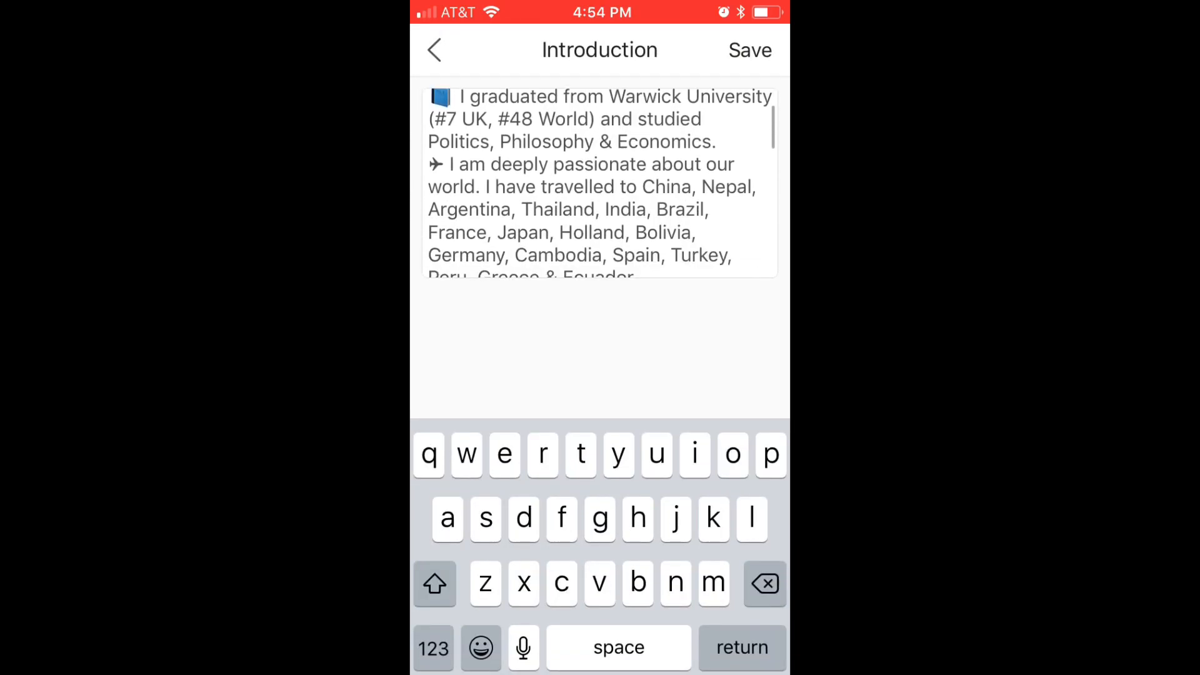
Step: Review the education-and-travels bio draft and save the text introduction
{"action": "scroll", "scroll_direction": "down", "scroll_amount": 3}
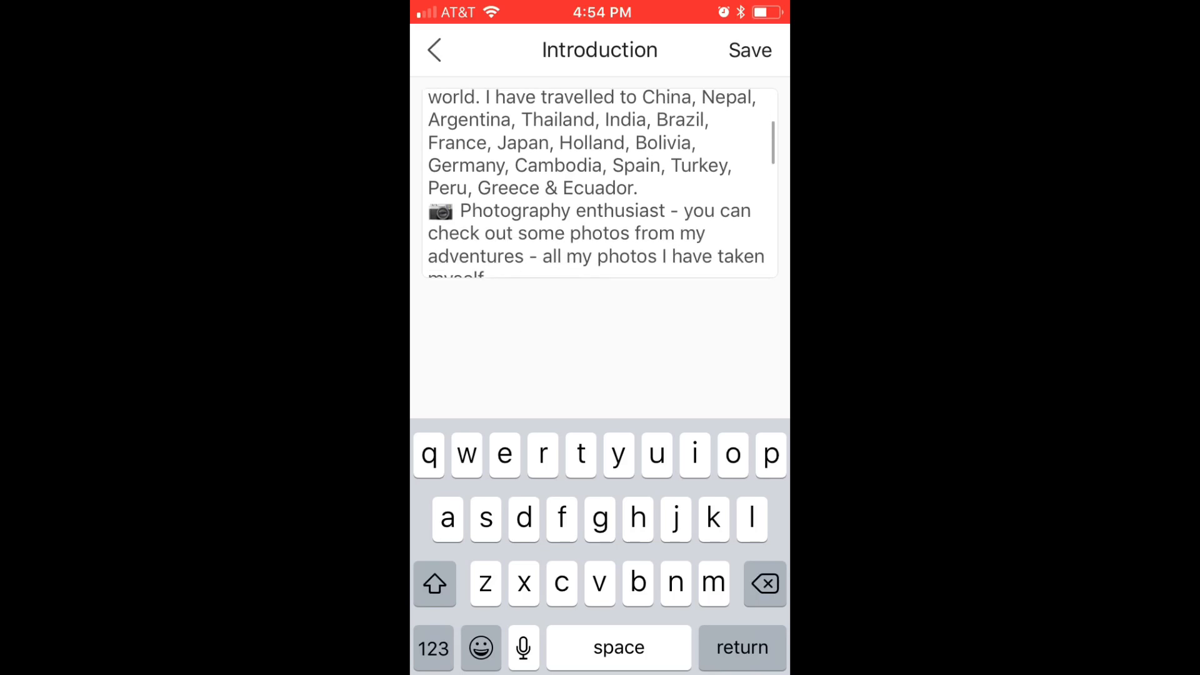
{"action": "scroll", "scroll_direction": "down", "scroll_amount": 3}
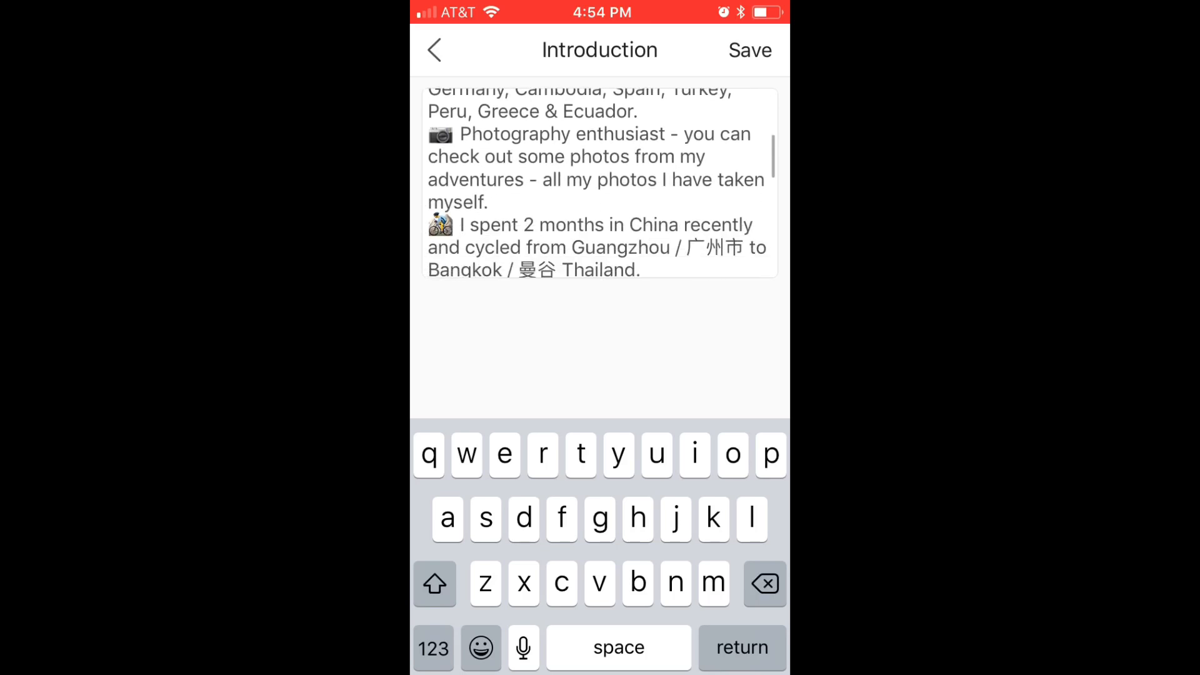
{"action": "scroll", "scroll_direction": "down", "scroll_amount": 3}
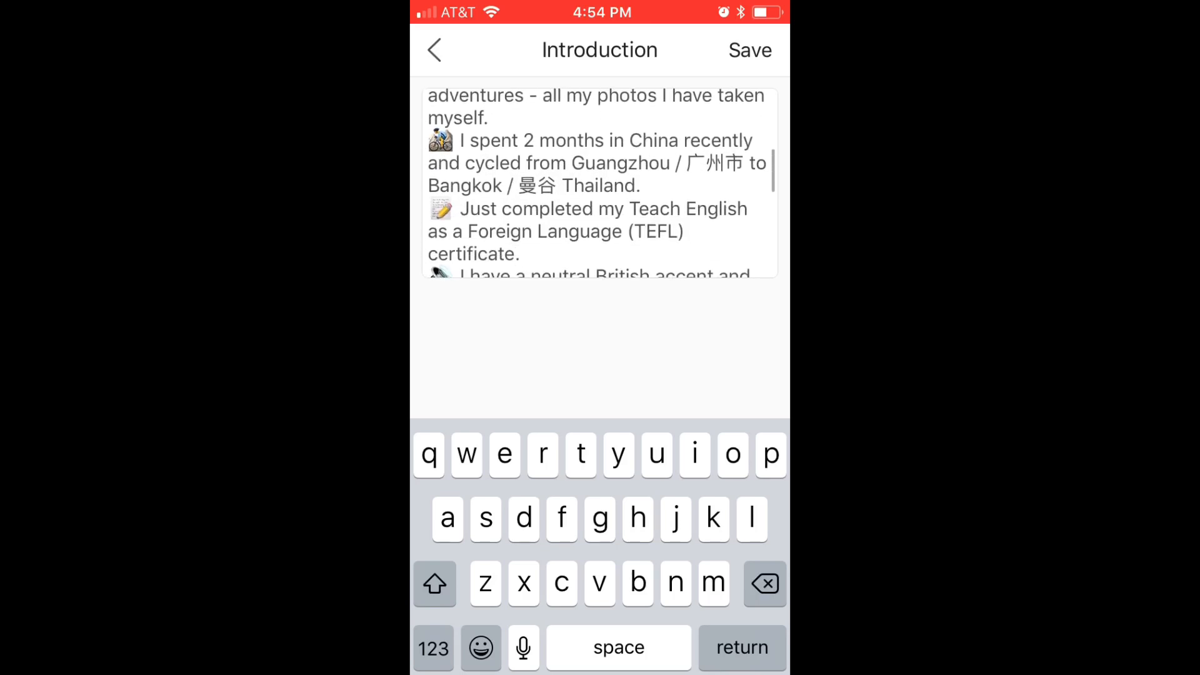
{"action": "scroll", "scroll_direction": "down", "scroll_amount": 3}
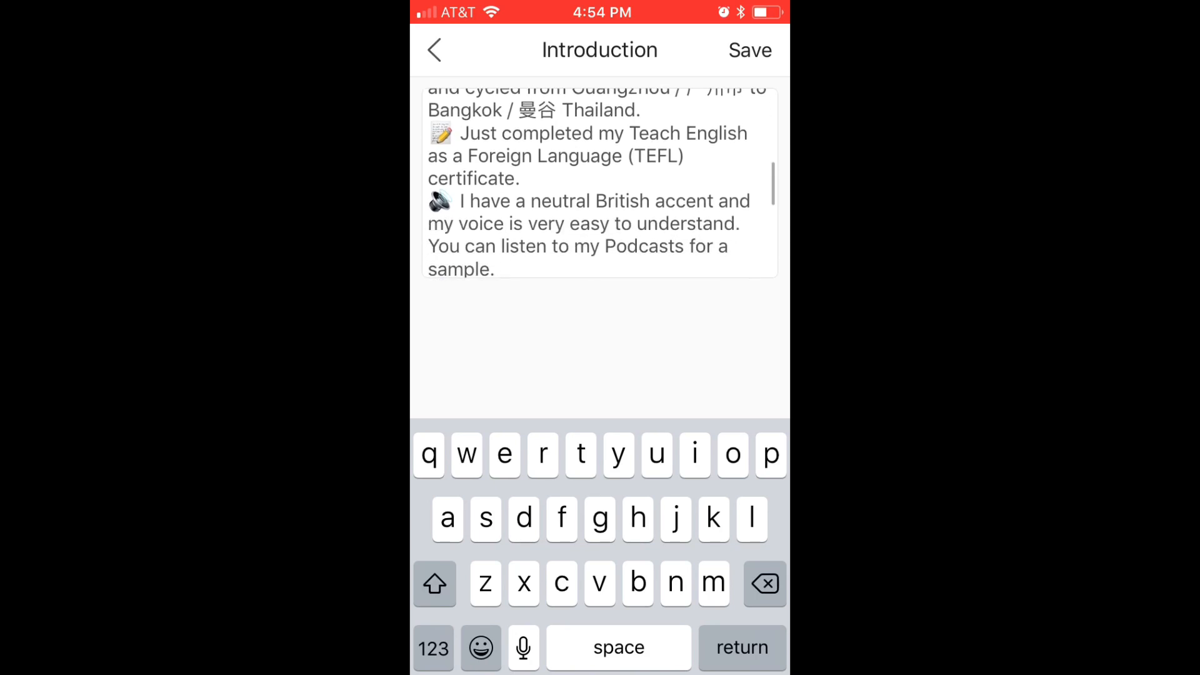
{"action": "scroll", "scroll_direction": "down", "scroll_amount": 3}
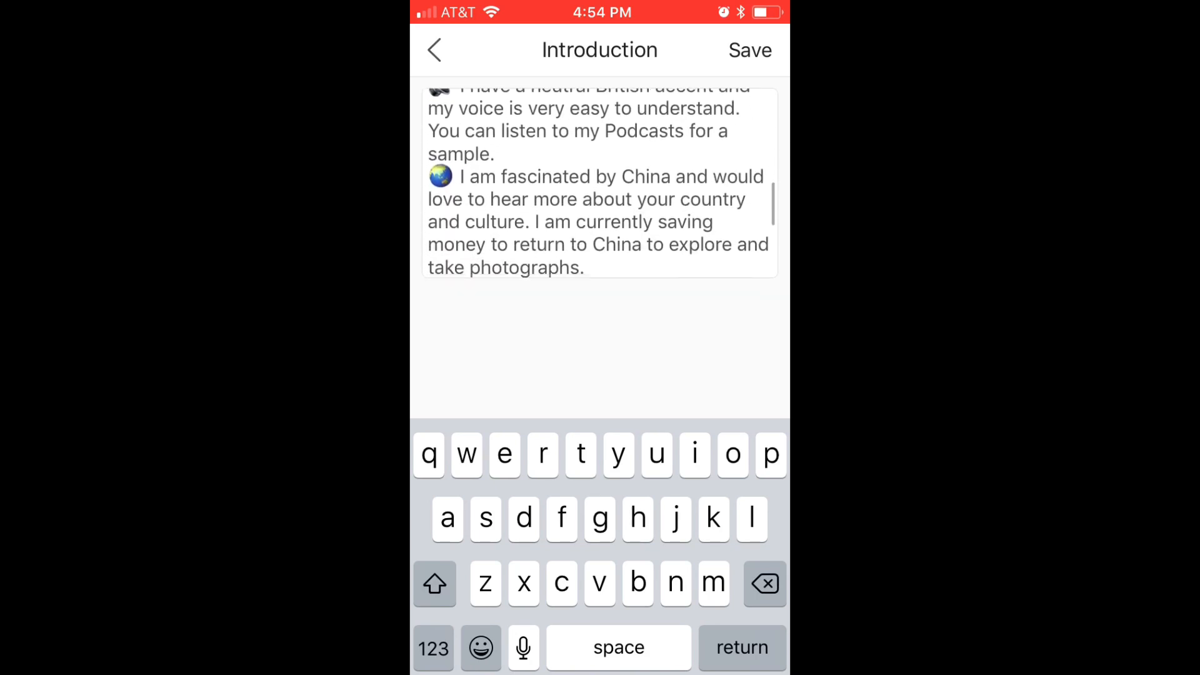
{"action": "scroll", "scroll_direction": "down", "scroll_amount": 3}
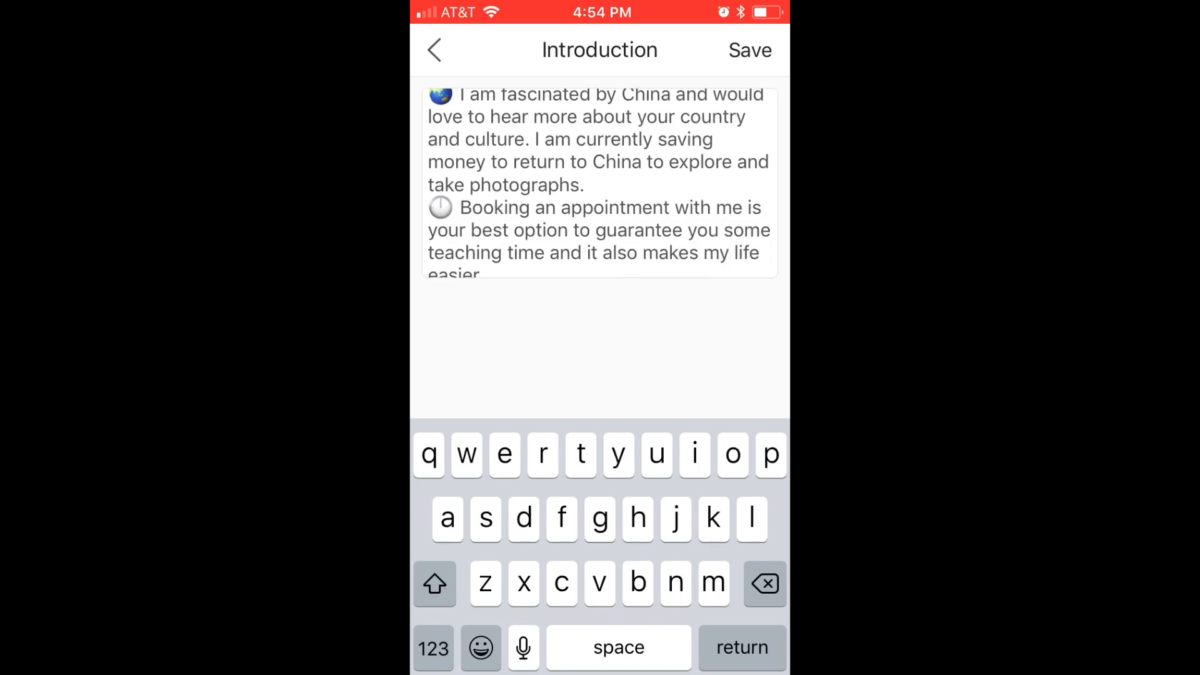
{"action": "scroll", "scroll_direction": "down", "scroll_amount": 3}
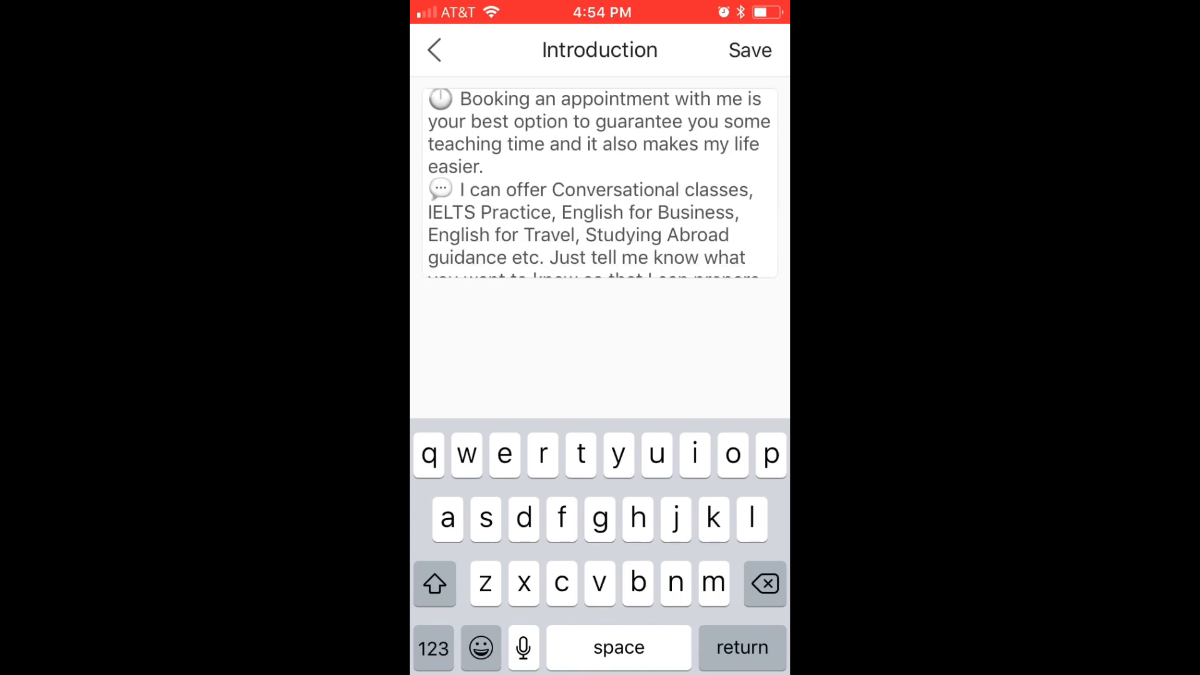
{"action": "scroll", "scroll_direction": "down", "scroll_amount": 3}
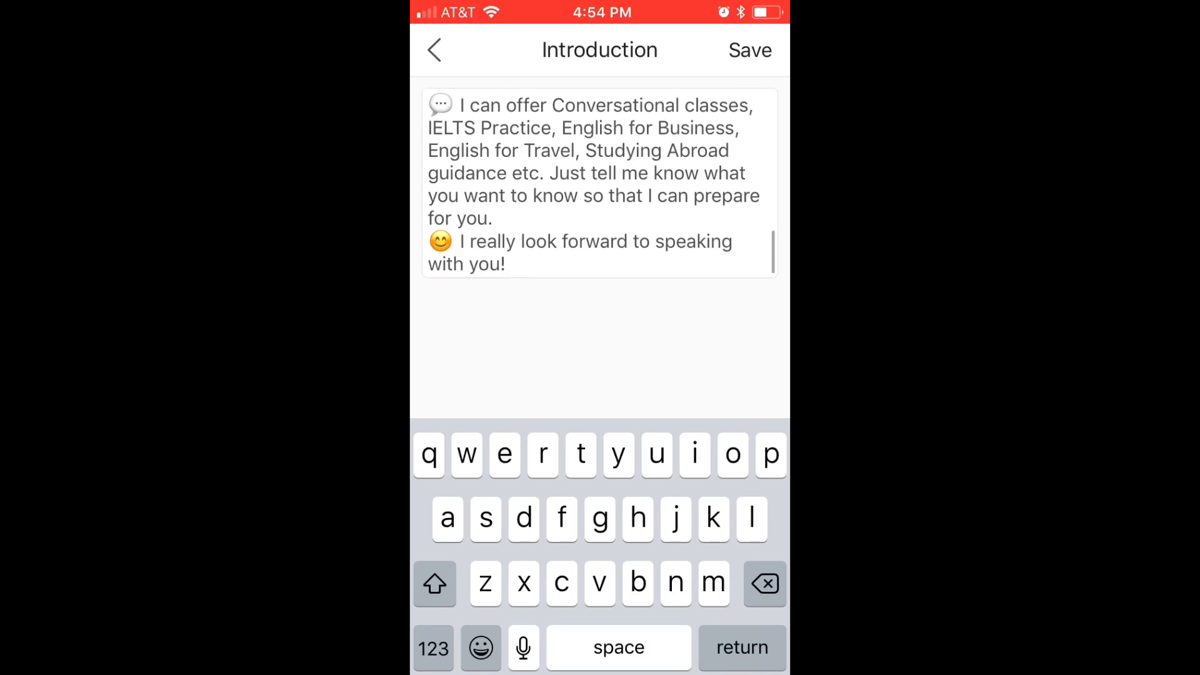
{"action": "left_click", "coordinate": [749, 50]}
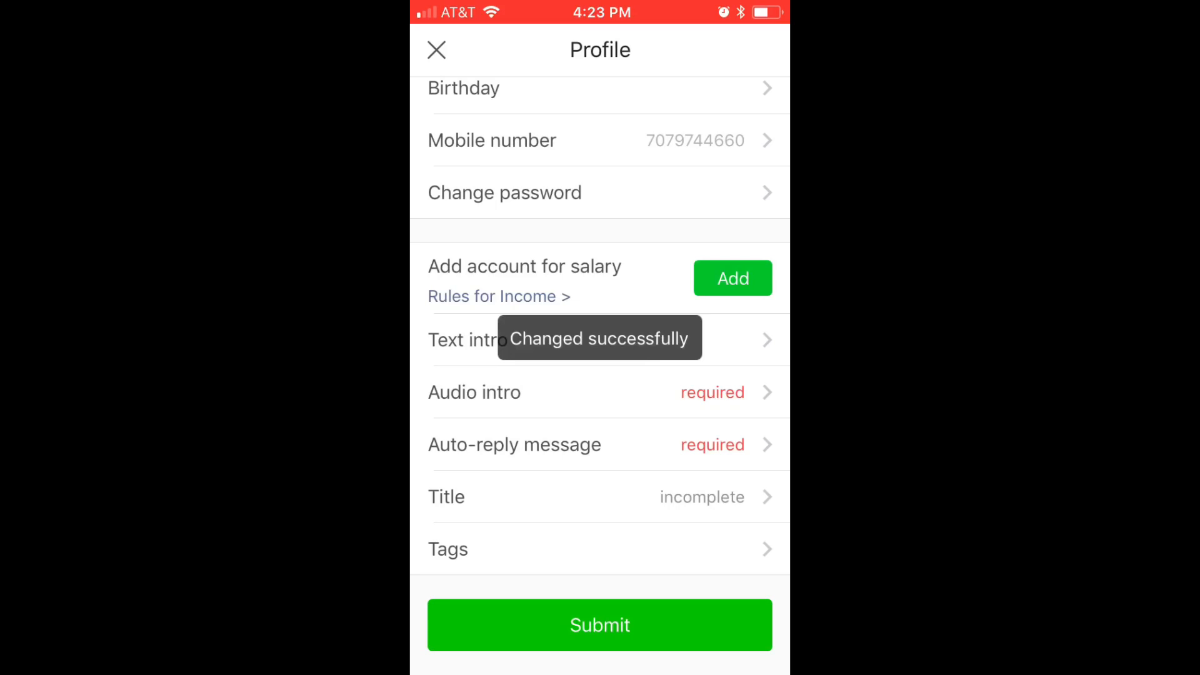
Step: Record and save an 8-second audio introduction, allowing microphone access
{"action": "left_click", "coordinate": [473, 393]}
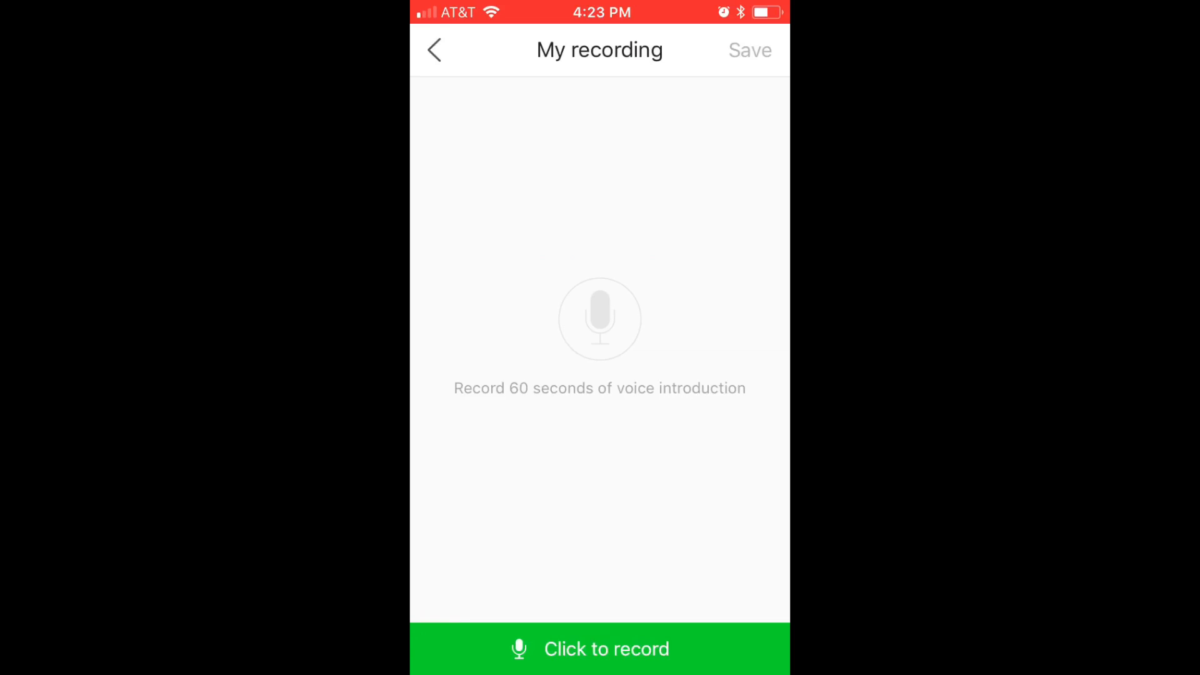
{"action": "left_click", "coordinate": [599, 666]}
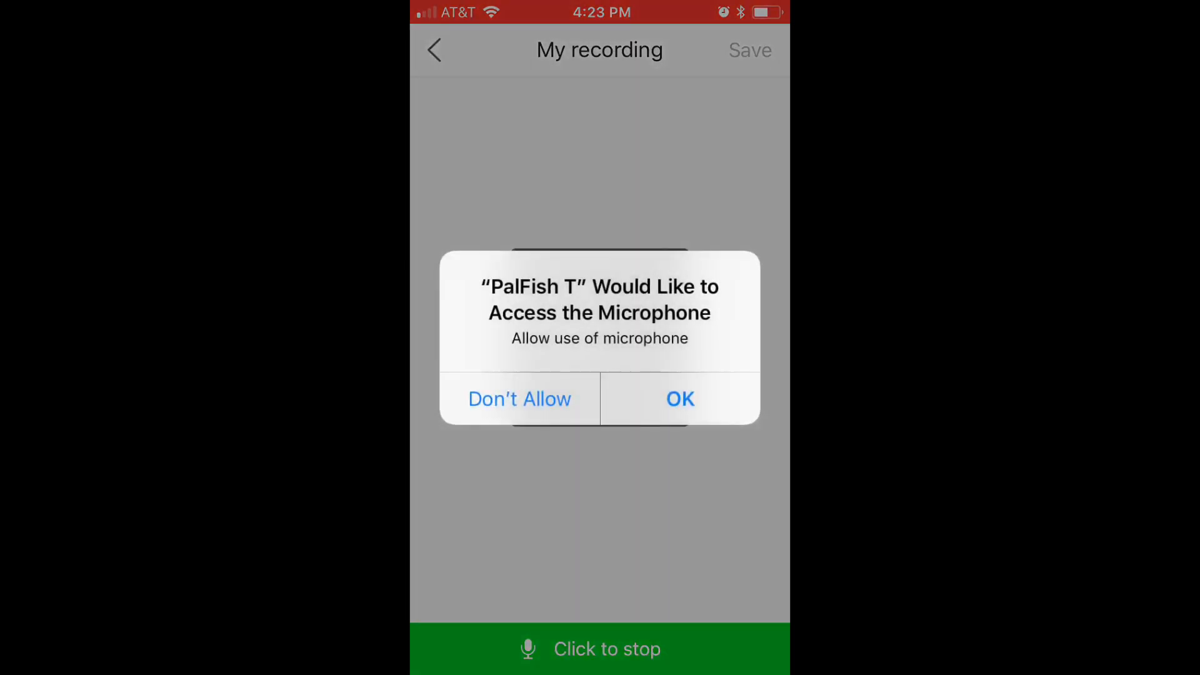
{"action": "left_click", "coordinate": [680, 399]}
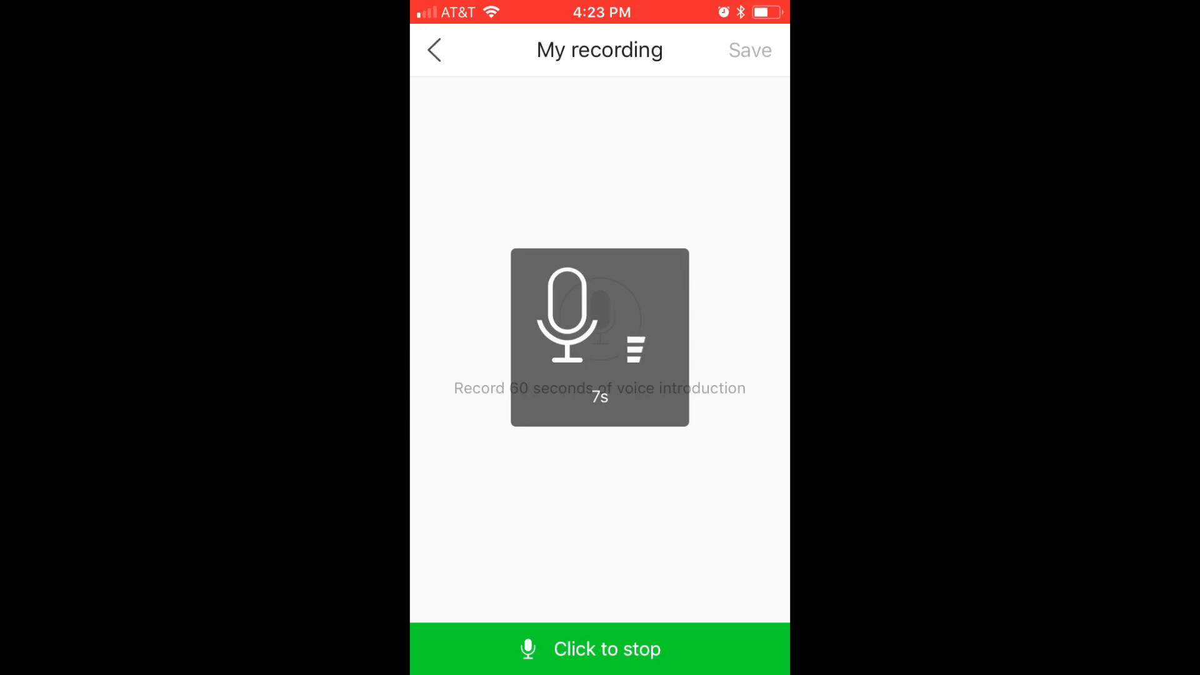
{"action": "left_click", "coordinate": [599, 649]}
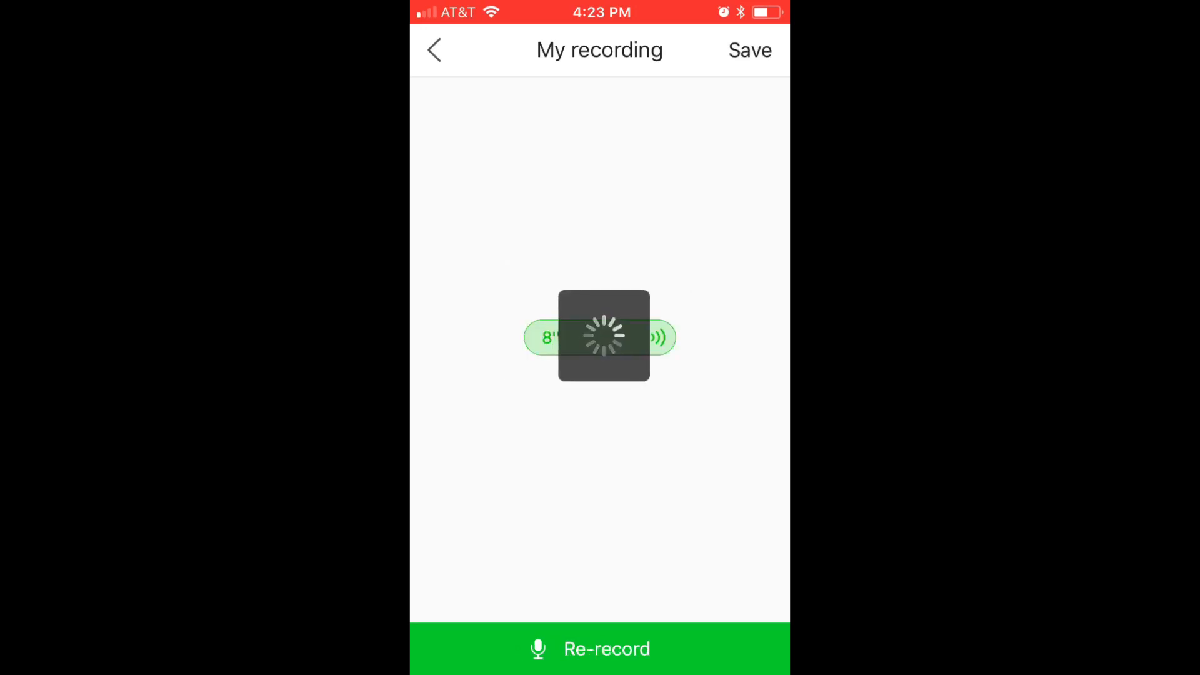
{"action": "left_click", "coordinate": [751, 50]}
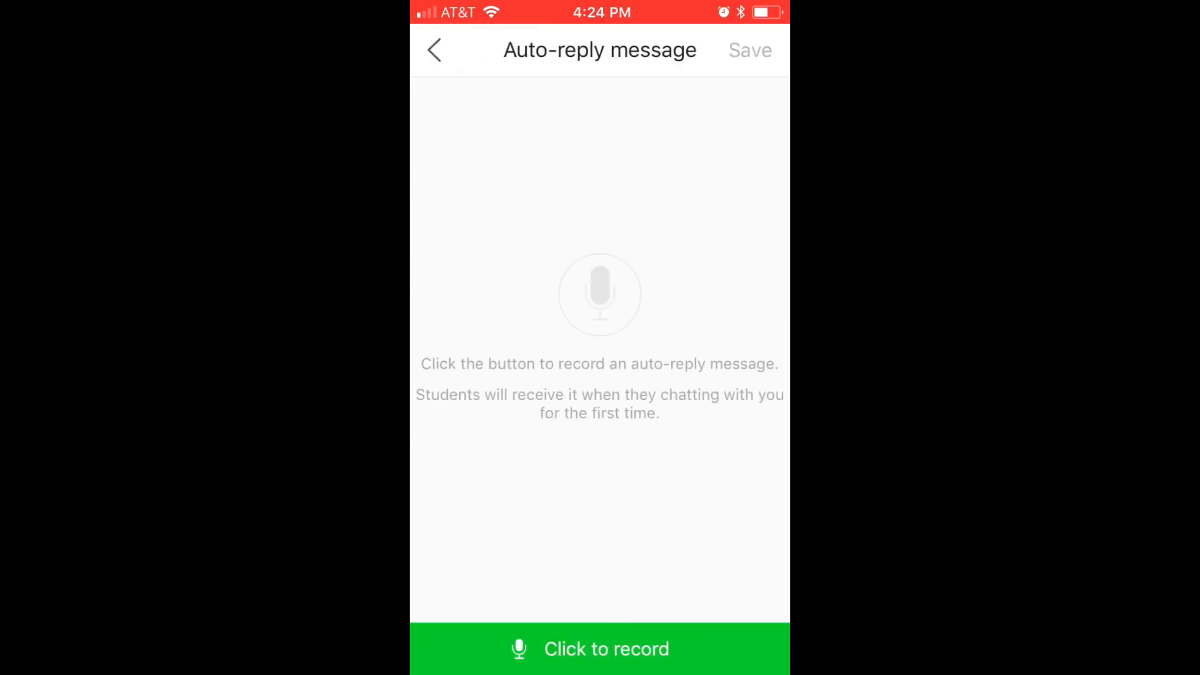
Step: Record an 11-second auto-reply message, save it, and return to the profile
{"action": "left_click", "coordinate": [599, 649]}
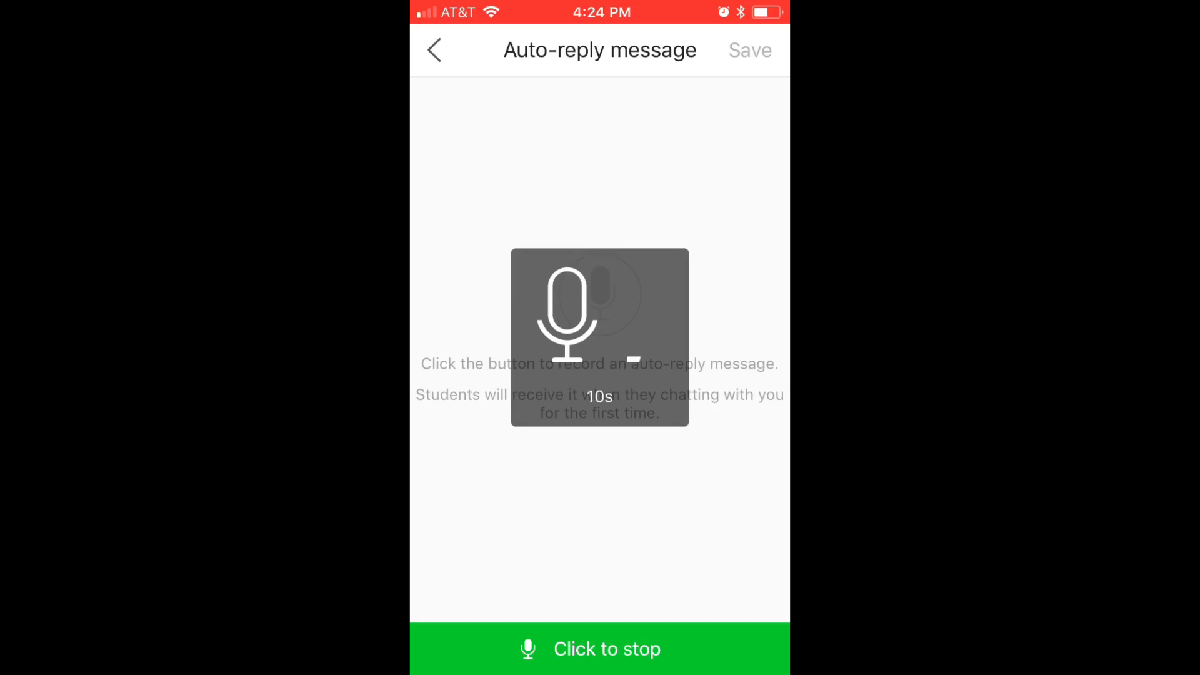
{"action": "left_click", "coordinate": [600, 649]}
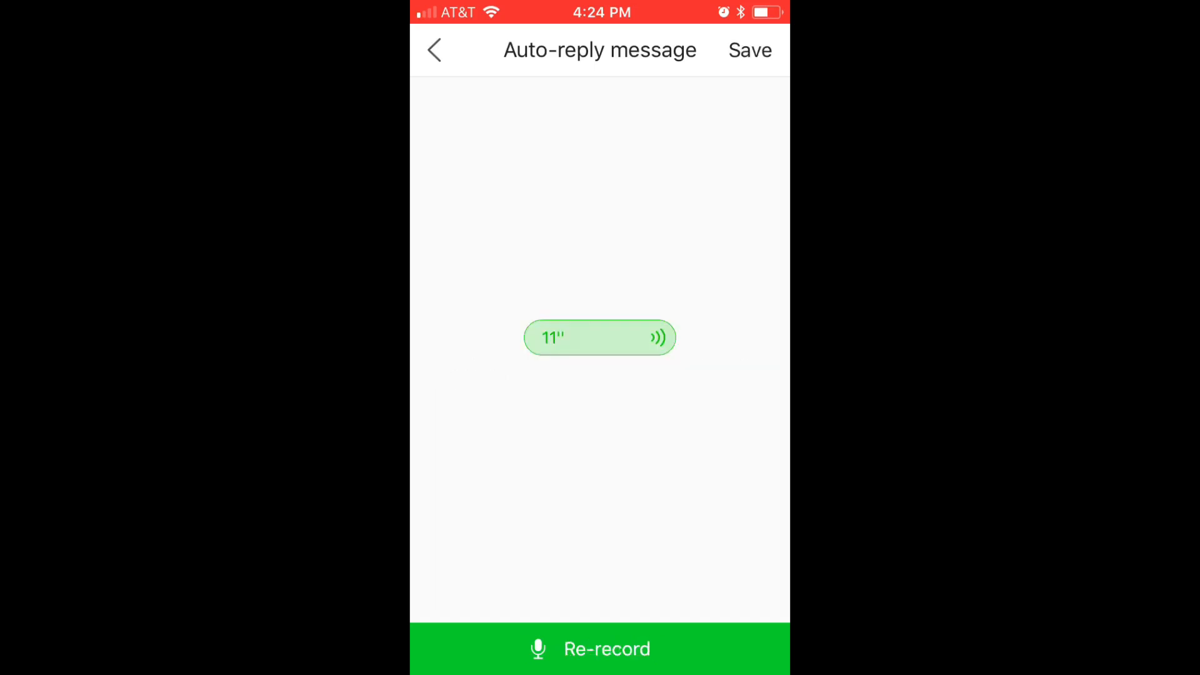
{"action": "left_click", "coordinate": [598, 338]}
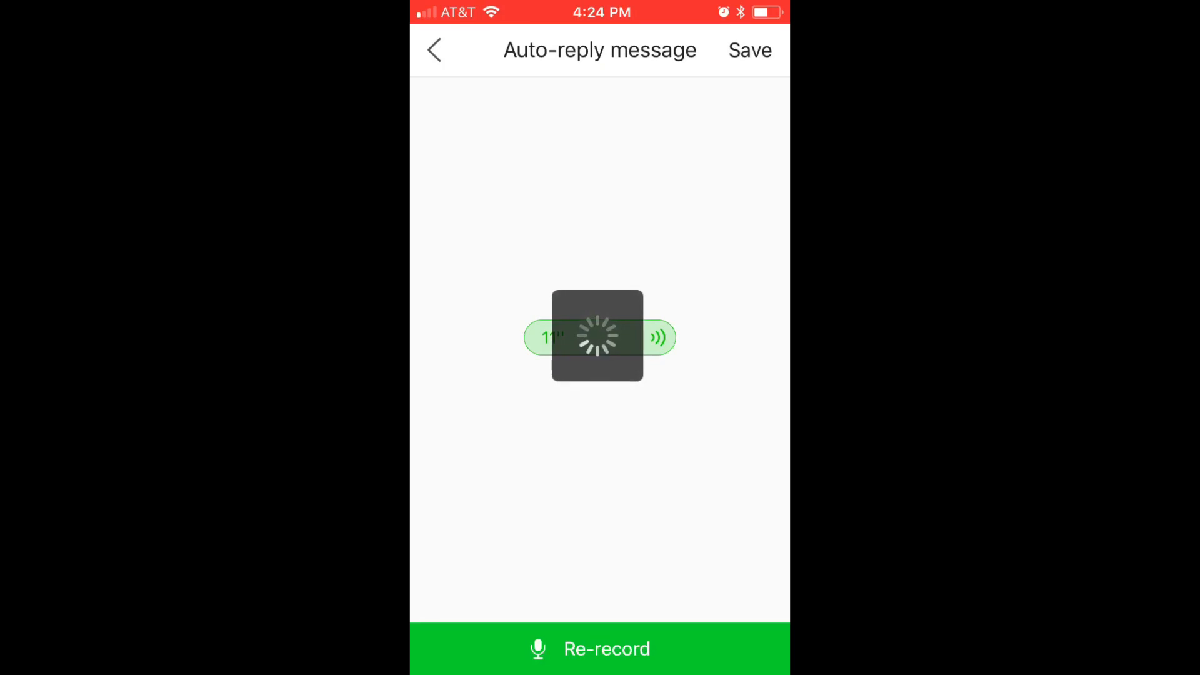
{"action": "left_click", "coordinate": [750, 50]}
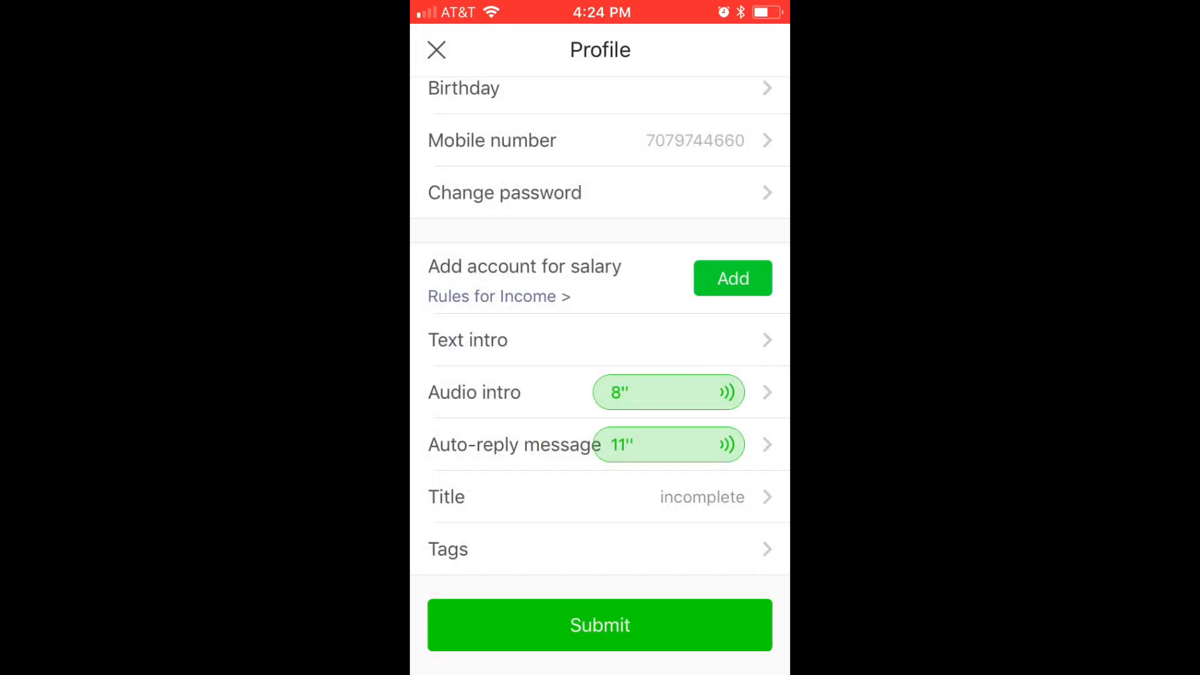
Step: Type 'TOEFL Teacher' as the profile title, fixing typos, and submit it
{"action": "left_click", "coordinate": [599, 496]}
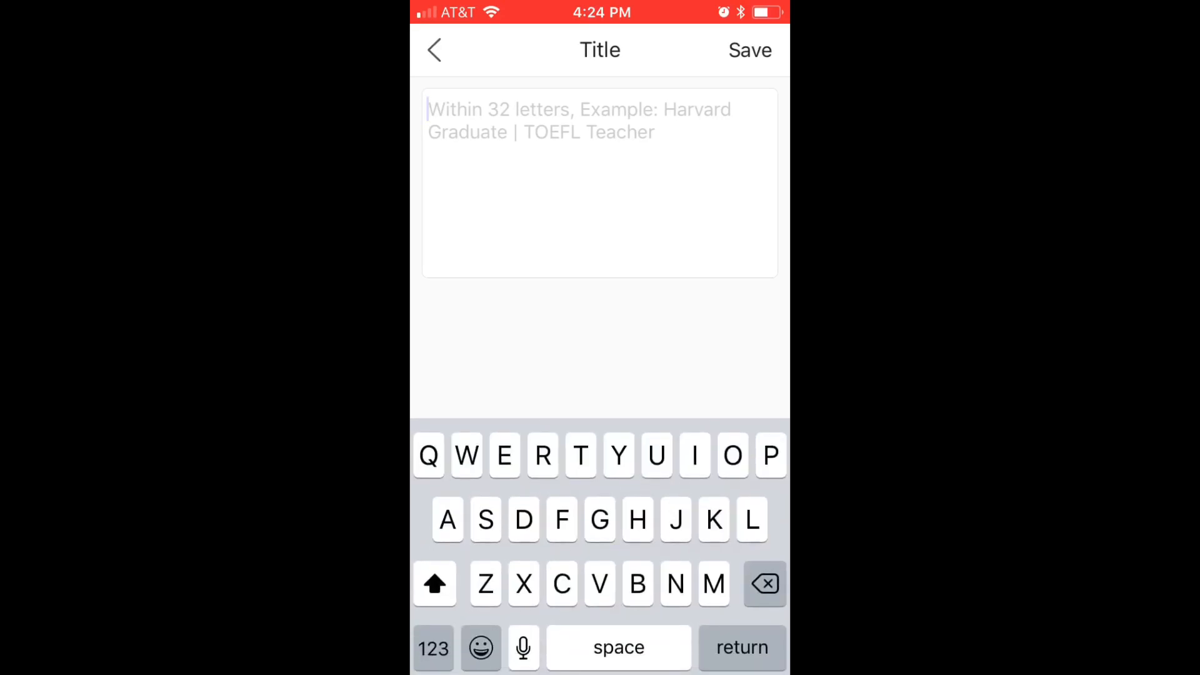
{"action": "type", "text": "TOEF"}
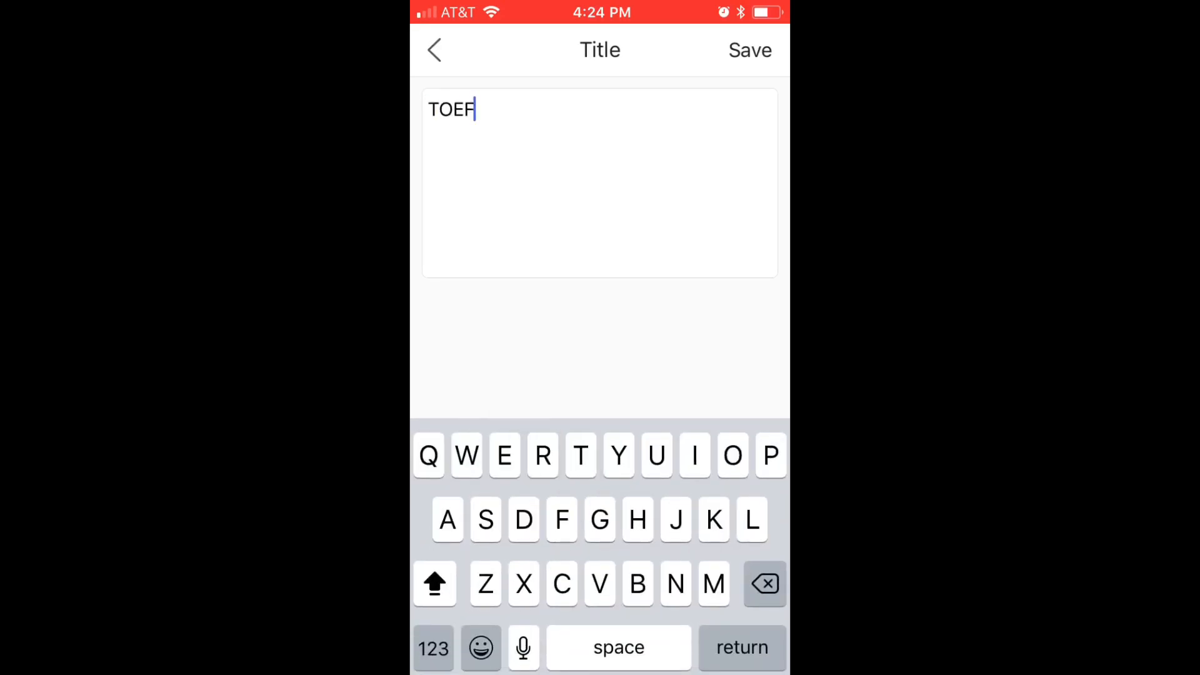
{"action": "left_click", "coordinate": [764, 584]}
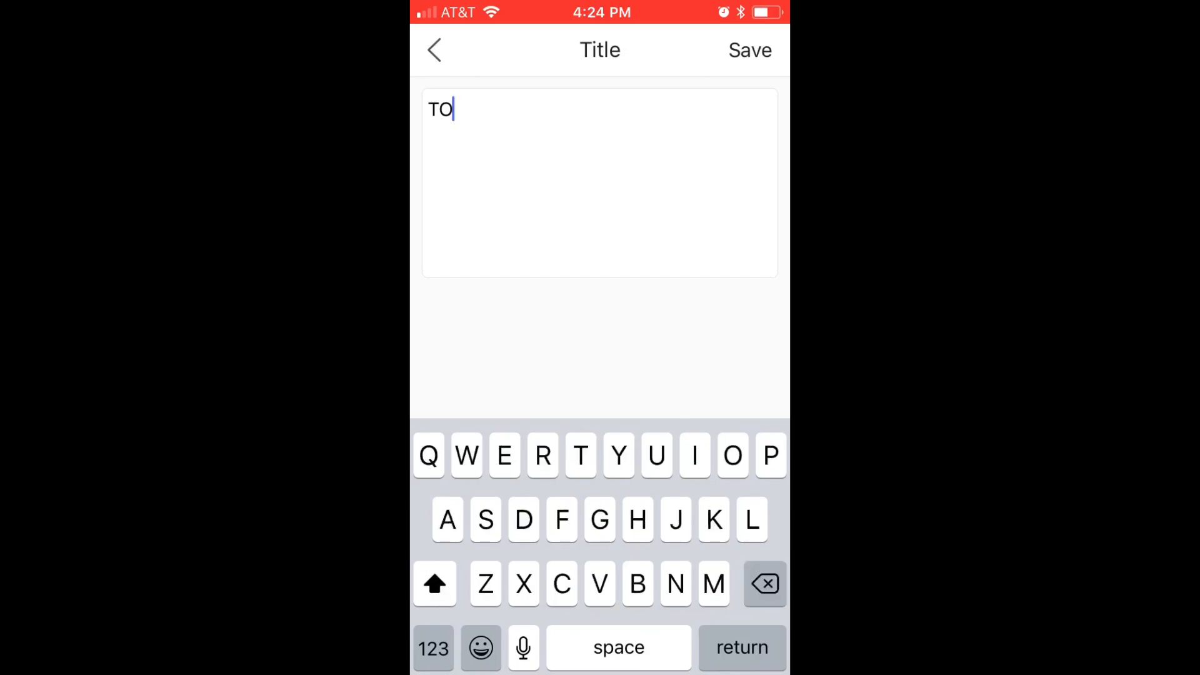
{"action": "left_click", "coordinate": [765, 585]}
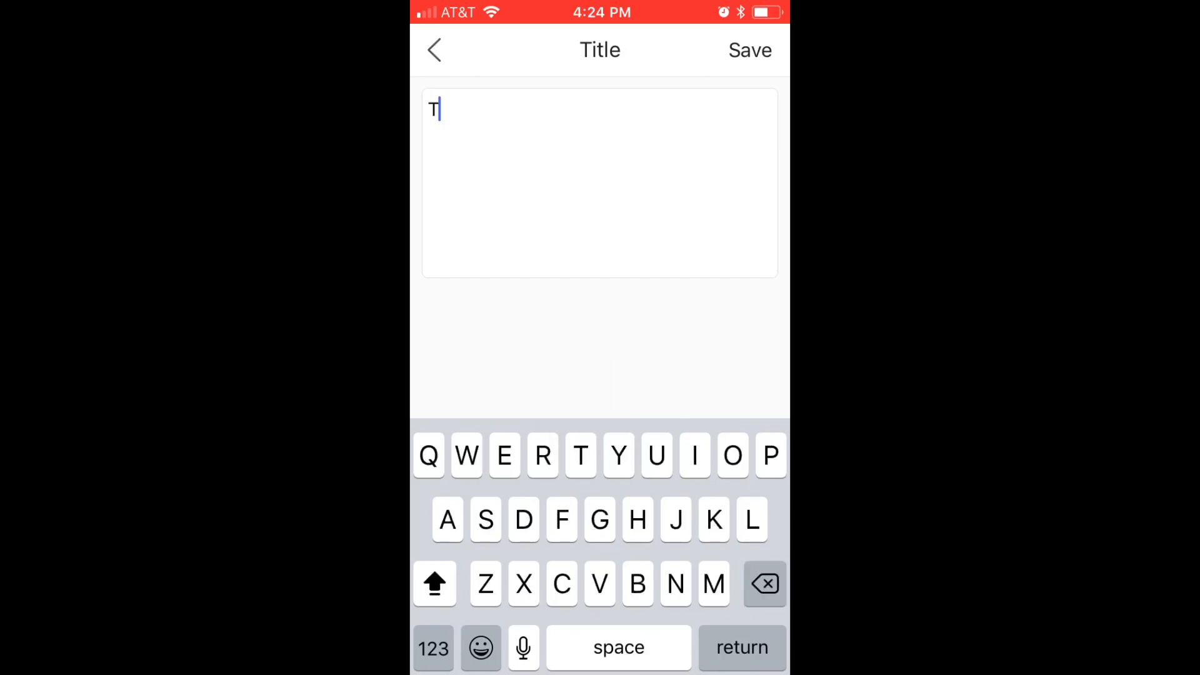
{"action": "type", "text": "OEFL Tea"}
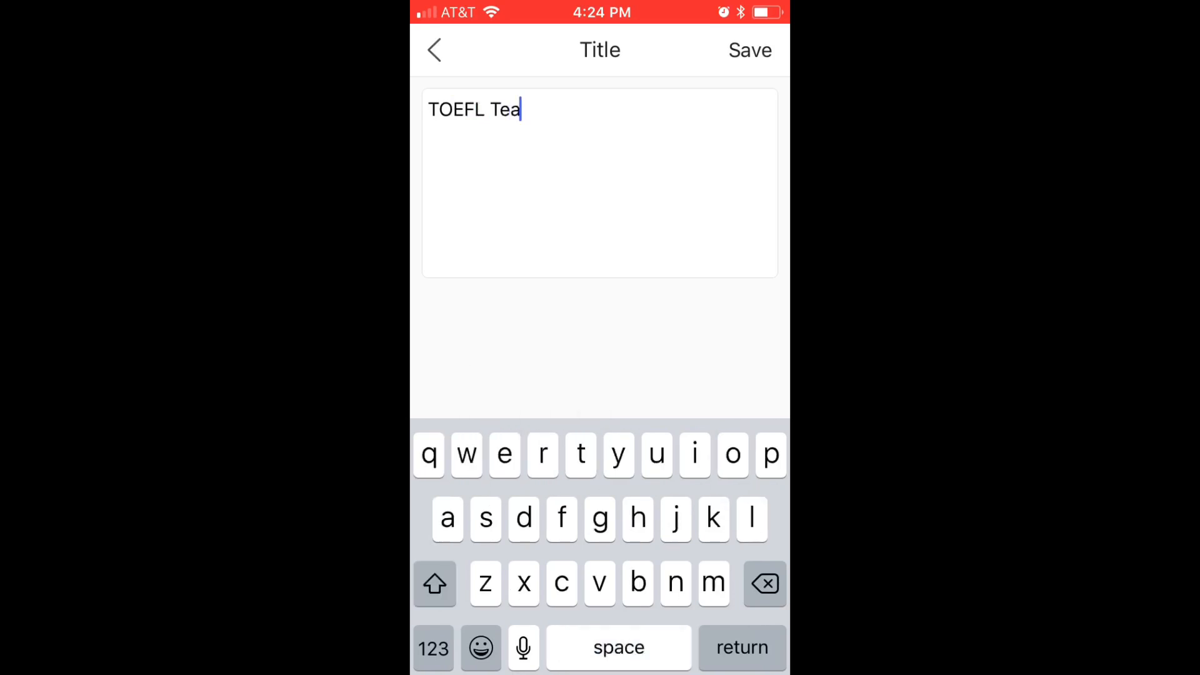
{"action": "type", "text": "cher"}
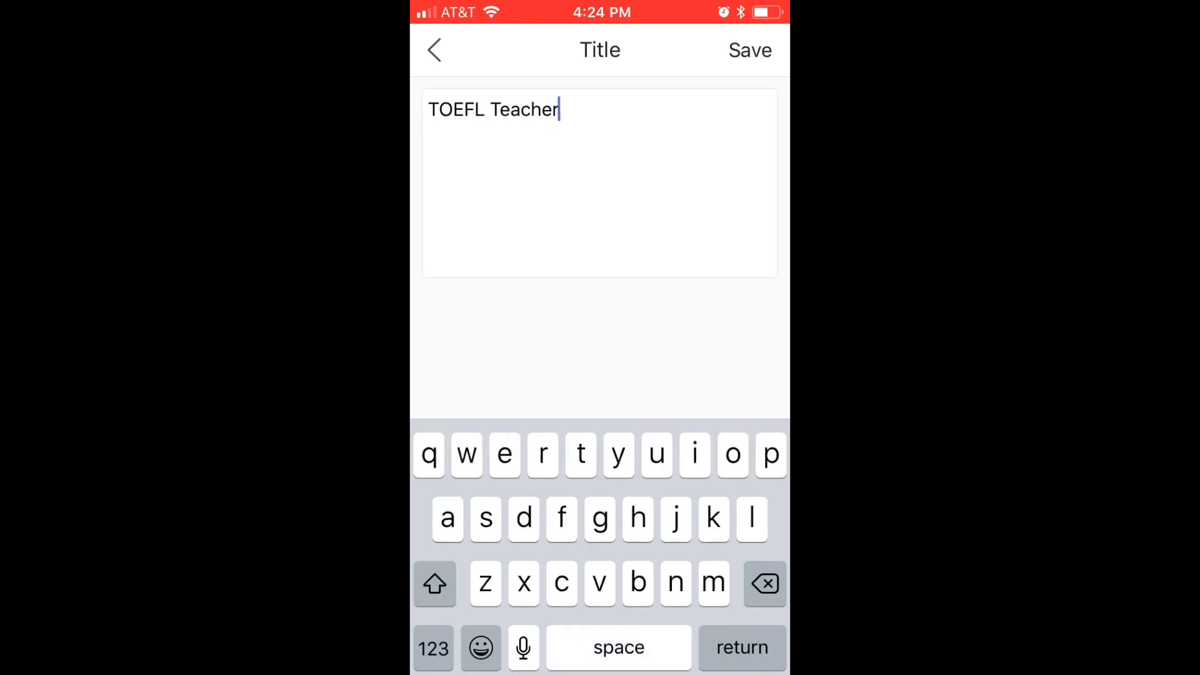
{"action": "left_click", "coordinate": [750, 50]}
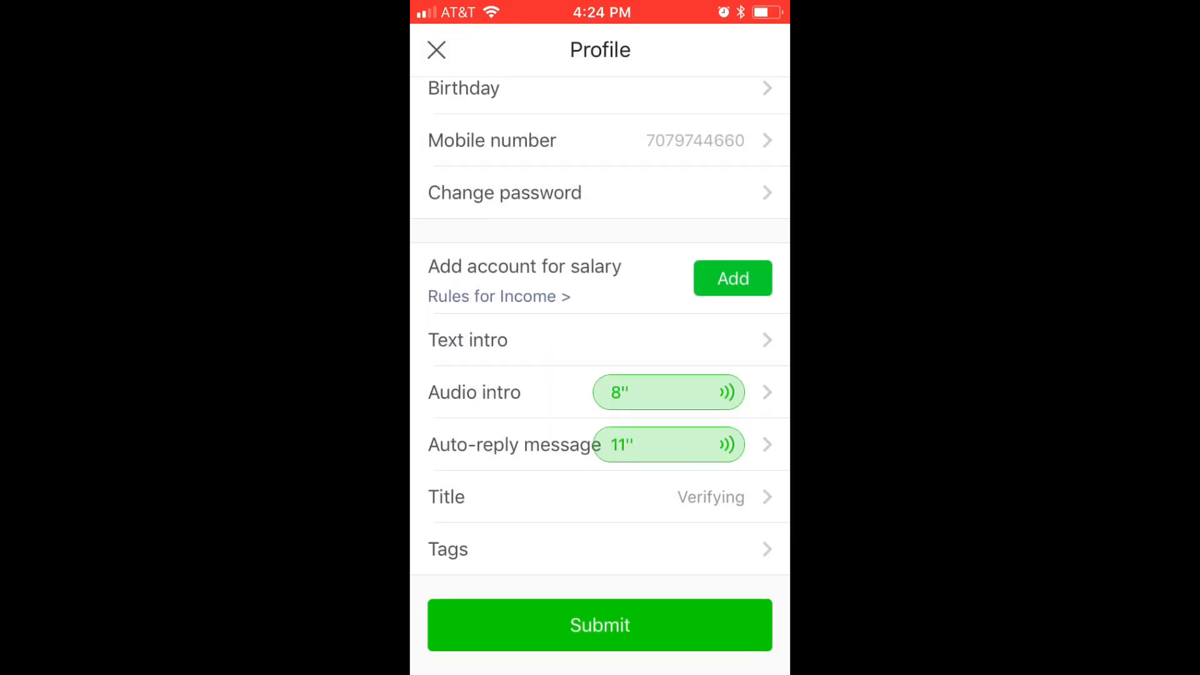
Step: Select Travel, Humorous and Entrance exams from the Recommended Tags list
{"action": "left_click", "coordinate": [447, 549]}
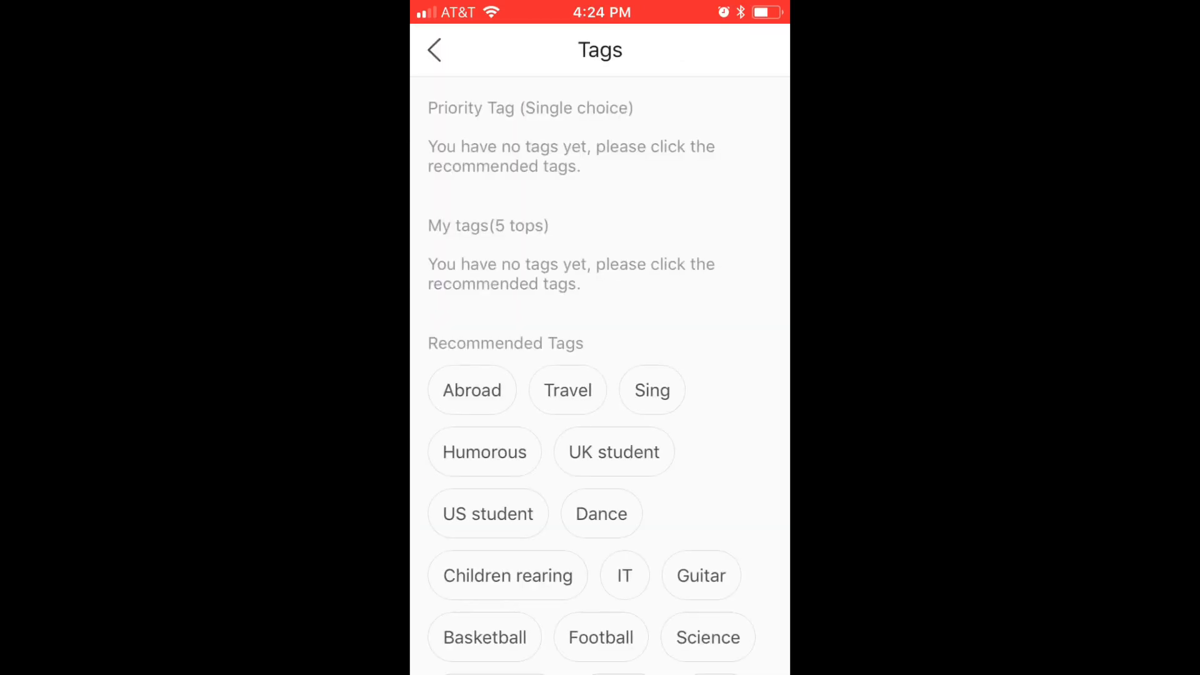
{"action": "scroll", "scroll_direction": "down", "scroll_amount": 3}
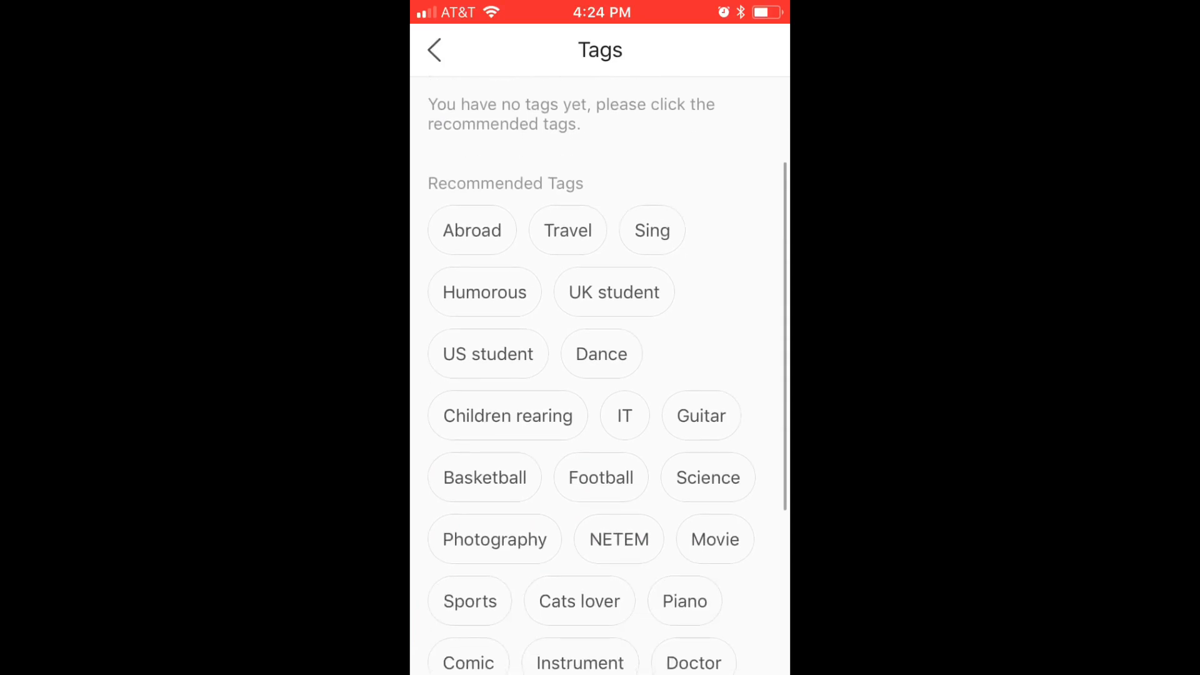
{"action": "scroll", "scroll_direction": "down", "scroll_amount": 3}
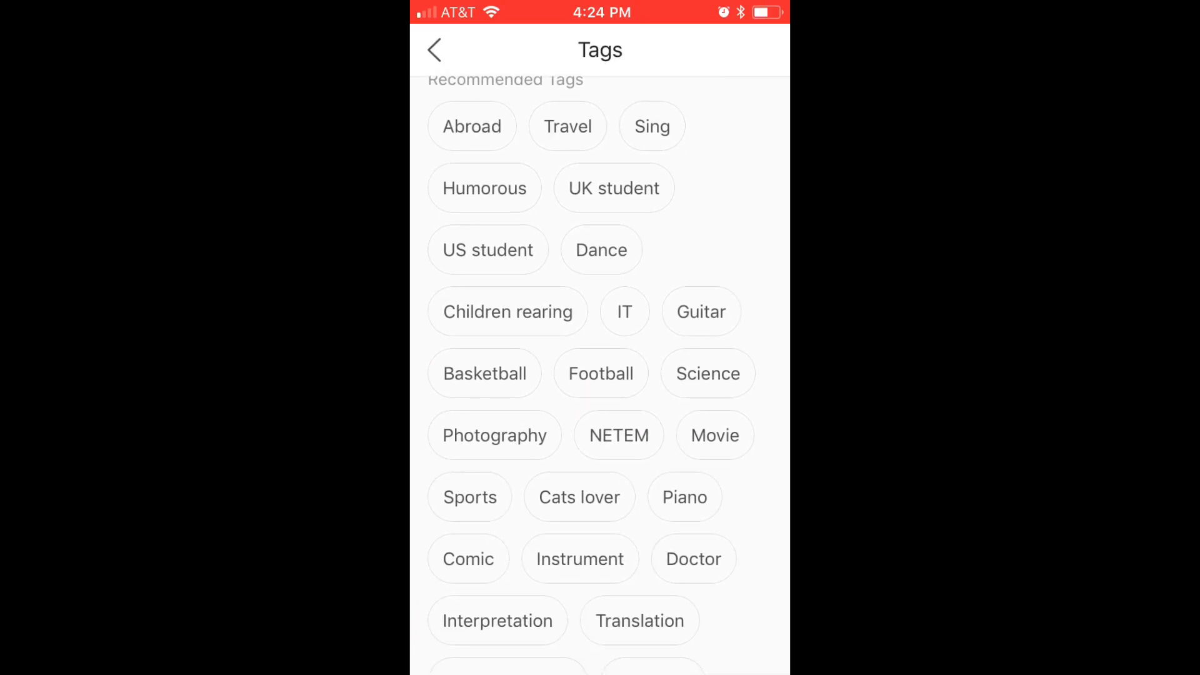
{"action": "left_click", "coordinate": [568, 134]}
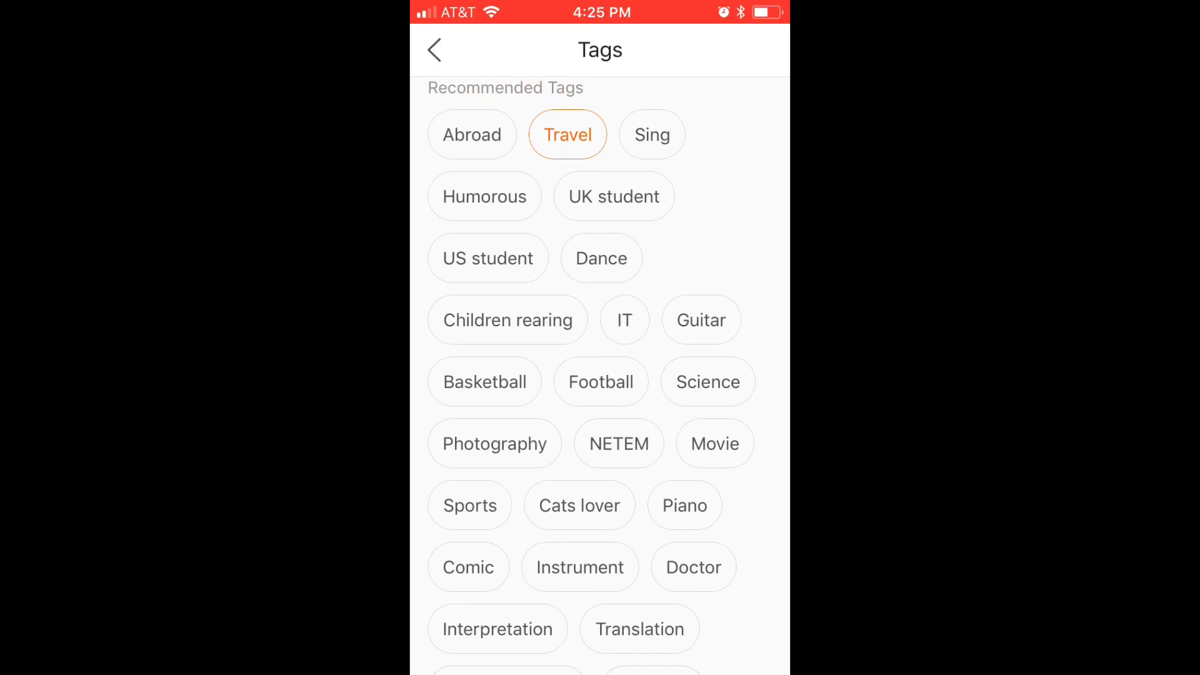
{"action": "left_click", "coordinate": [484, 196]}
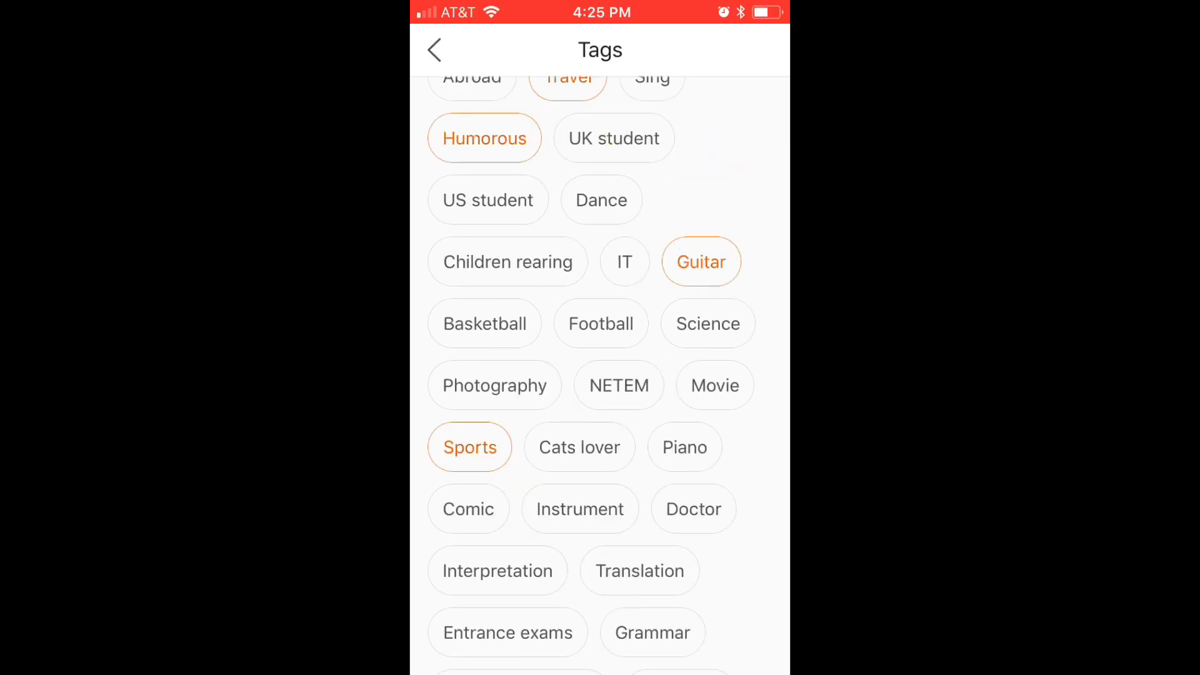
{"action": "scroll", "scroll_direction": "down", "scroll_amount": 3}
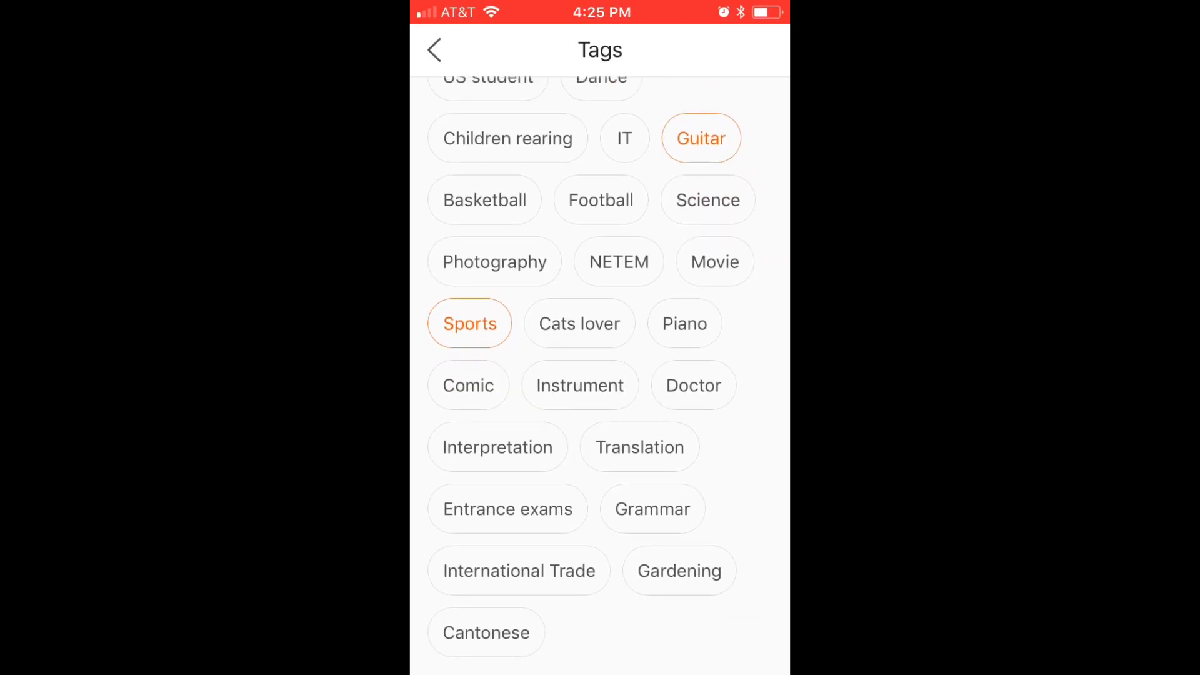
{"action": "left_click", "coordinate": [508, 510]}
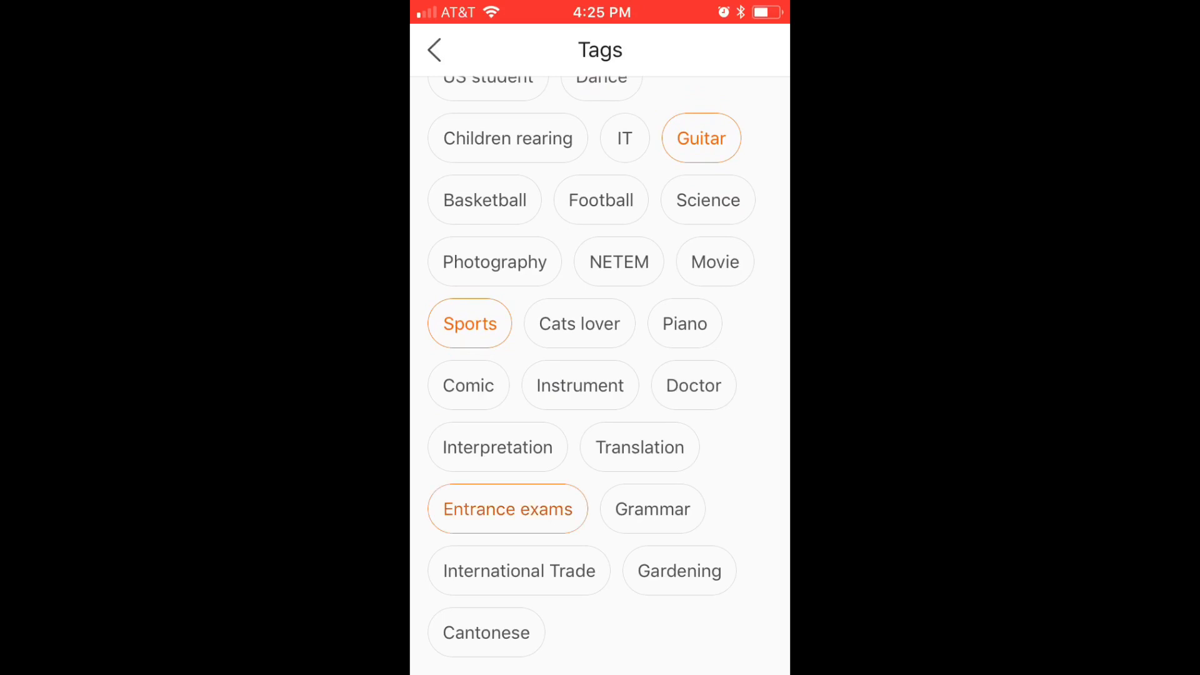
{"action": "scroll", "scroll_direction": "up", "scroll_amount": 3}
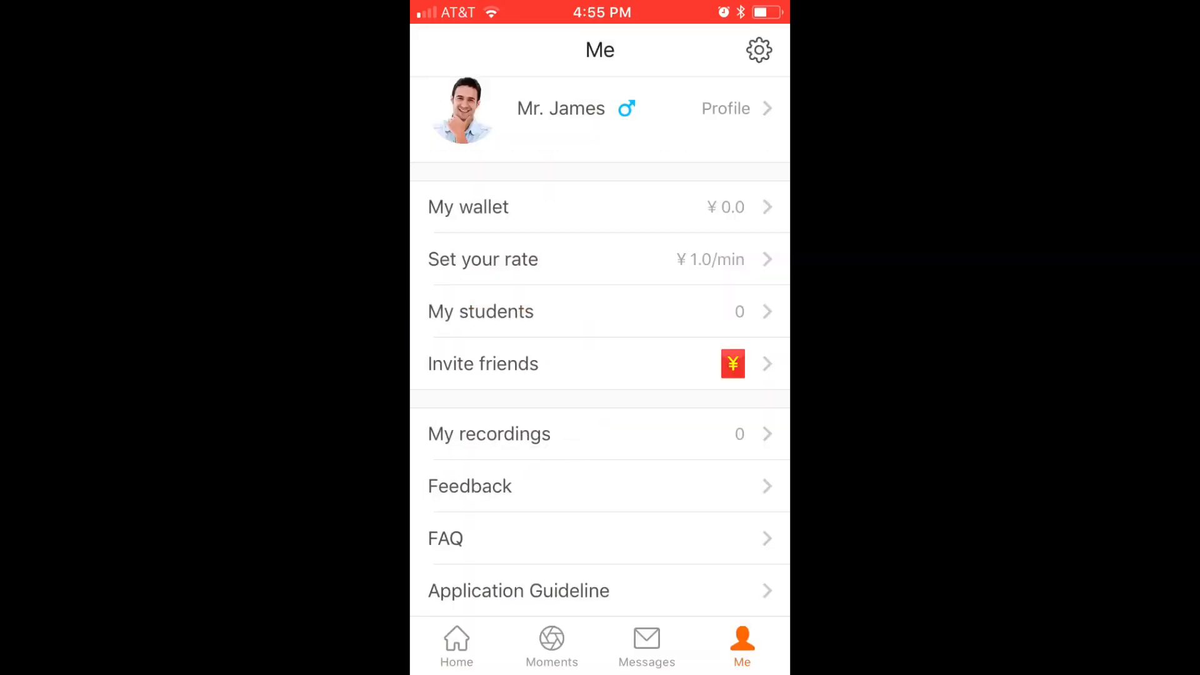
Step: Browse the Application Guideline checklist from the Me tab, then go back
{"action": "scroll", "scroll_direction": "down", "scroll_amount": 3}
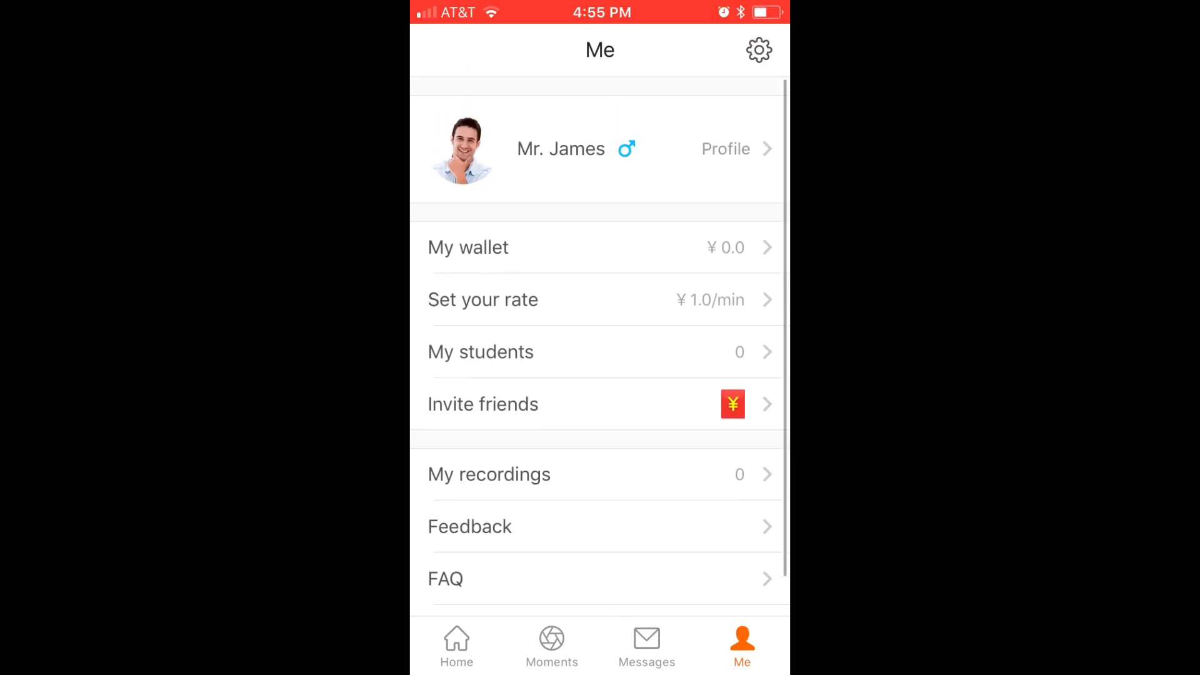
{"action": "scroll", "scroll_direction": "down", "scroll_amount": 3}
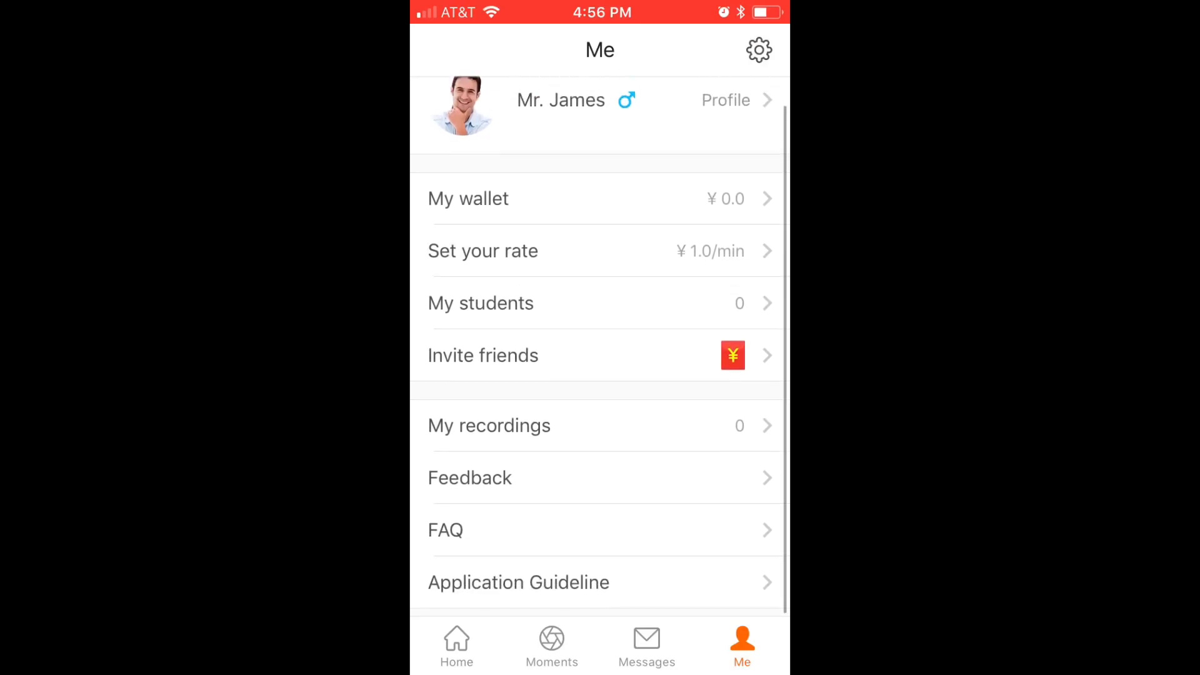
{"action": "left_click", "coordinate": [519, 582]}
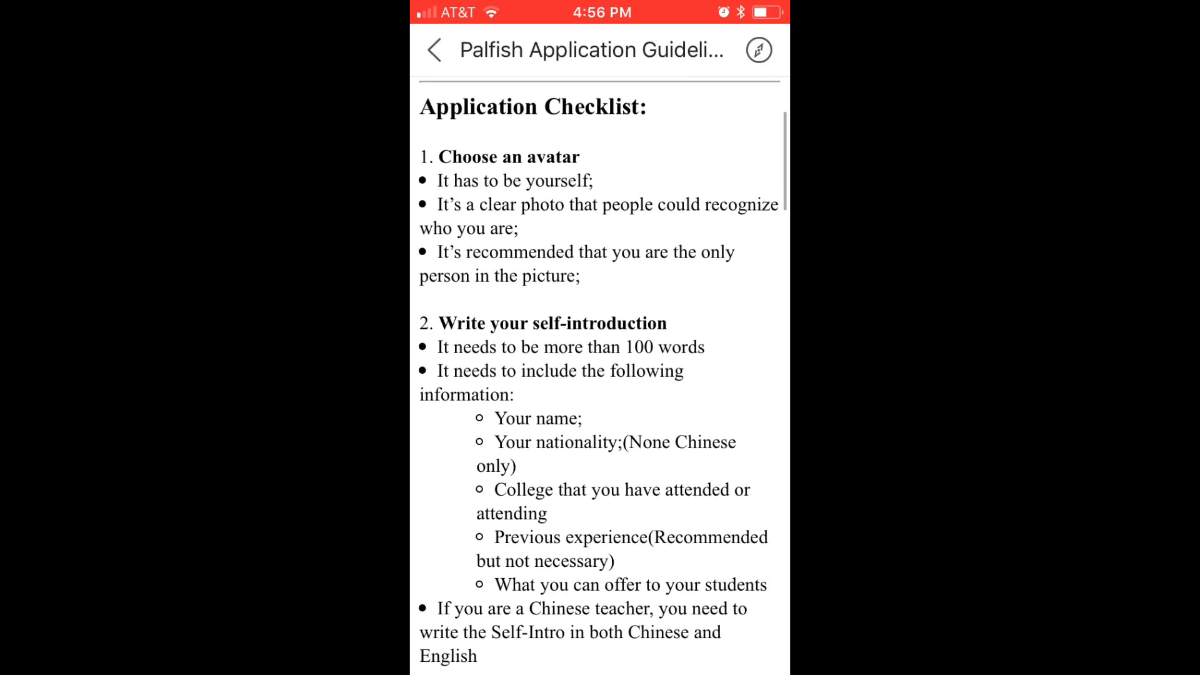
{"action": "scroll", "scroll_direction": "down", "scroll_amount": 3}
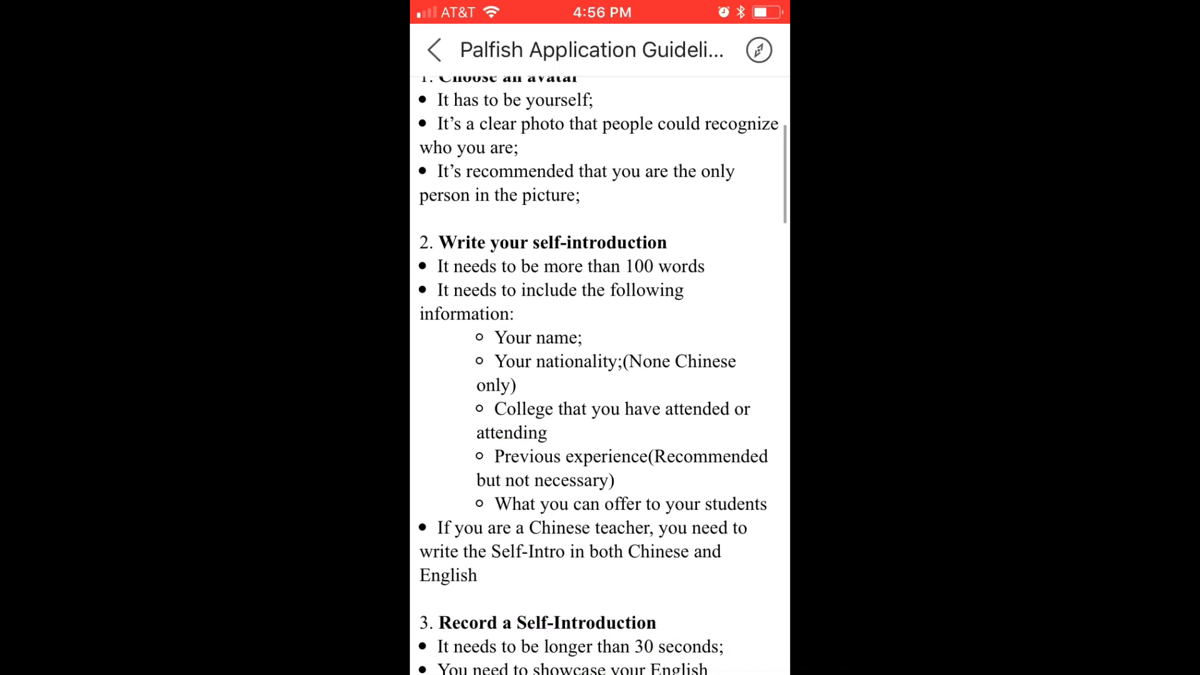
{"action": "left_click", "coordinate": [439, 48]}
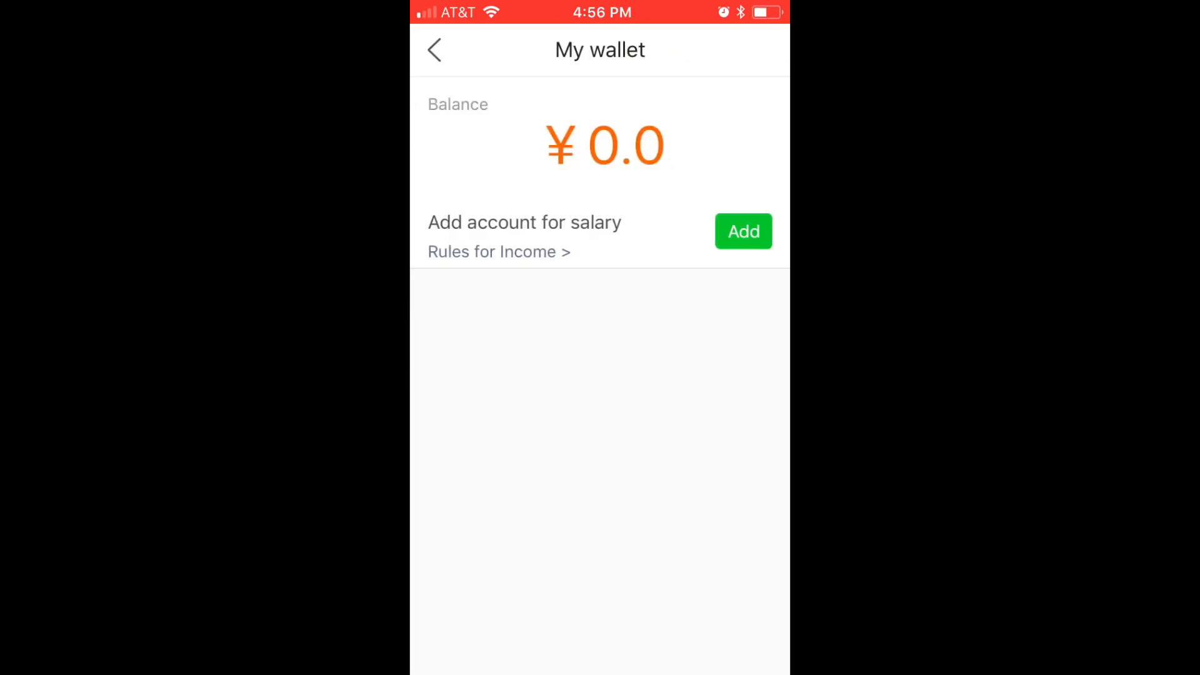
Step: View the salary account form with bank card or PayPal options, then go back
{"action": "left_click", "coordinate": [743, 232]}
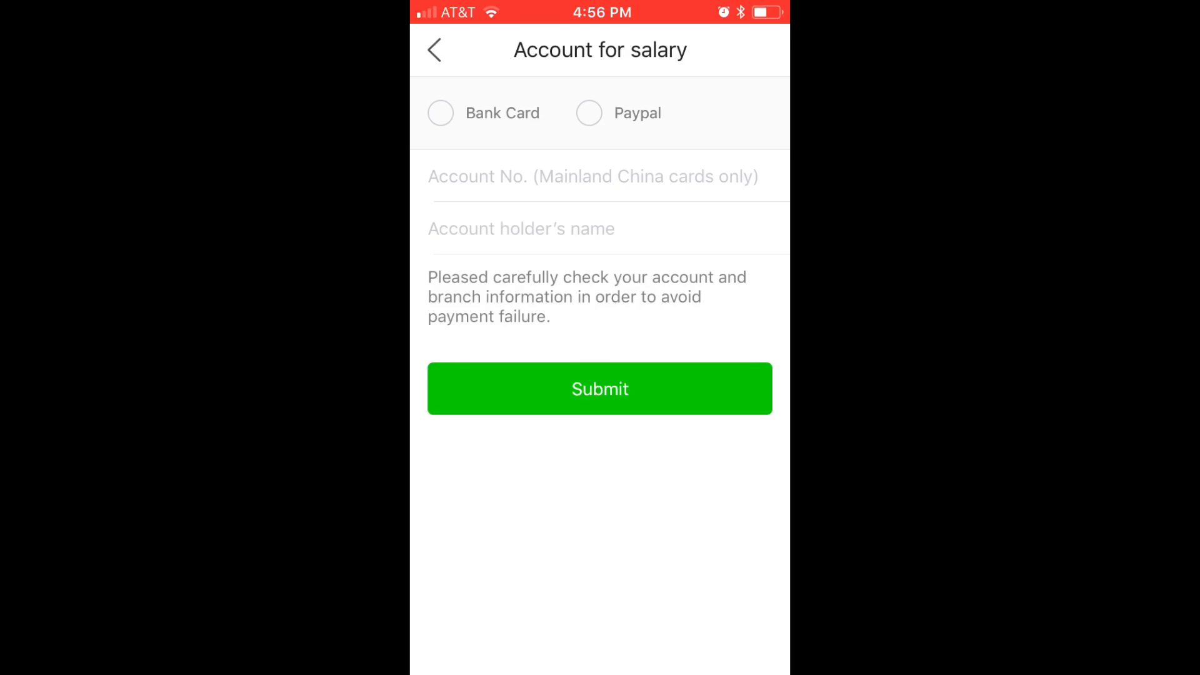
{"action": "left_click", "coordinate": [439, 50]}
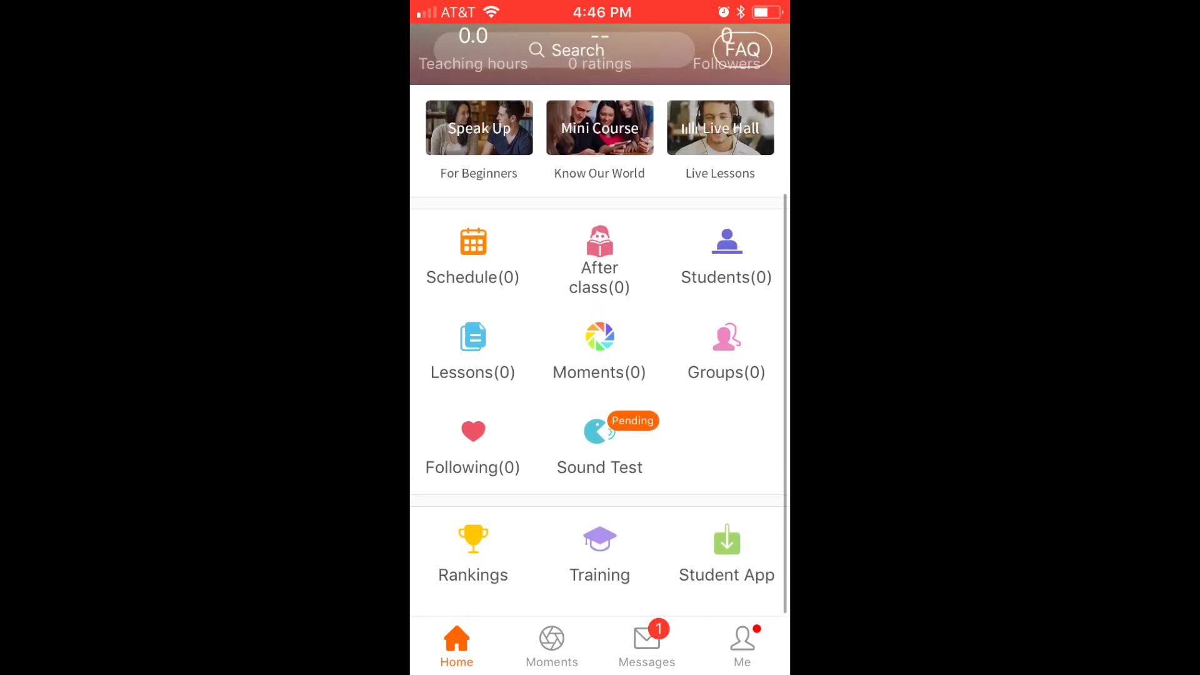
Step: Scroll the Home dashboard, check the PalFish Team note in Messages, then open My recordings
{"action": "scroll", "scroll_direction": "down", "scroll_amount": 3}
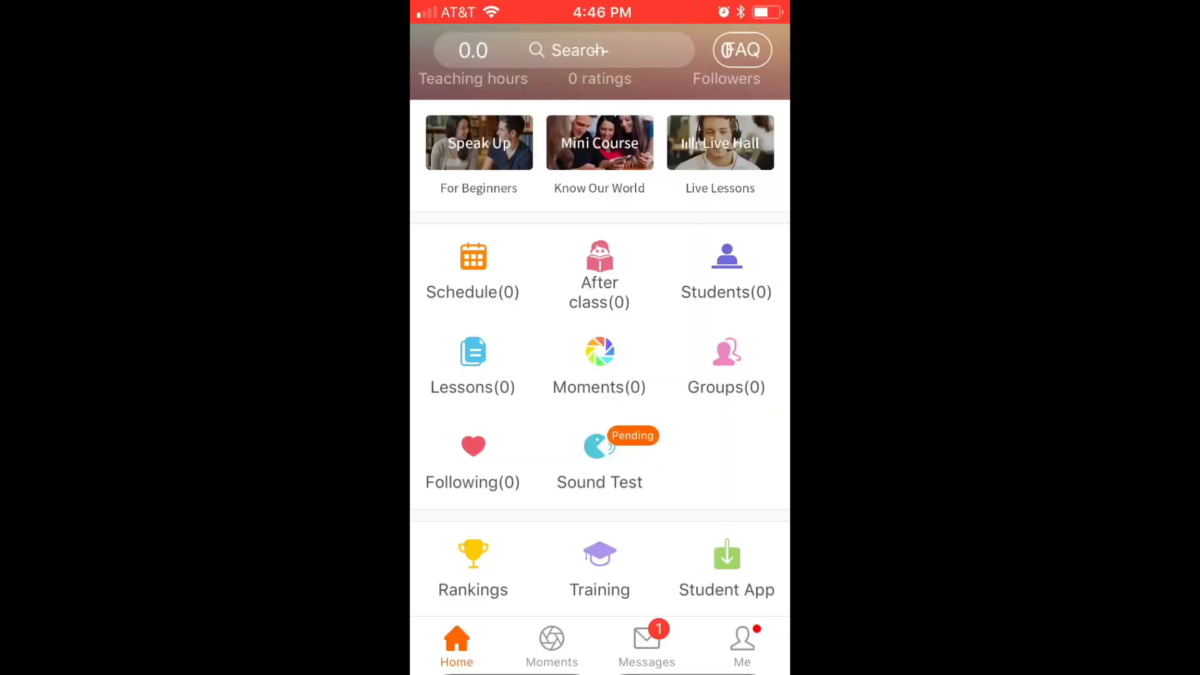
{"action": "scroll", "scroll_direction": "down", "scroll_amount": 3}
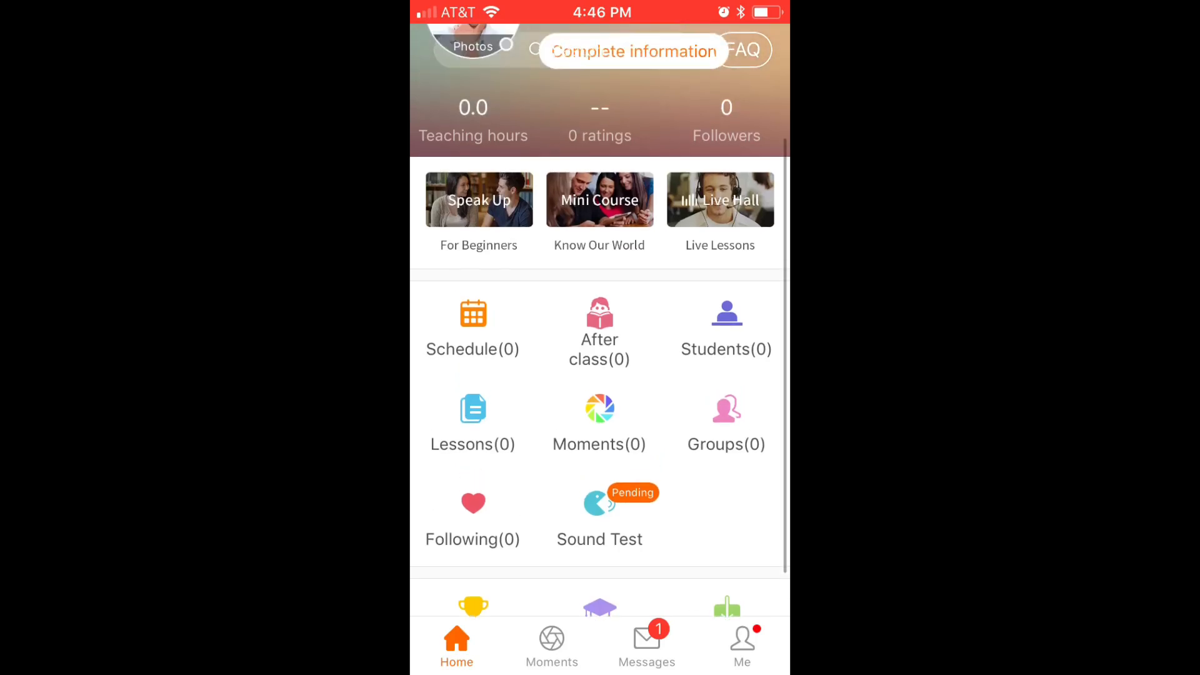
{"action": "scroll", "scroll_direction": "down", "scroll_amount": 3}
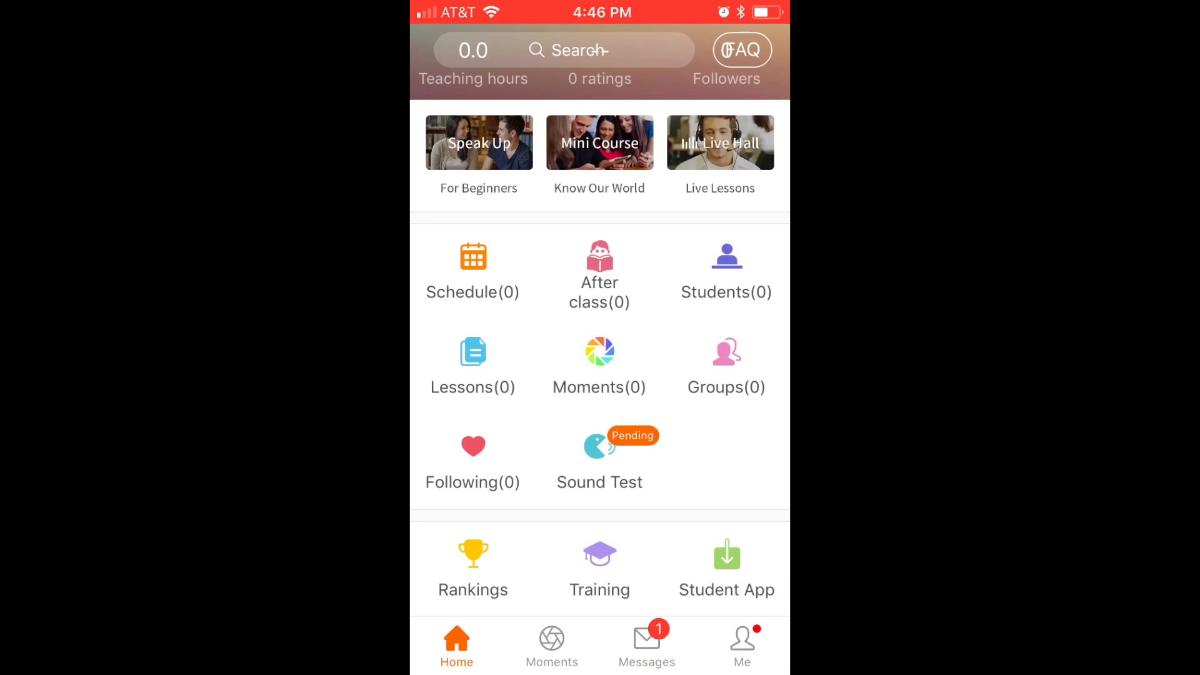
{"action": "left_click", "coordinate": [646, 645]}
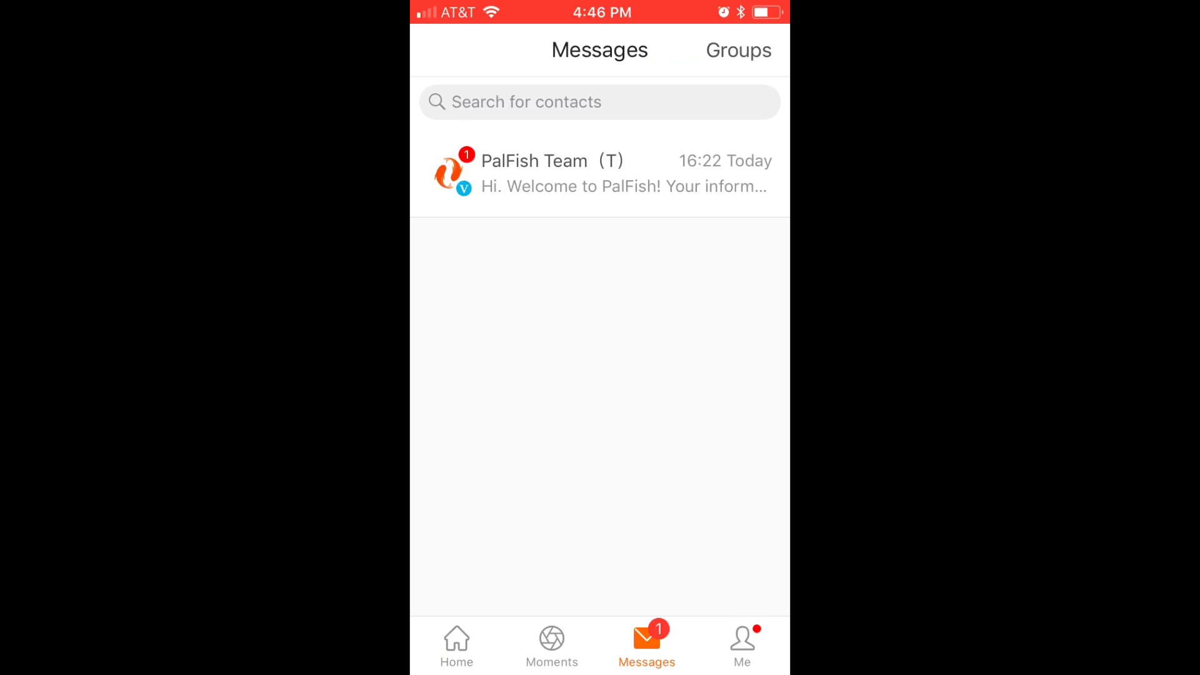
{"action": "left_click", "coordinate": [457, 652]}
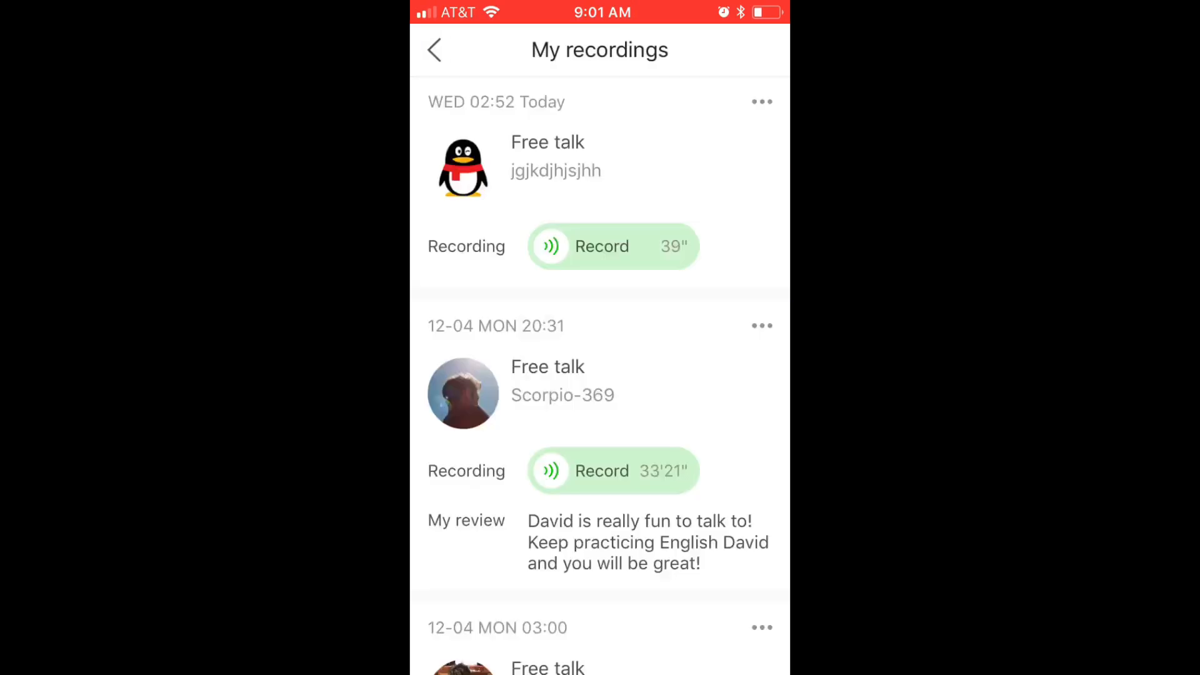
Step: Scroll through the past free-talk recordings and their reviews, then go back Home
{"action": "scroll", "scroll_direction": "down", "scroll_amount": 3}
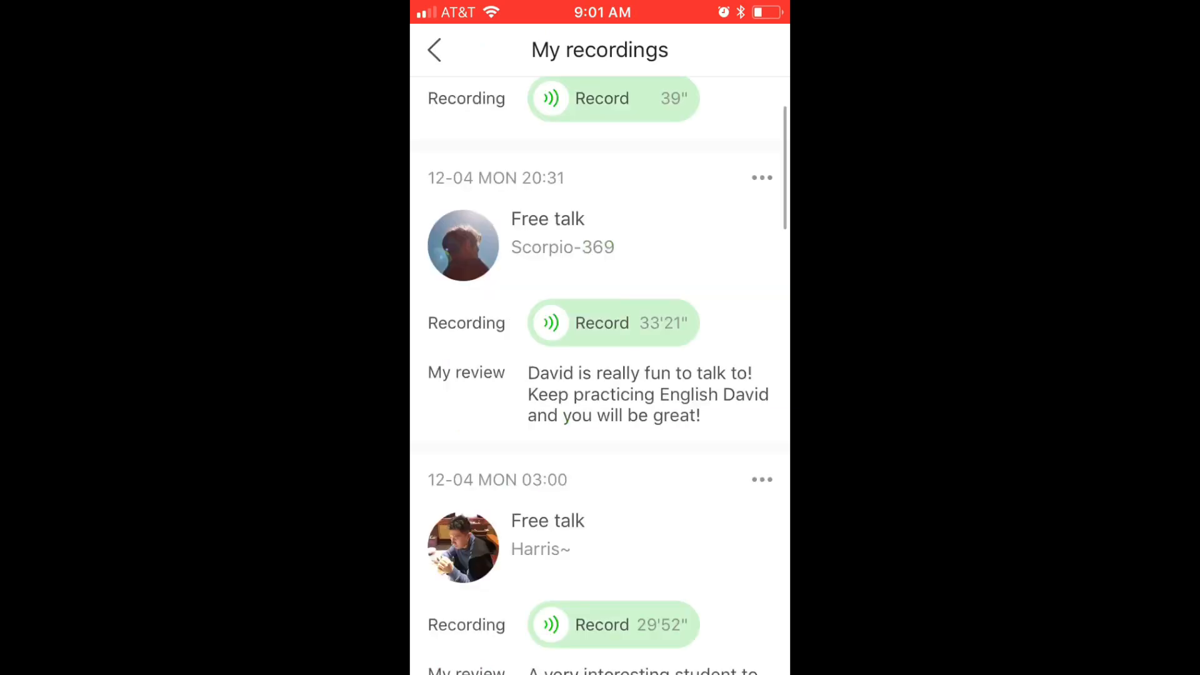
{"action": "scroll", "scroll_direction": "down", "scroll_amount": 3}
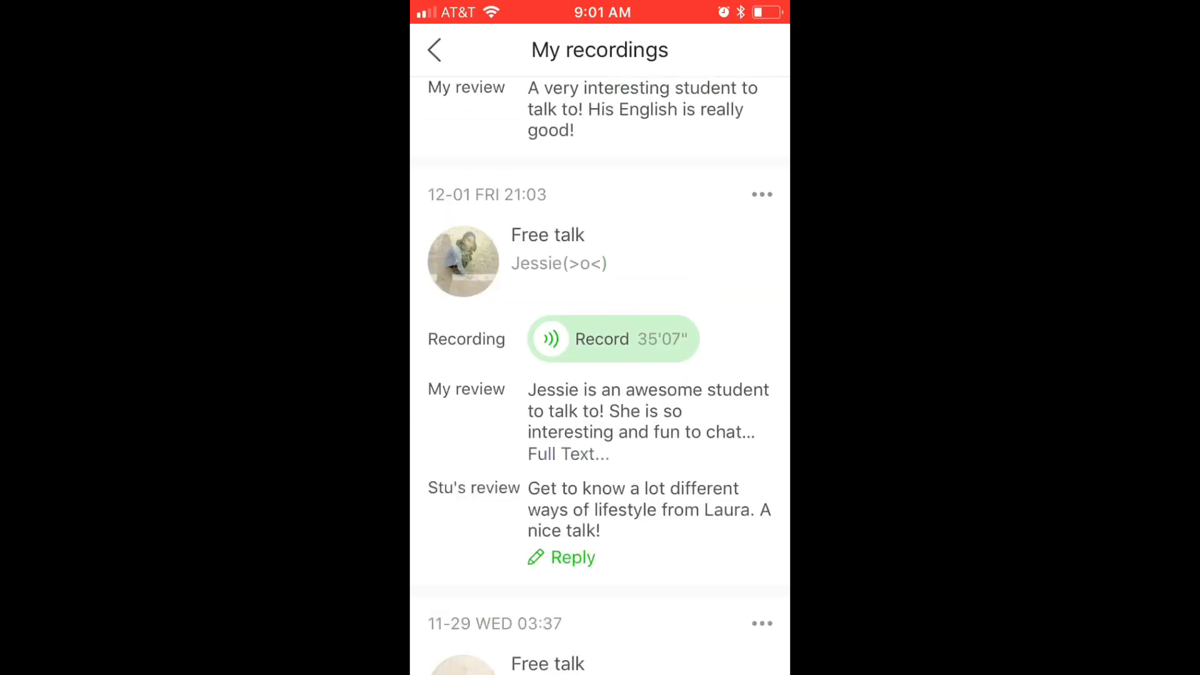
{"action": "scroll", "scroll_direction": "down", "scroll_amount": 3}
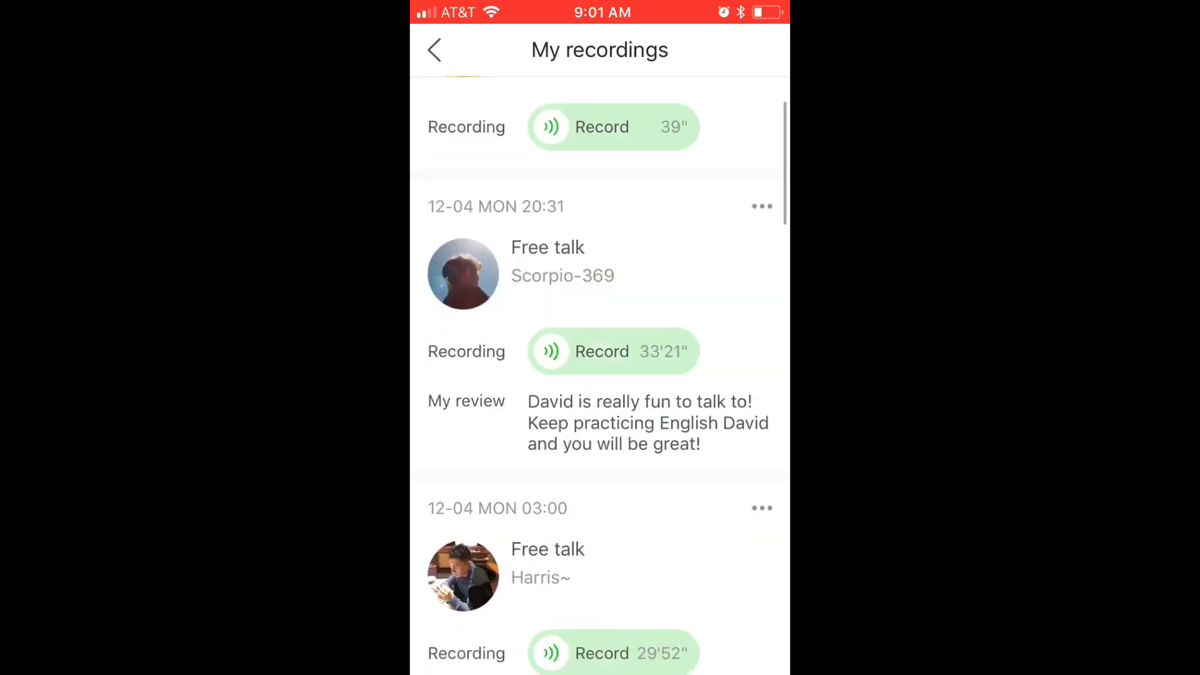
{"action": "left_click", "coordinate": [435, 50]}
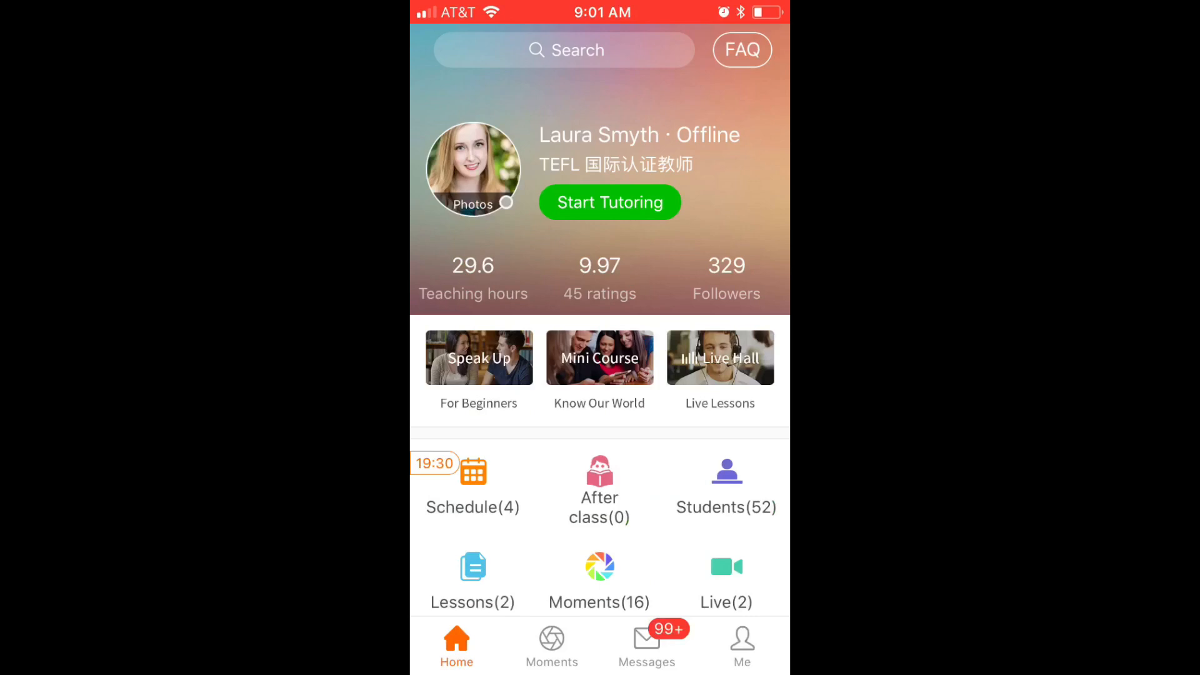
Step: Review the 45 ratings' attitude, quality and helpfulness scores and student comments
{"action": "left_click", "coordinate": [598, 279]}
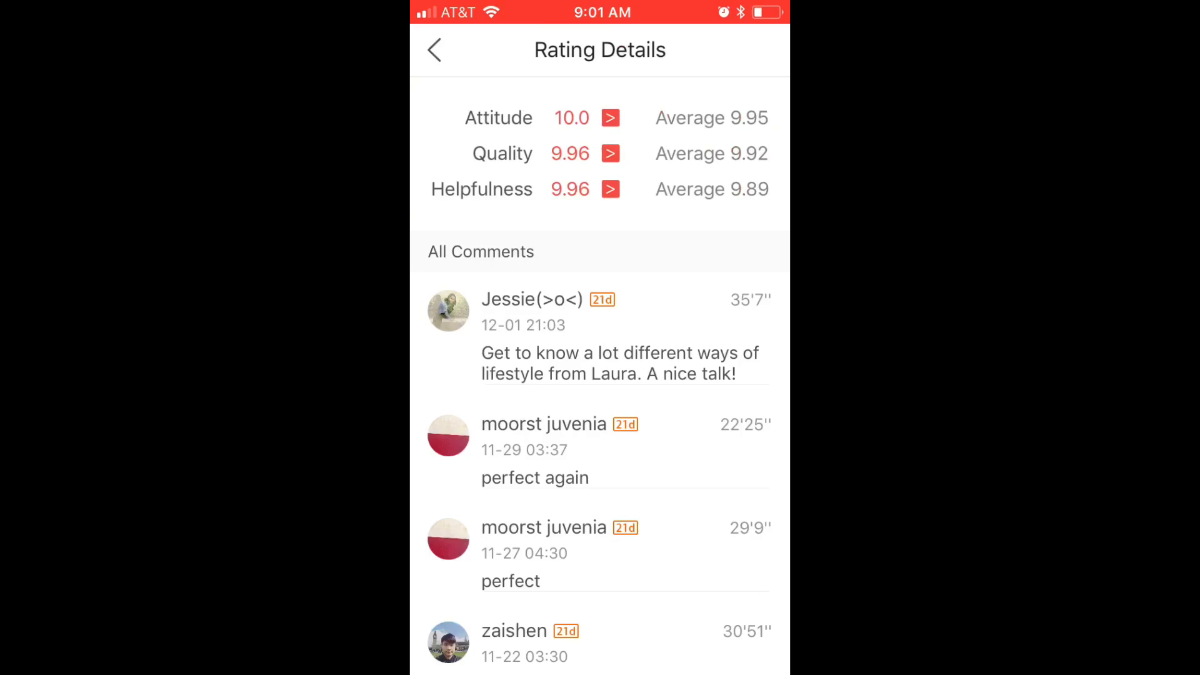
{"action": "scroll", "scroll_direction": "down", "scroll_amount": 3}
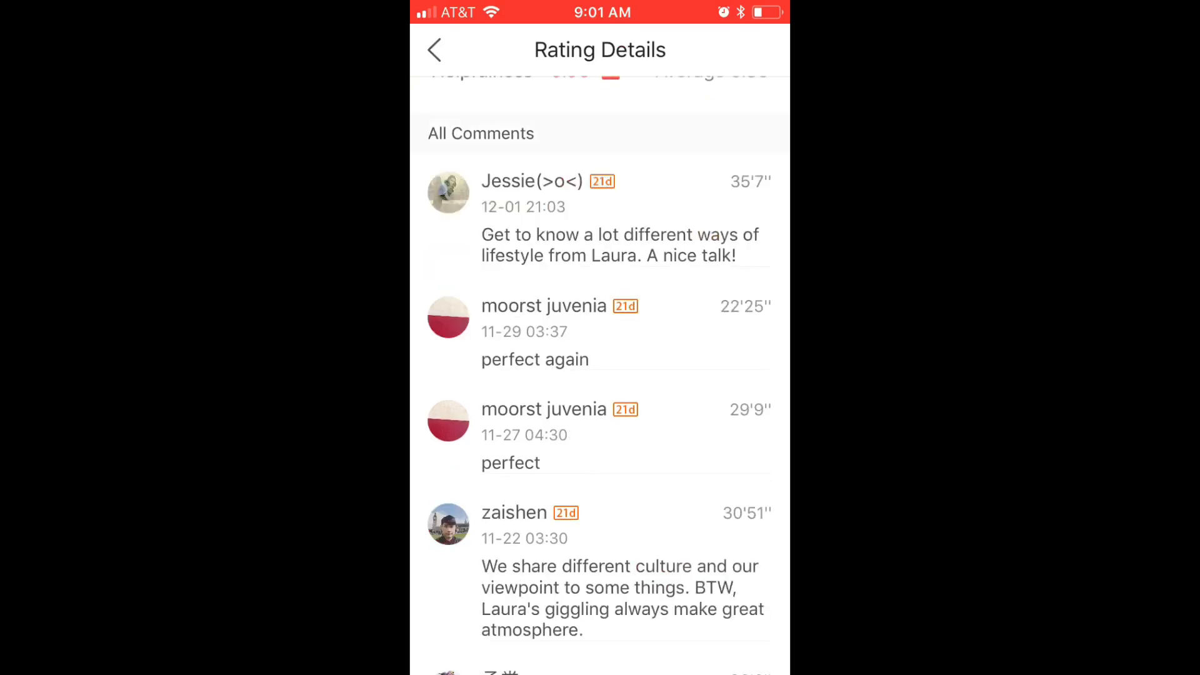
{"action": "scroll", "scroll_direction": "down", "scroll_amount": 3}
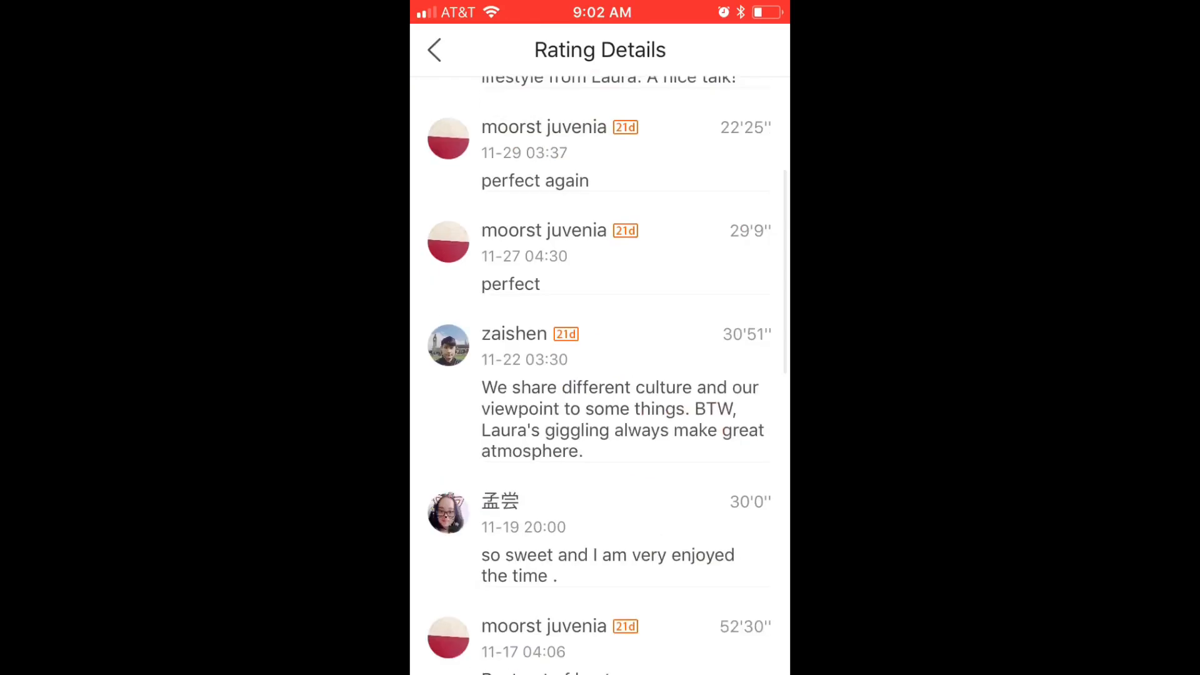
{"action": "scroll", "scroll_direction": "down", "scroll_amount": 3}
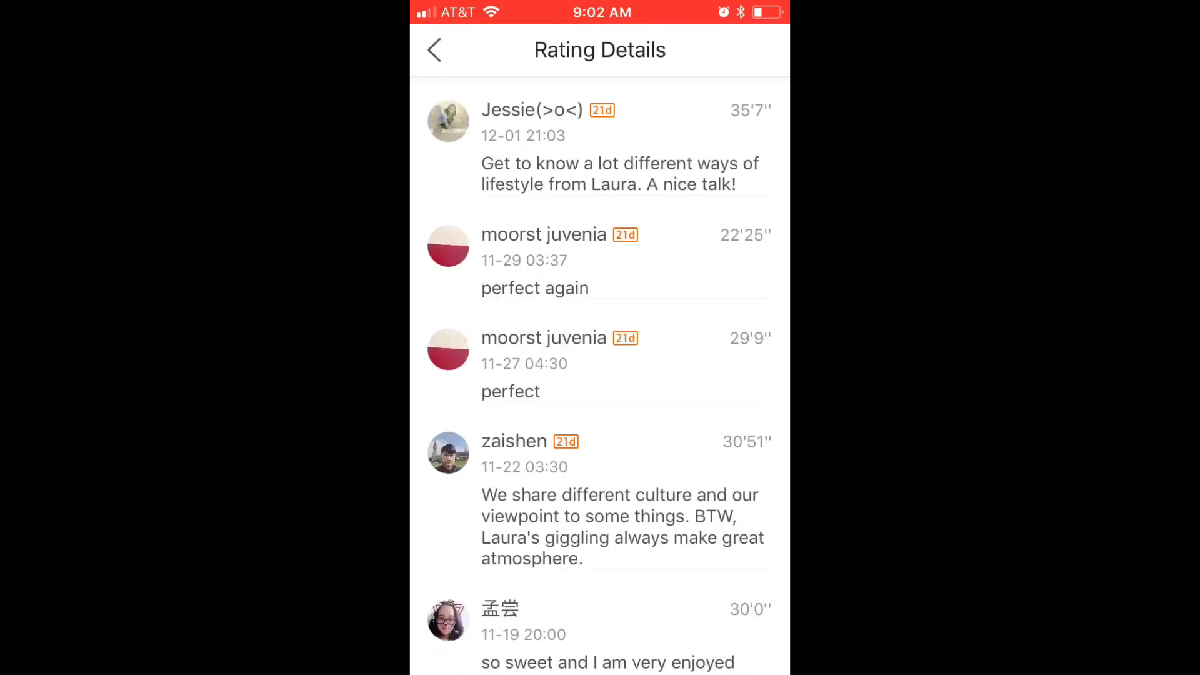
Step: Return Home and open the list of 329 followers
{"action": "left_click", "coordinate": [435, 48]}
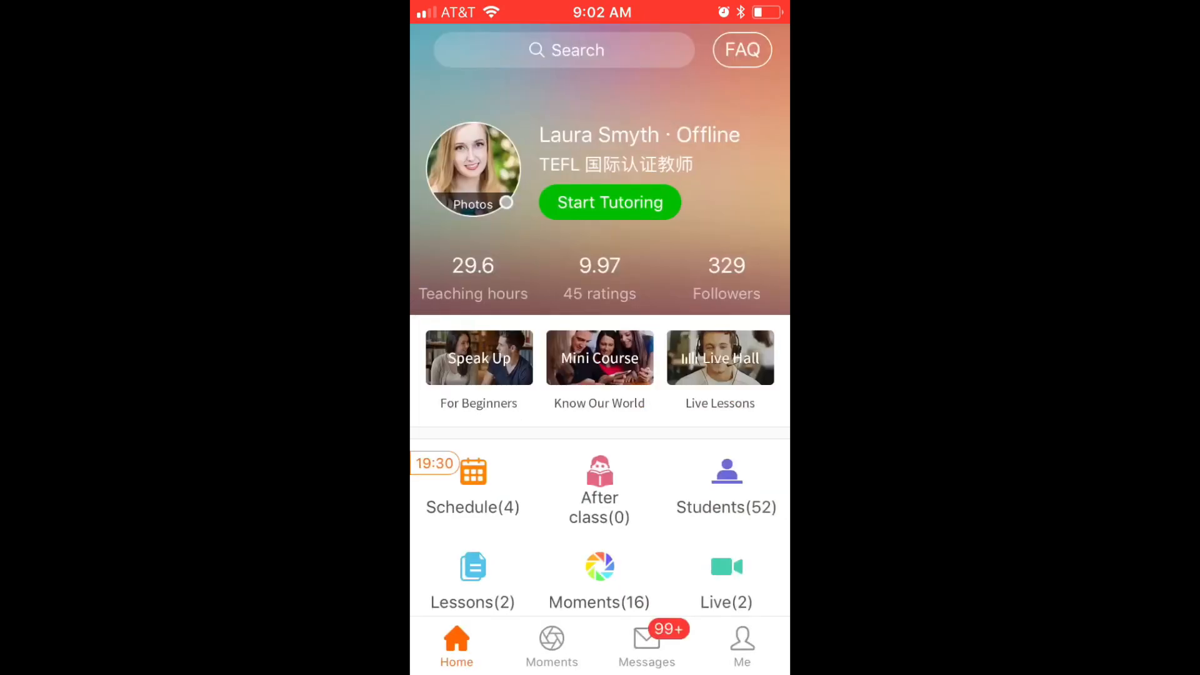
{"action": "scroll", "scroll_direction": "down", "scroll_amount": 3}
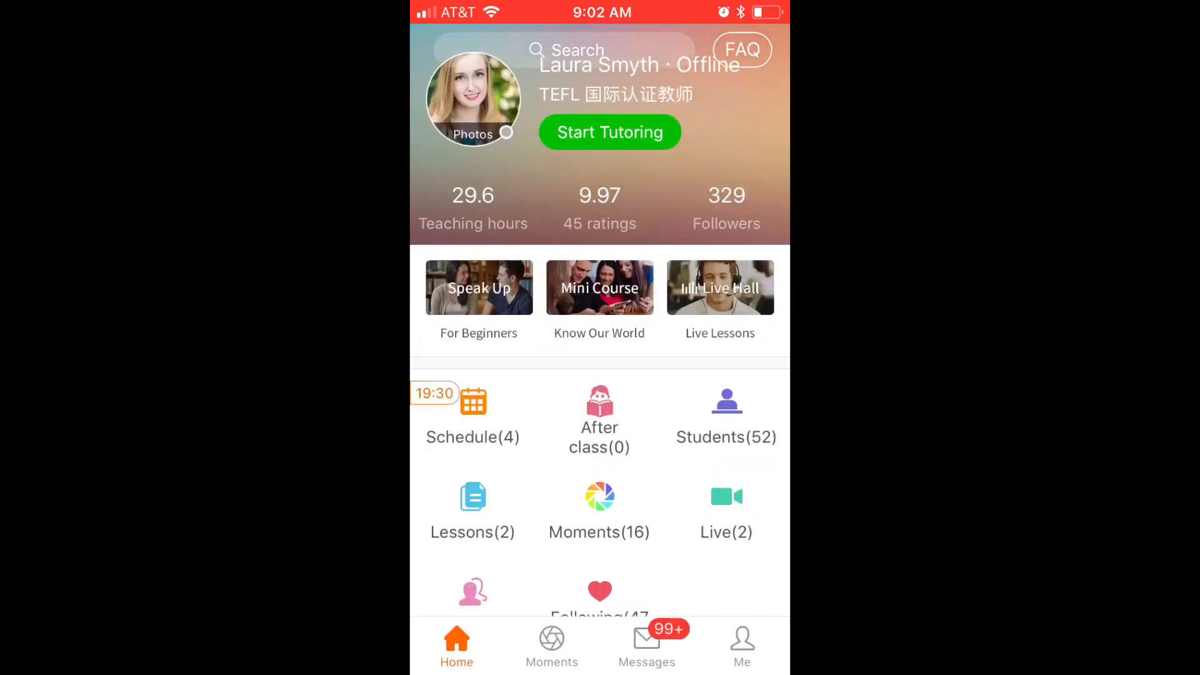
{"action": "left_click", "coordinate": [726, 206]}
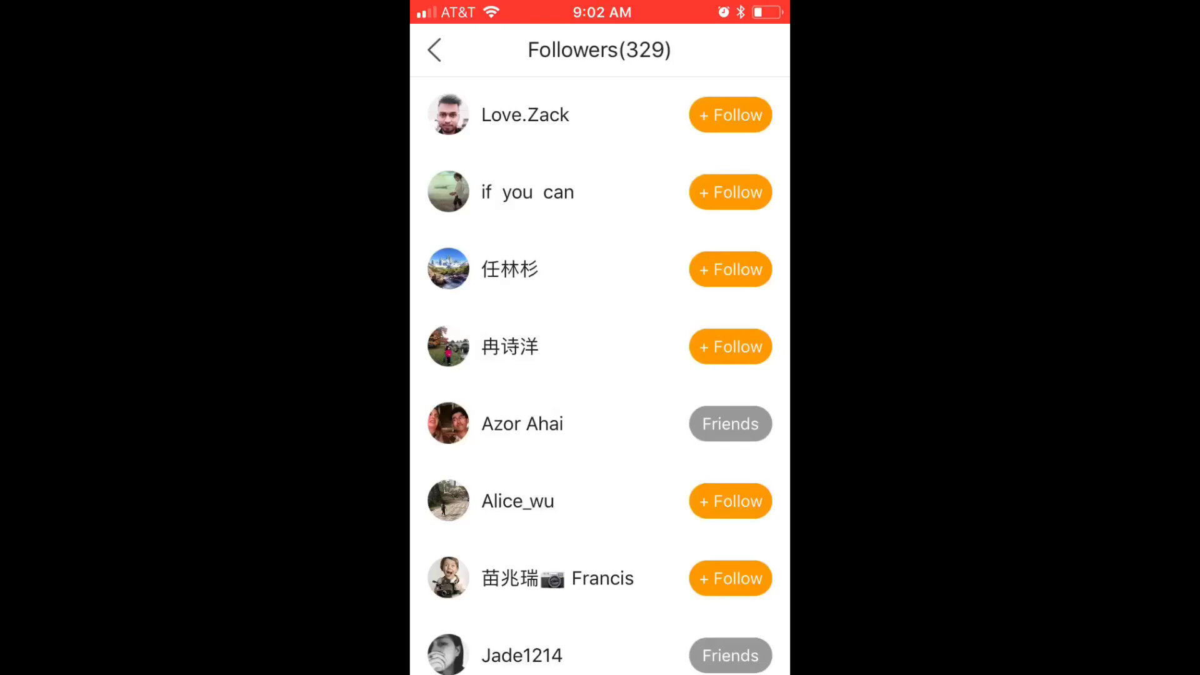
Step: Browse followers, then switch tutoring online and back to Offline
{"action": "scroll", "scroll_direction": "down", "scroll_amount": 3}
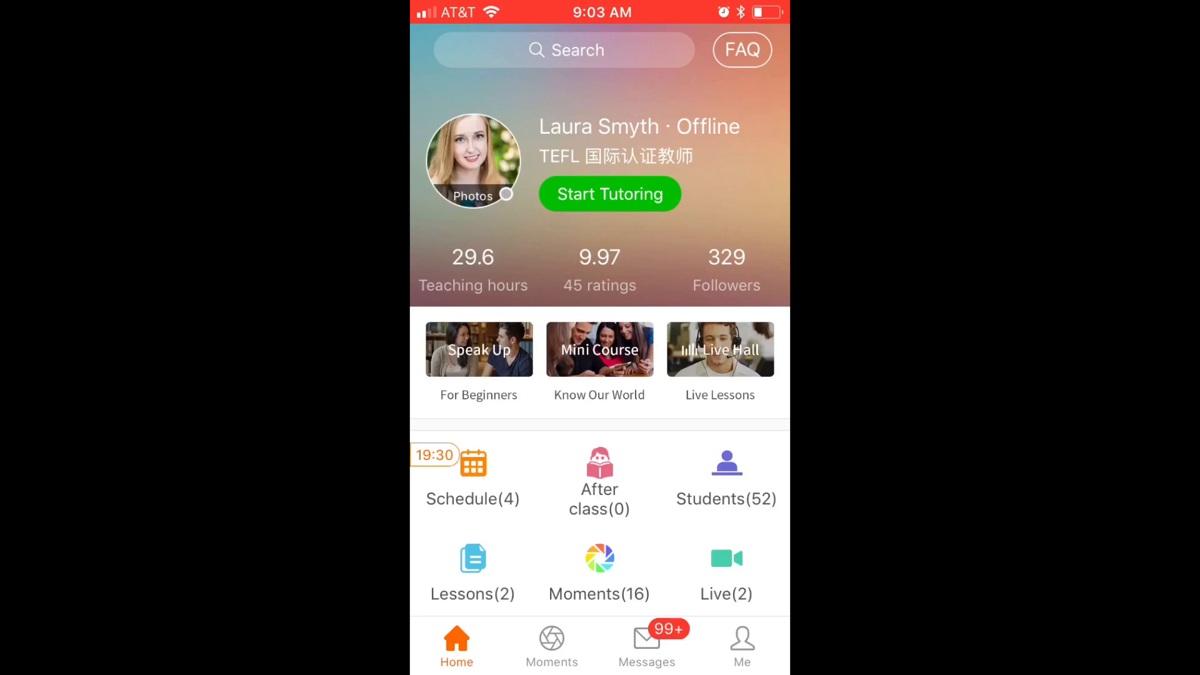
{"action": "left_click", "coordinate": [610, 194]}
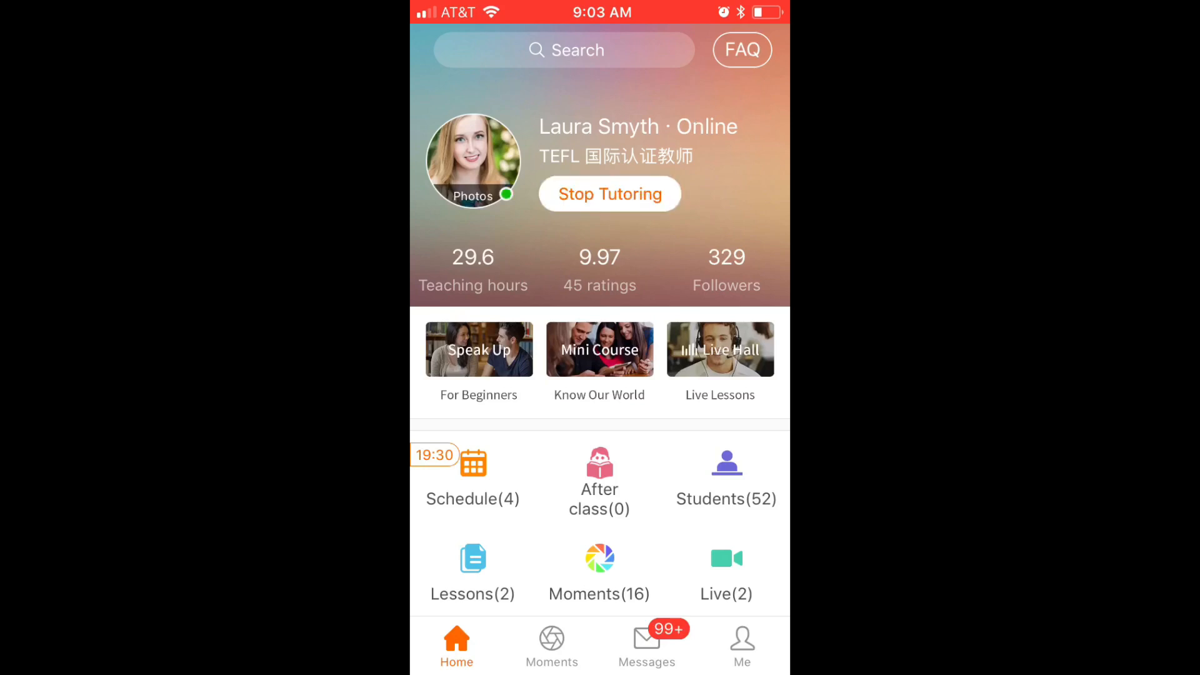
{"action": "left_click", "coordinate": [610, 194]}
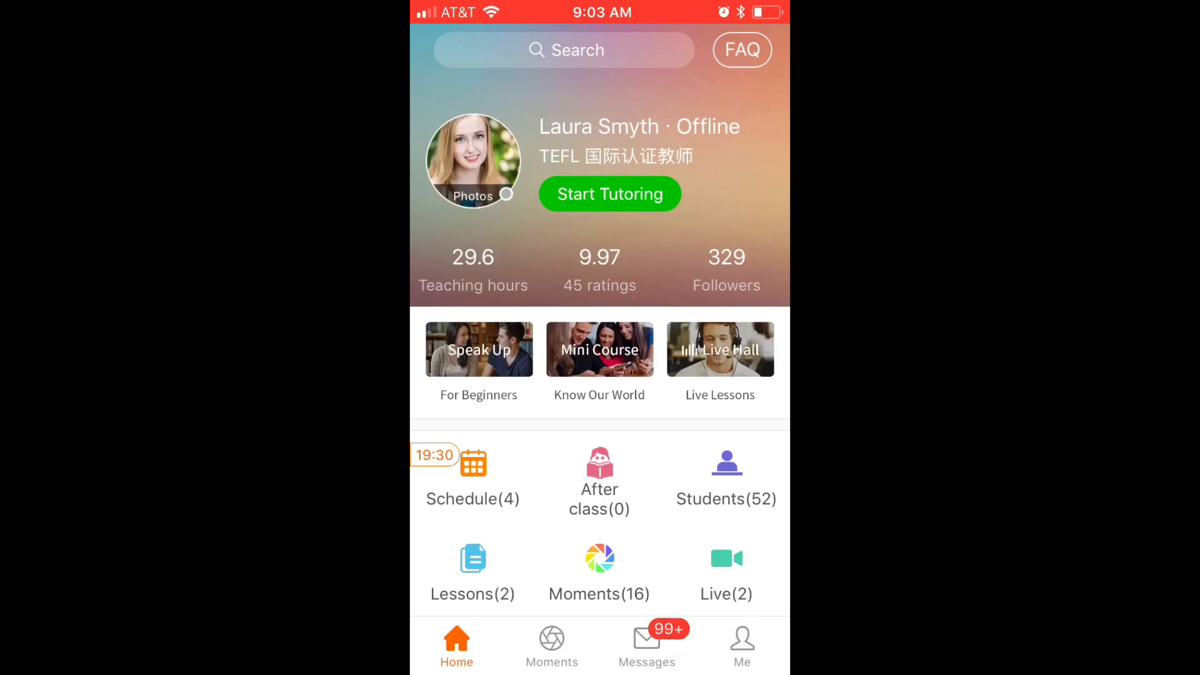
Step: Check the ¥1.4/min standard and ¥1.3/min trial rates, then return Home
{"action": "left_click", "coordinate": [742, 645]}
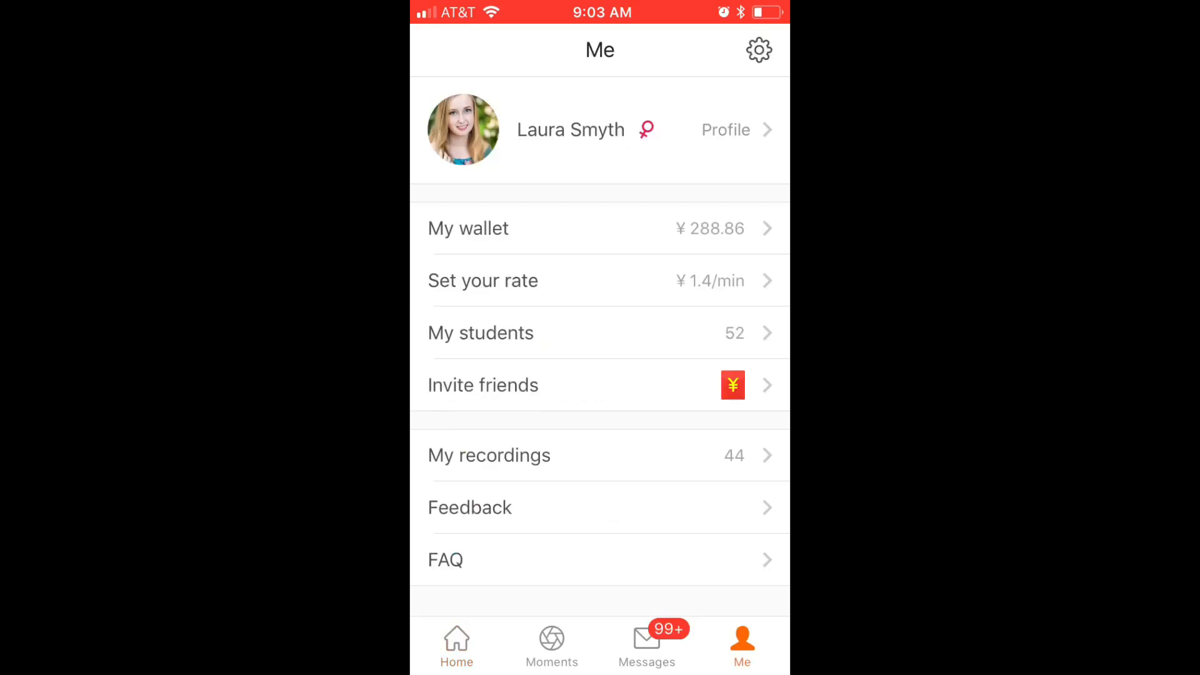
{"action": "left_click", "coordinate": [483, 281]}
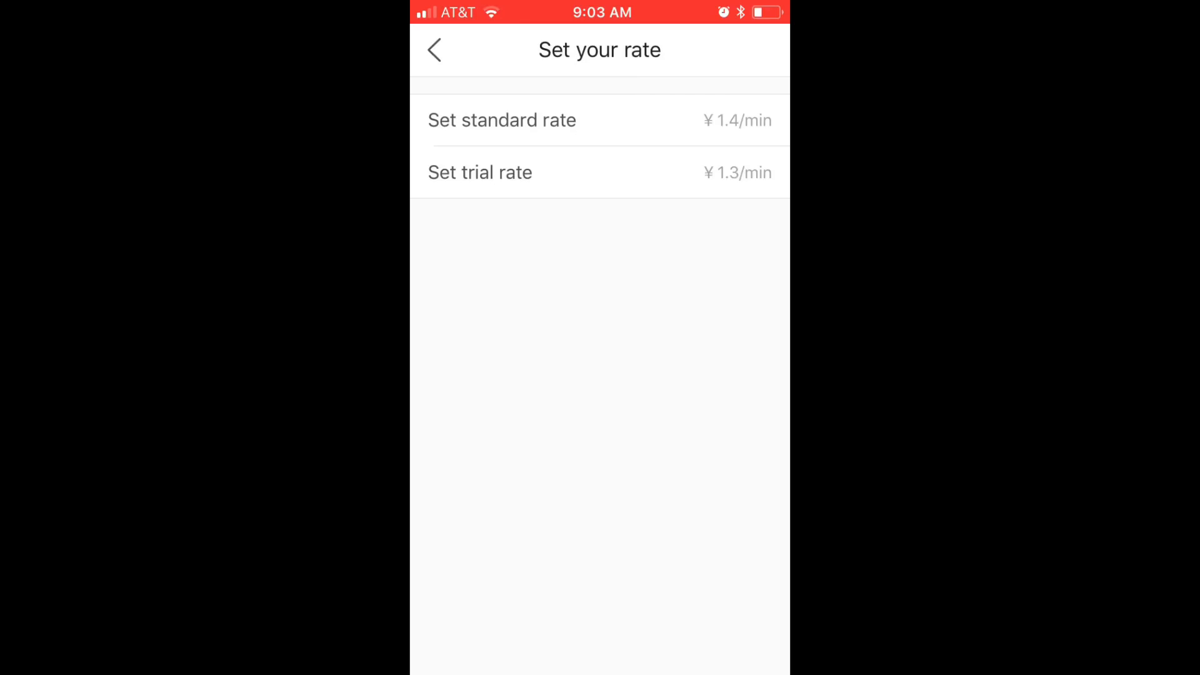
{"action": "left_click", "coordinate": [435, 49]}
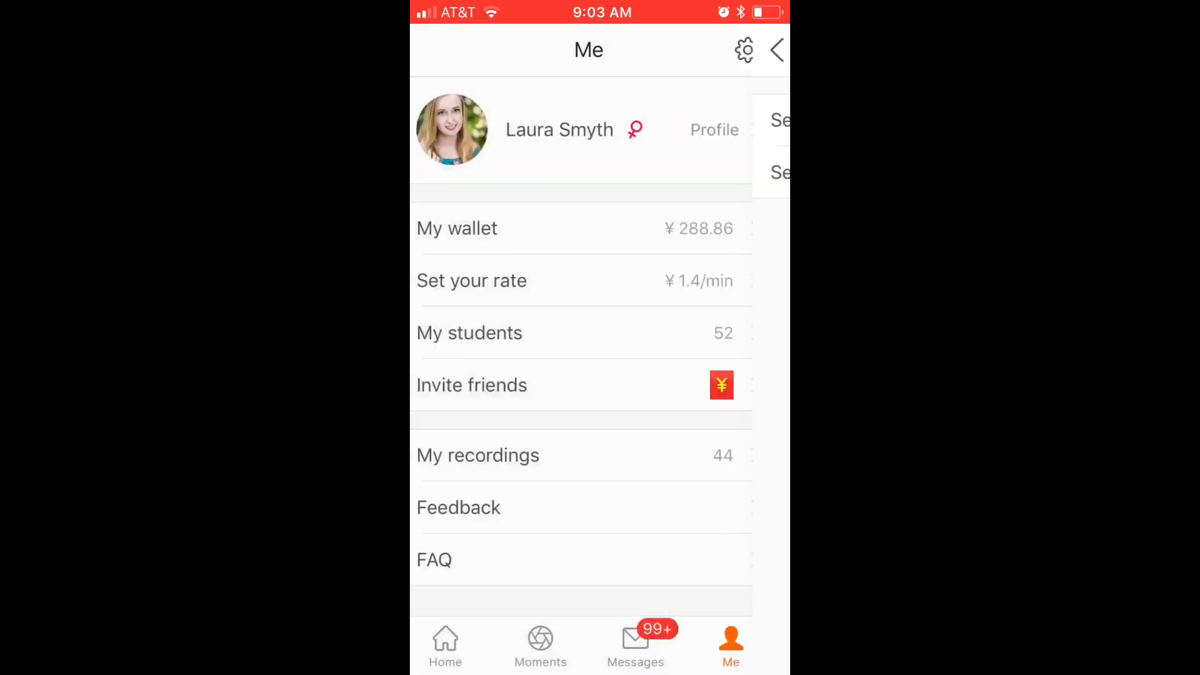
{"action": "left_click", "coordinate": [445, 650]}
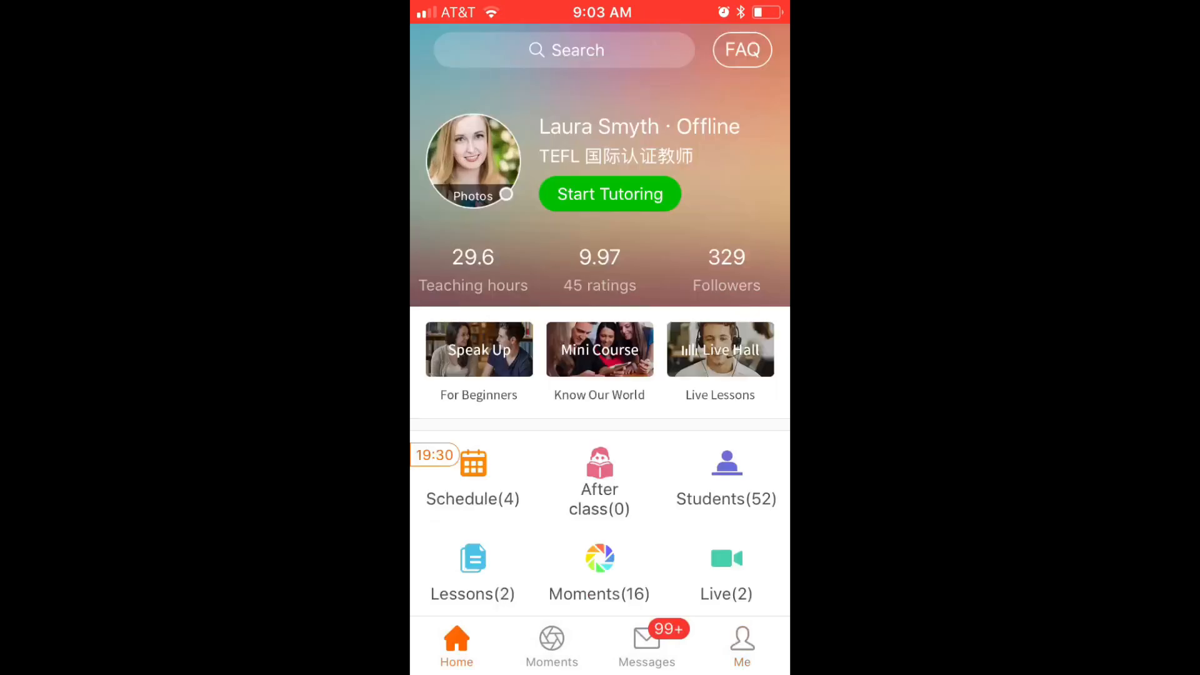
{"action": "scroll", "scroll_direction": "down", "scroll_amount": 3}
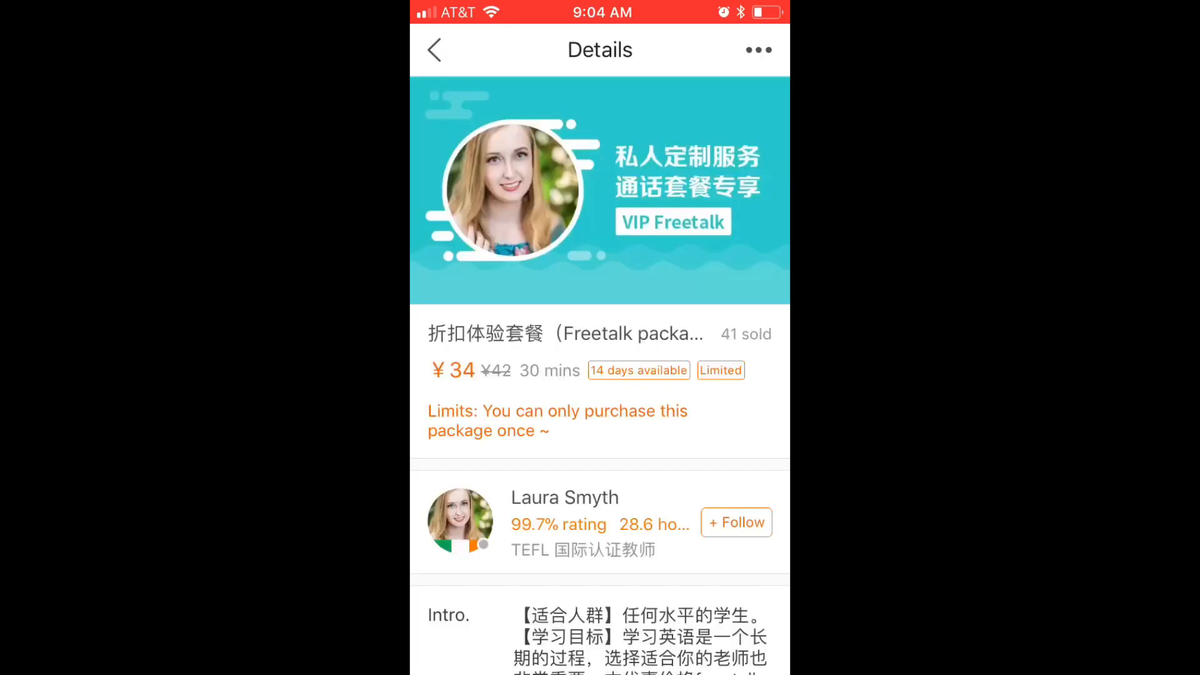
Step: Read the ¥34 Freetalk package's intro, pictures and comments, then return to My lessons
{"action": "scroll", "scroll_direction": "down", "scroll_amount": 3}
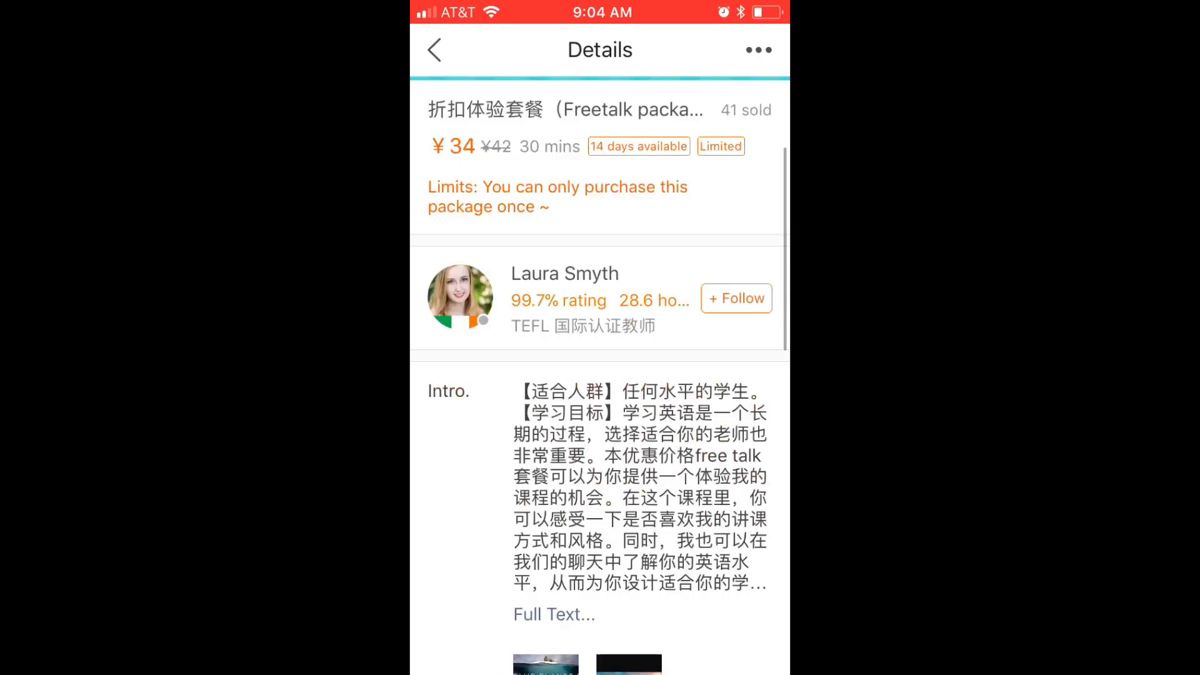
{"action": "scroll", "scroll_direction": "down", "scroll_amount": 3}
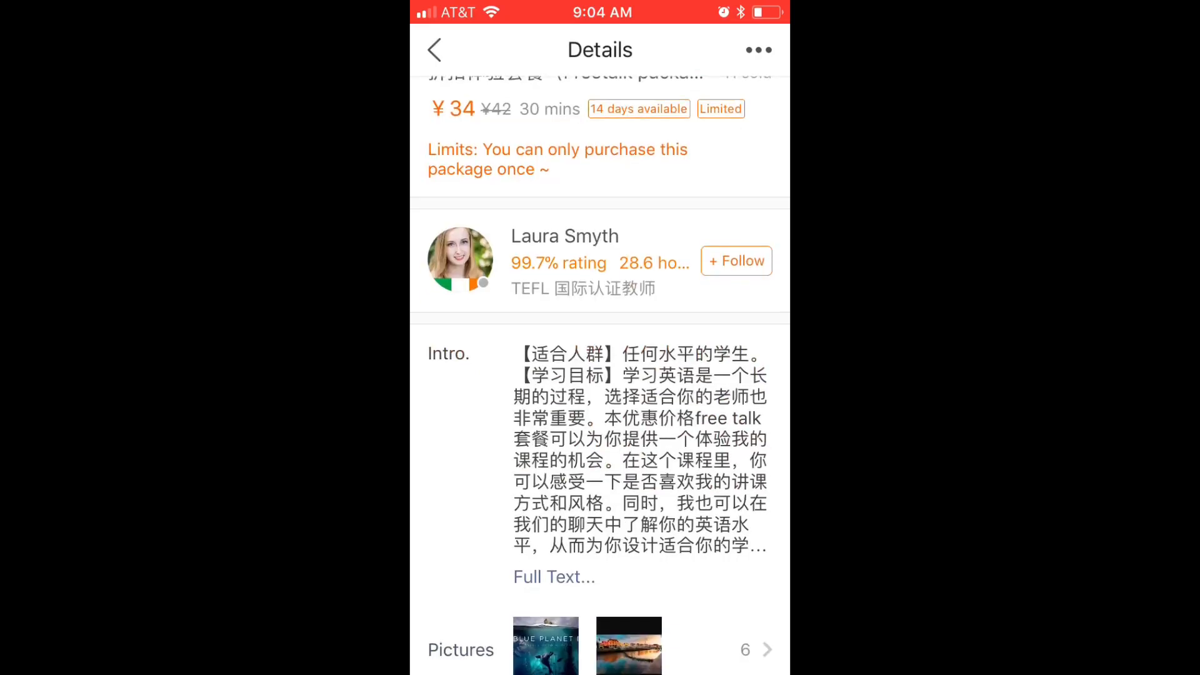
{"action": "scroll", "scroll_direction": "down", "scroll_amount": 3}
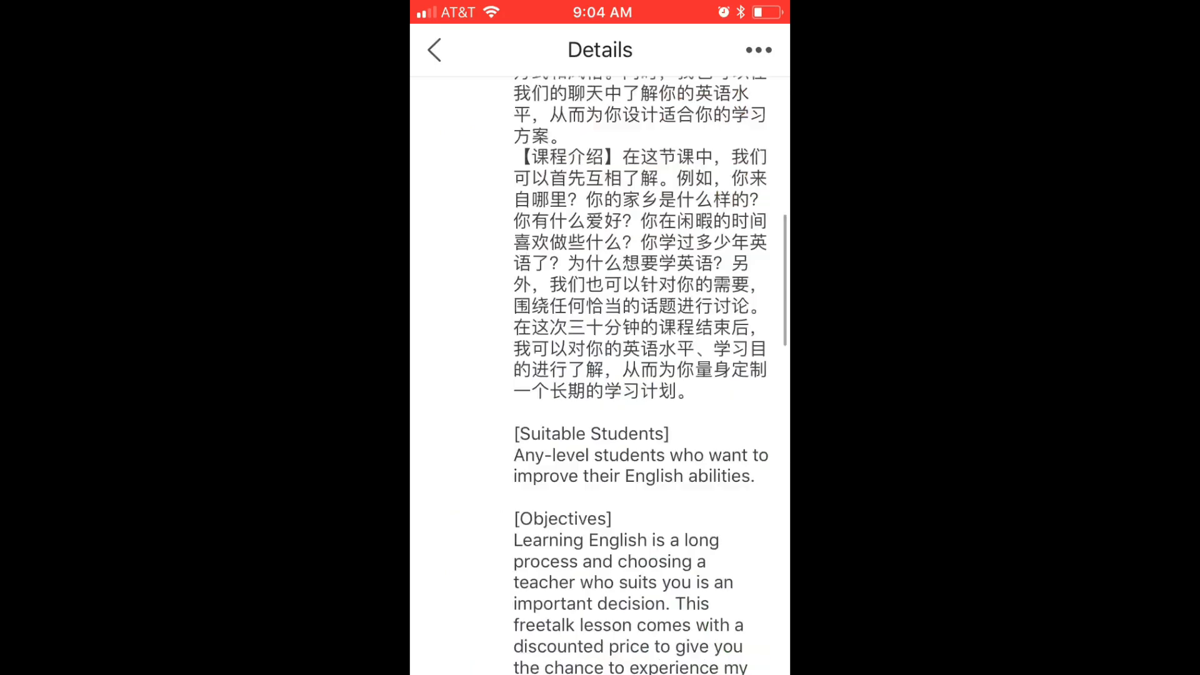
{"action": "scroll", "scroll_direction": "down", "scroll_amount": 3}
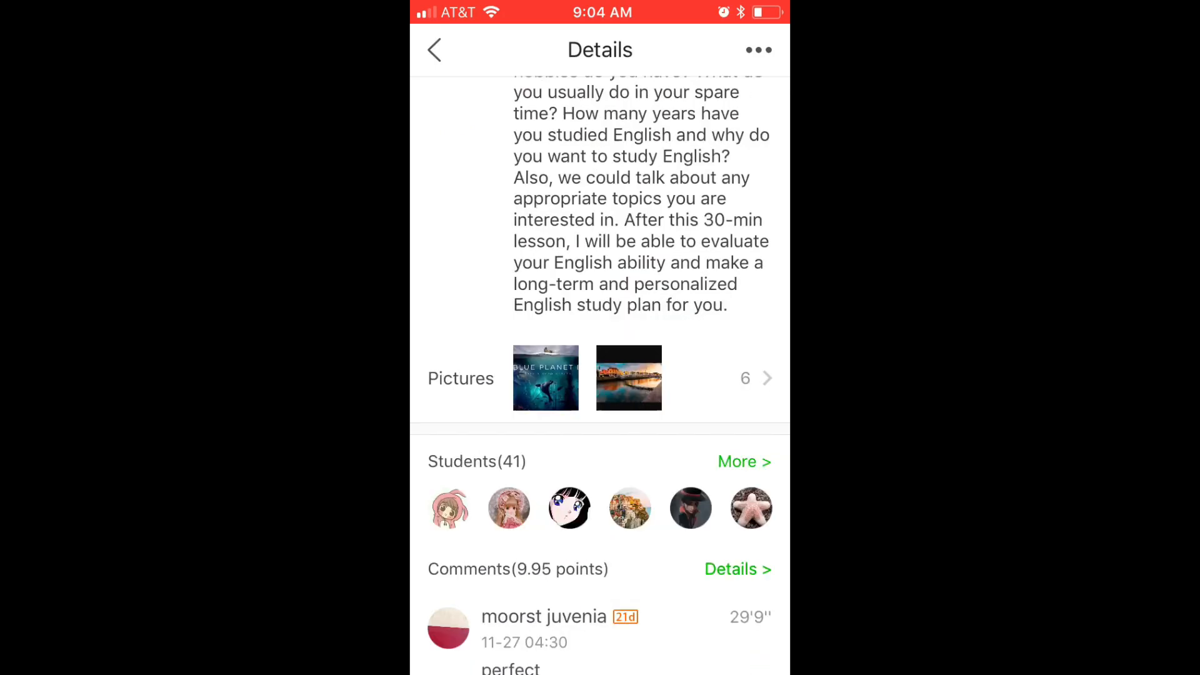
{"action": "scroll", "scroll_direction": "down", "scroll_amount": 3}
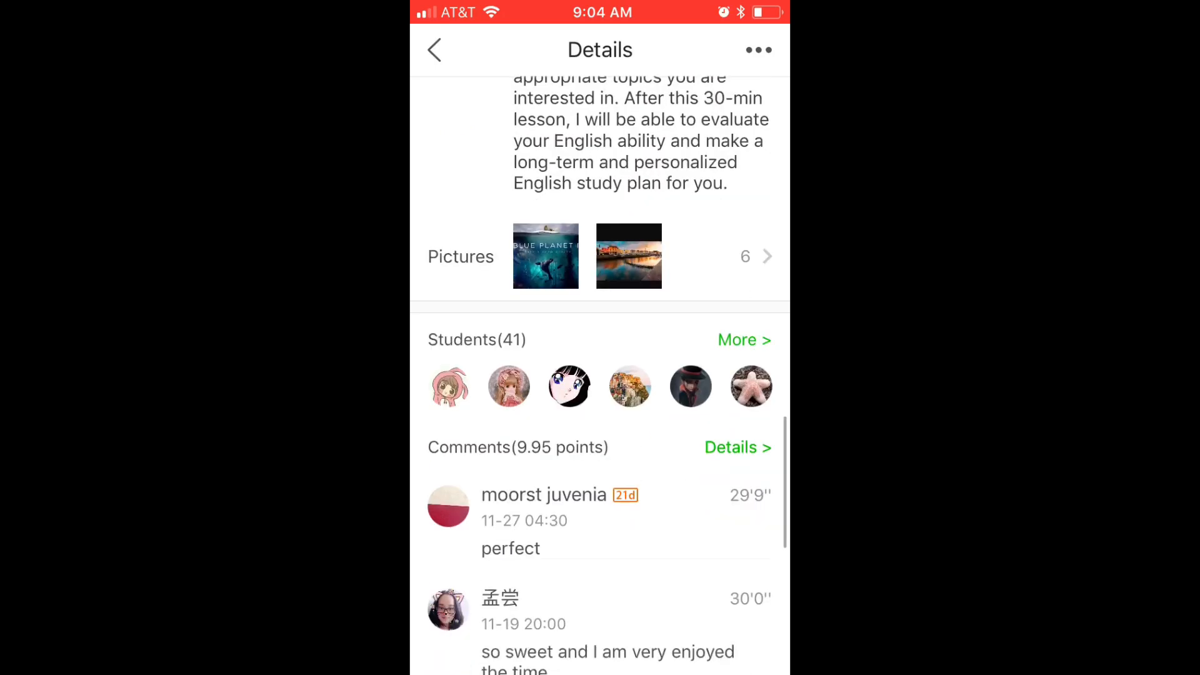
{"action": "scroll", "scroll_direction": "down", "scroll_amount": 3}
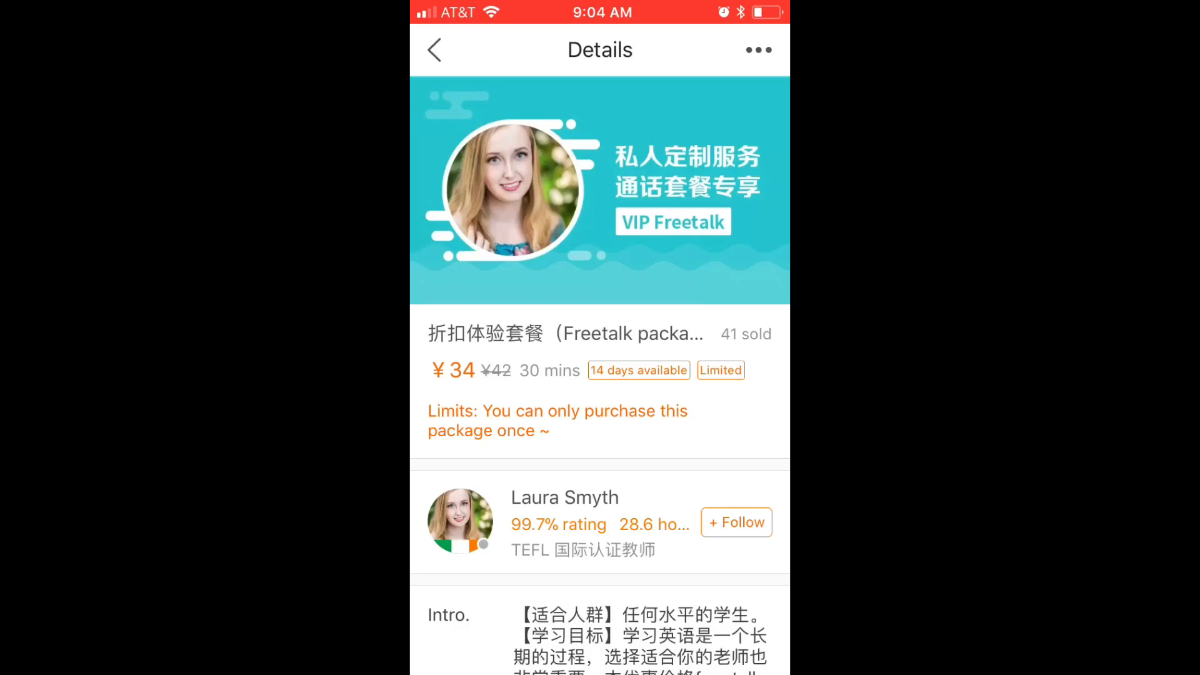
{"action": "left_click", "coordinate": [435, 49]}
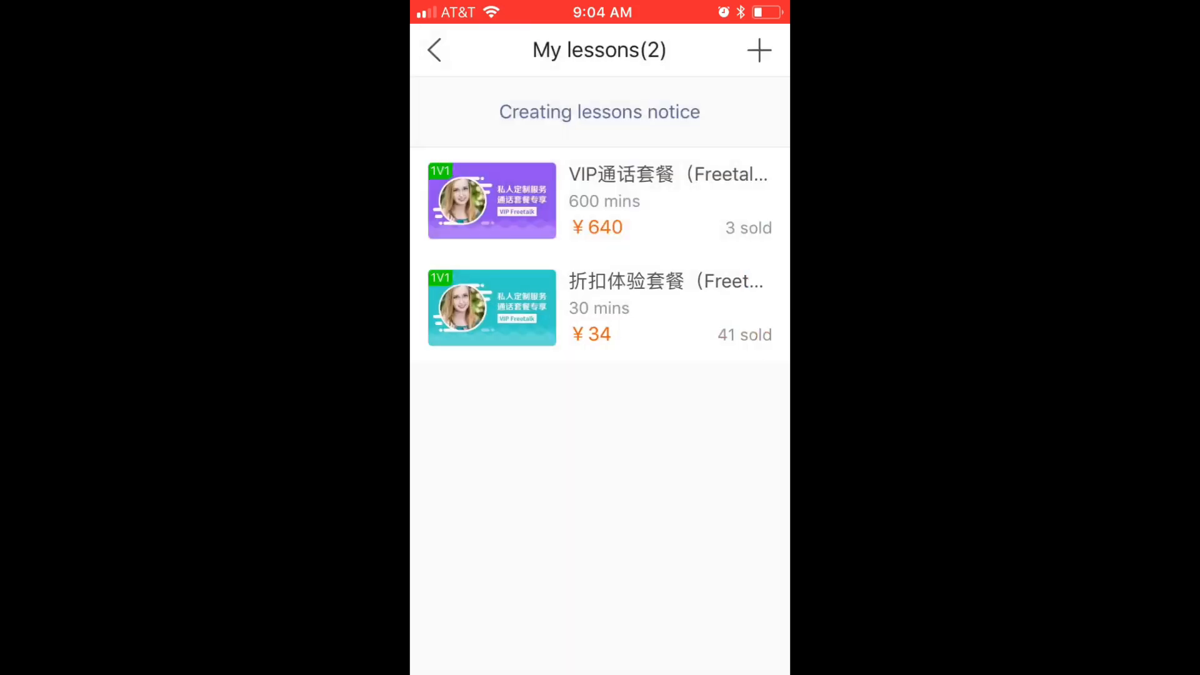
Step: View the Create Normal Course and Create Seminar options, then dismiss them
{"action": "left_click", "coordinate": [759, 50]}
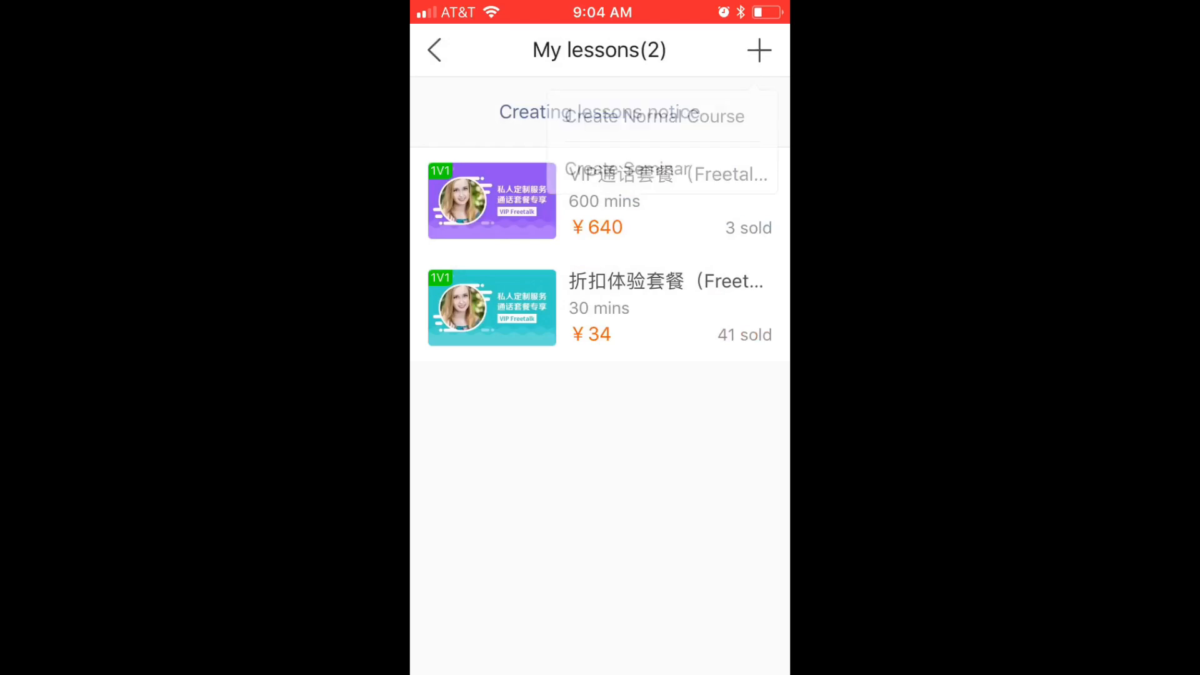
{"action": "left_click", "coordinate": [760, 50]}
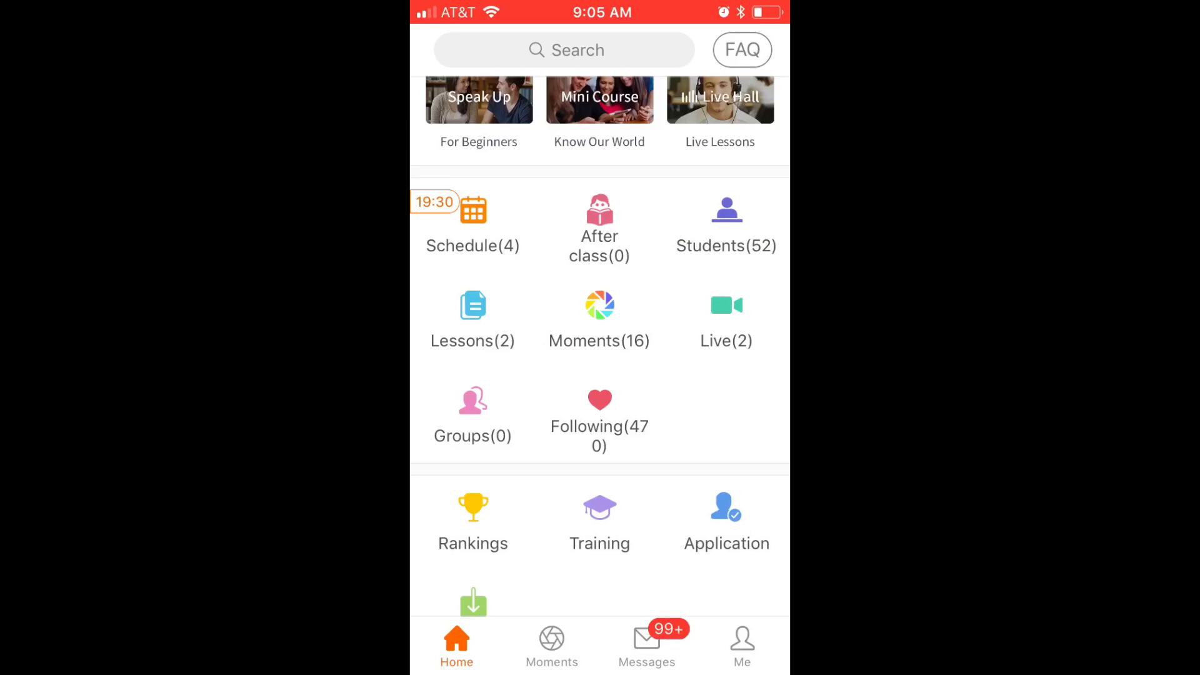
Step: Browse the Live(2) list with the live test and Q&A replays
{"action": "left_click", "coordinate": [726, 305]}
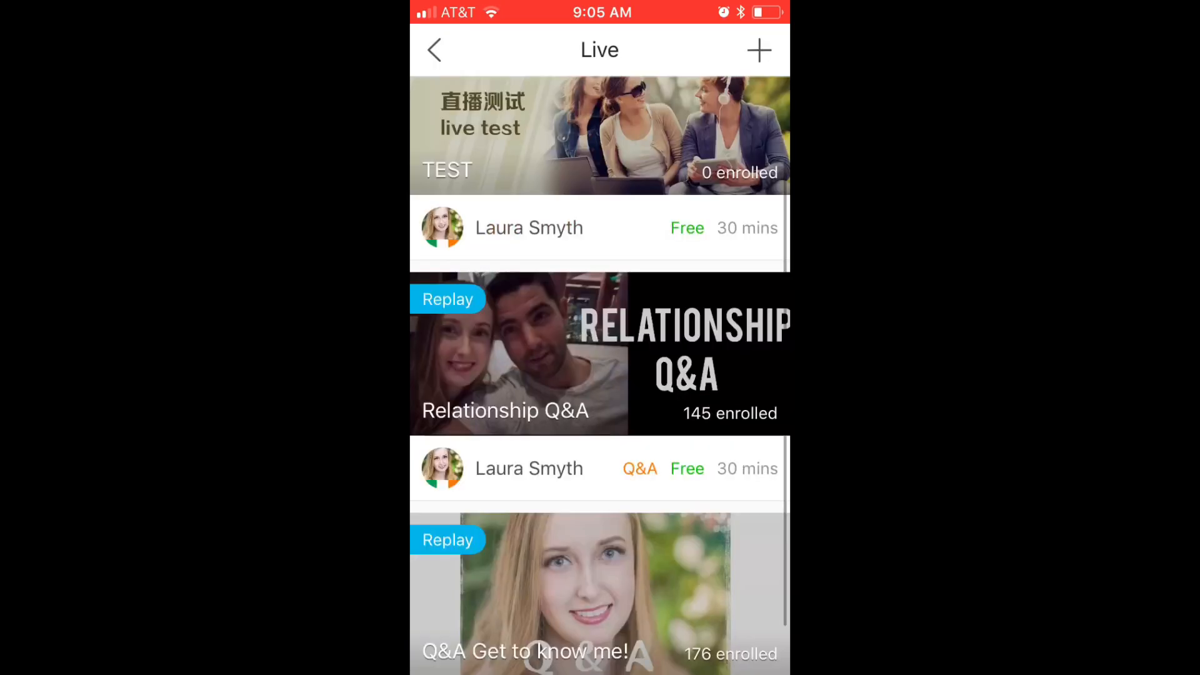
{"action": "scroll", "scroll_direction": "down", "scroll_amount": 3}
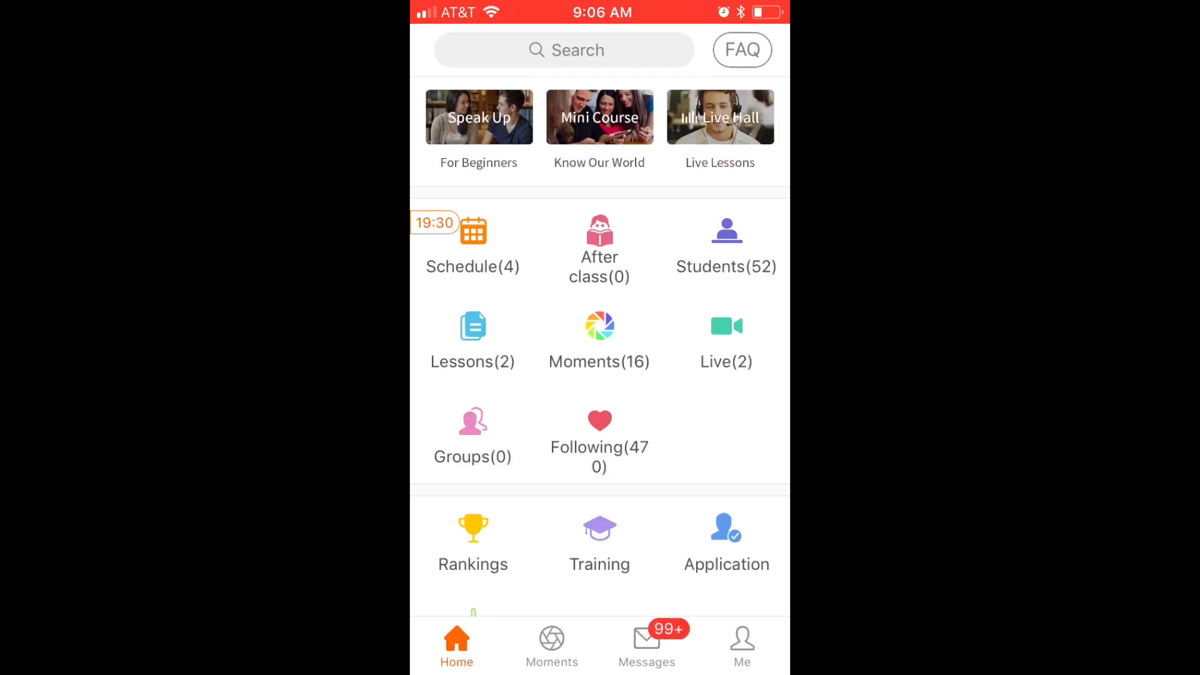
Step: Filter Live Hall to Culture and browse its Christmas and Canadian Stereotypes lessons
{"action": "left_click", "coordinate": [720, 117]}
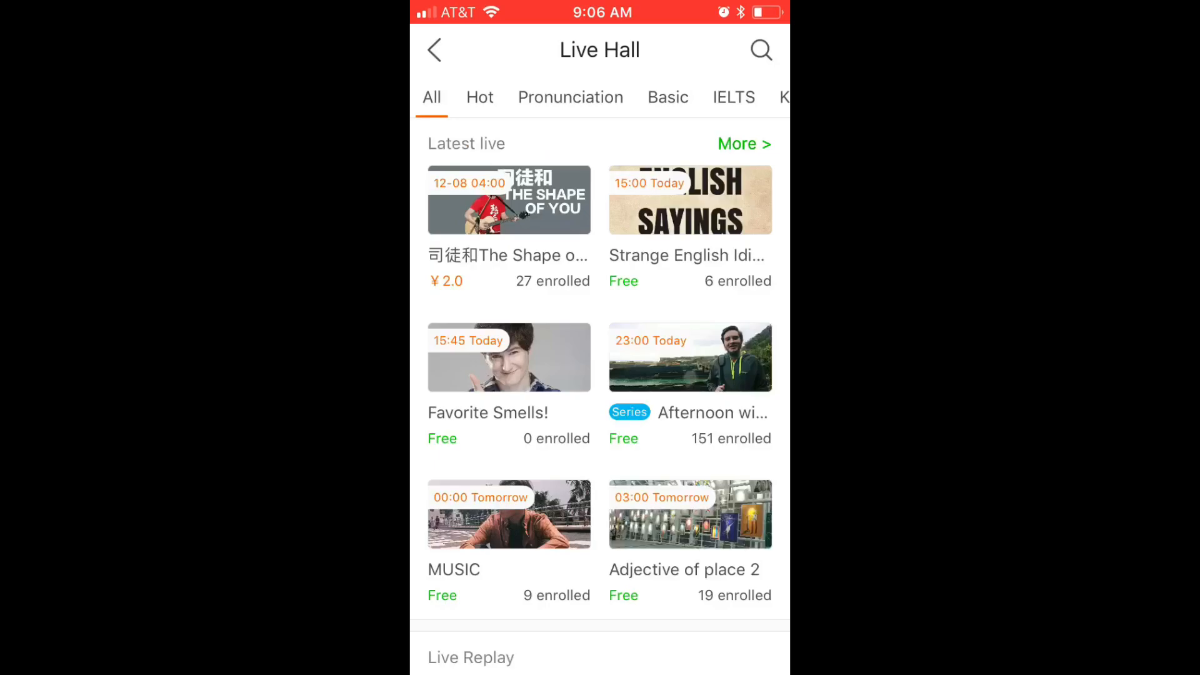
{"action": "scroll", "scroll_direction": "down", "scroll_amount": 3}
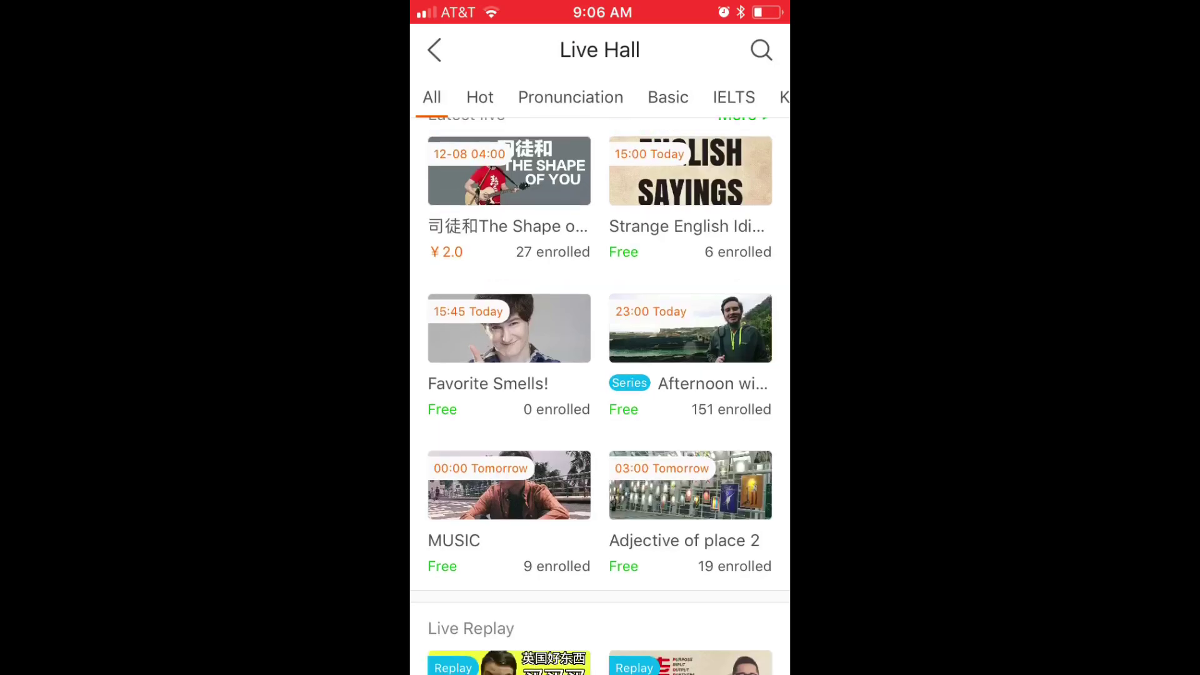
{"action": "scroll", "scroll_direction": "down", "scroll_amount": 3}
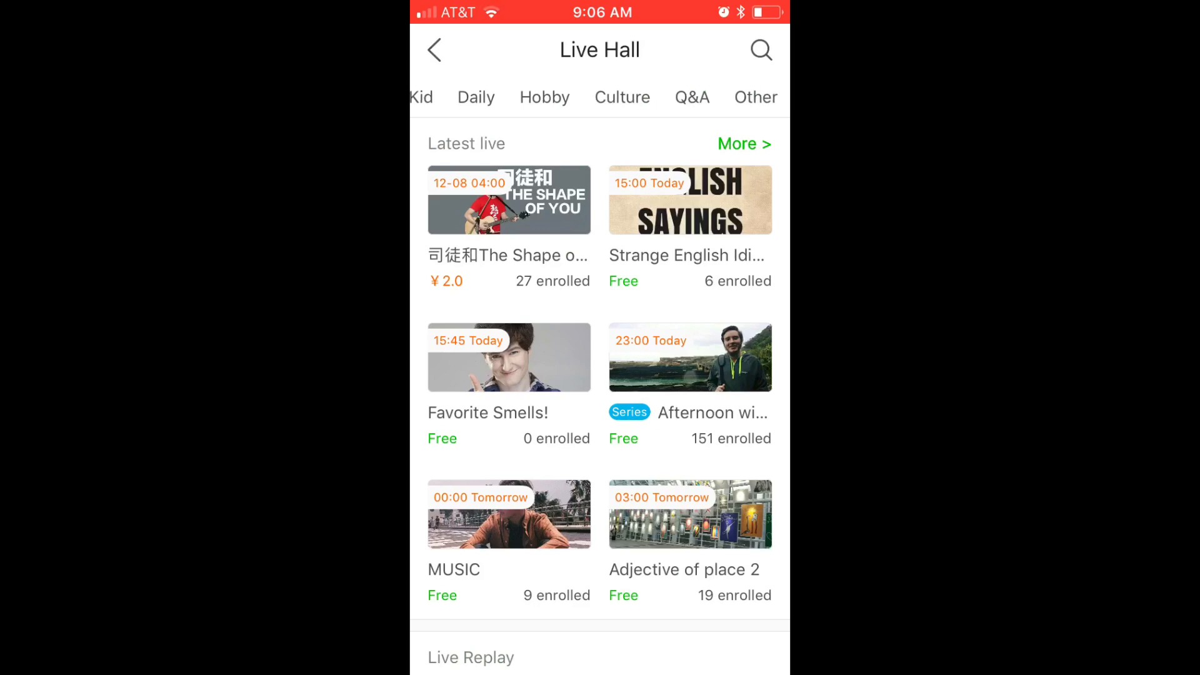
{"action": "left_click", "coordinate": [622, 97]}
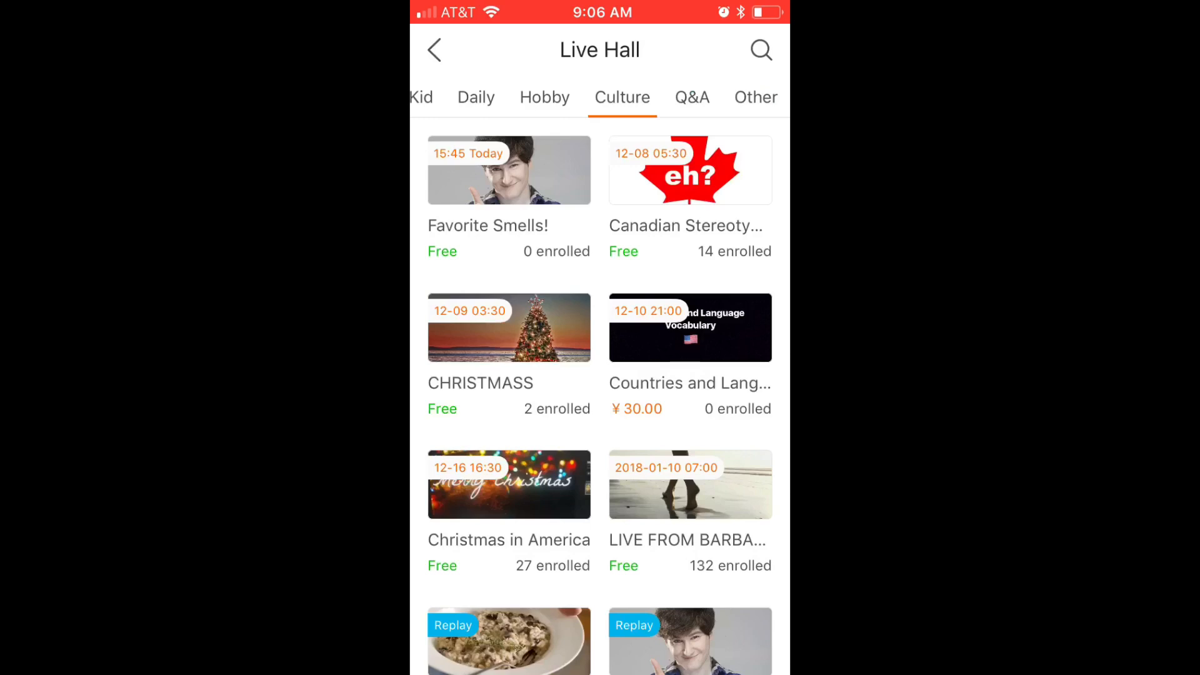
{"action": "scroll", "scroll_direction": "down", "scroll_amount": 3}
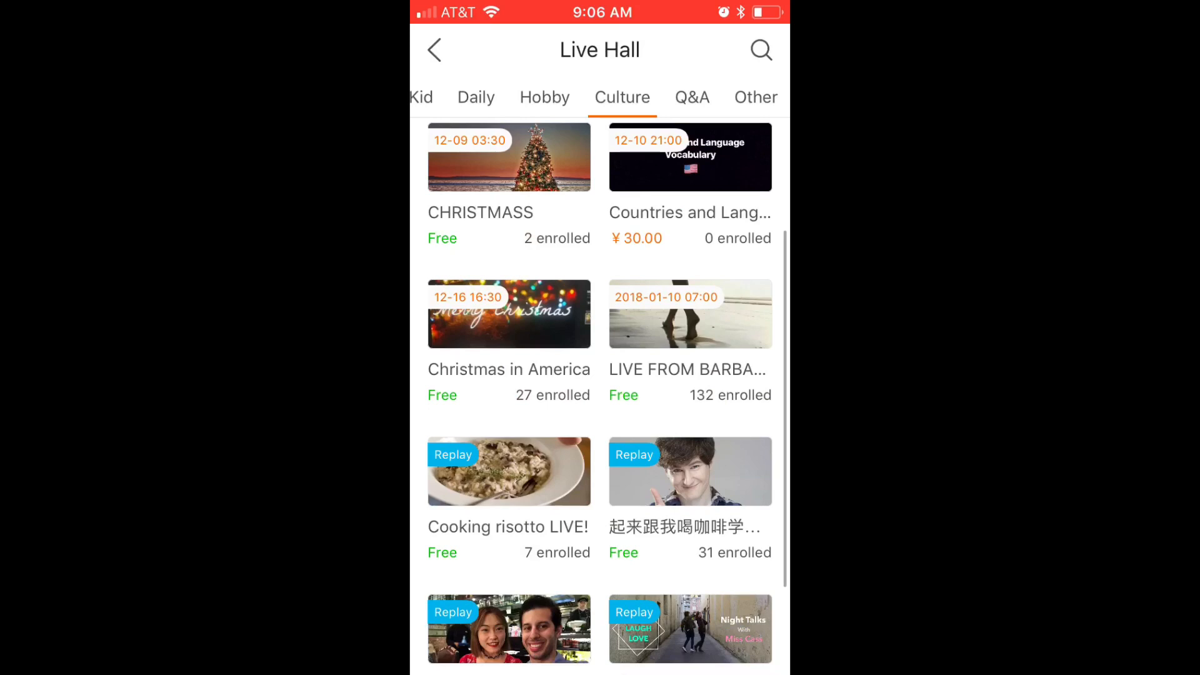
{"action": "scroll", "scroll_direction": "down", "scroll_amount": 3}
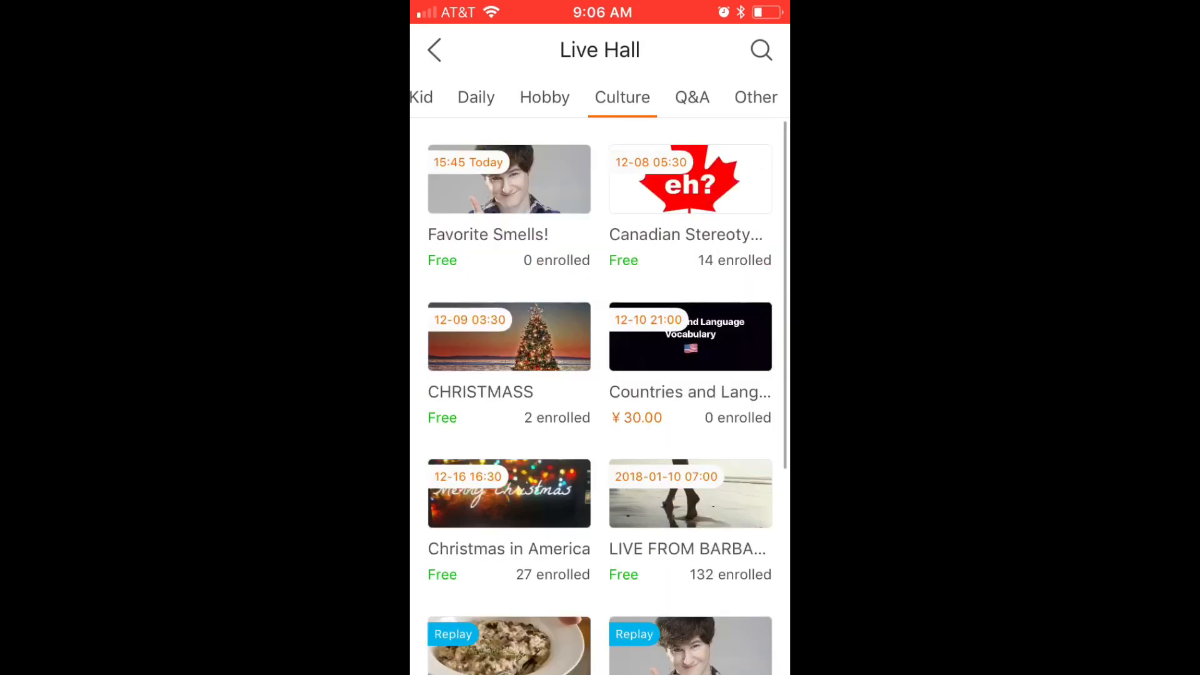
Step: Return Home, open Moments(16), scroll its posts and start a new moment
{"action": "left_click", "coordinate": [433, 49]}
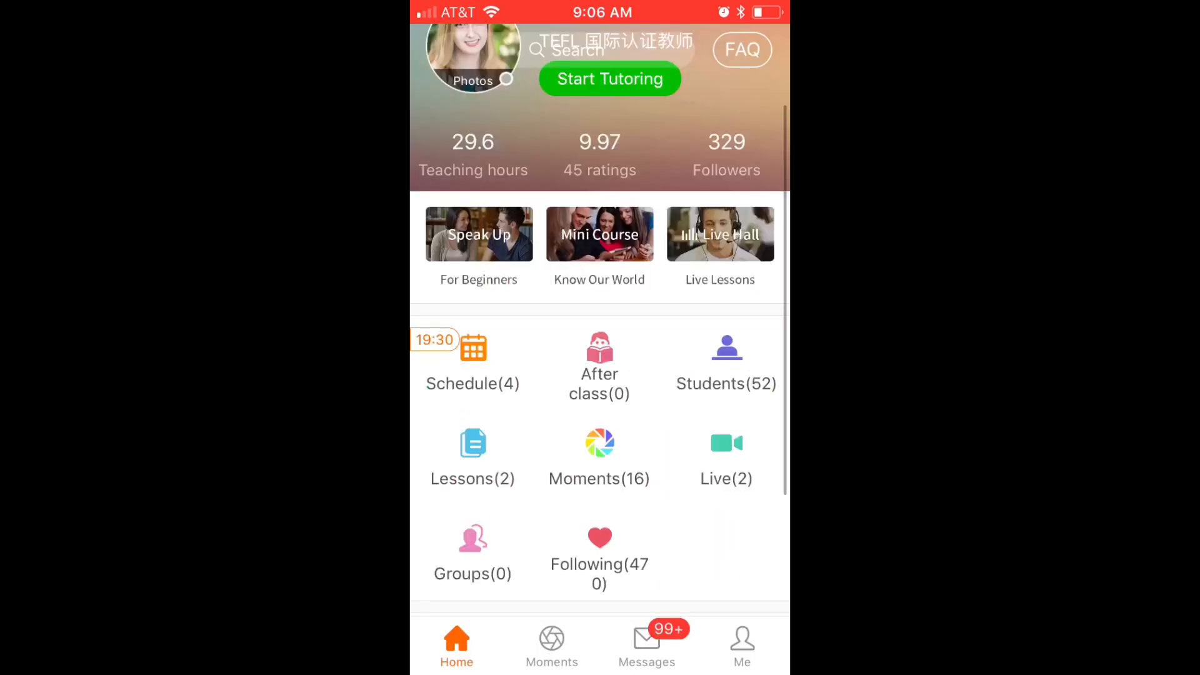
{"action": "scroll", "scroll_direction": "down", "scroll_amount": 3}
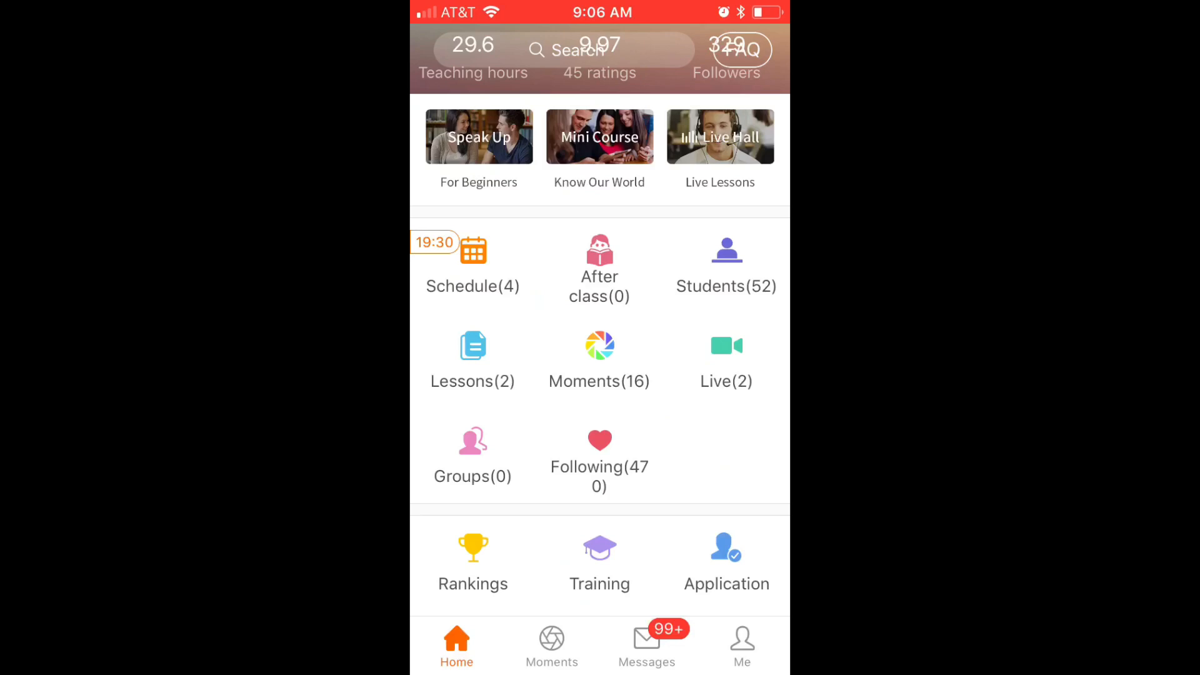
{"action": "left_click", "coordinate": [600, 345]}
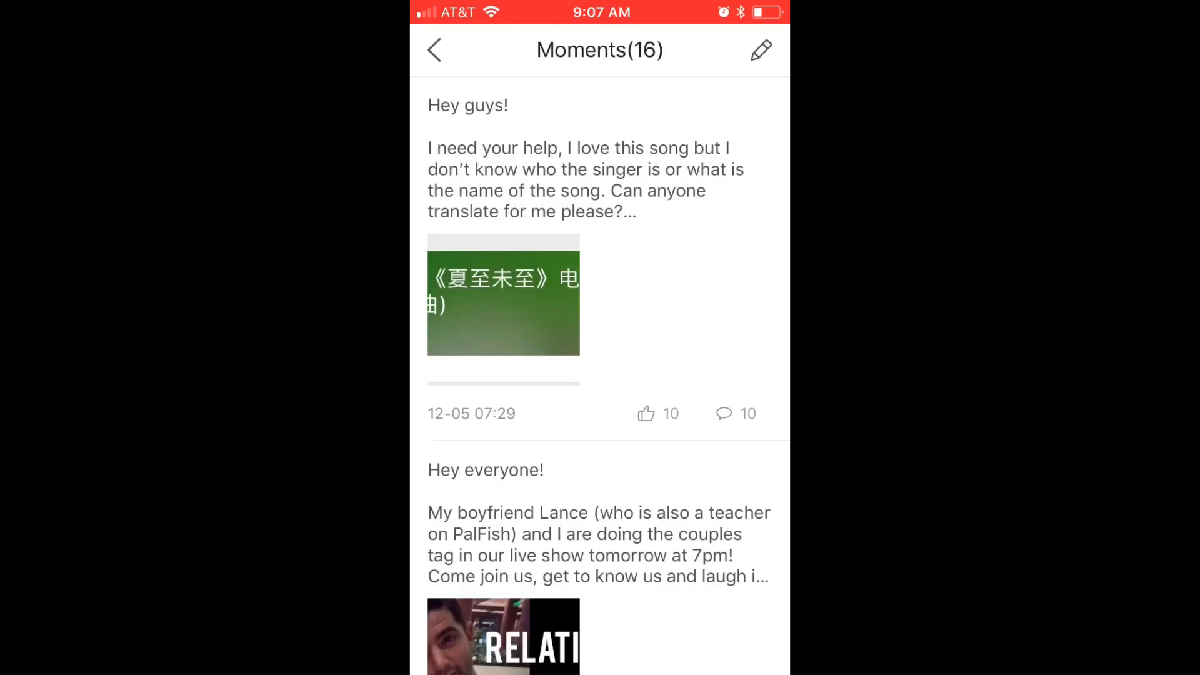
{"action": "scroll", "scroll_direction": "down", "scroll_amount": 3}
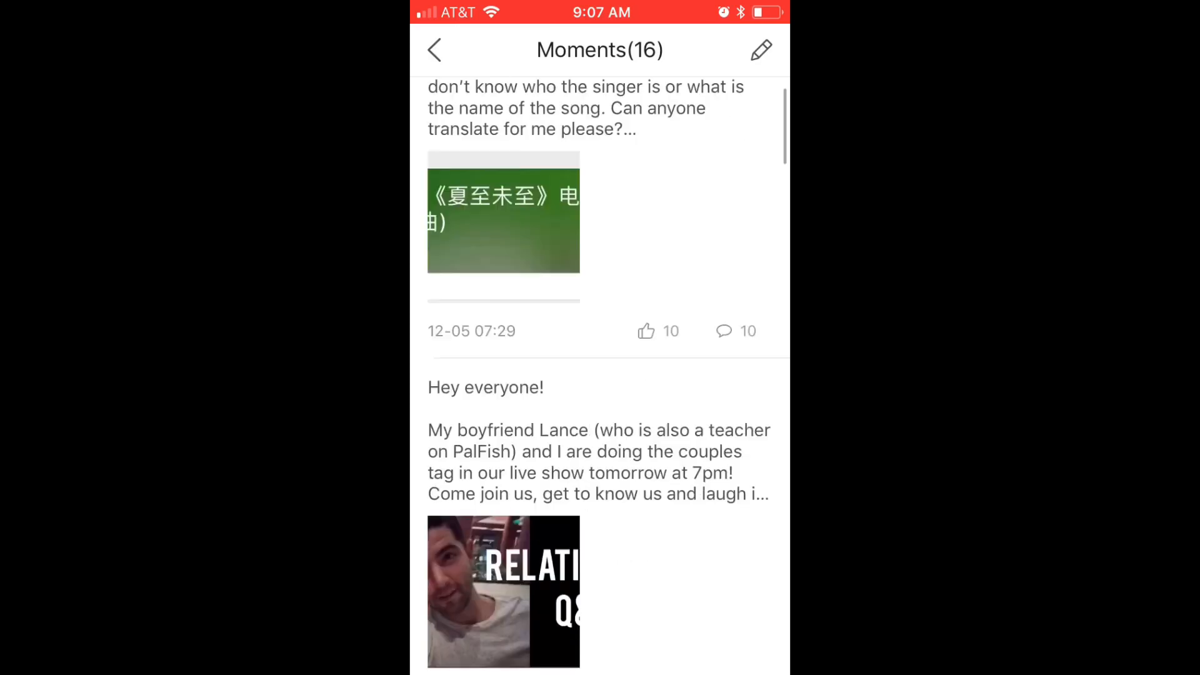
{"action": "scroll", "scroll_direction": "down", "scroll_amount": 3}
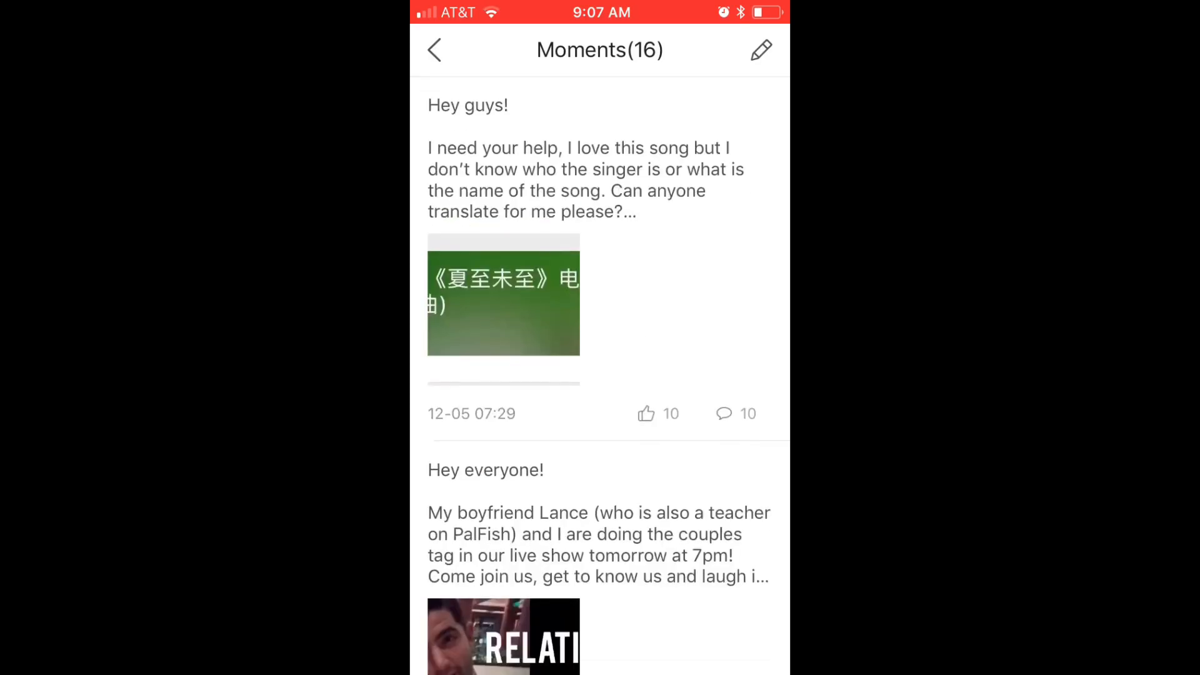
{"action": "left_click", "coordinate": [761, 52]}
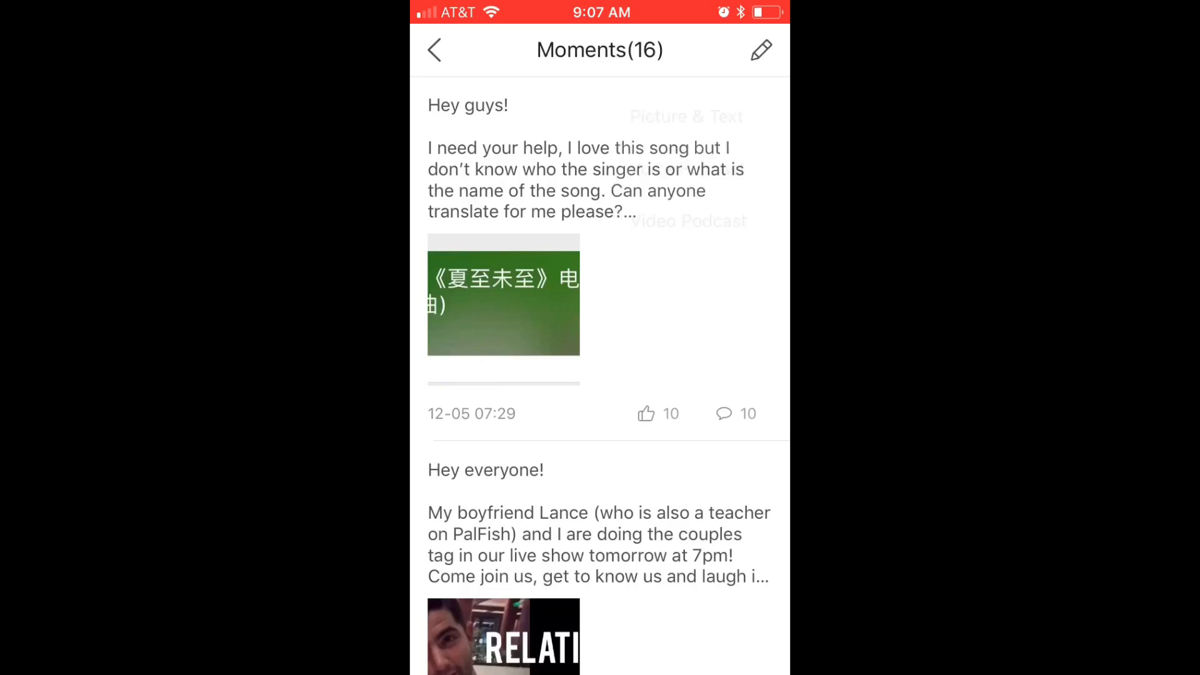
Step: View the new live lesson form, then return Home and scroll to Student App
{"action": "left_click", "coordinate": [435, 48]}
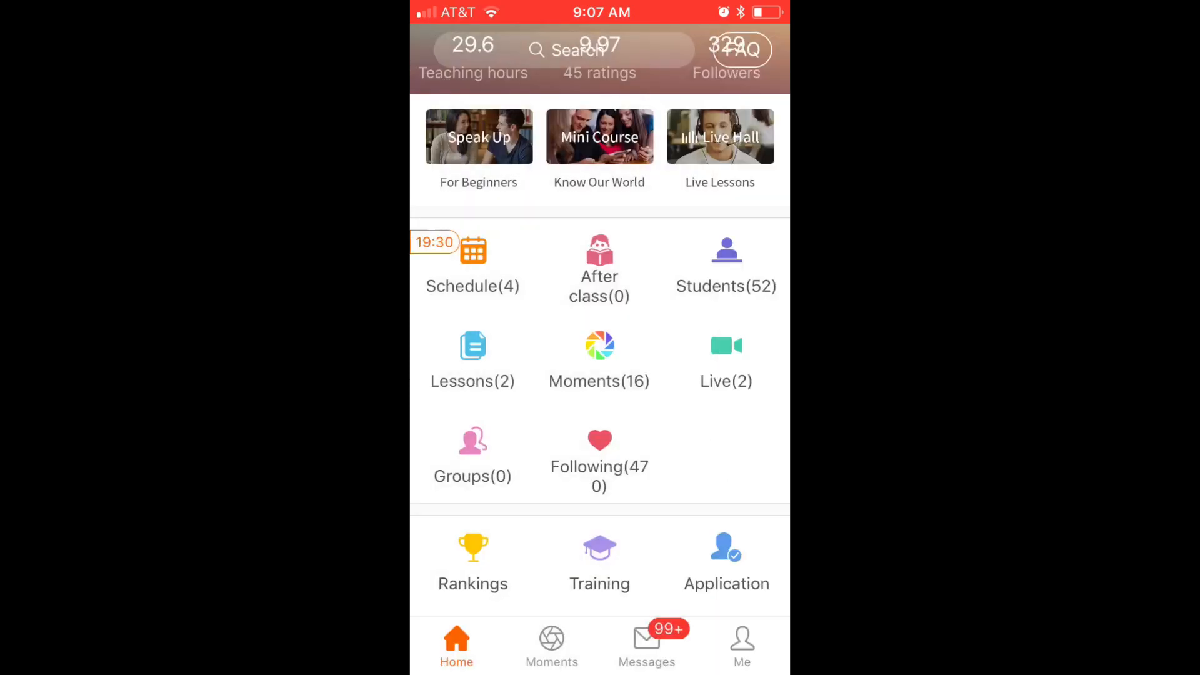
{"action": "left_click", "coordinate": [727, 347]}
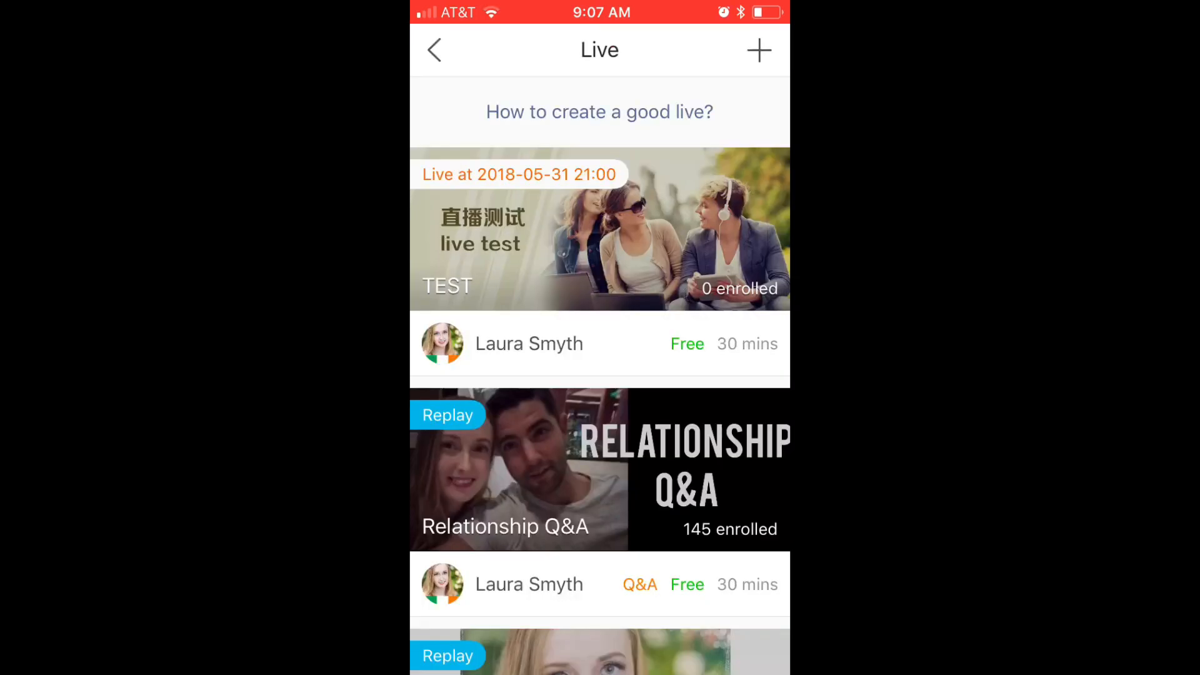
{"action": "left_click", "coordinate": [758, 49]}
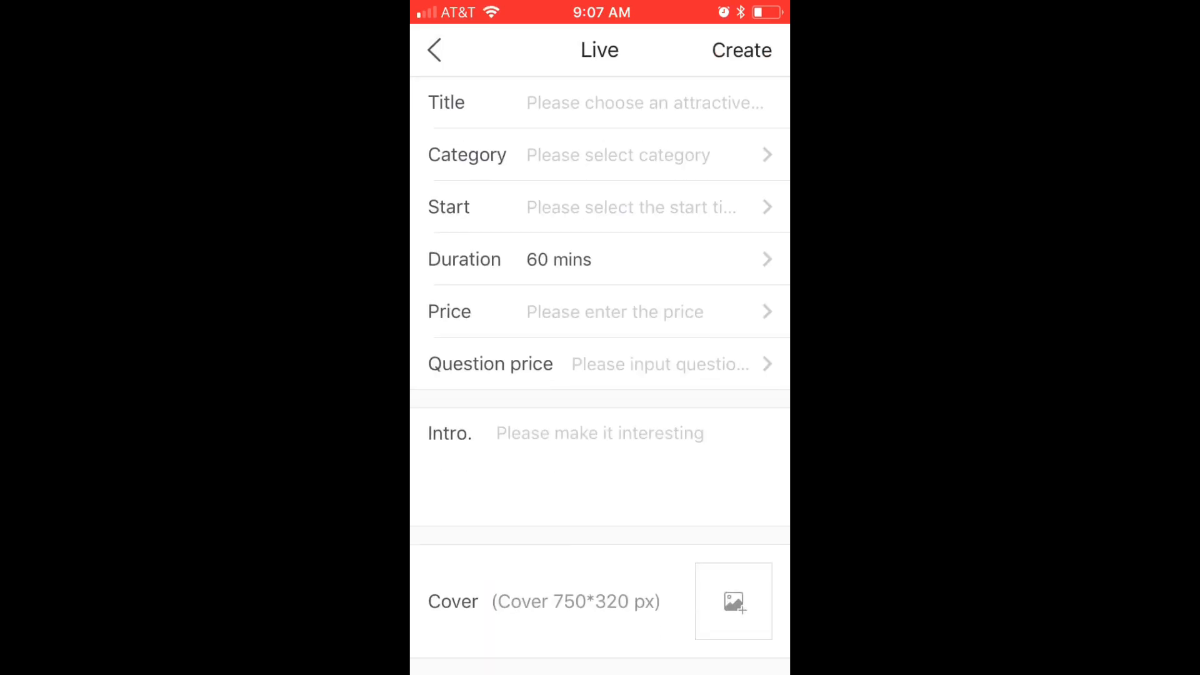
{"action": "left_click", "coordinate": [436, 50]}
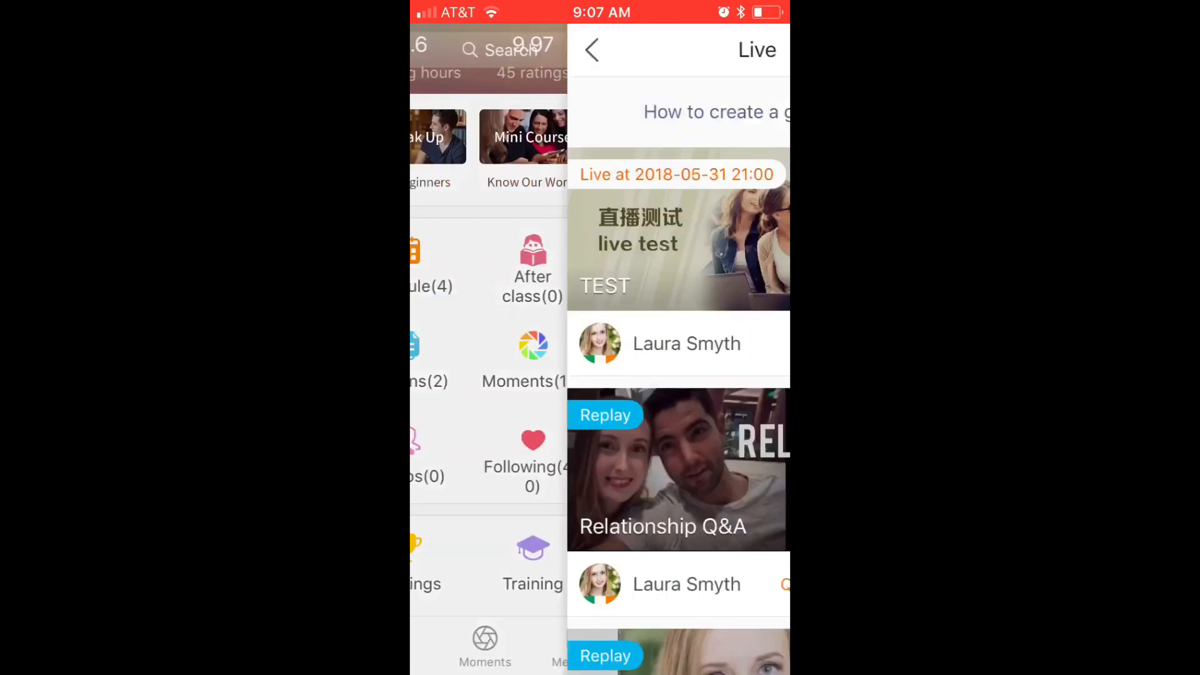
{"action": "left_click", "coordinate": [591, 49]}
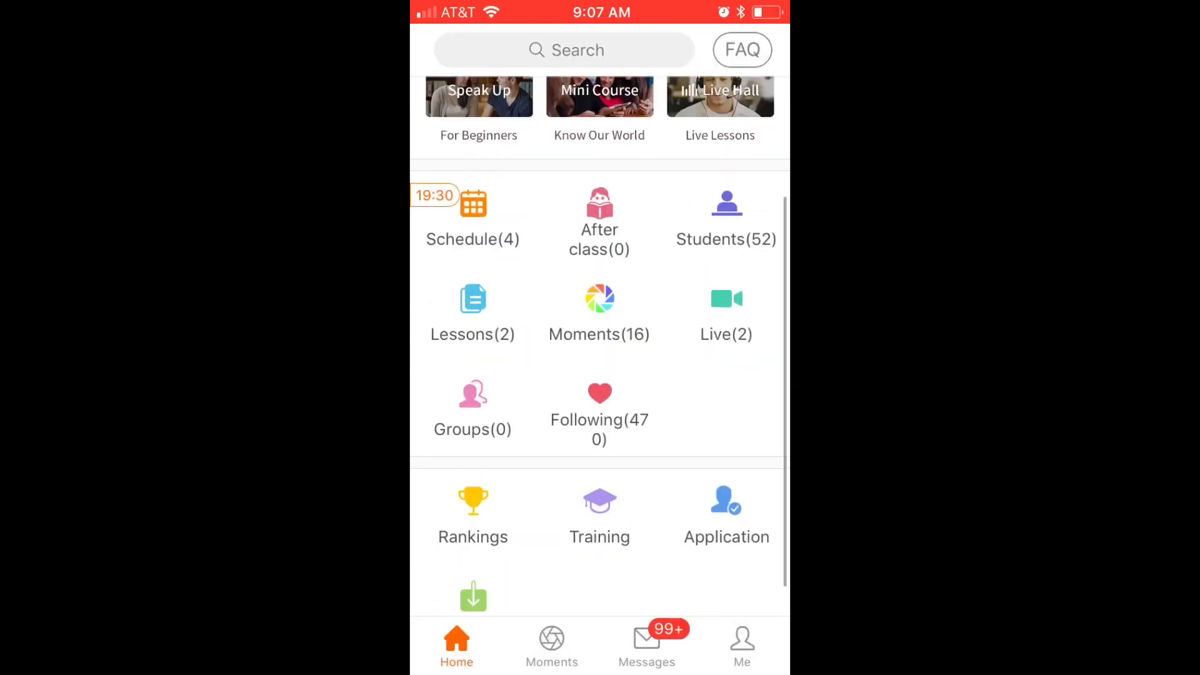
{"action": "scroll", "scroll_direction": "down", "scroll_amount": 3}
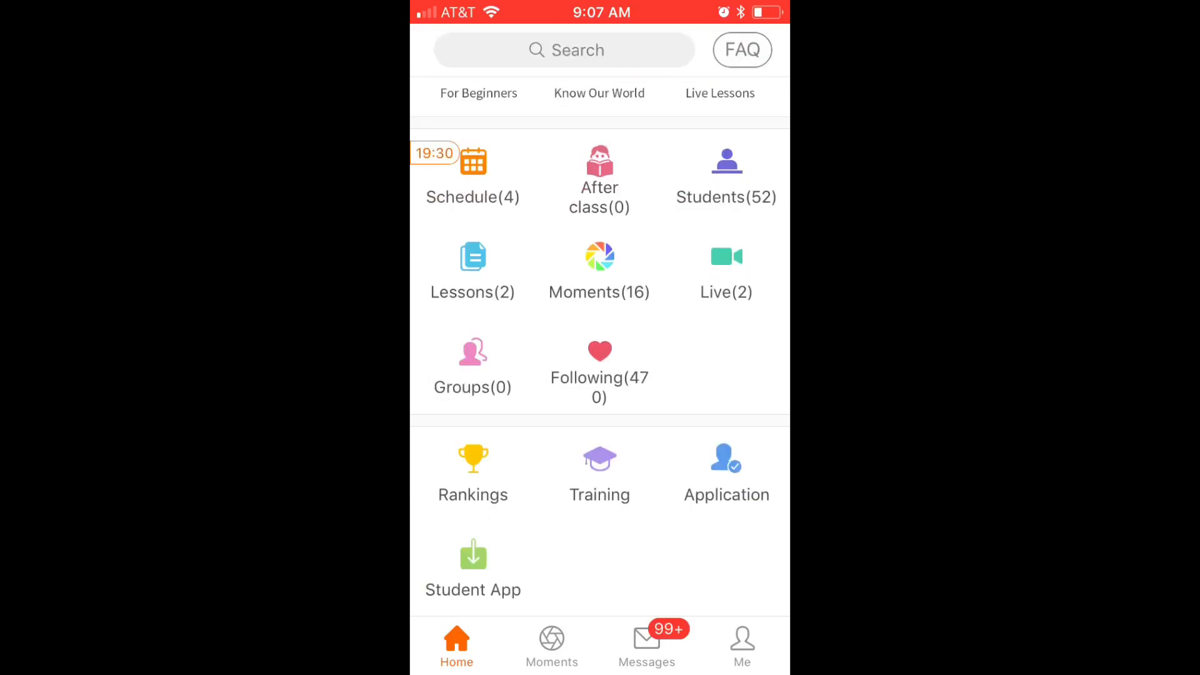
Step: Open the list of 52 students and scroll through it
{"action": "left_click", "coordinate": [726, 169]}
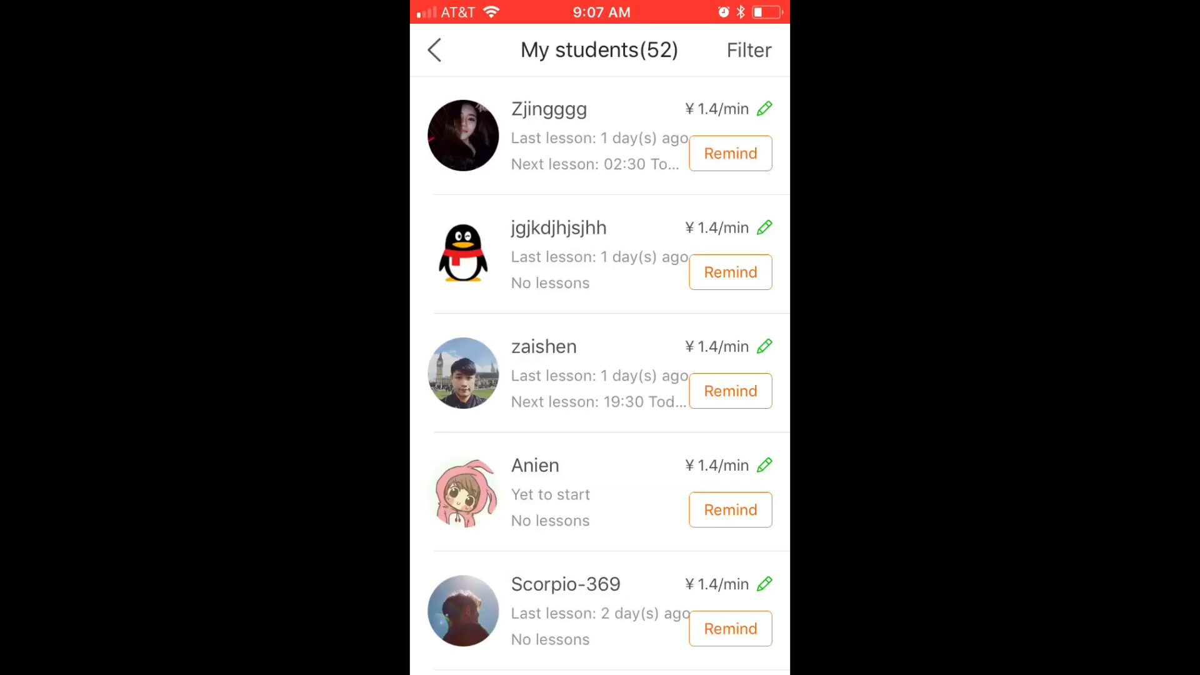
{"action": "scroll", "scroll_direction": "down", "scroll_amount": 3}
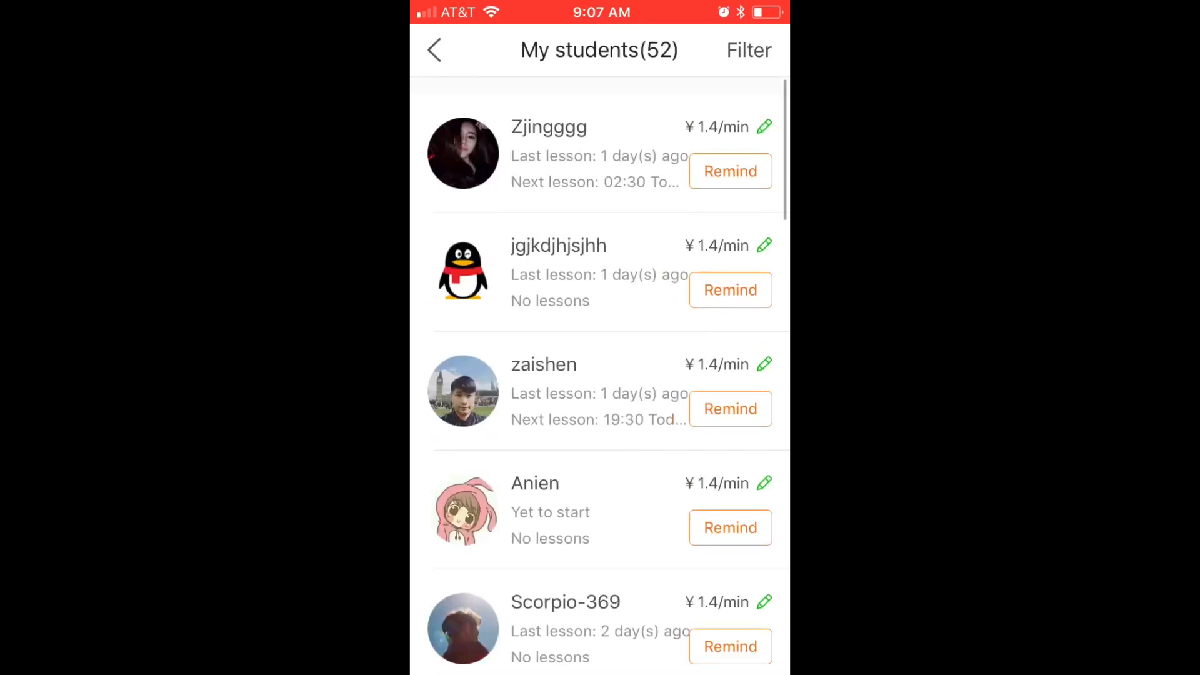
{"action": "scroll", "scroll_direction": "down", "scroll_amount": 3}
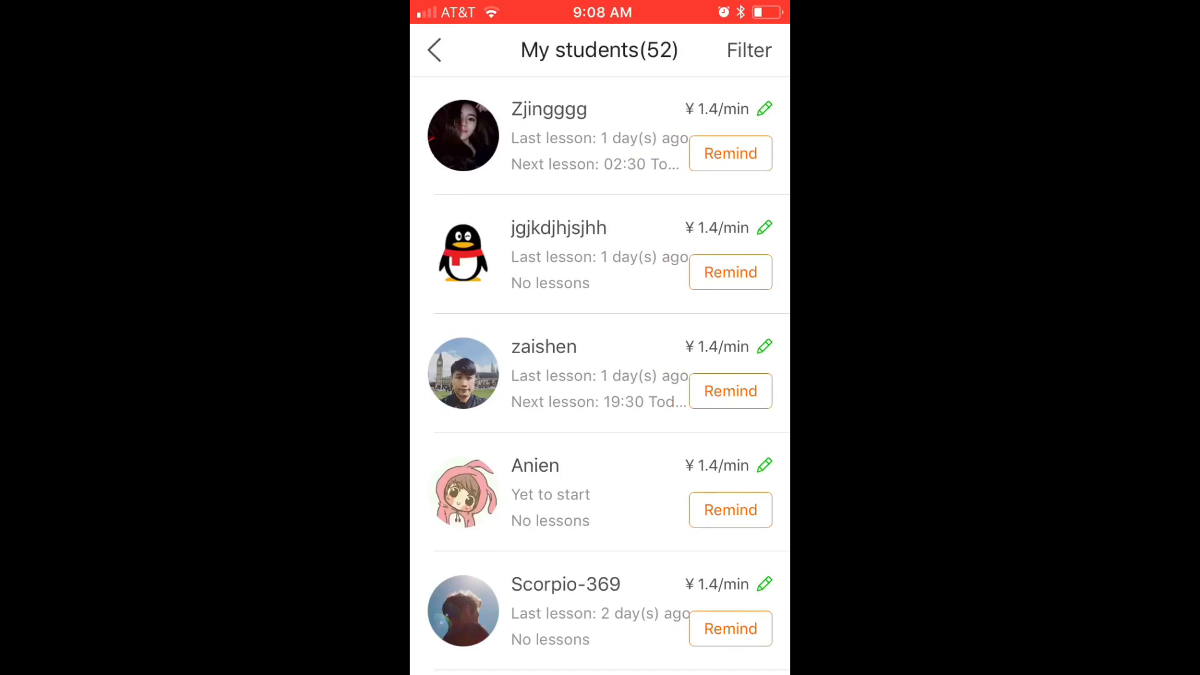
{"action": "left_click", "coordinate": [765, 108]}
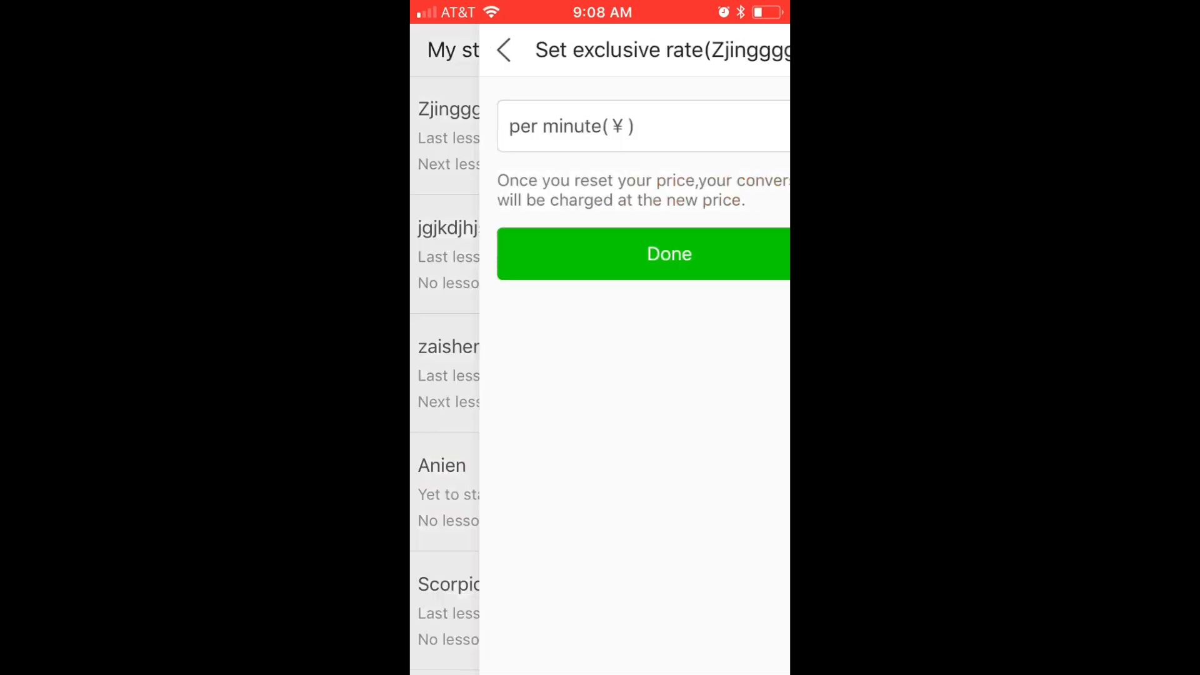
{"action": "left_click", "coordinate": [600, 125]}
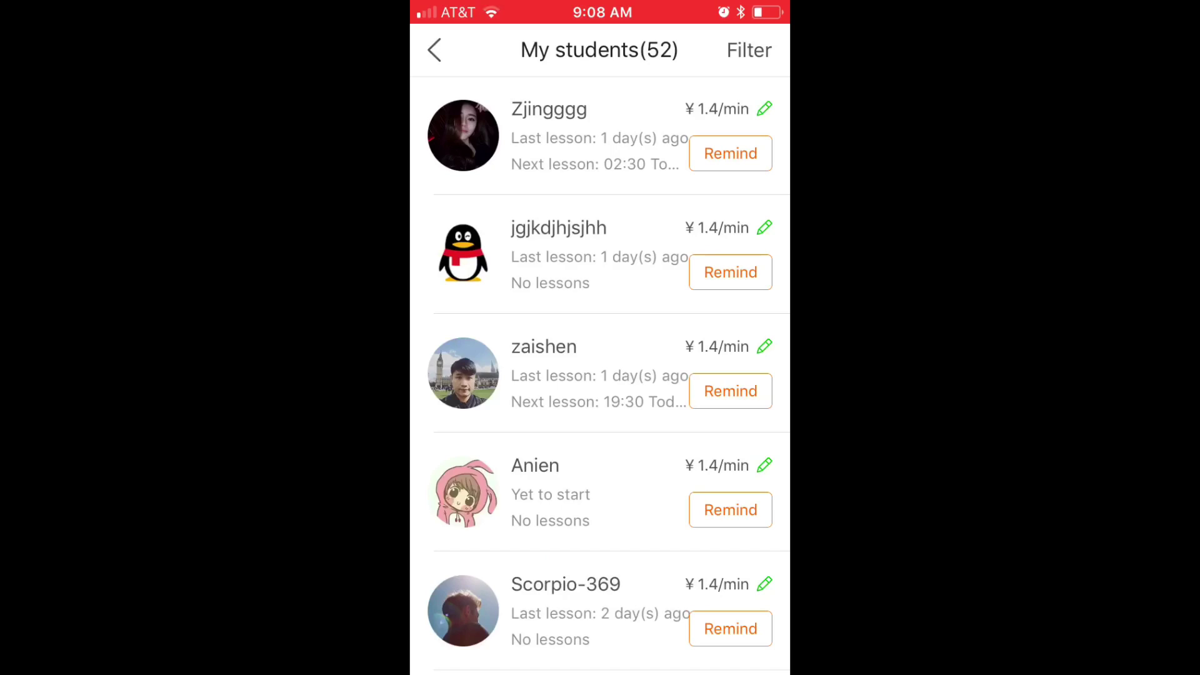
{"action": "left_click", "coordinate": [765, 108]}
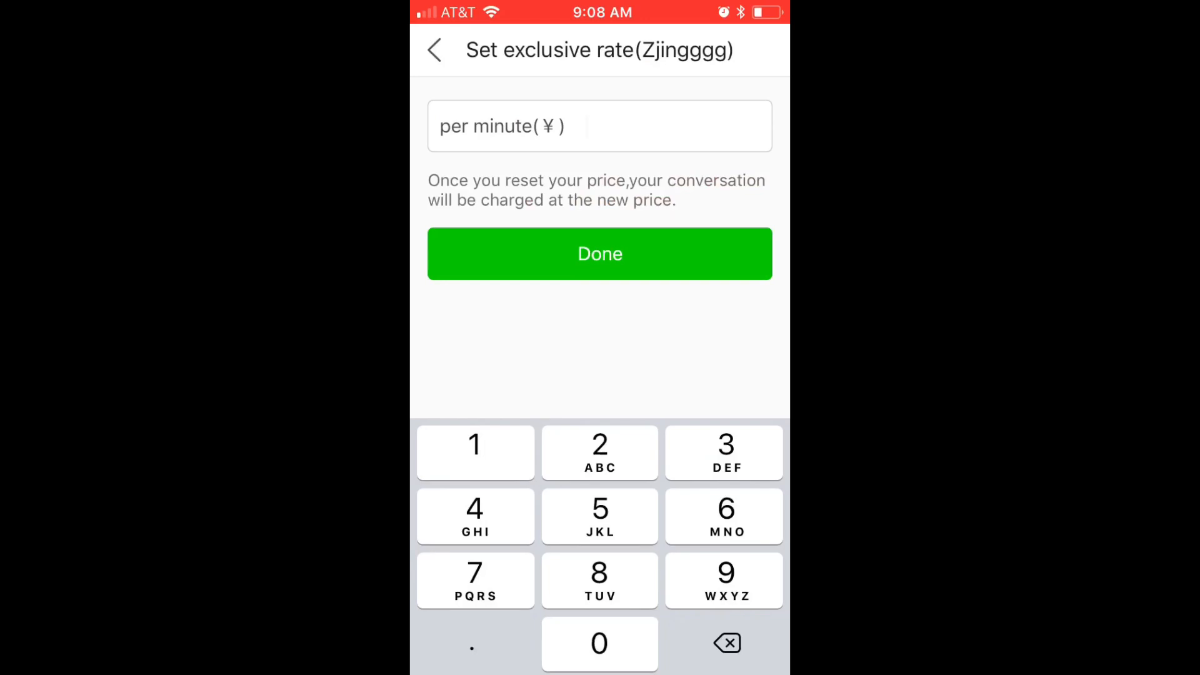
{"action": "left_click", "coordinate": [625, 126]}
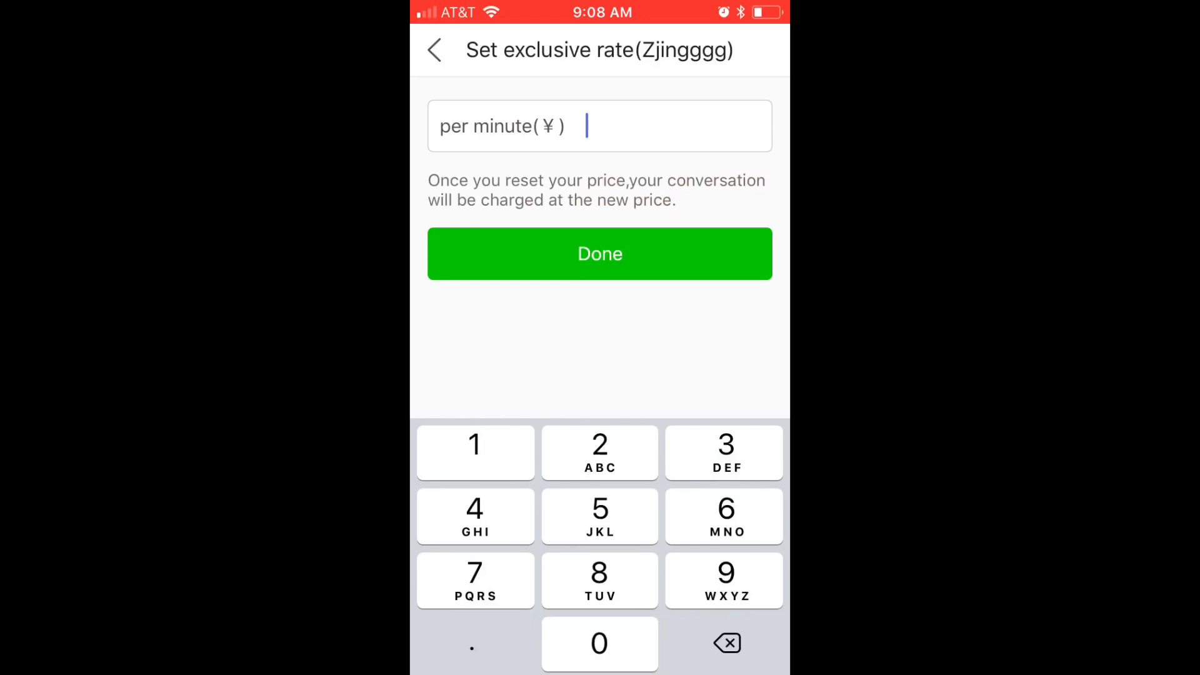
{"action": "left_click", "coordinate": [436, 50]}
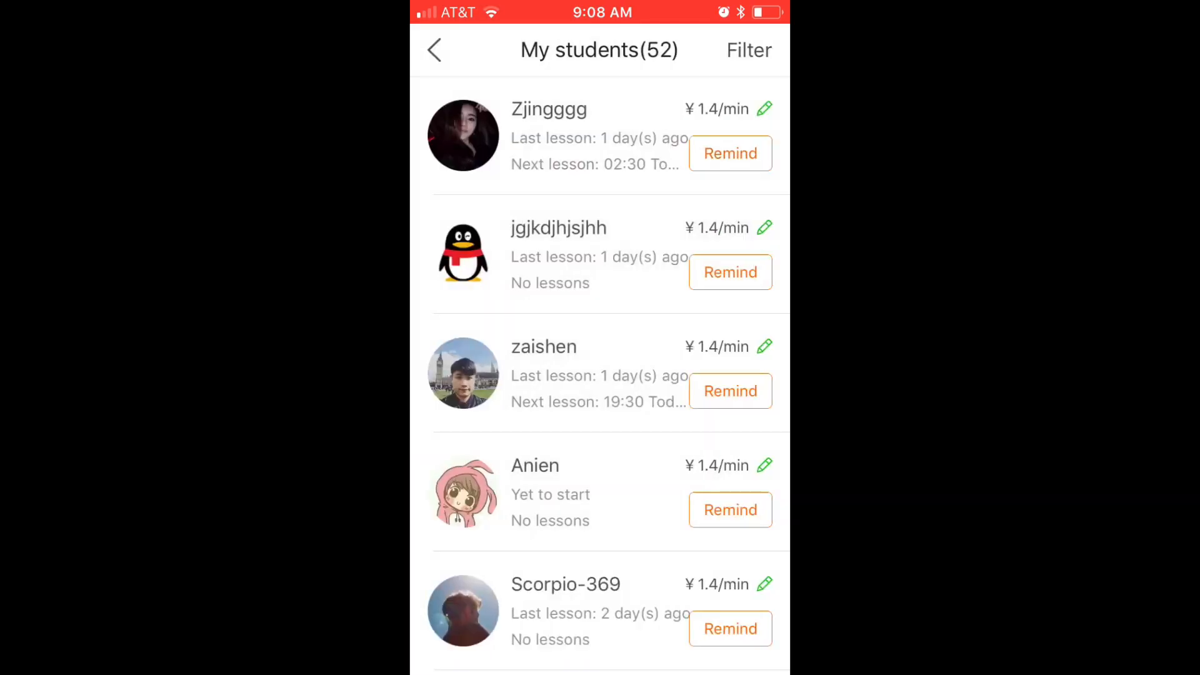
Step: Check the empty After class to-do list (0 records) and past free-talk records, then return home
{"action": "left_click", "coordinate": [434, 49]}
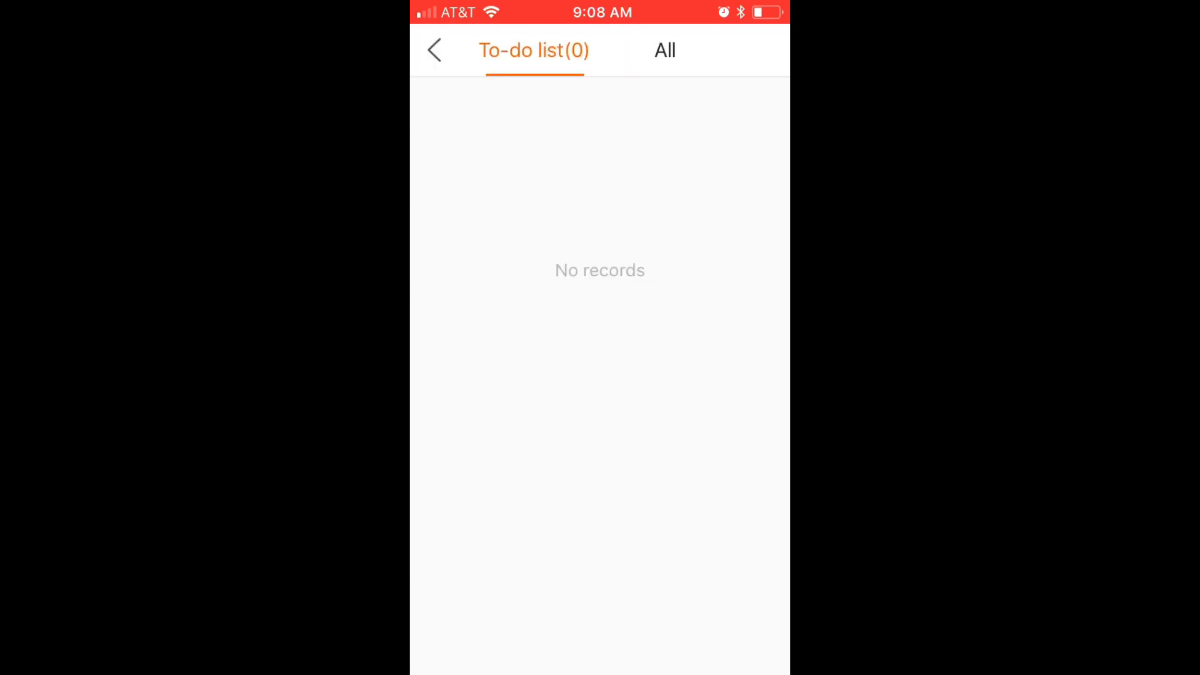
{"action": "left_click", "coordinate": [664, 50]}
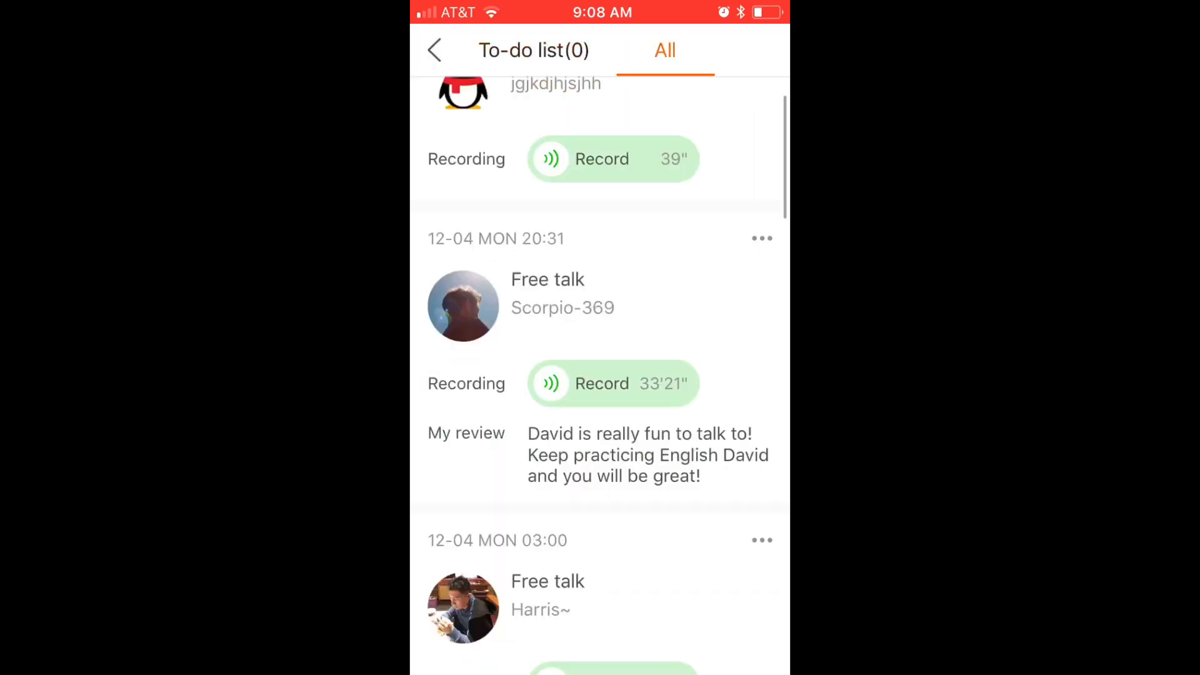
{"action": "scroll", "scroll_direction": "down", "scroll_amount": 3}
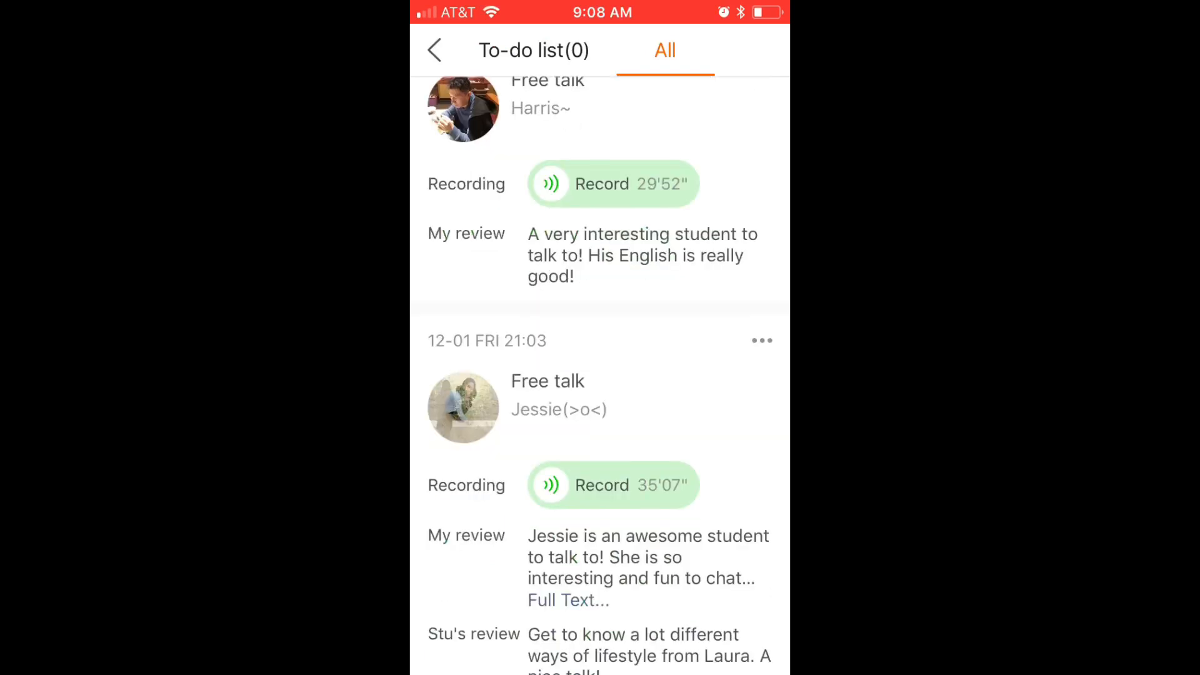
{"action": "scroll", "scroll_direction": "down", "scroll_amount": 3}
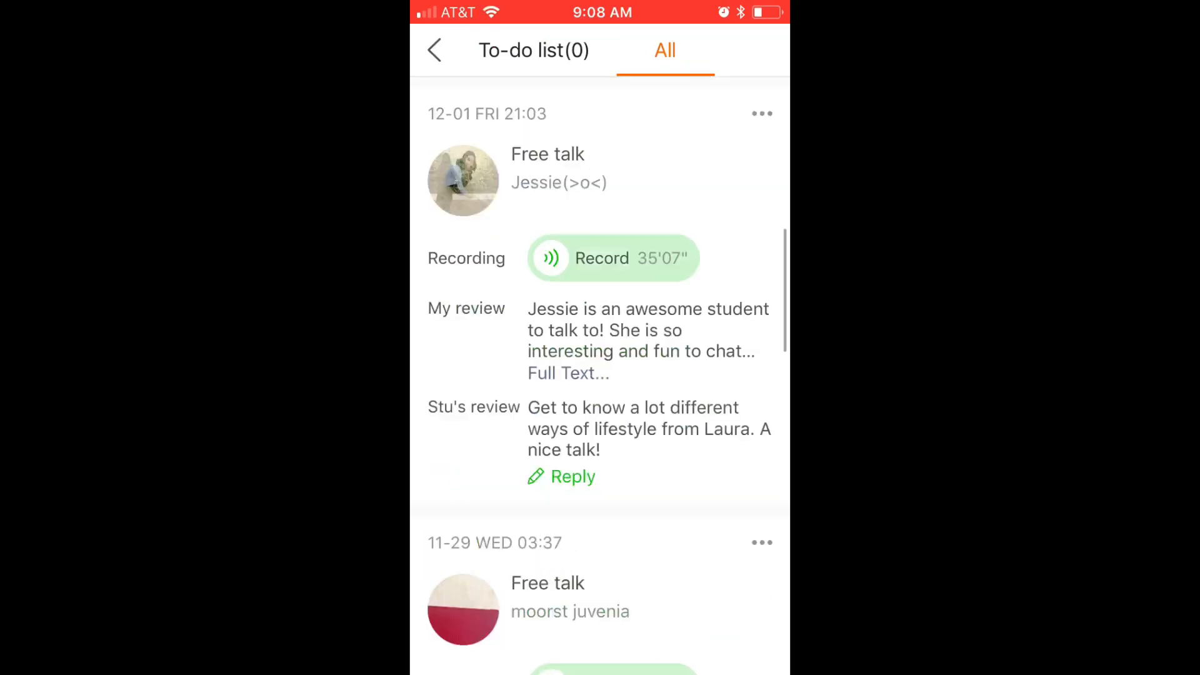
{"action": "scroll", "scroll_direction": "down", "scroll_amount": 3}
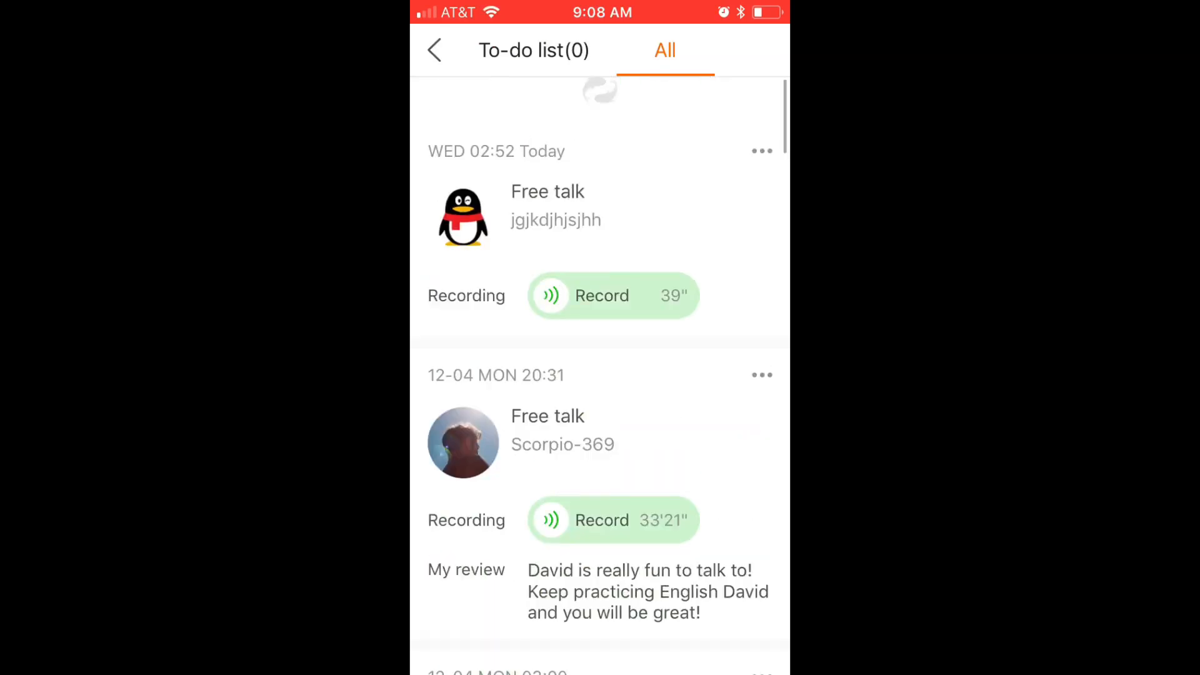
{"action": "left_click", "coordinate": [533, 50]}
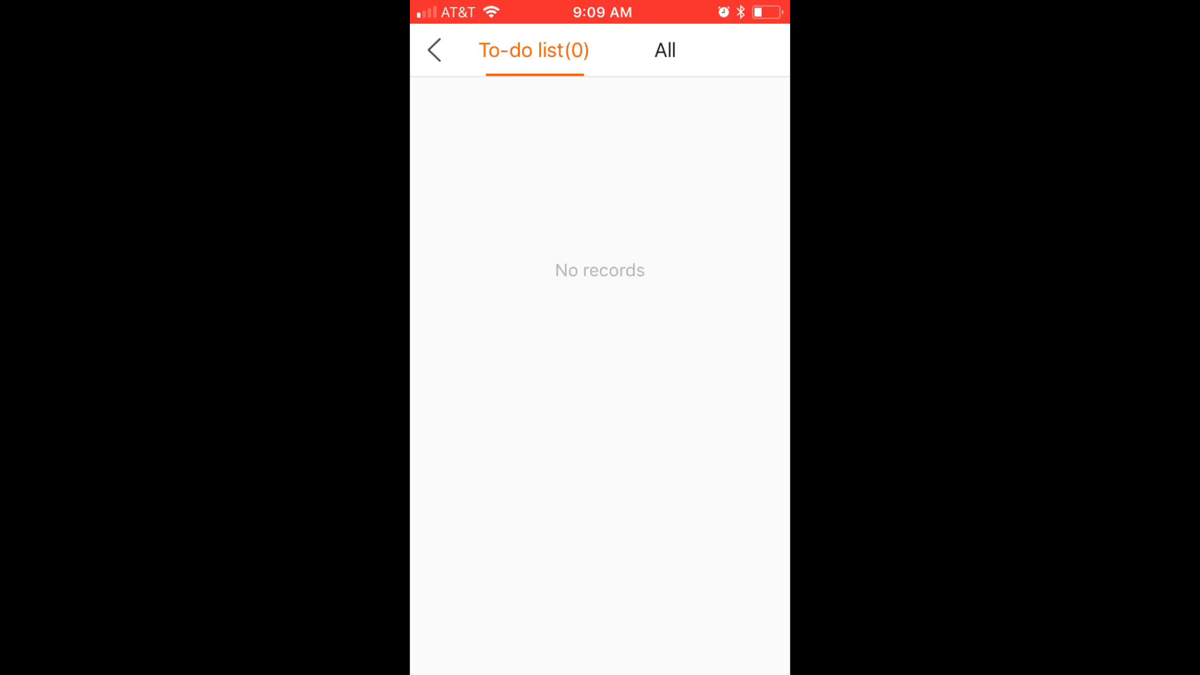
{"action": "left_click", "coordinate": [435, 50]}
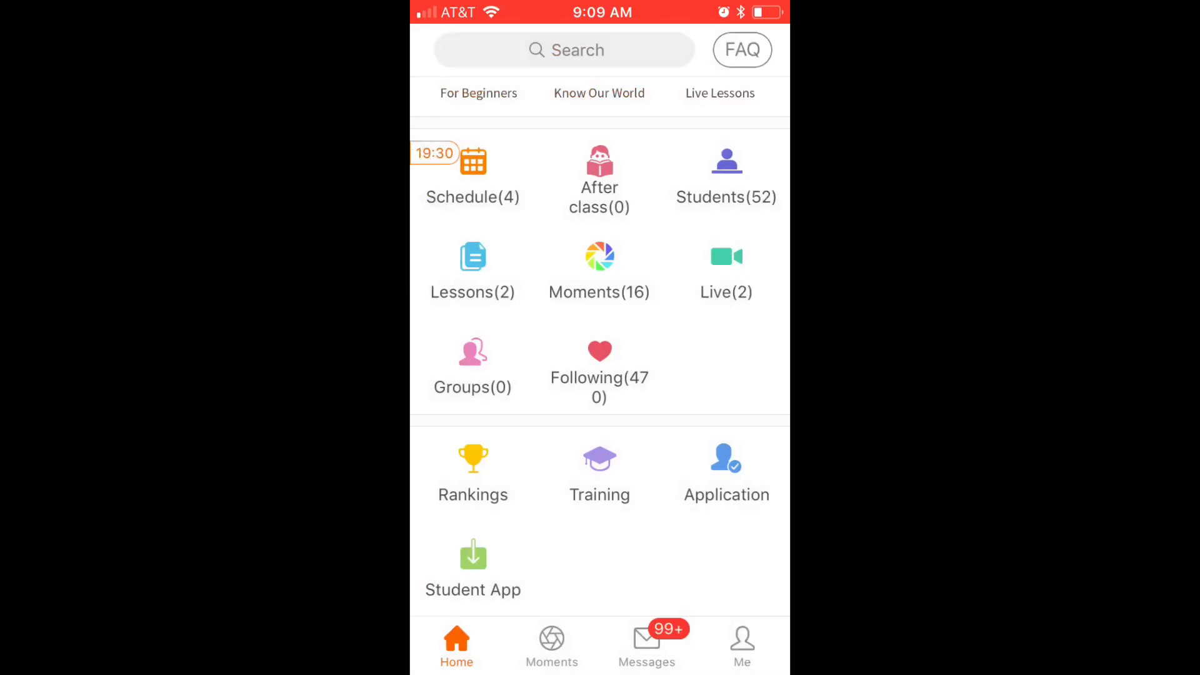
{"action": "scroll", "scroll_direction": "down", "scroll_amount": 3}
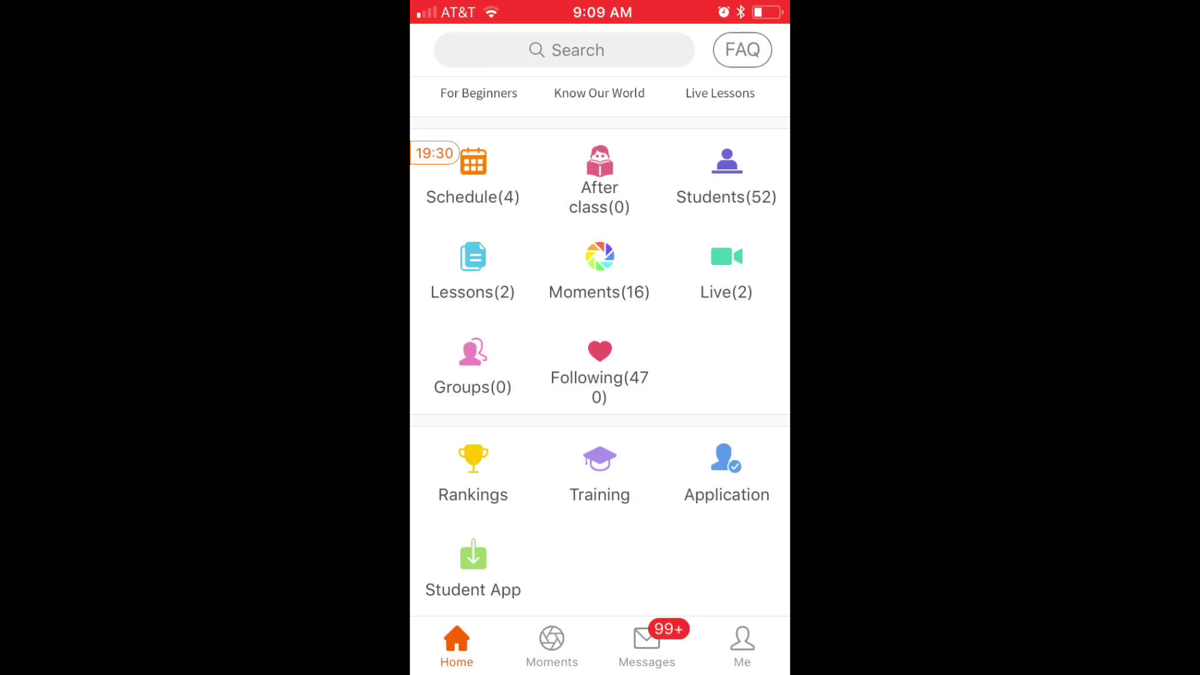
Step: Open Groups(0) from Home to see the empty list and create-group invitation
{"action": "left_click", "coordinate": [472, 351]}
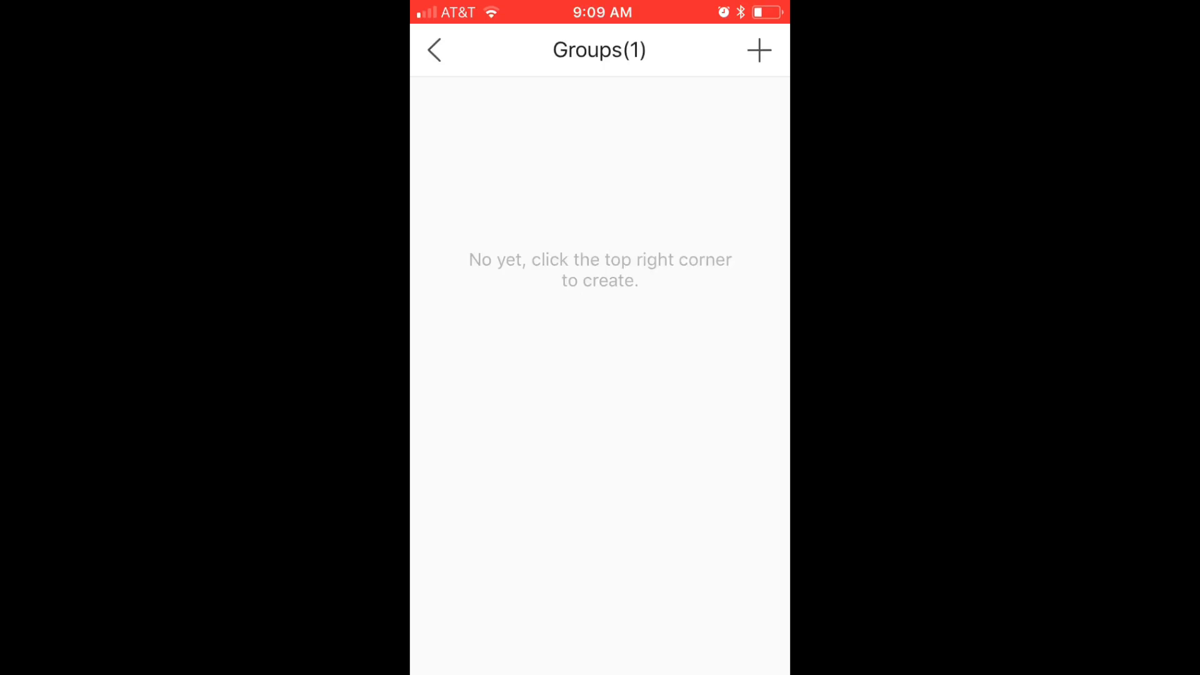
{"action": "left_click", "coordinate": [760, 50]}
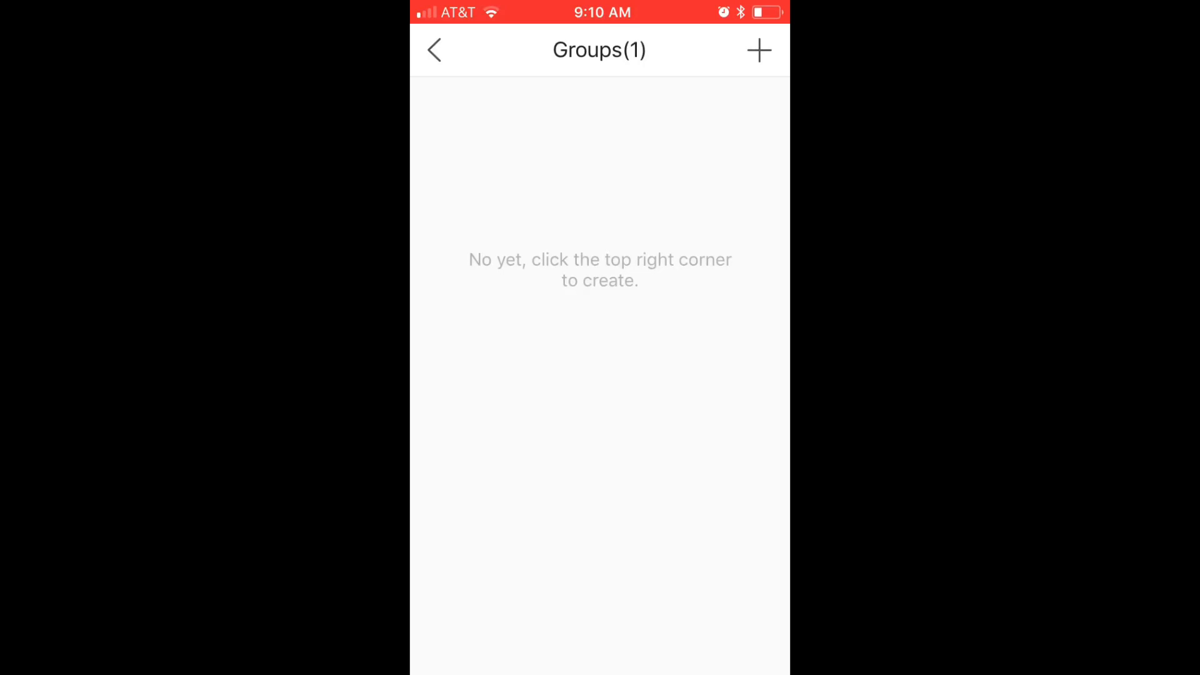
Step: Browse the 24 followed teachers and 446 followed students, then return home
{"action": "left_click", "coordinate": [435, 48]}
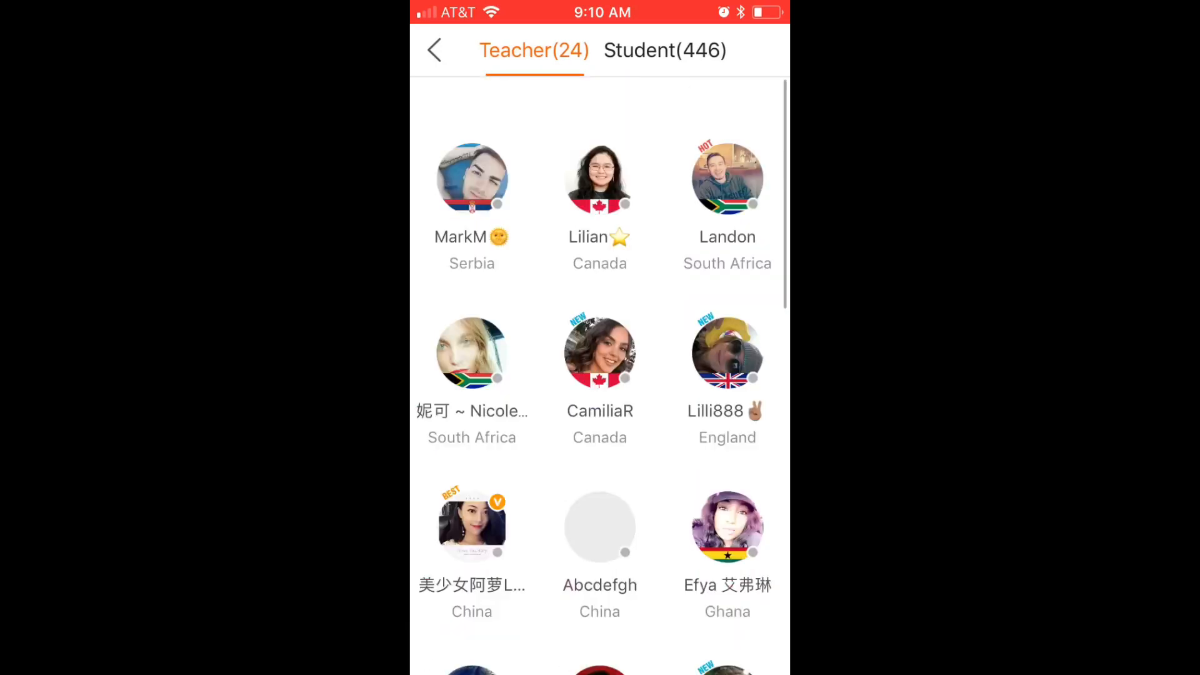
{"action": "left_click", "coordinate": [666, 50]}
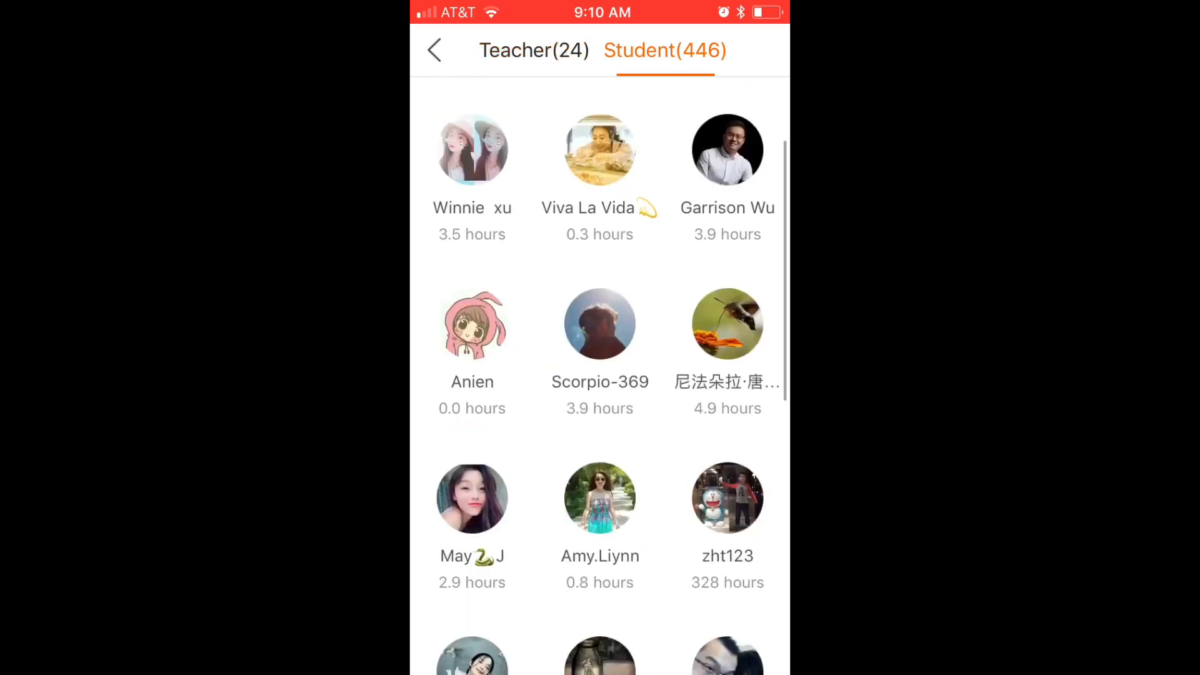
{"action": "scroll", "scroll_direction": "down", "scroll_amount": 3}
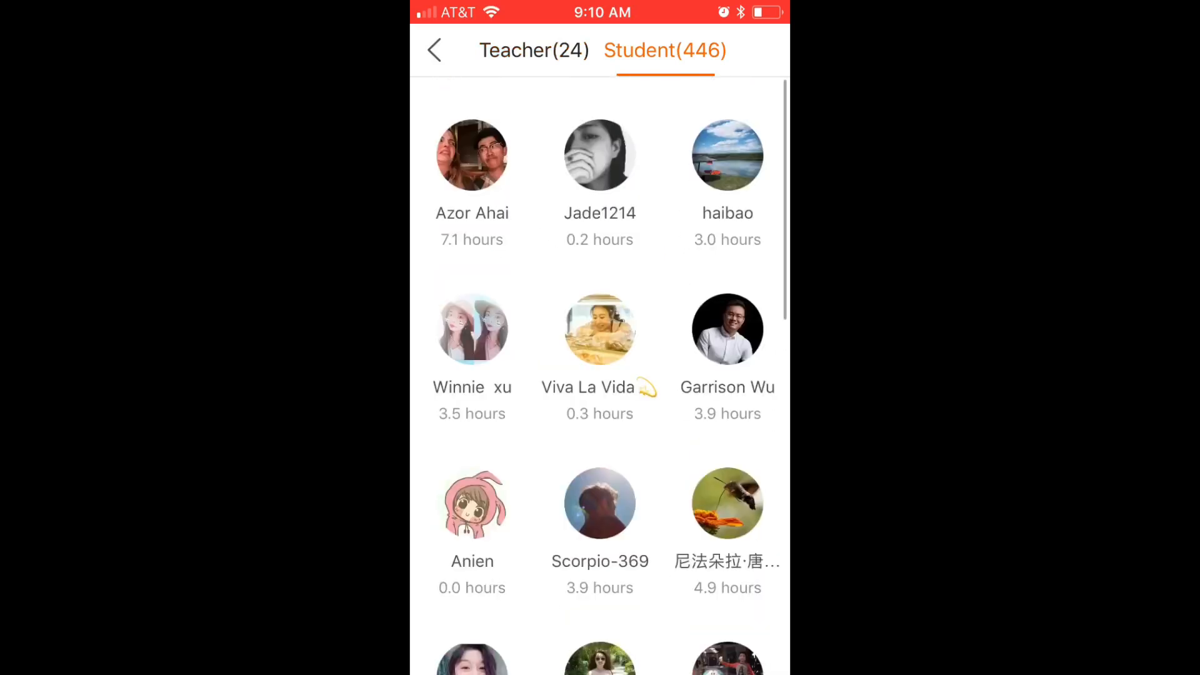
{"action": "left_click", "coordinate": [434, 49]}
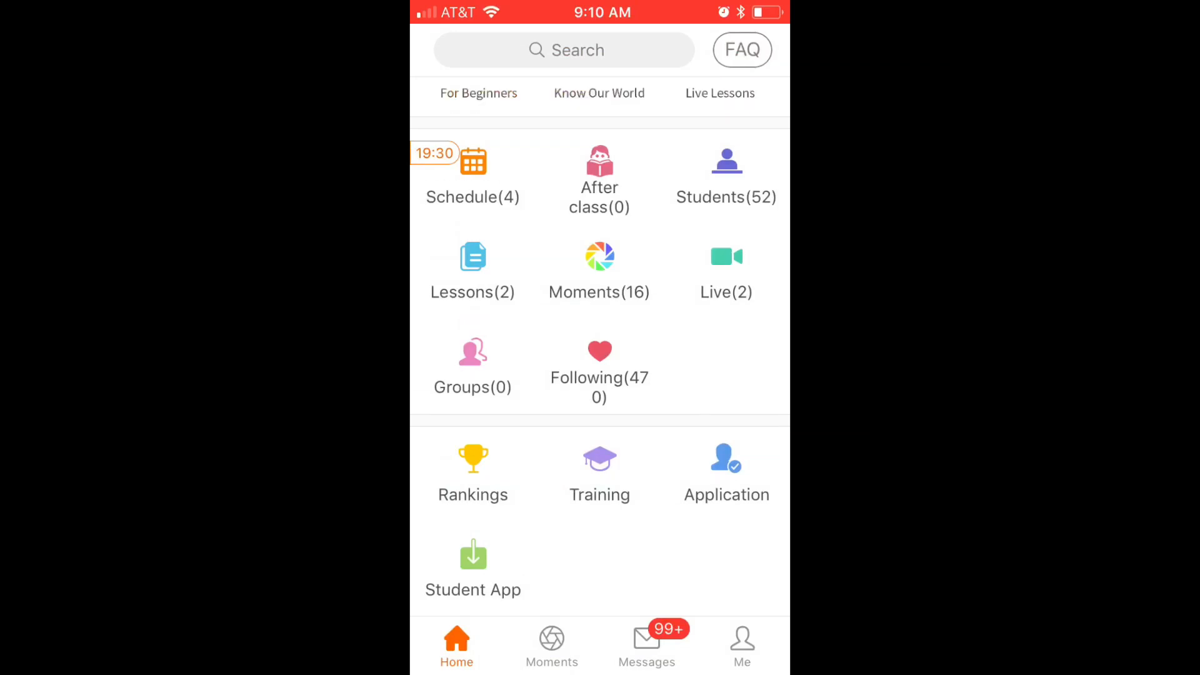
Step: Check daily, monthly (196th) and overall (1048th) teacher rankings, then return home
{"action": "left_click", "coordinate": [473, 469]}
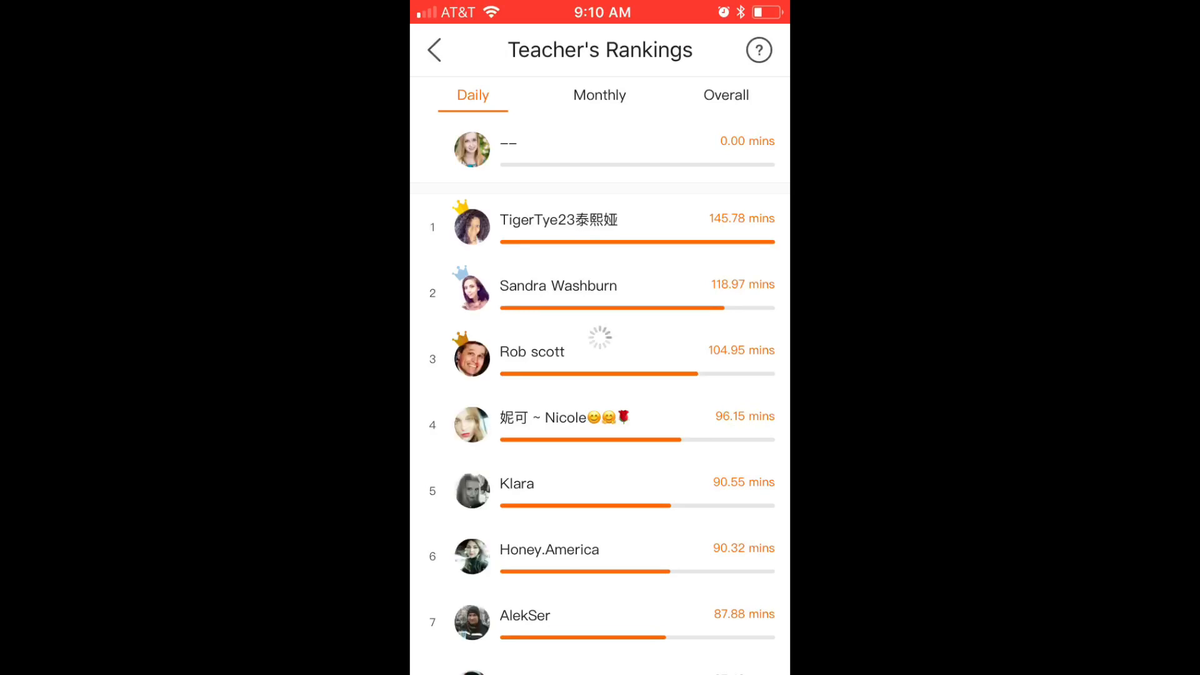
{"action": "left_click", "coordinate": [600, 95]}
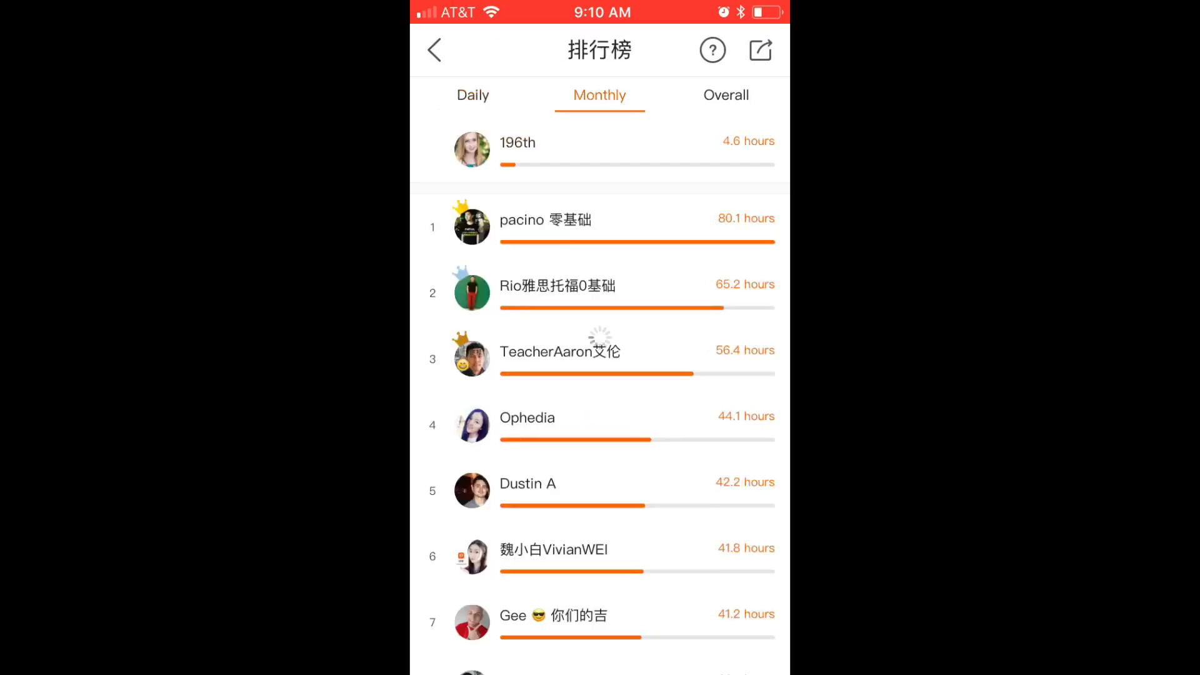
{"action": "left_click", "coordinate": [725, 95]}
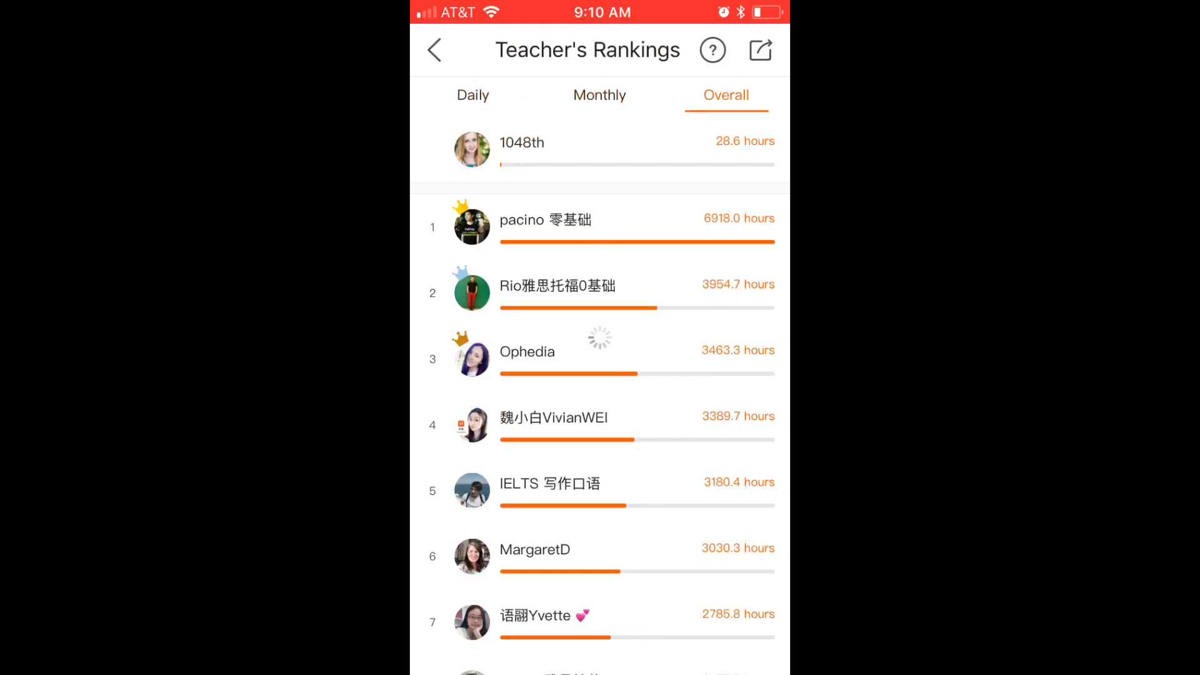
{"action": "left_click", "coordinate": [599, 95]}
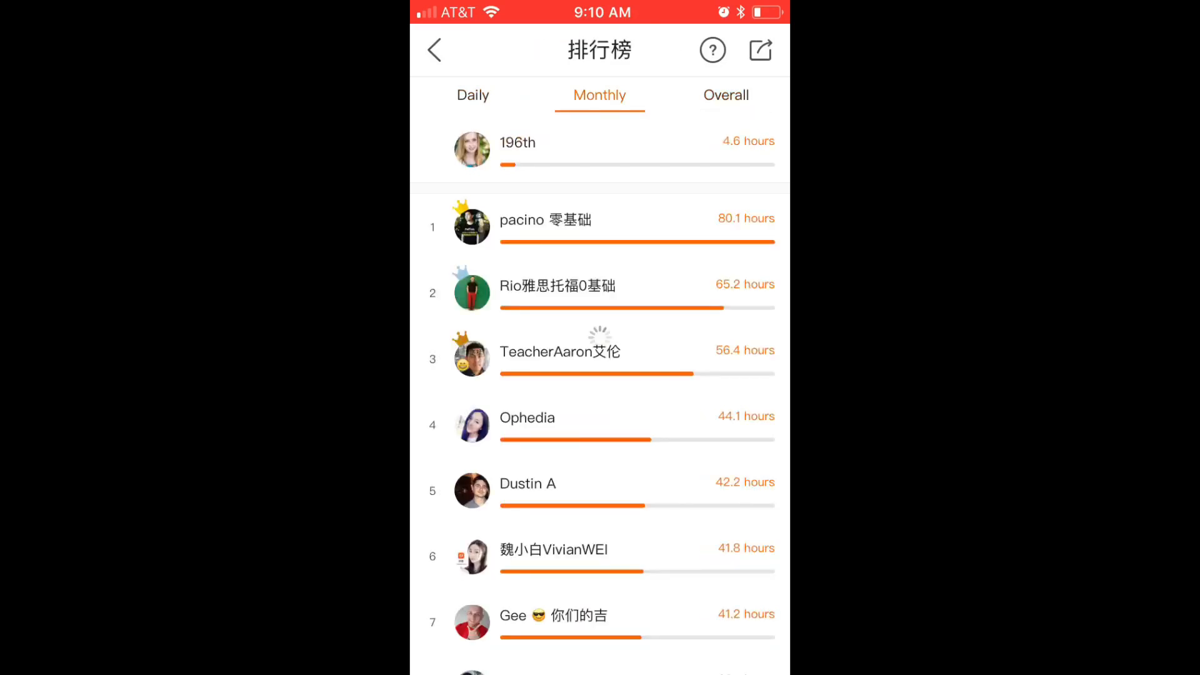
{"action": "left_click", "coordinate": [473, 95]}
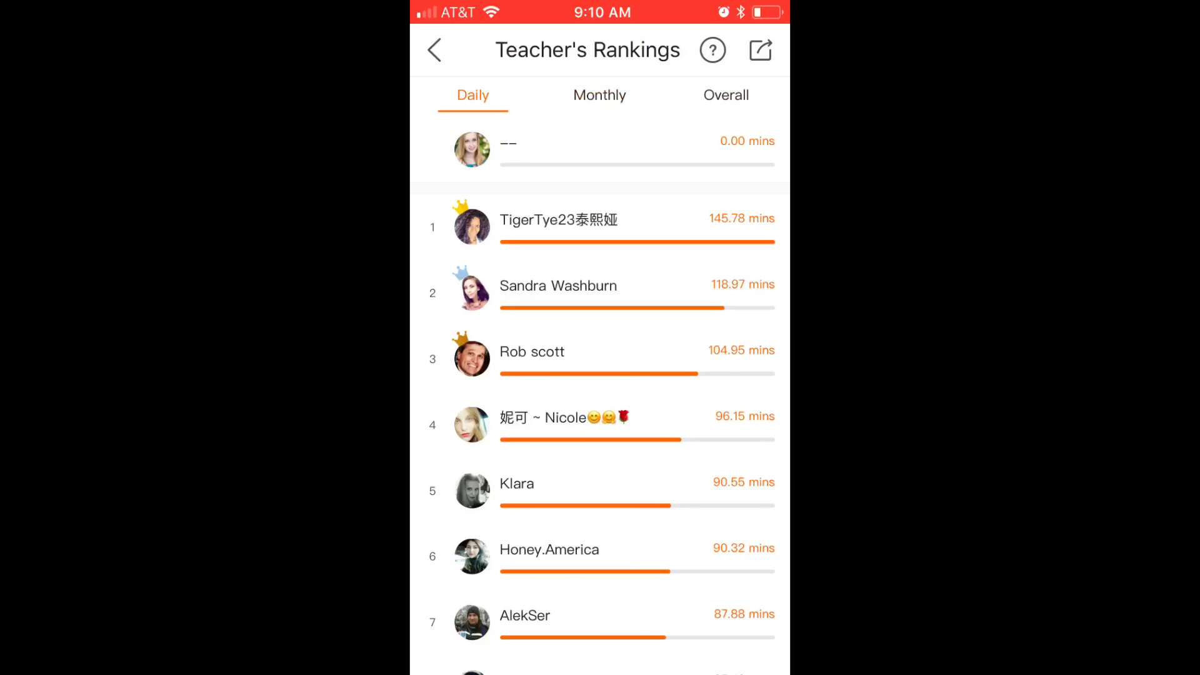
{"action": "left_click", "coordinate": [435, 49]}
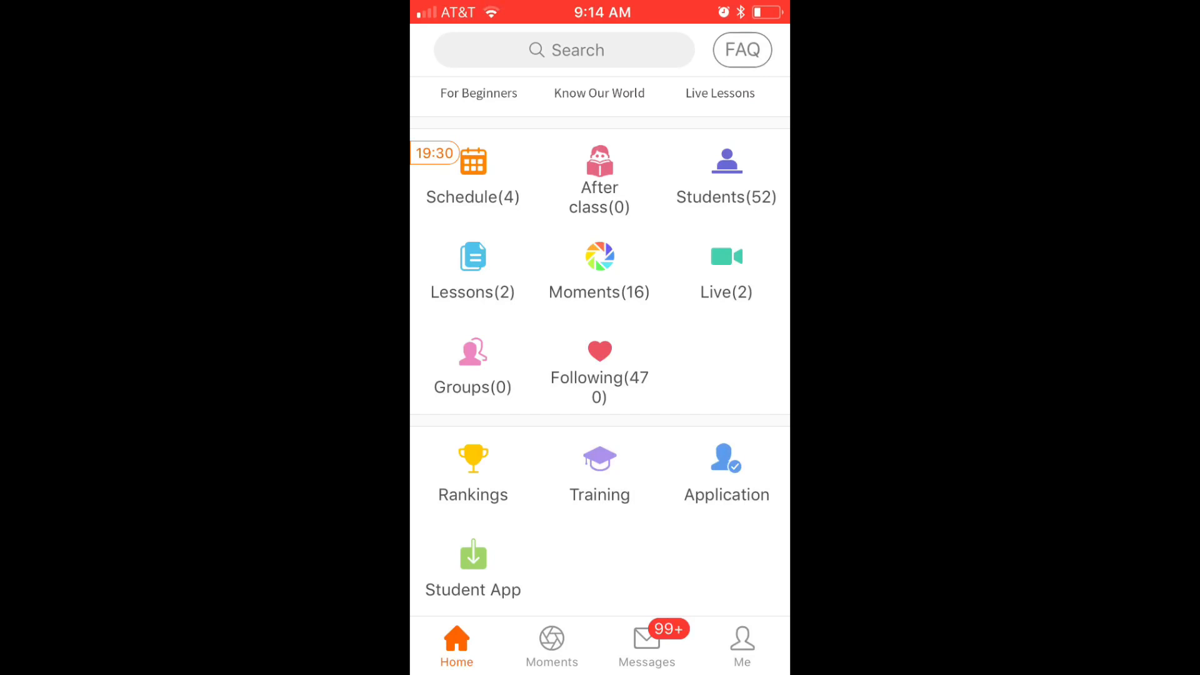
Step: Scroll Home and open the Kid Official Application form with its requirements
{"action": "scroll", "scroll_direction": "down", "scroll_amount": 3}
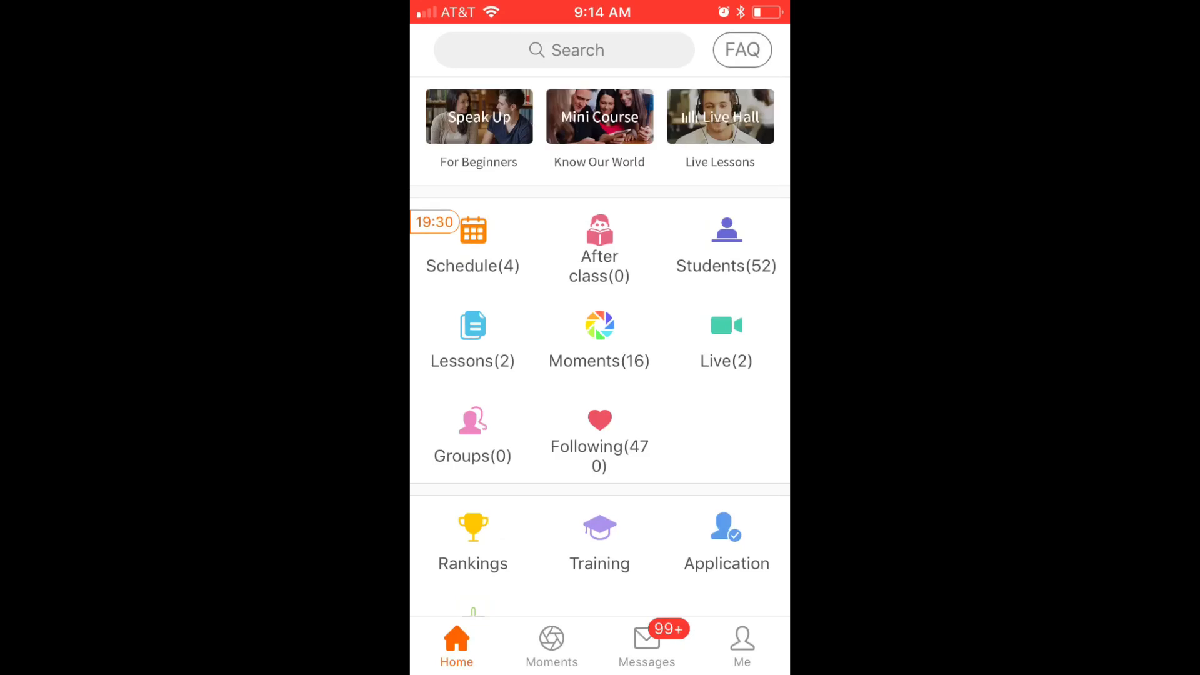
{"action": "left_click", "coordinate": [726, 530]}
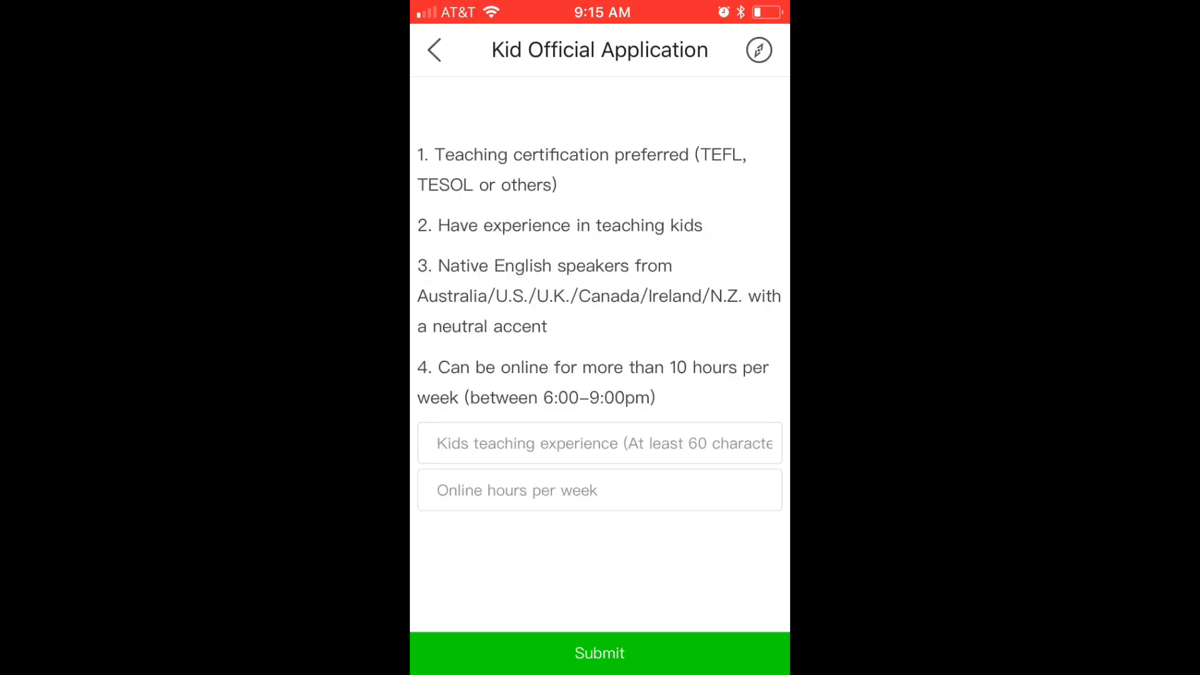
Step: Browse Training articles such as kids course interview tips, then return home
{"action": "left_click", "coordinate": [439, 49]}
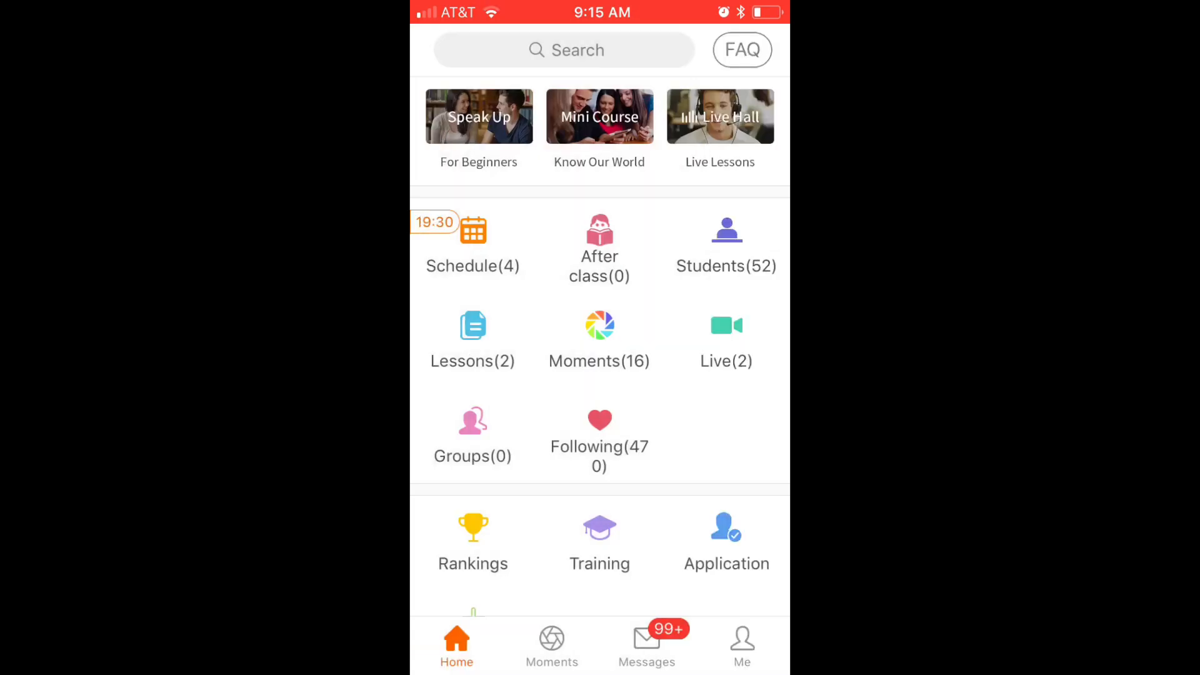
{"action": "left_click", "coordinate": [599, 533]}
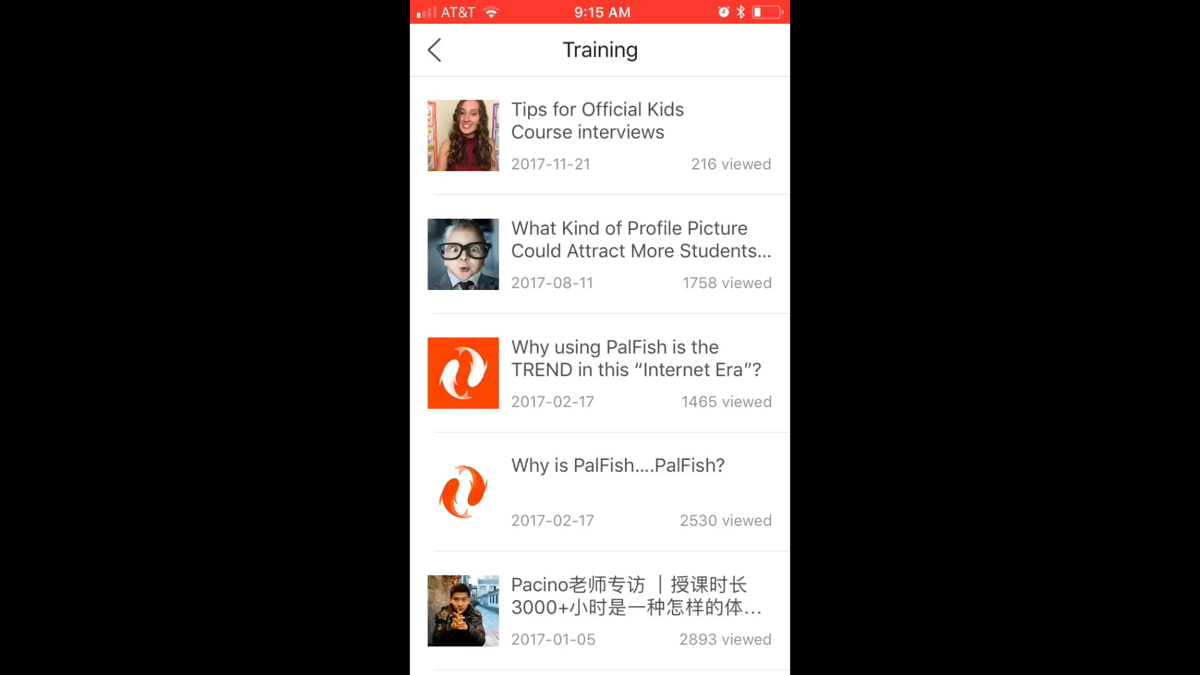
{"action": "left_click", "coordinate": [434, 48]}
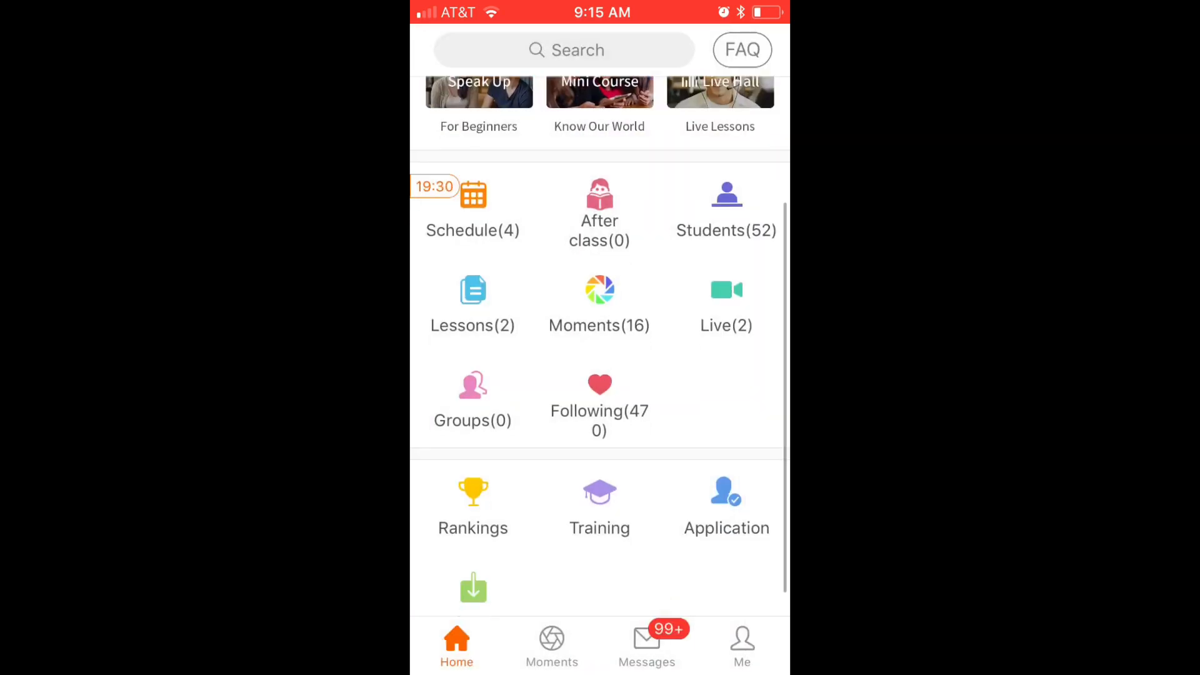
{"action": "scroll", "scroll_direction": "down", "scroll_amount": 3}
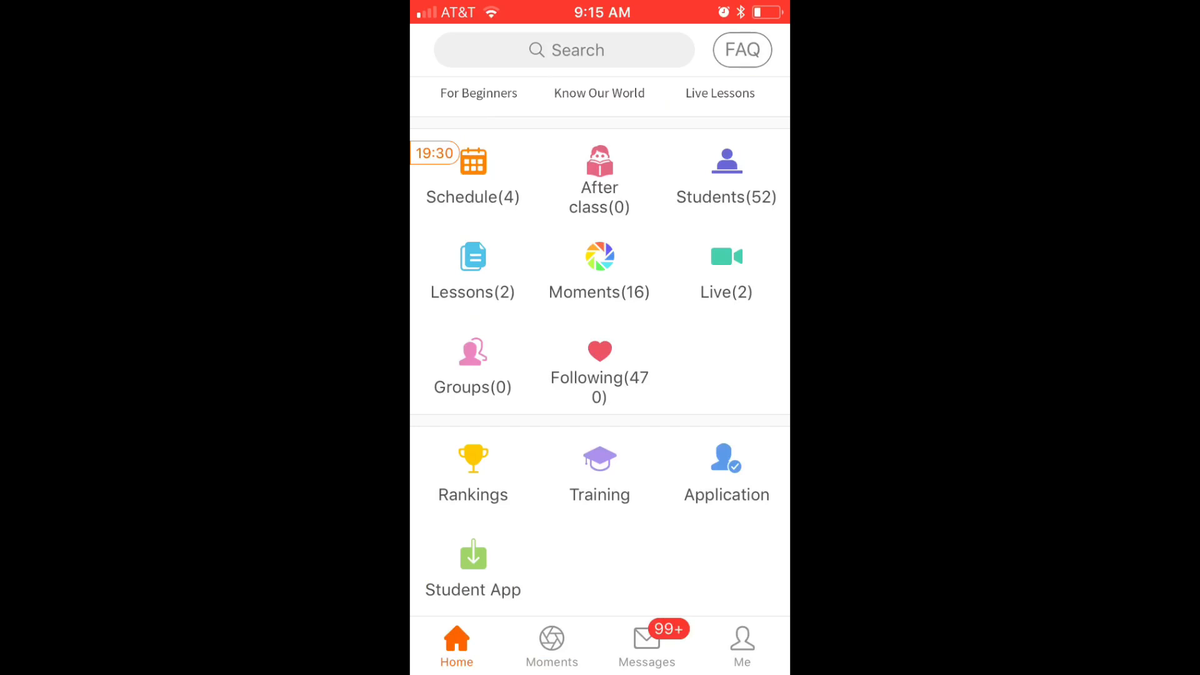
Step: Scroll the Following and Recommend moments feeds, then open the Messages inbox
{"action": "left_click", "coordinate": [551, 645]}
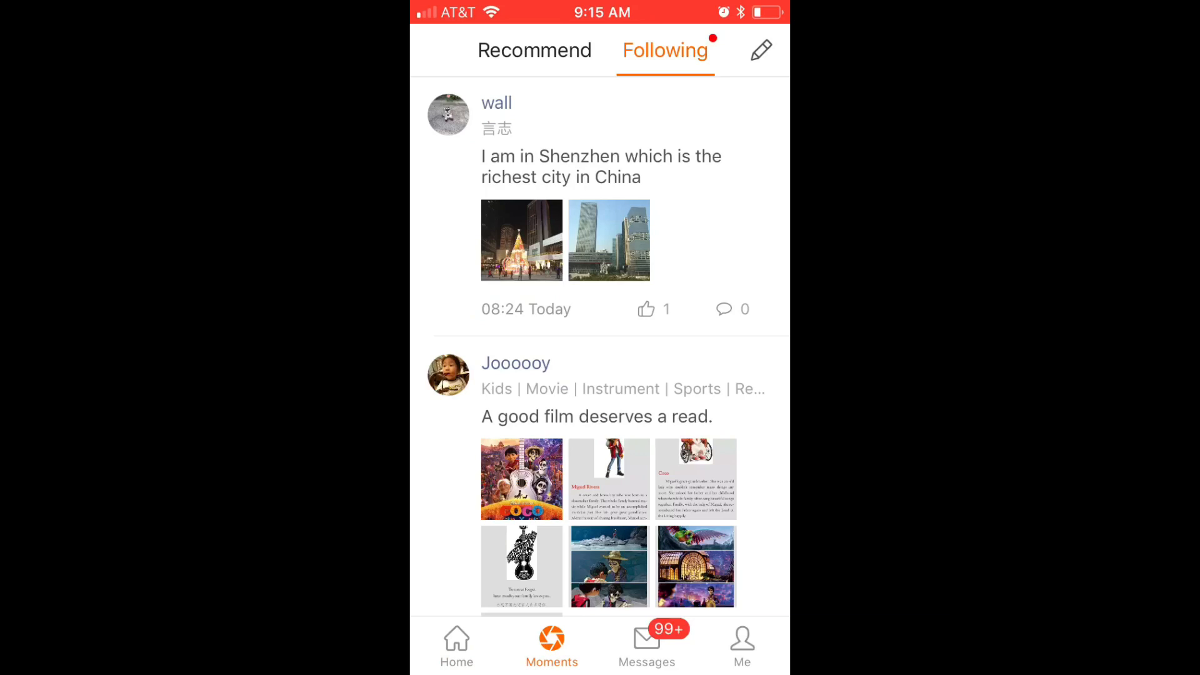
{"action": "scroll", "scroll_direction": "down", "scroll_amount": 3}
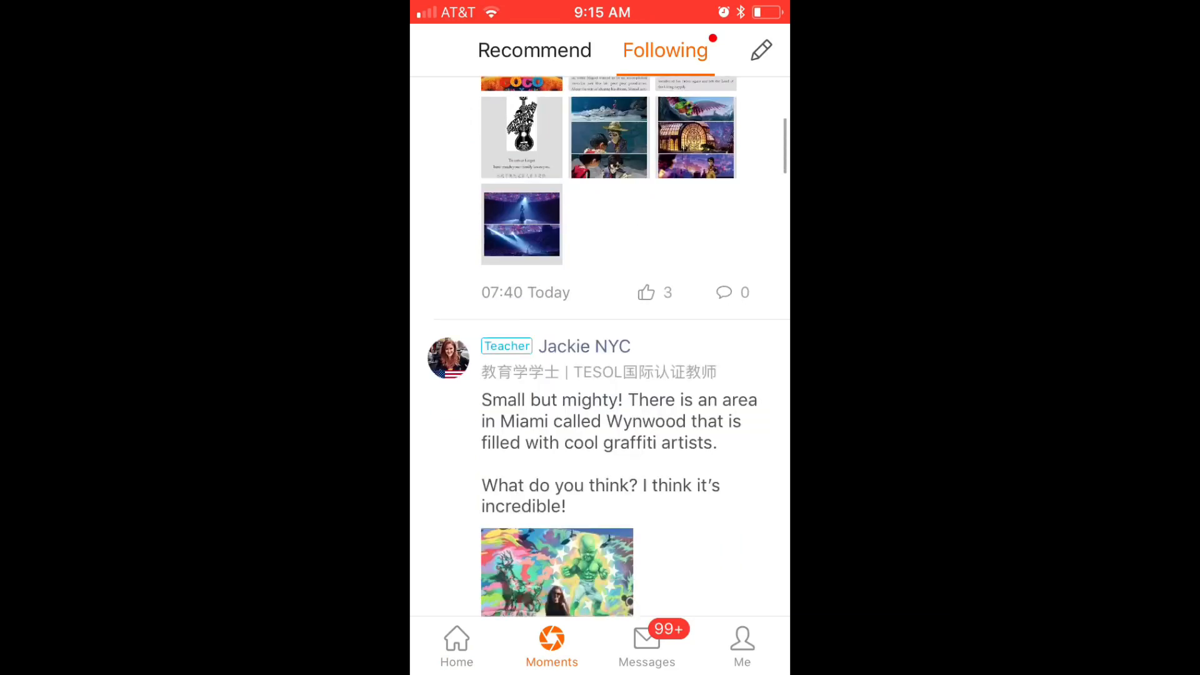
{"action": "left_click", "coordinate": [533, 50]}
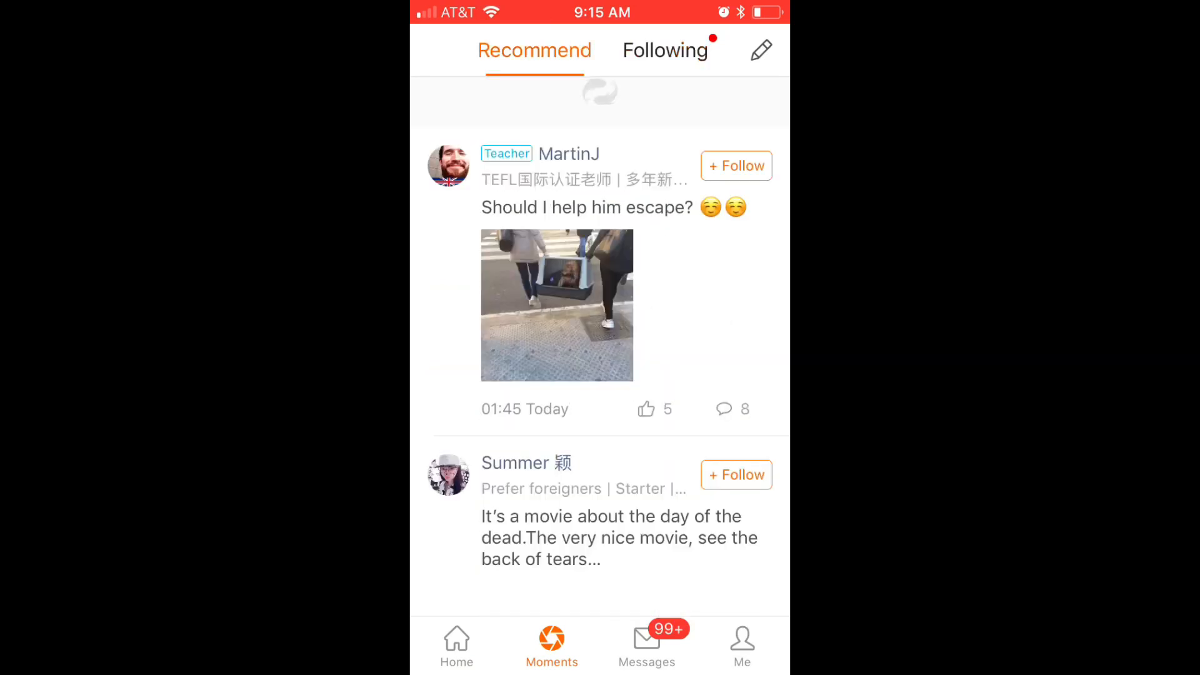
{"action": "scroll", "scroll_direction": "down", "scroll_amount": 3}
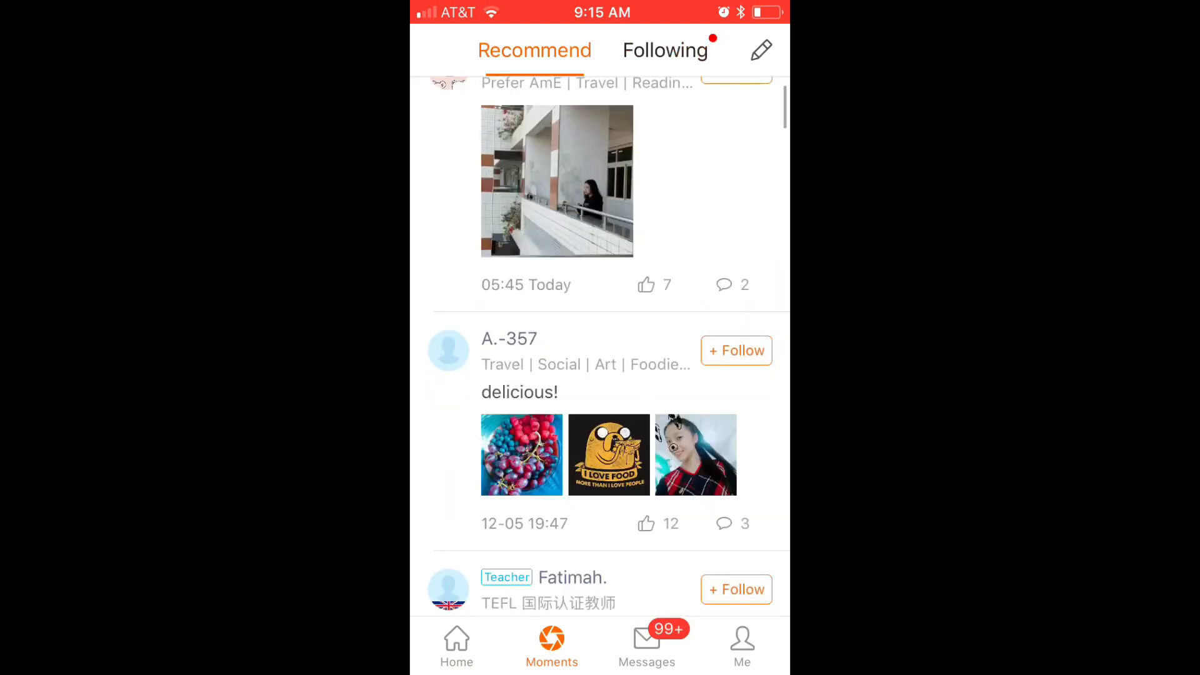
{"action": "scroll", "scroll_direction": "down", "scroll_amount": 3}
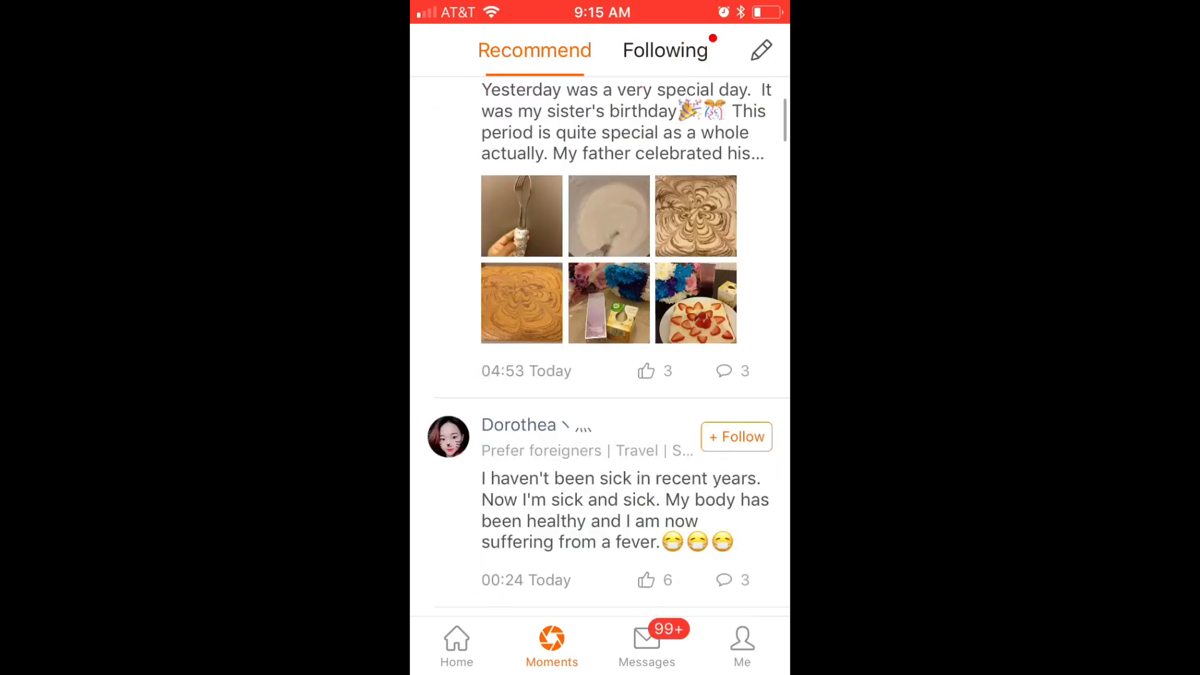
{"action": "scroll", "scroll_direction": "down", "scroll_amount": 3}
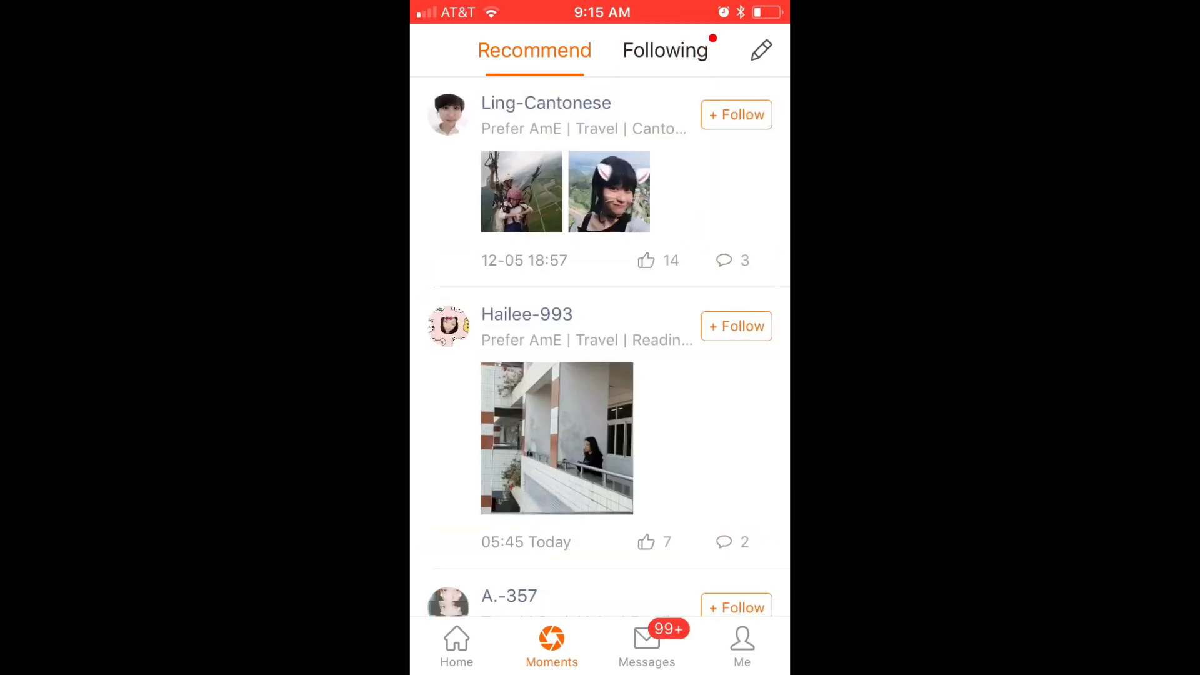
{"action": "left_click", "coordinate": [647, 644]}
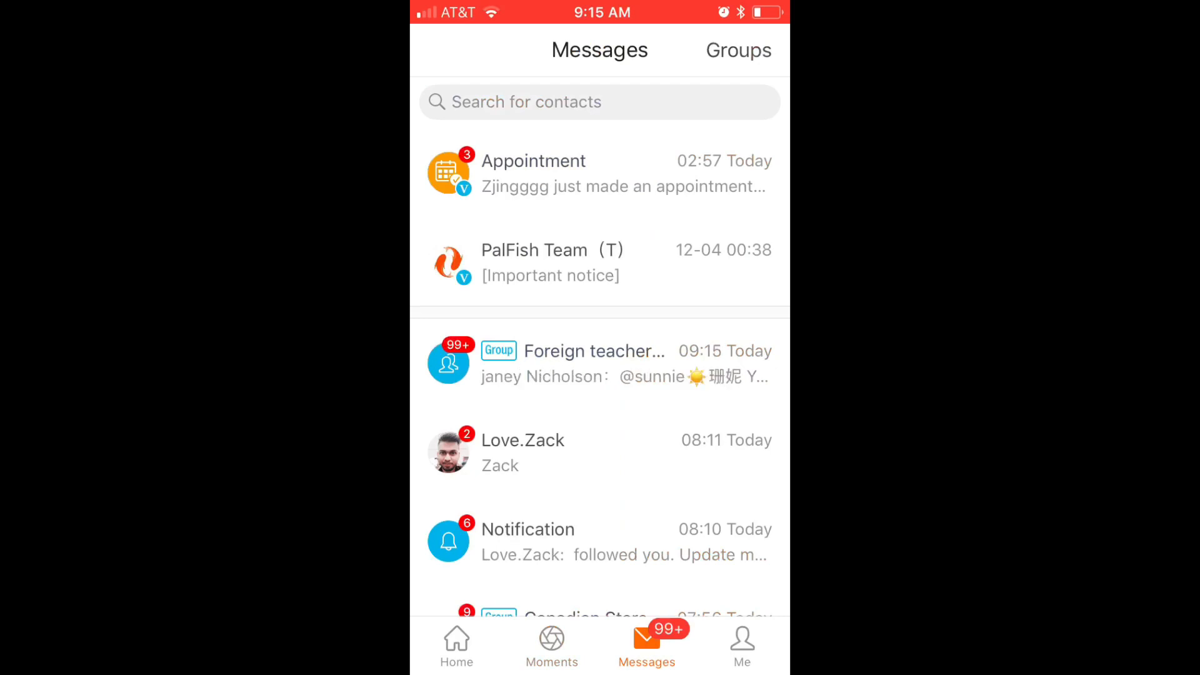
Step: Browse Discover groups, peek at Create Group, then open the Me page (wallet ¥288.86)
{"action": "scroll", "scroll_direction": "down", "scroll_amount": 3}
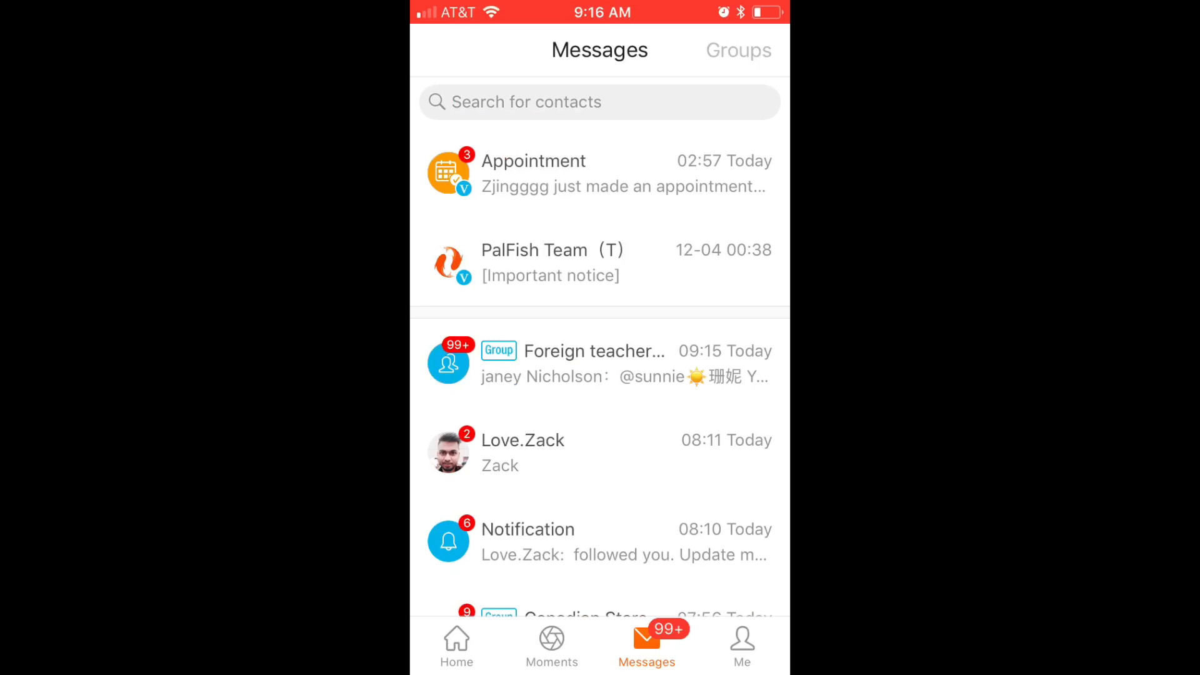
{"action": "left_click", "coordinate": [739, 50]}
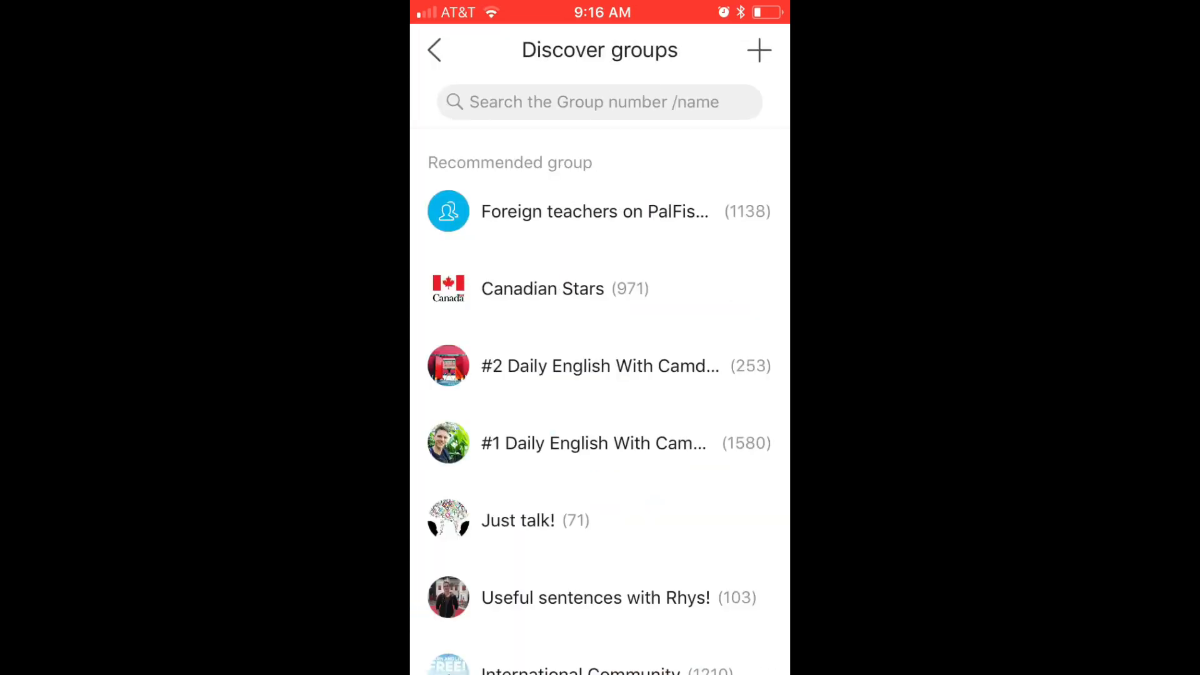
{"action": "scroll", "scroll_direction": "down", "scroll_amount": 3}
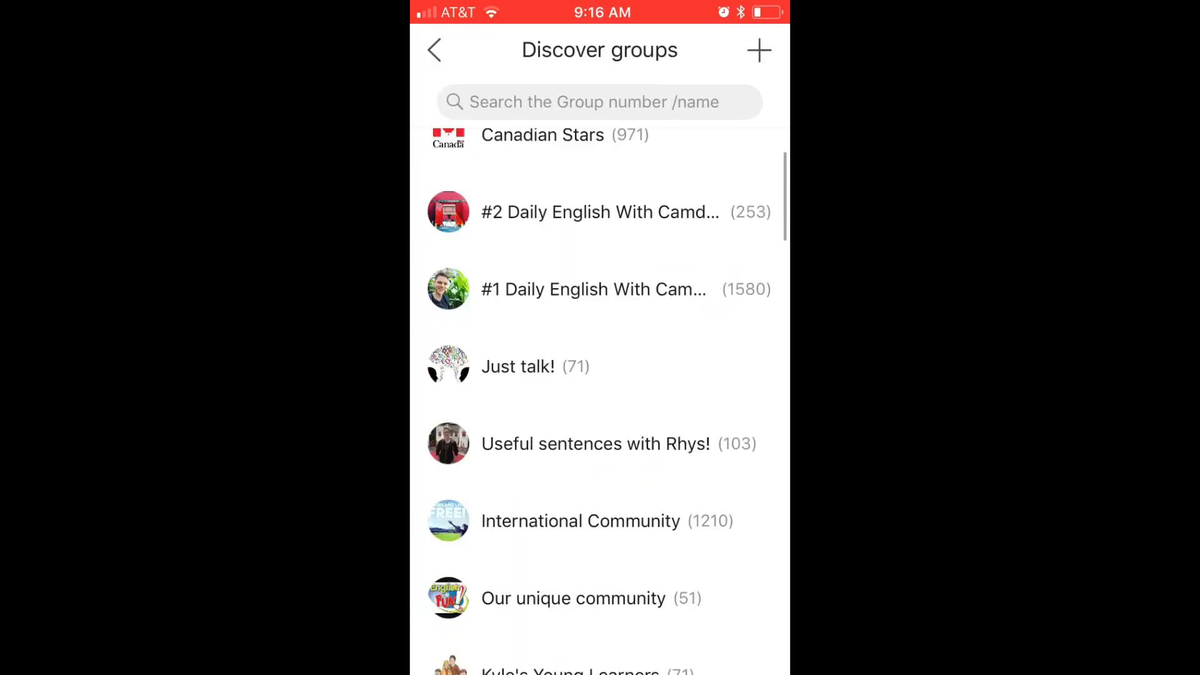
{"action": "scroll", "scroll_direction": "down", "scroll_amount": 3}
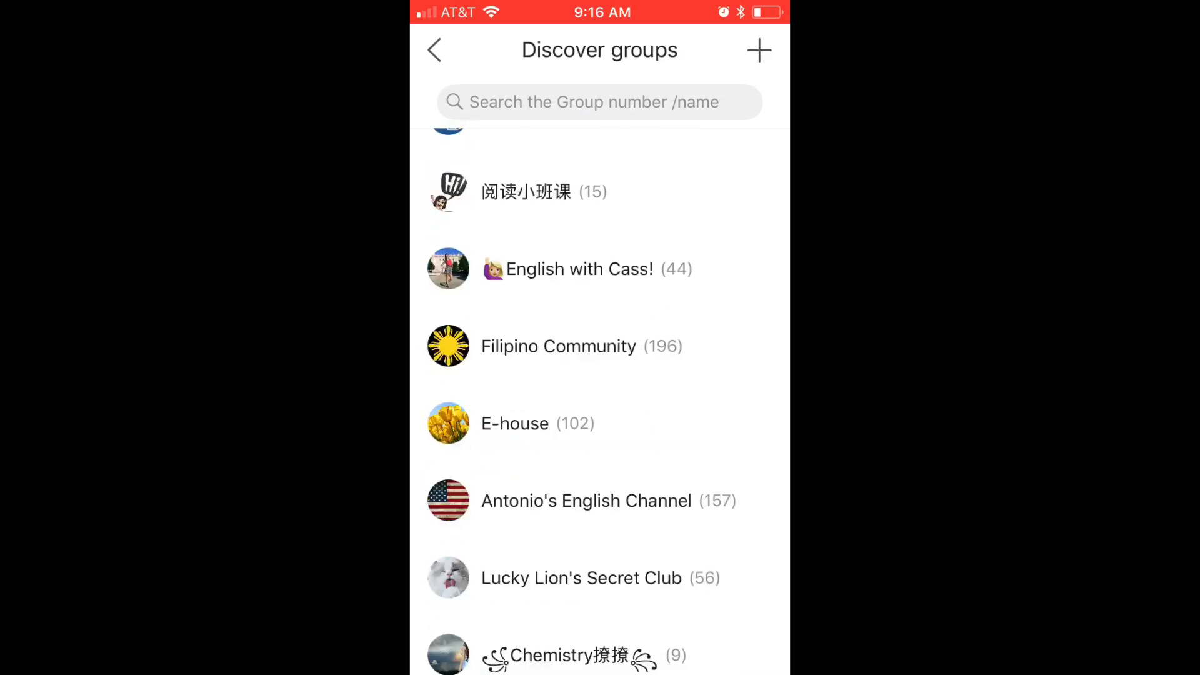
{"action": "left_click", "coordinate": [760, 50]}
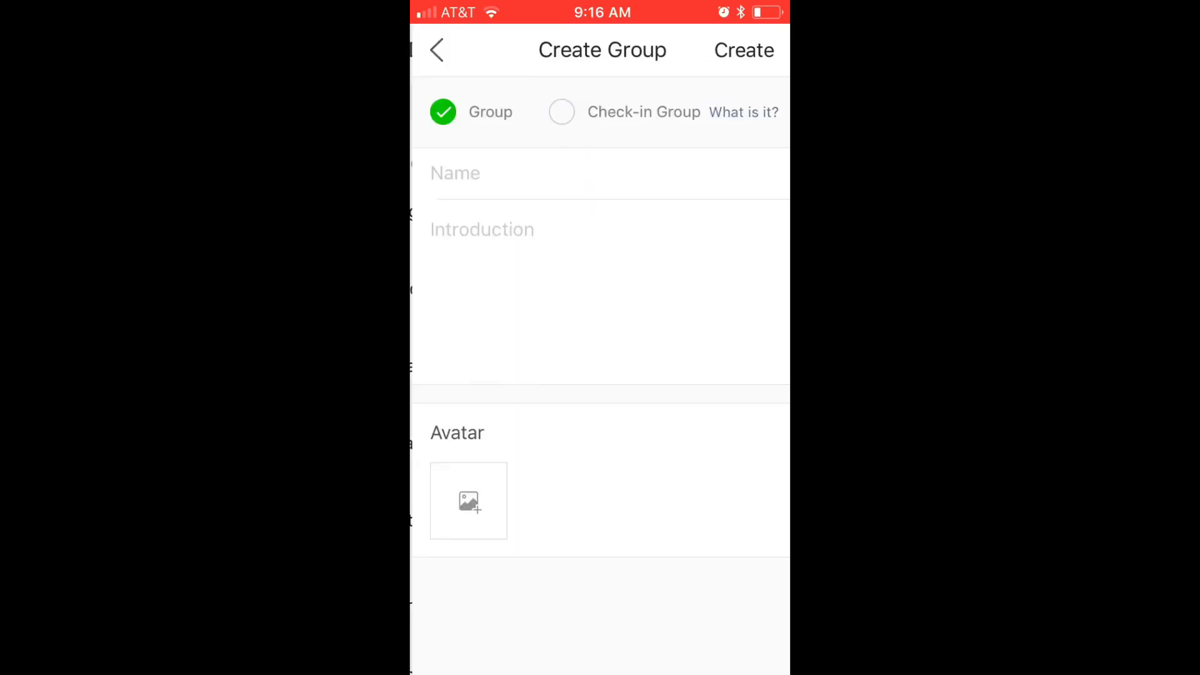
{"action": "left_click", "coordinate": [437, 50]}
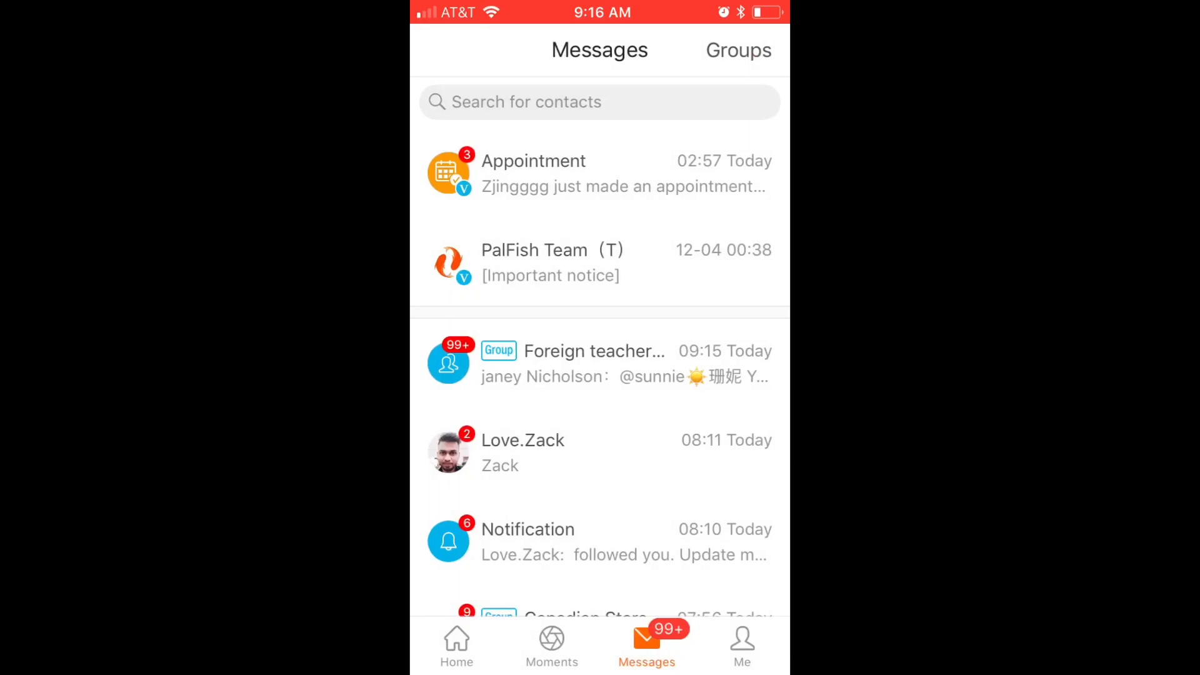
{"action": "left_click", "coordinate": [740, 645]}
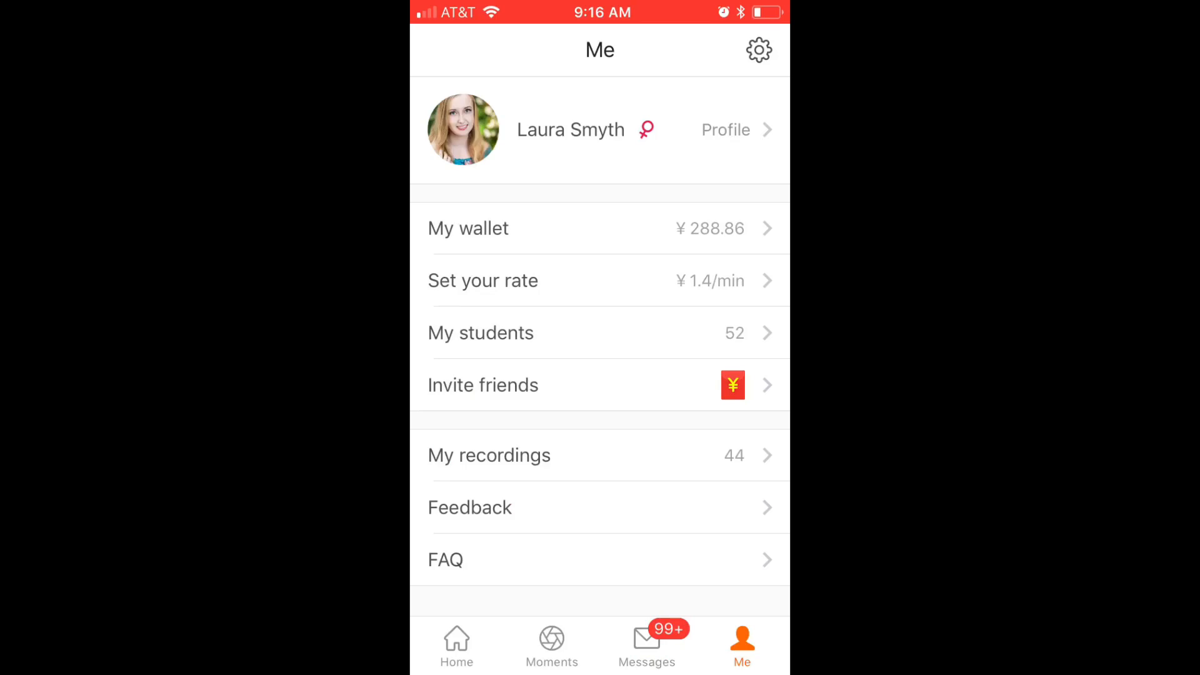
{"action": "left_click", "coordinate": [468, 228]}
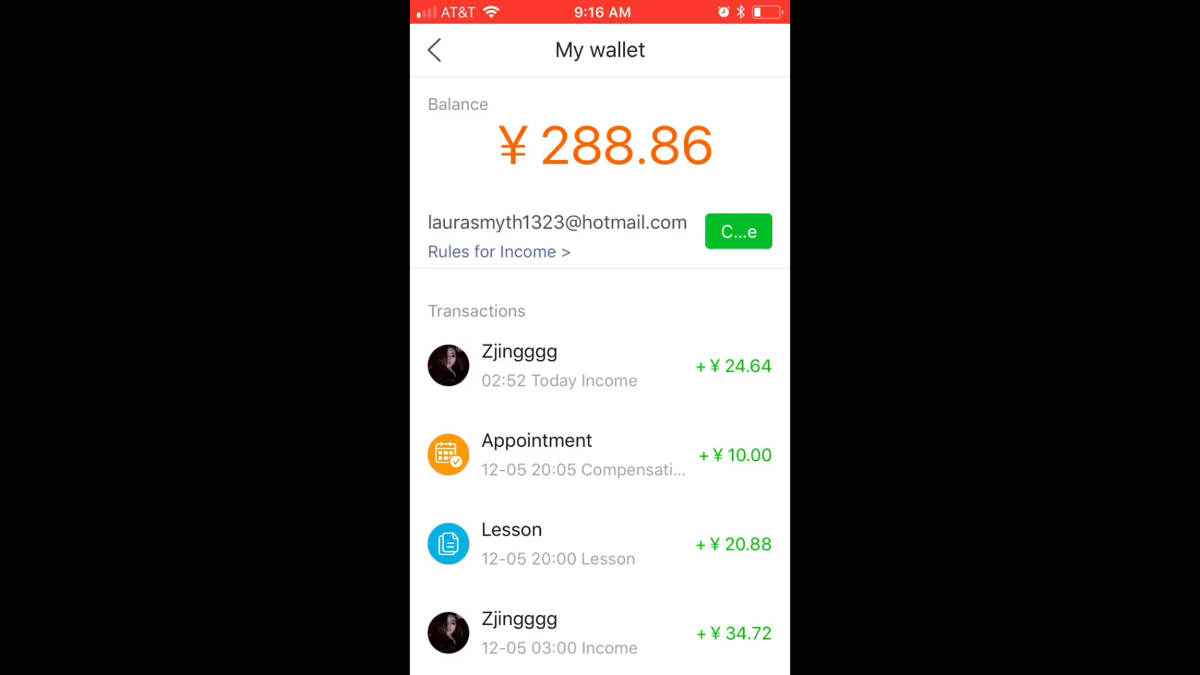
{"action": "scroll", "scroll_direction": "down", "scroll_amount": 3}
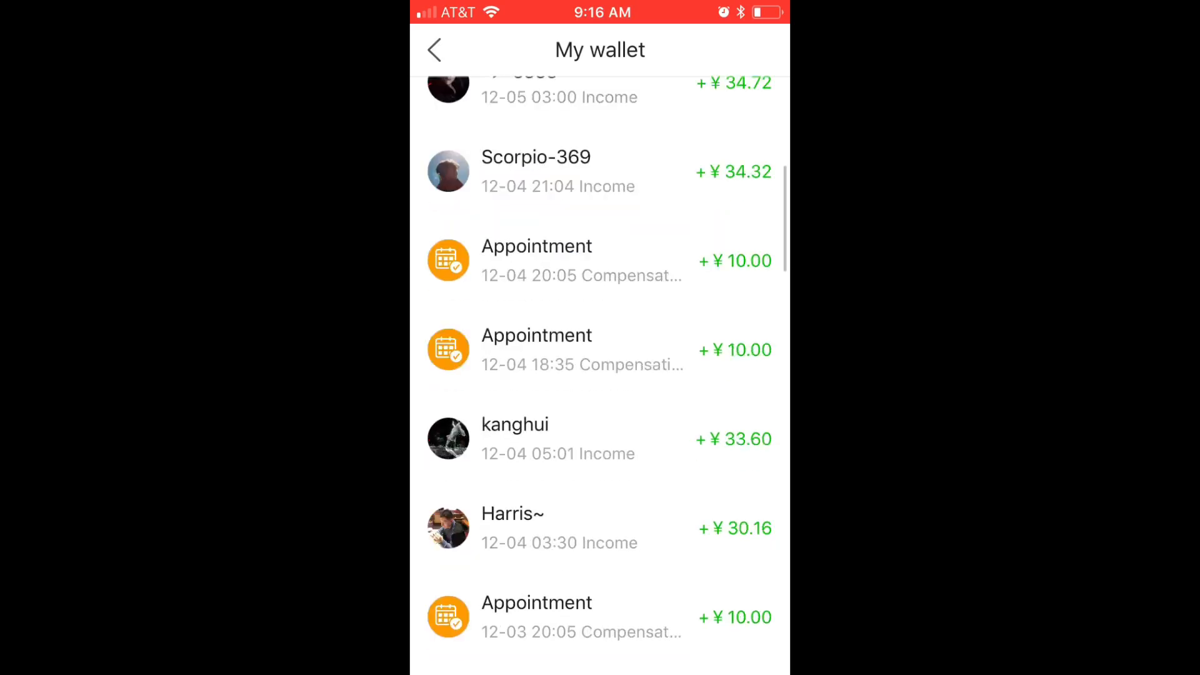
{"action": "scroll", "scroll_direction": "down", "scroll_amount": 3}
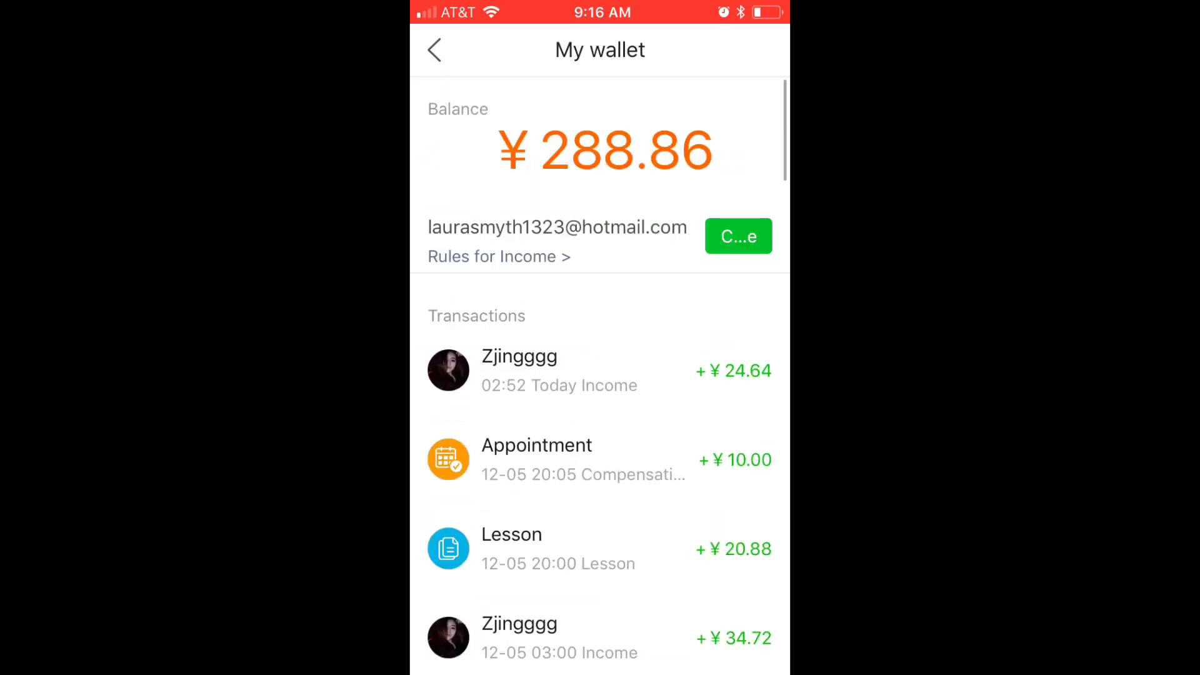
{"action": "scroll", "scroll_direction": "down", "scroll_amount": 3}
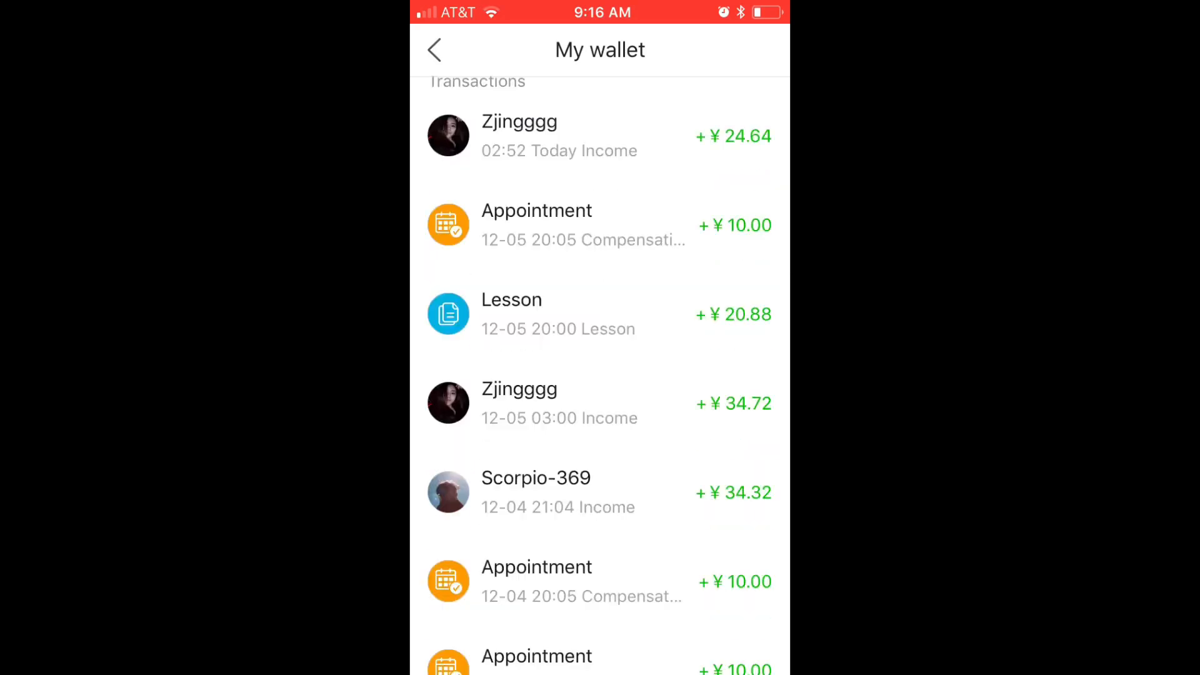
{"action": "scroll", "scroll_direction": "down", "scroll_amount": 3}
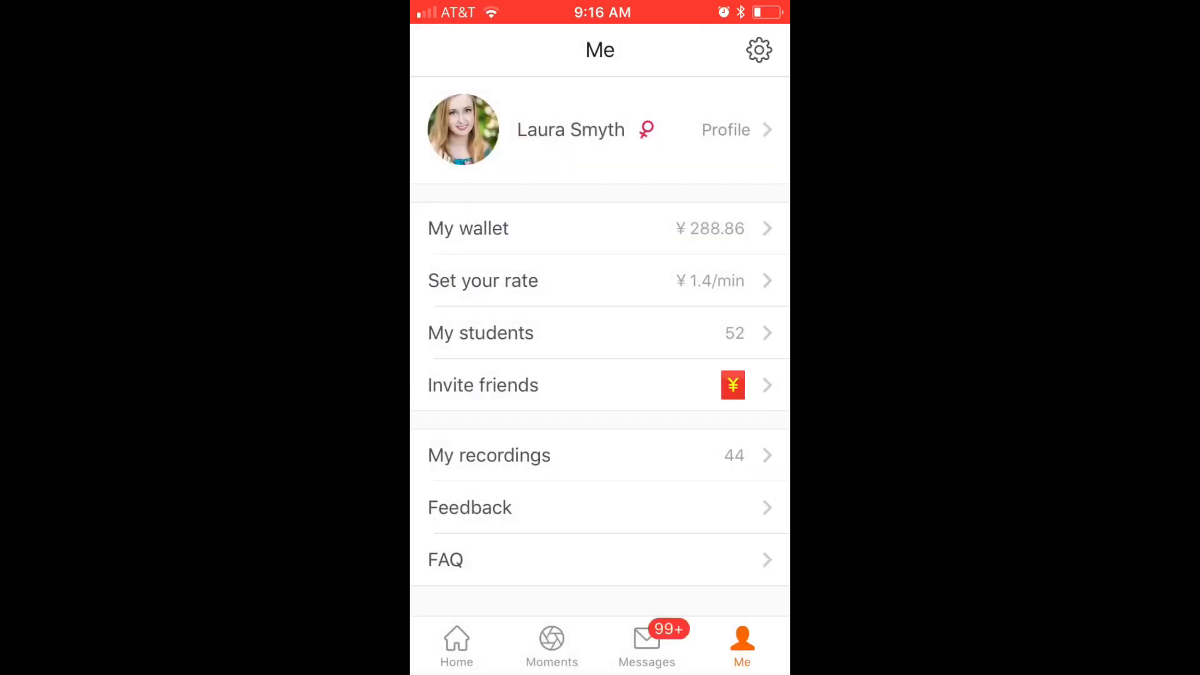
Step: Glance at standard and trial rate options and all recorded sessions, then go Home
{"action": "left_click", "coordinate": [482, 281]}
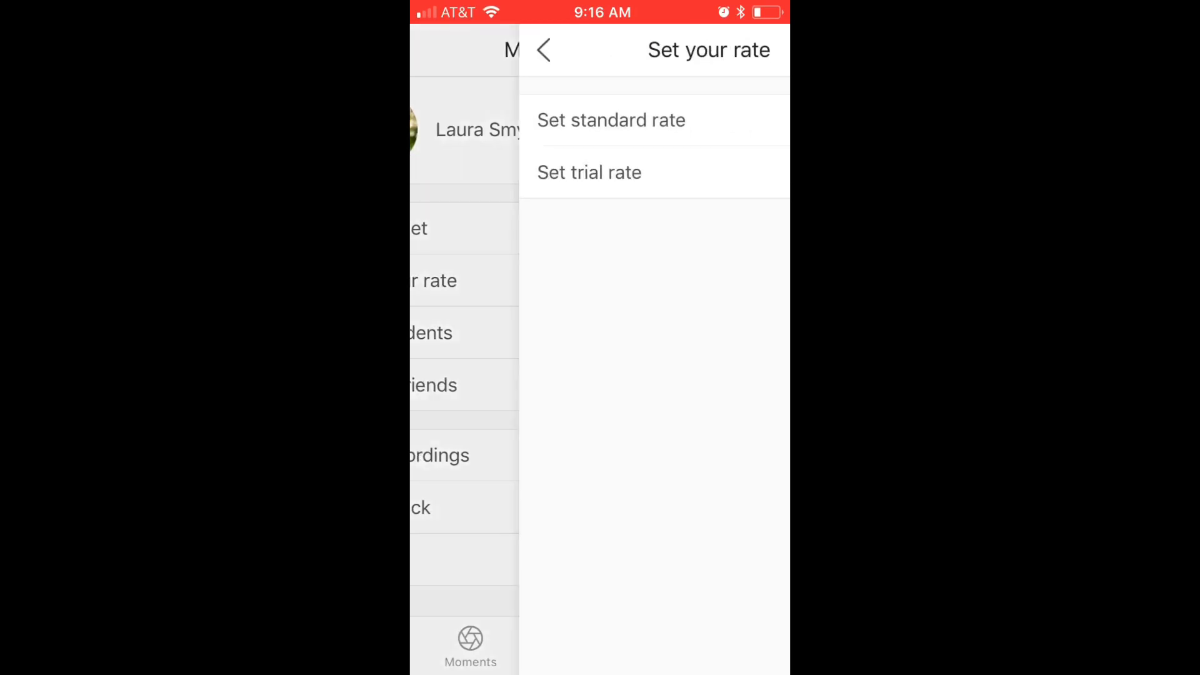
{"action": "left_click", "coordinate": [545, 49]}
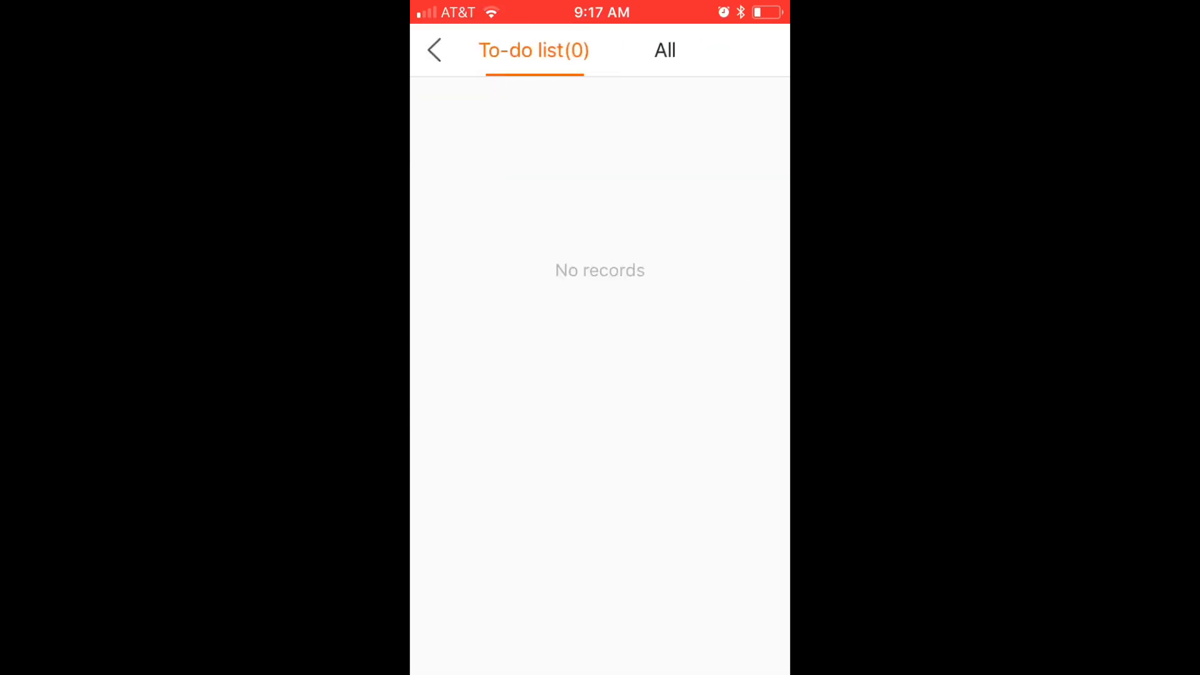
{"action": "left_click", "coordinate": [664, 50]}
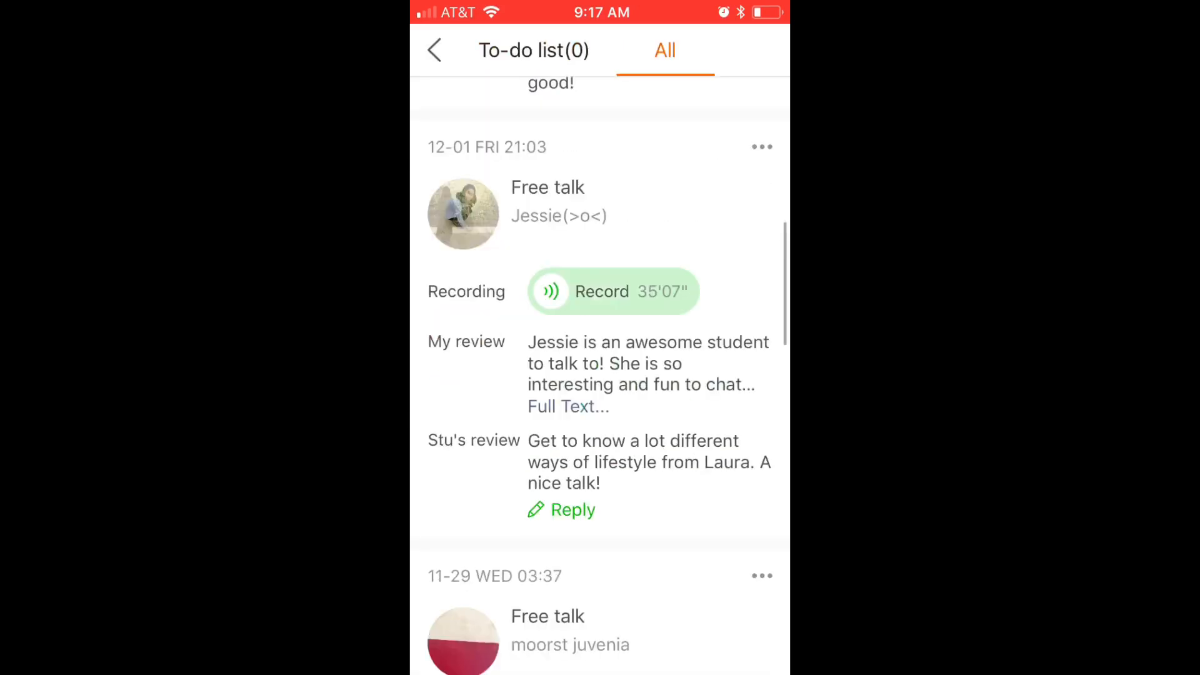
{"action": "scroll", "scroll_direction": "down", "scroll_amount": 3}
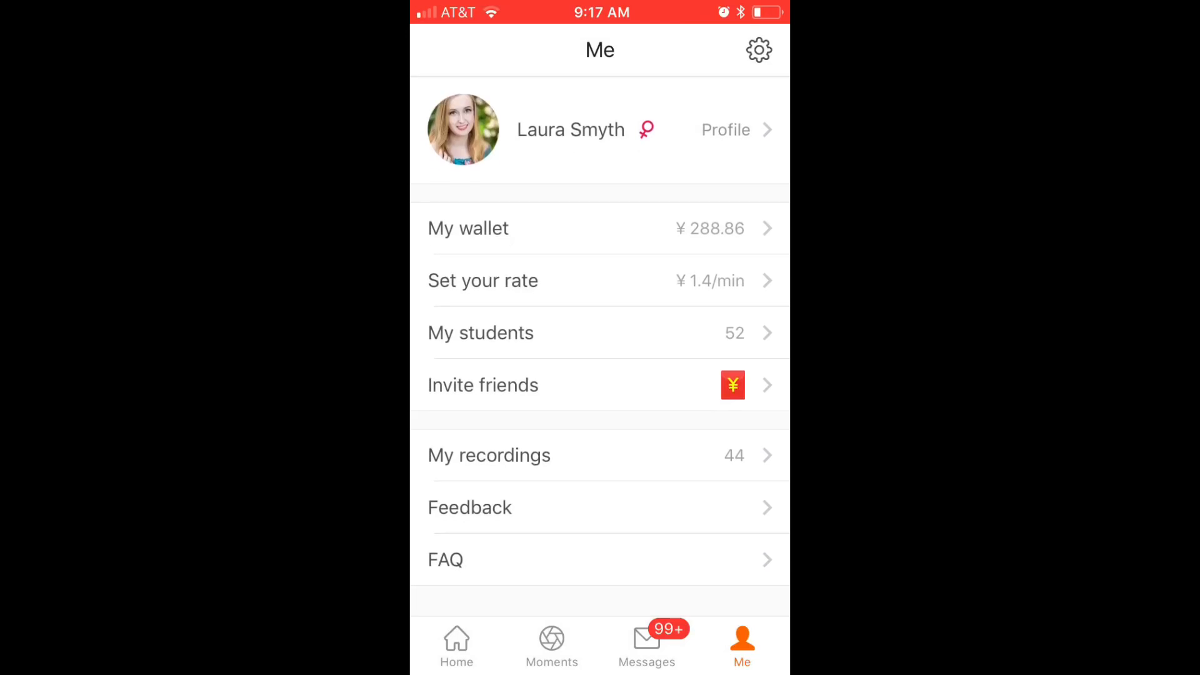
{"action": "left_click", "coordinate": [456, 645]}
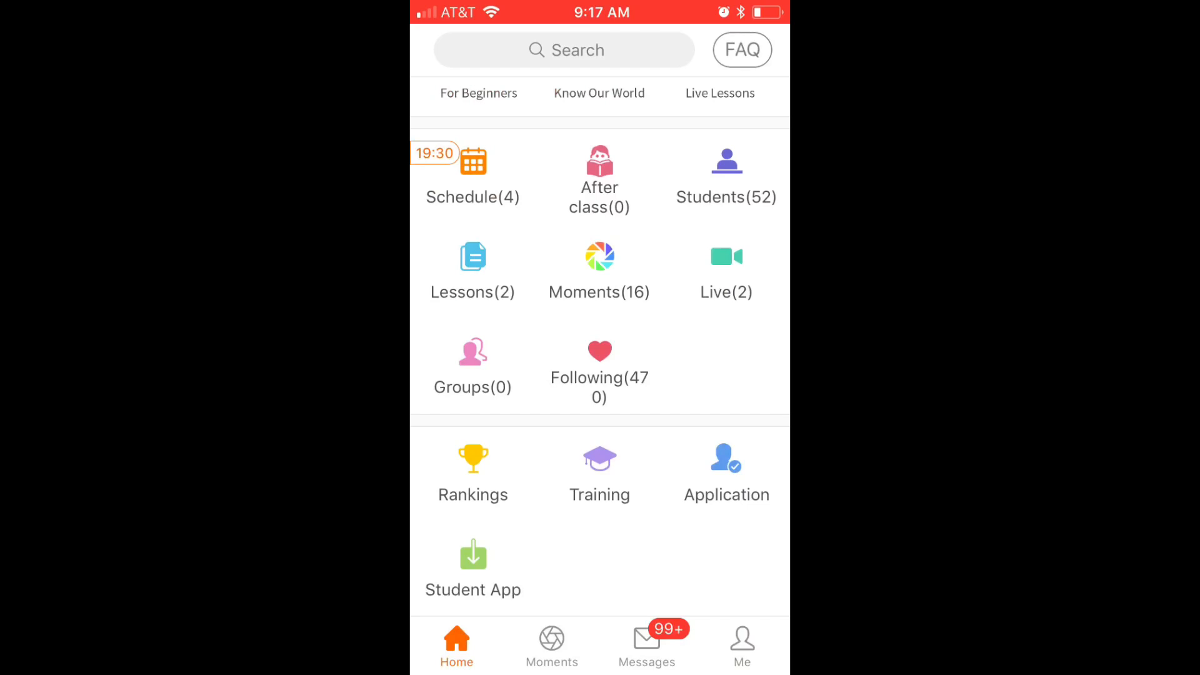
Step: Open today's 07:00 time slot for December 6 in the Schedule tab
{"action": "left_click", "coordinate": [472, 161]}
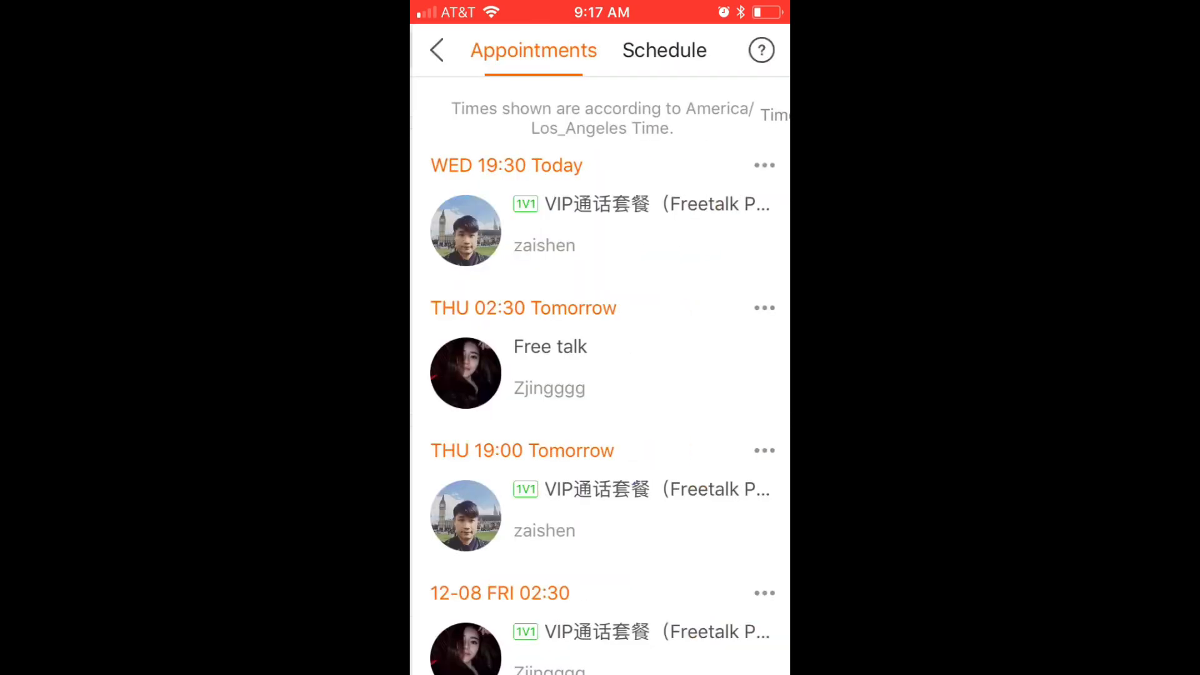
{"action": "left_click", "coordinate": [664, 50]}
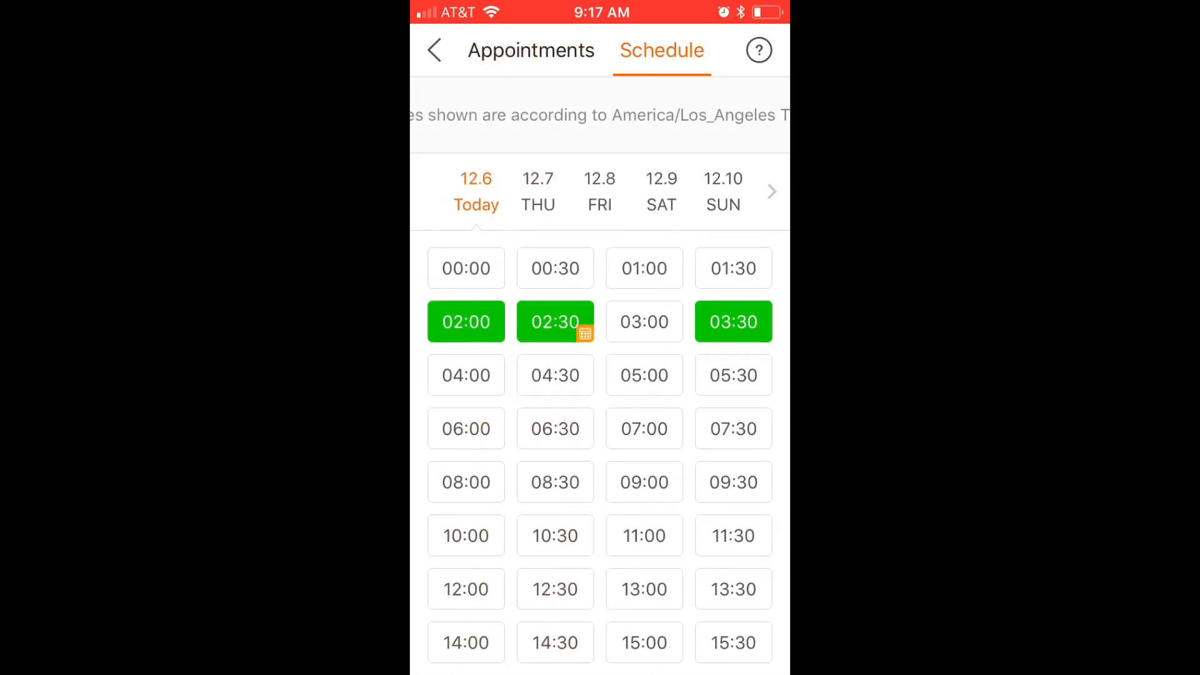
{"action": "left_click", "coordinate": [644, 429]}
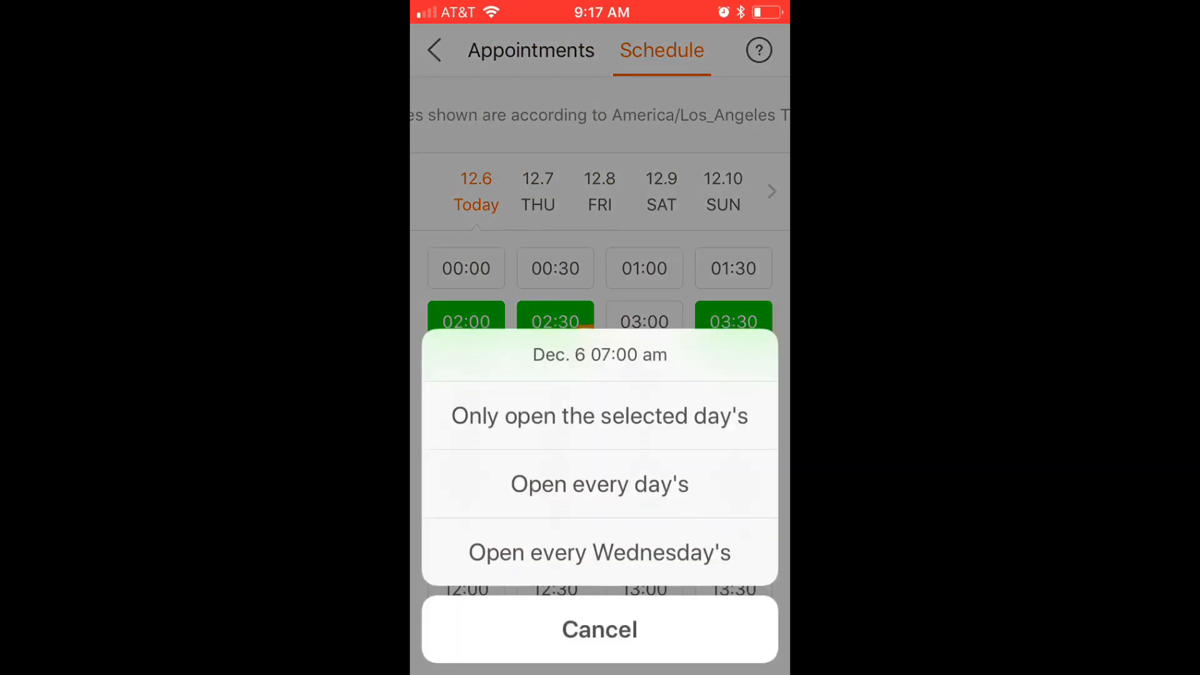
{"action": "left_click", "coordinate": [599, 416]}
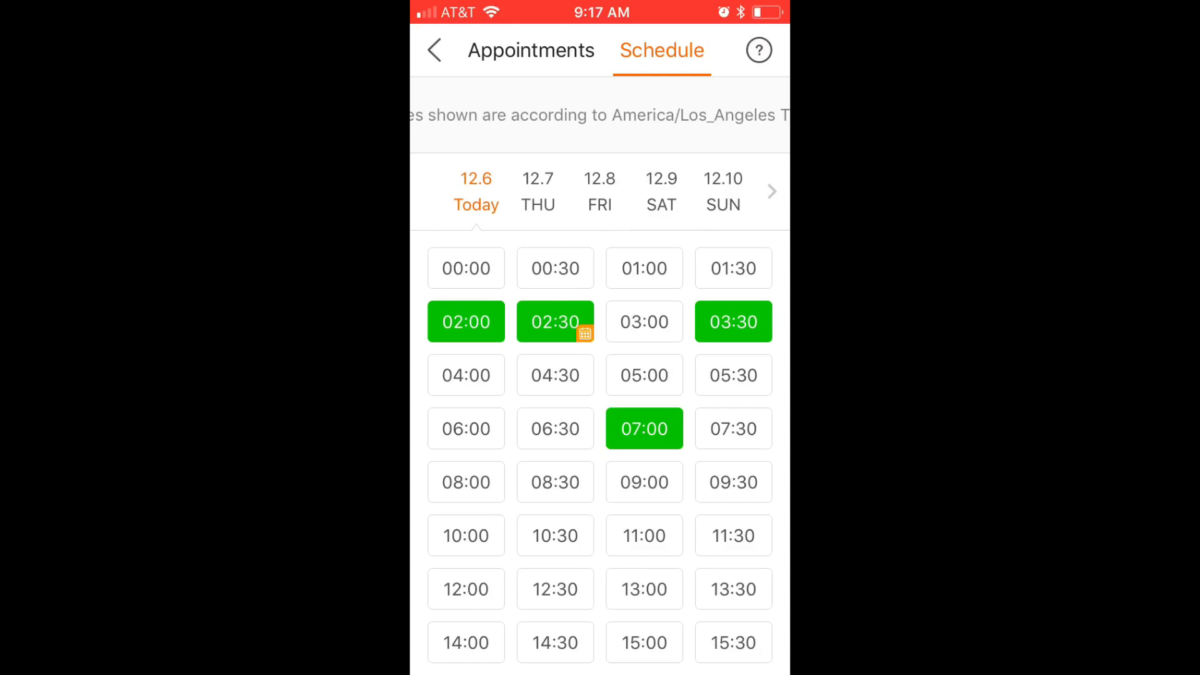
Step: Close the 07:00 slot again and show the four upcoming appointments
{"action": "left_click", "coordinate": [644, 429]}
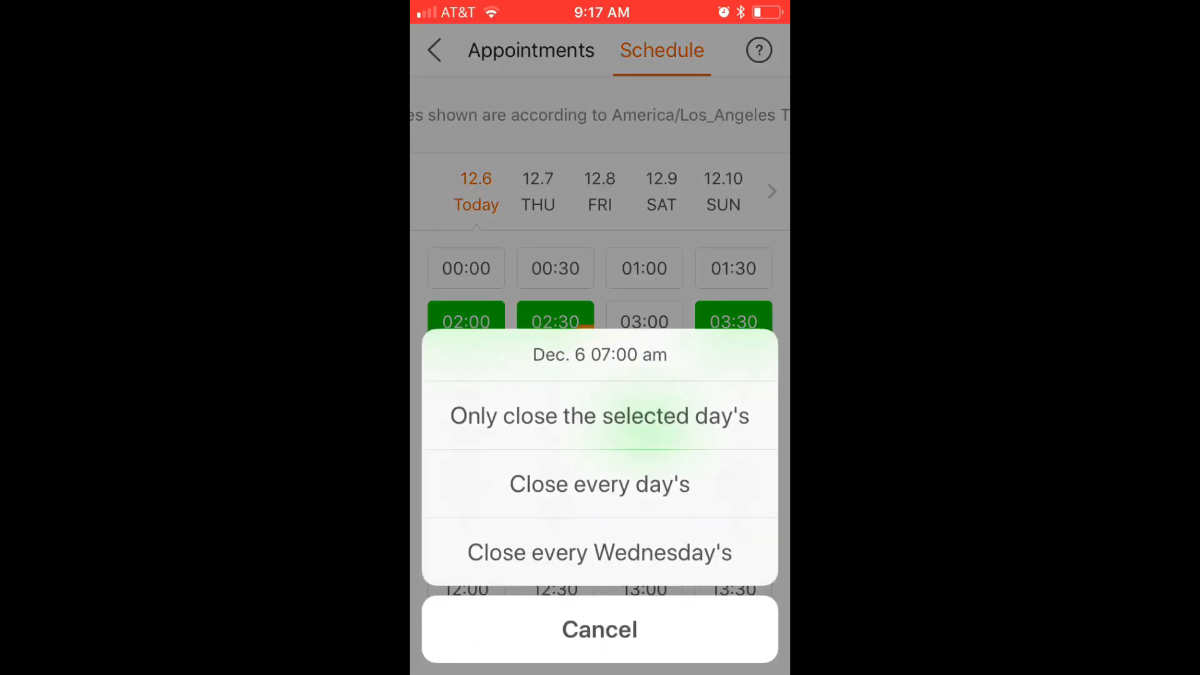
{"action": "left_click", "coordinate": [599, 415]}
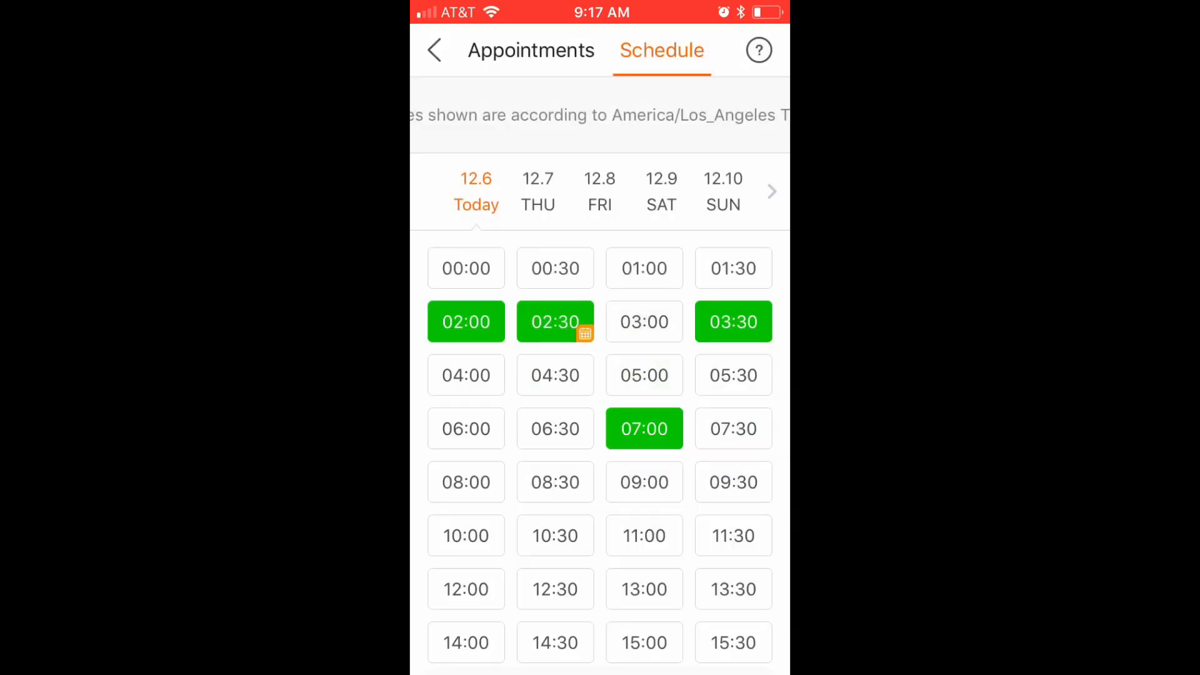
{"action": "left_click", "coordinate": [645, 428]}
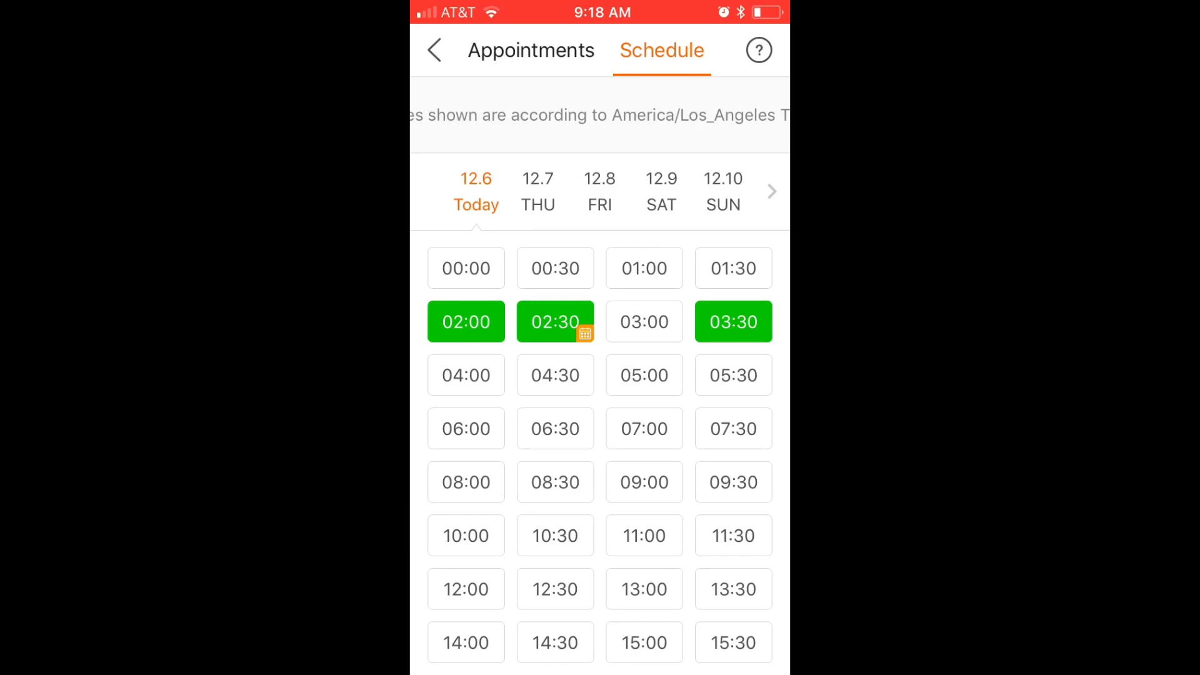
{"action": "left_click", "coordinate": [537, 191]}
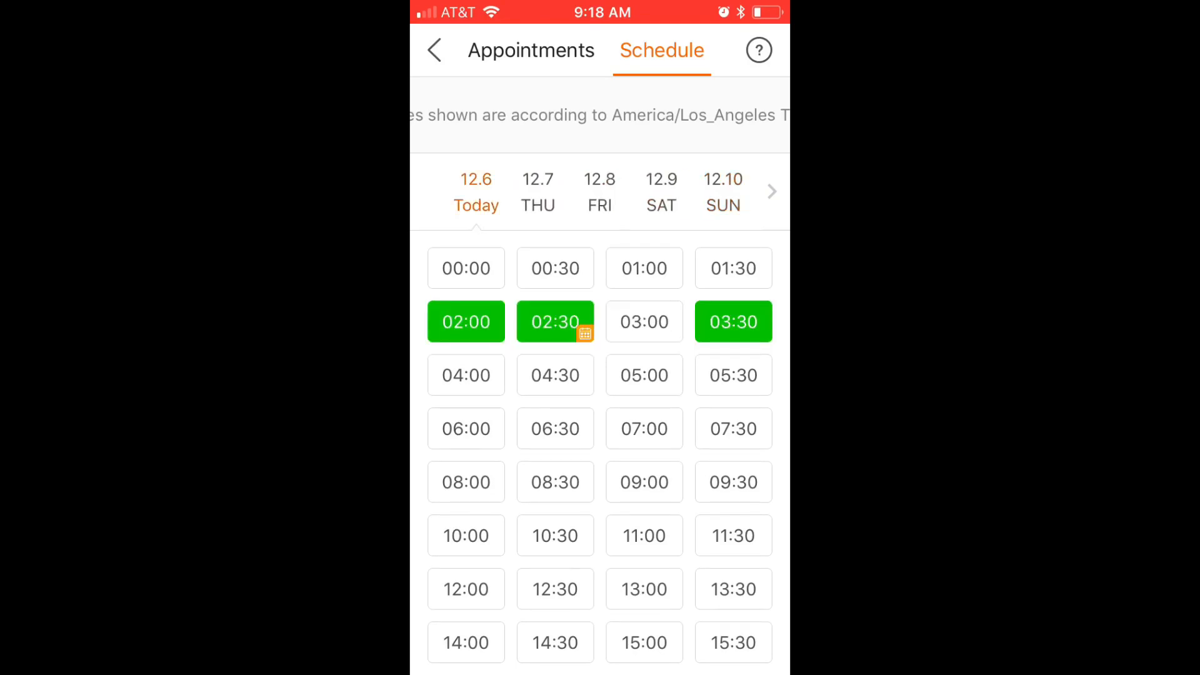
{"action": "left_click", "coordinate": [531, 50]}
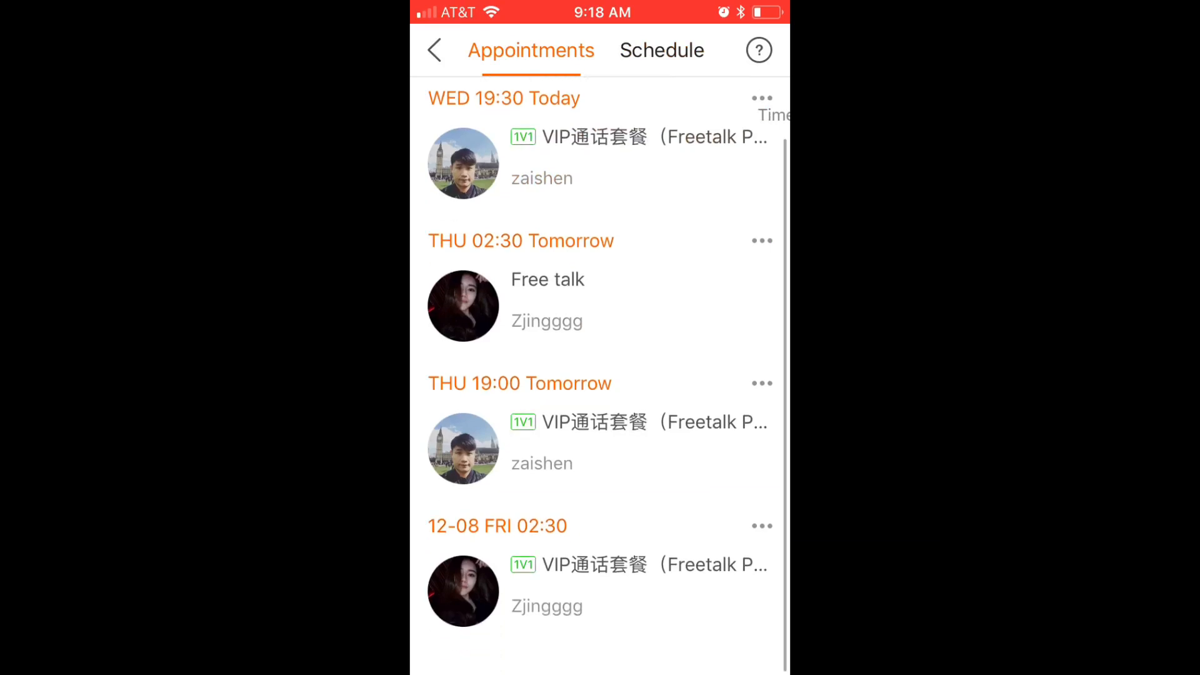
Step: Scroll through the appointments list, then return to the home dashboard
{"action": "scroll", "scroll_direction": "down", "scroll_amount": 3}
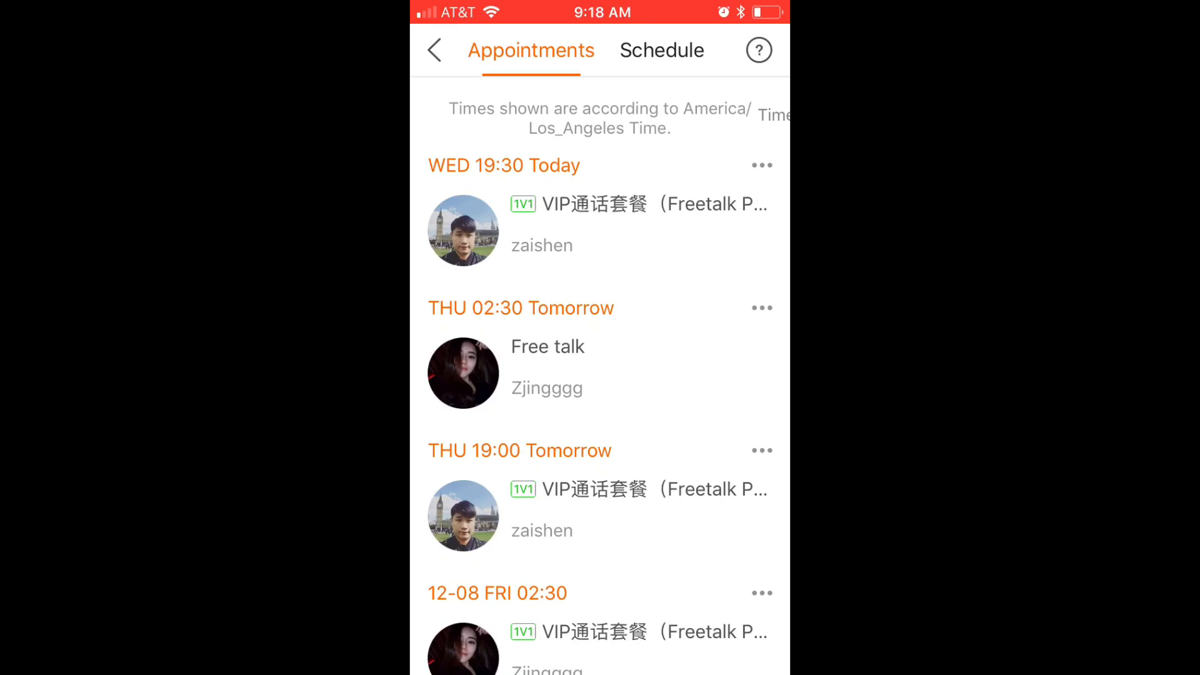
{"action": "left_click", "coordinate": [437, 49]}
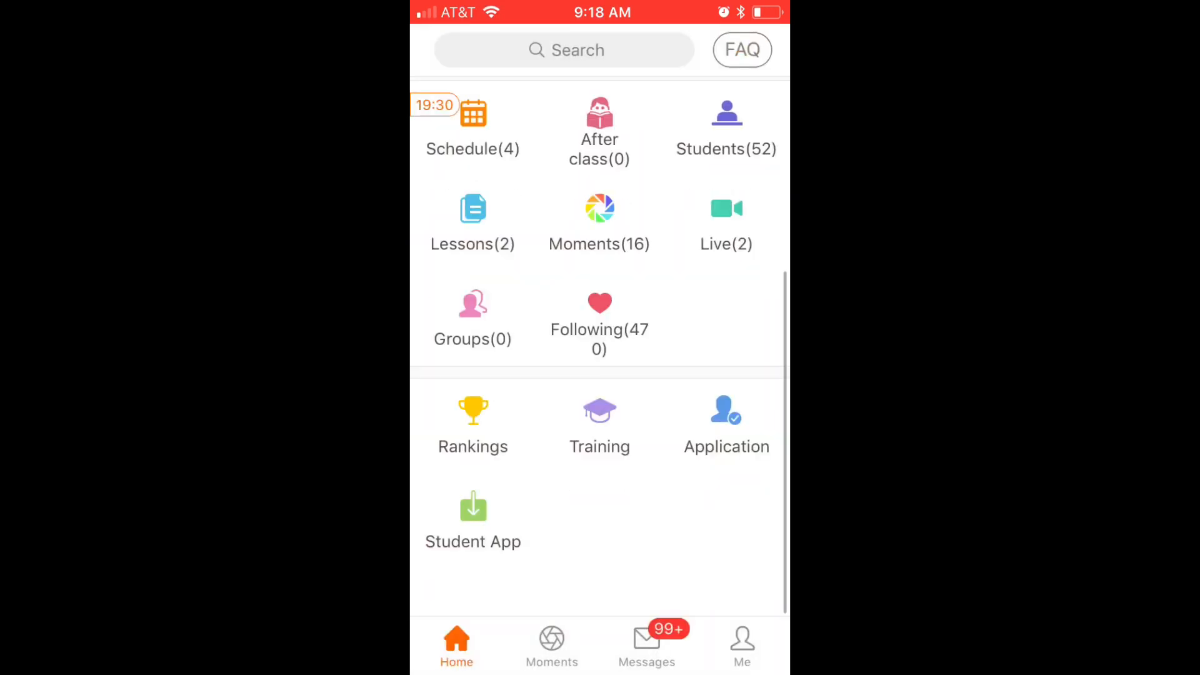
Step: Open the PalFish Guide and FAQ page and scroll to the rates and recordings FAQ
{"action": "scroll", "scroll_direction": "down", "scroll_amount": 3}
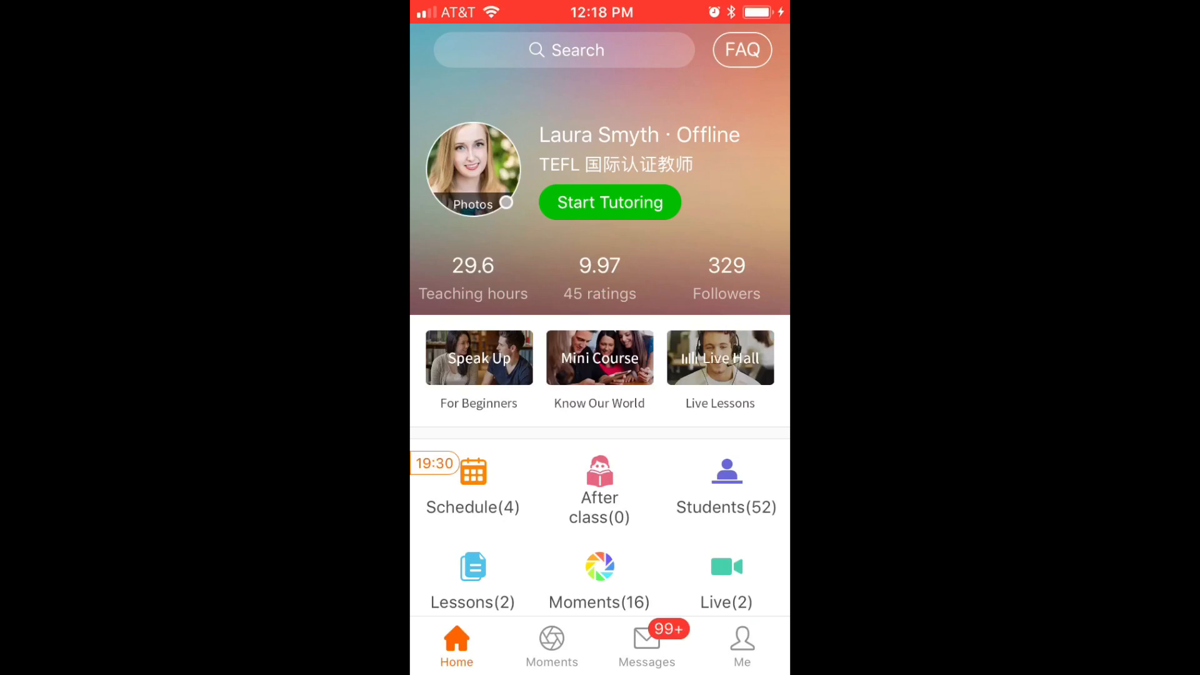
{"action": "left_click", "coordinate": [742, 50]}
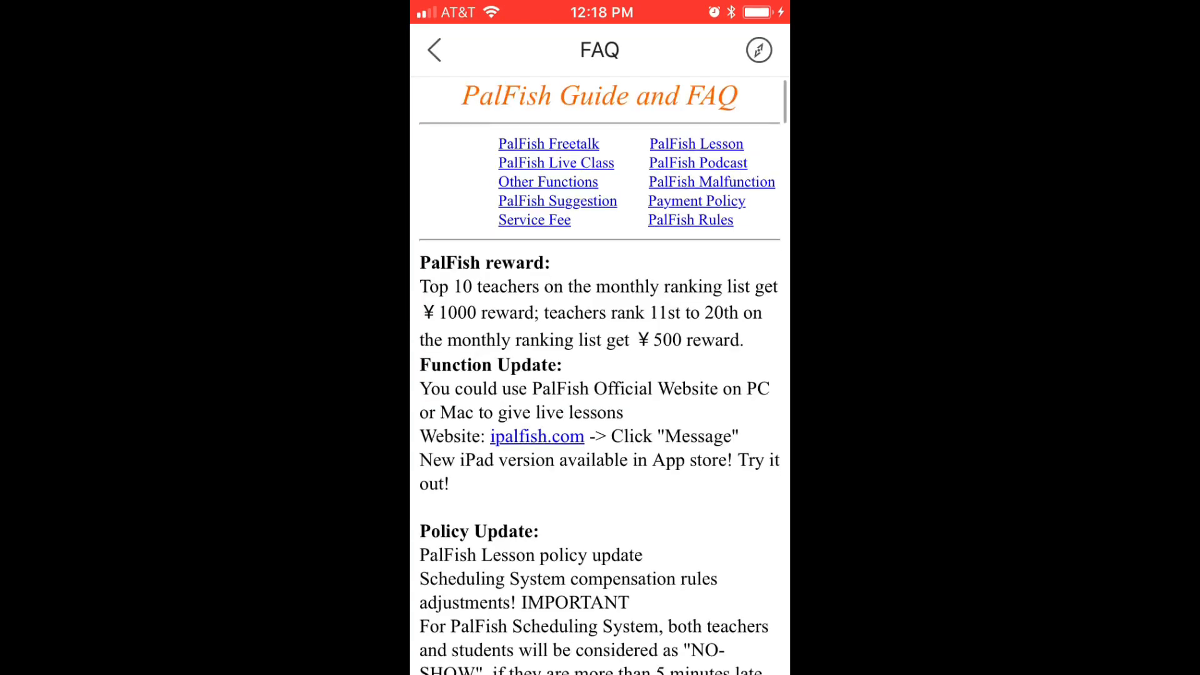
{"action": "scroll", "scroll_direction": "down", "scroll_amount": 3}
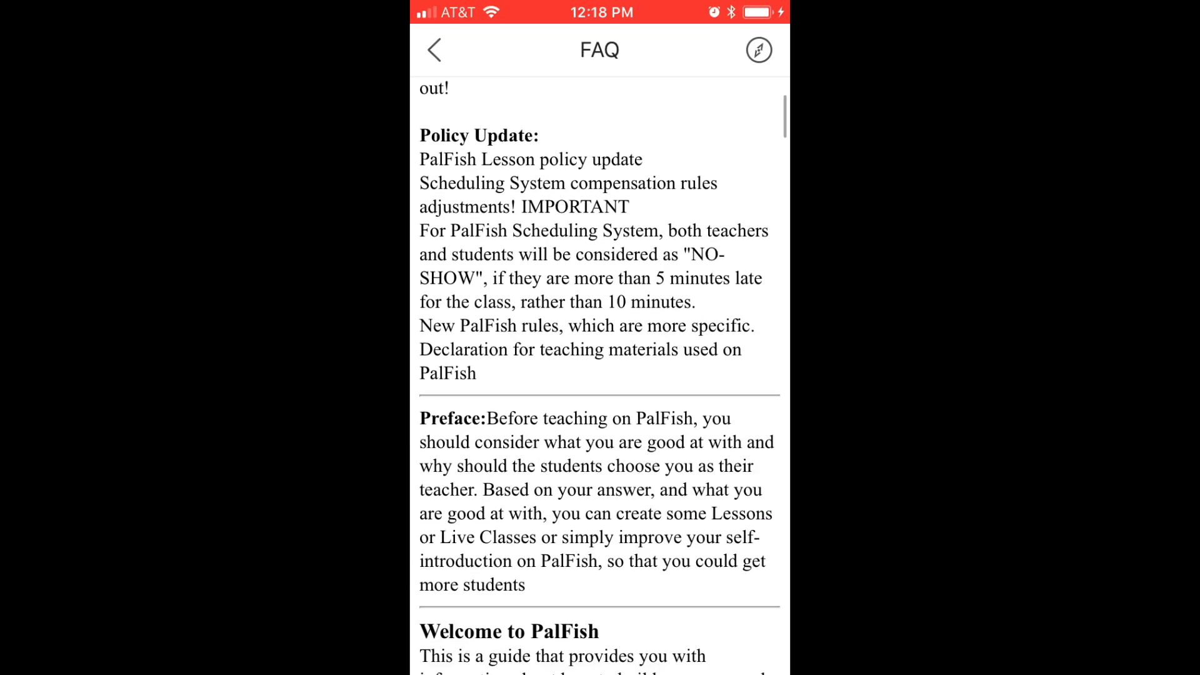
{"action": "scroll", "scroll_direction": "down", "scroll_amount": 3}
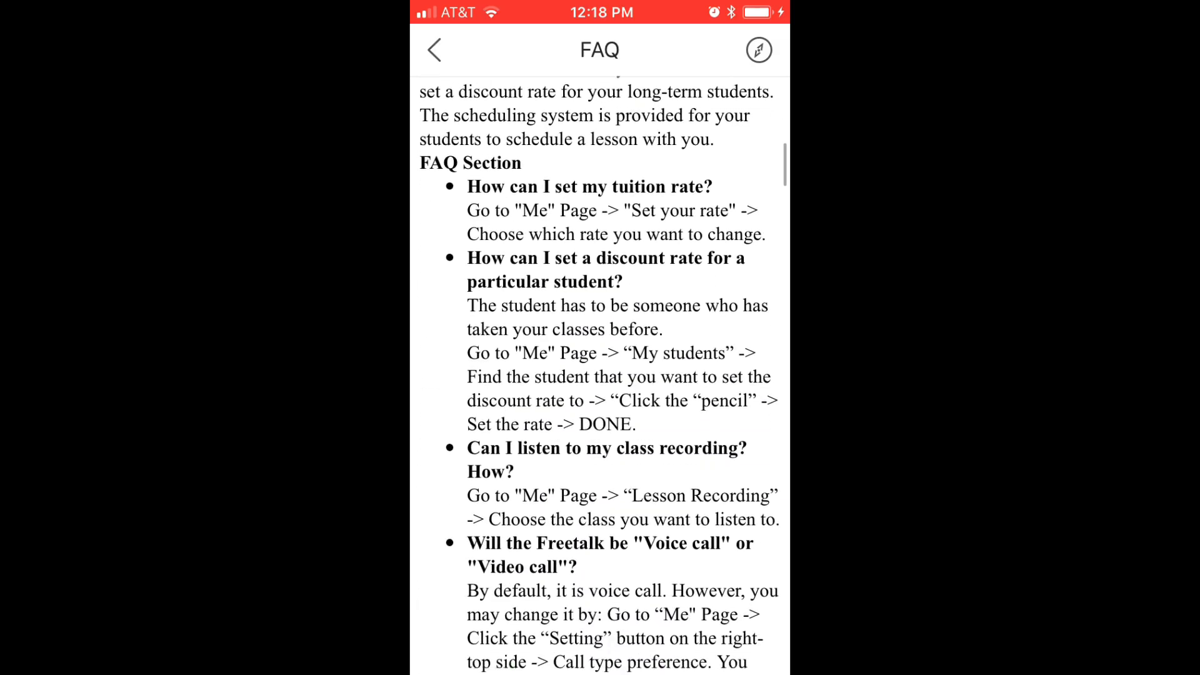